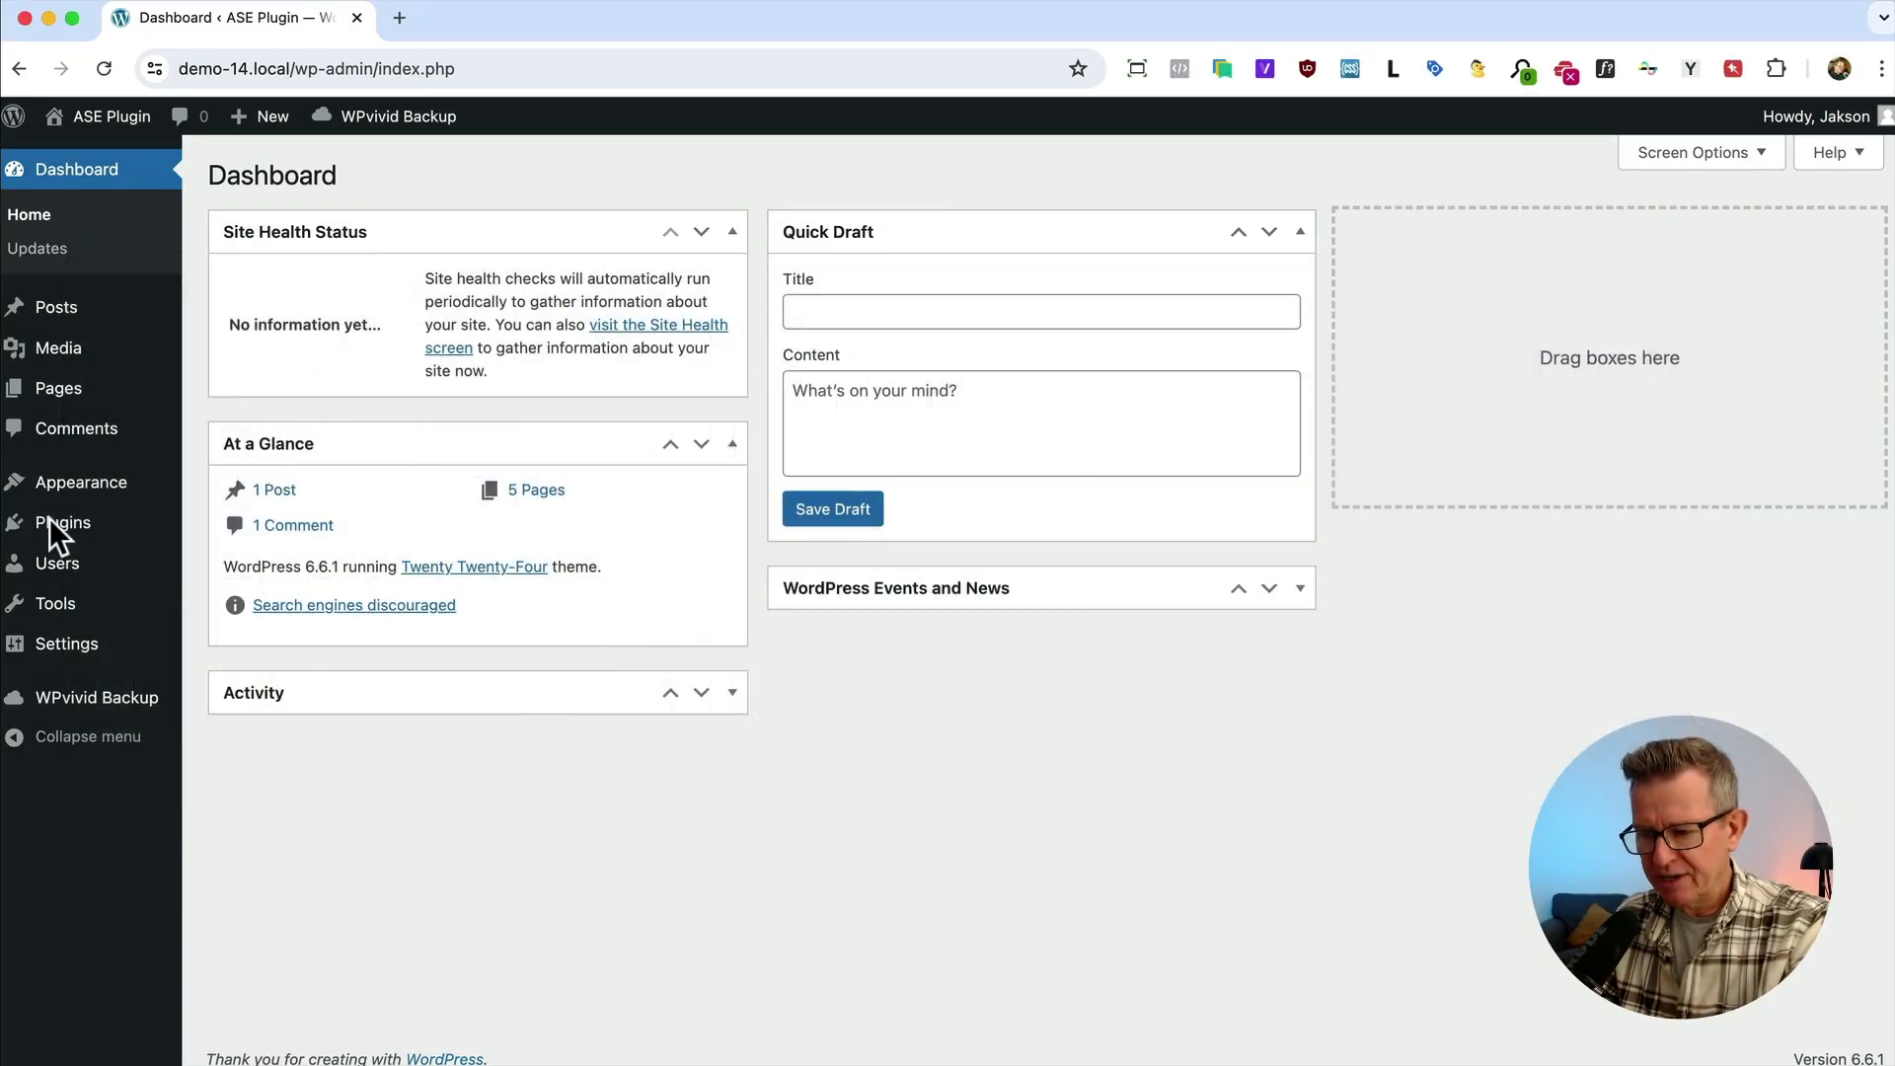
Go to the Installed Plugins page from the admin sidebar
left_click(61, 521)
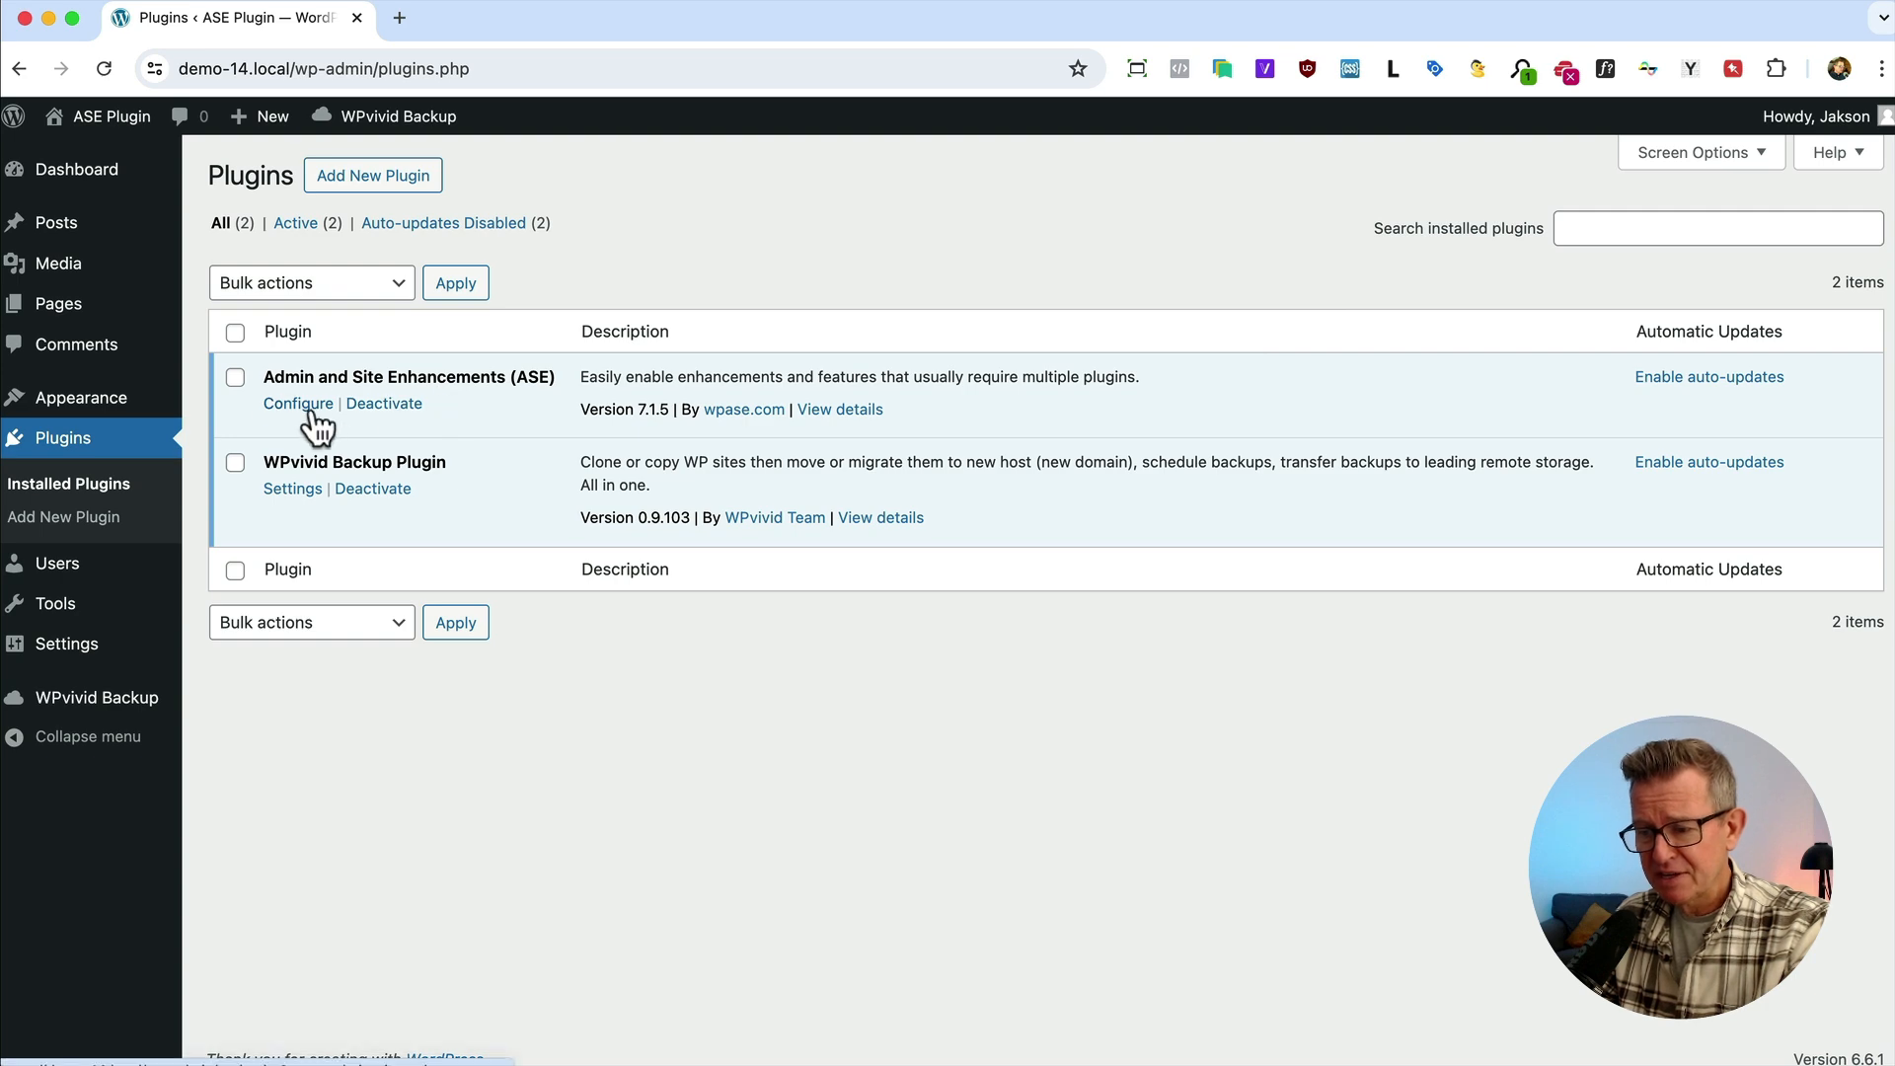
Enter ASE's Configure page and switch on Content Duplication and Content Order
left_click(298, 403)
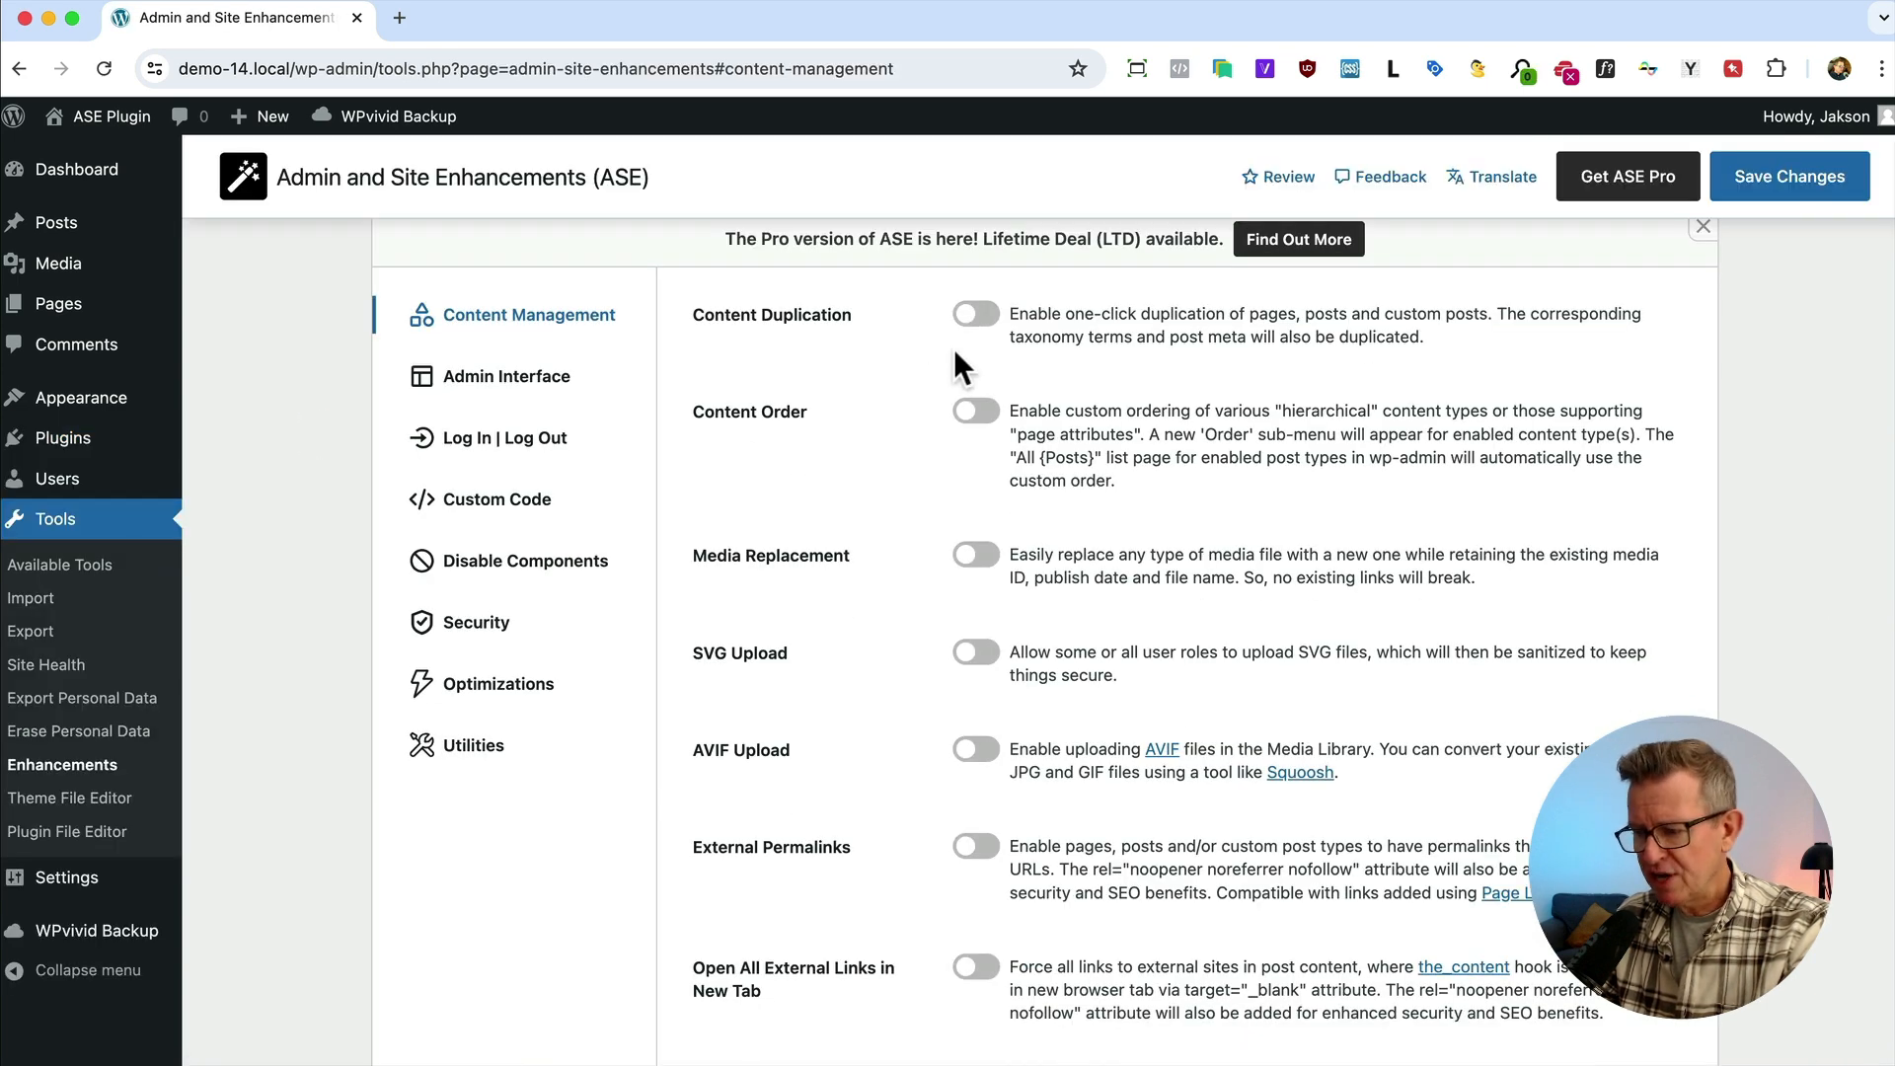
left_click(975, 314)
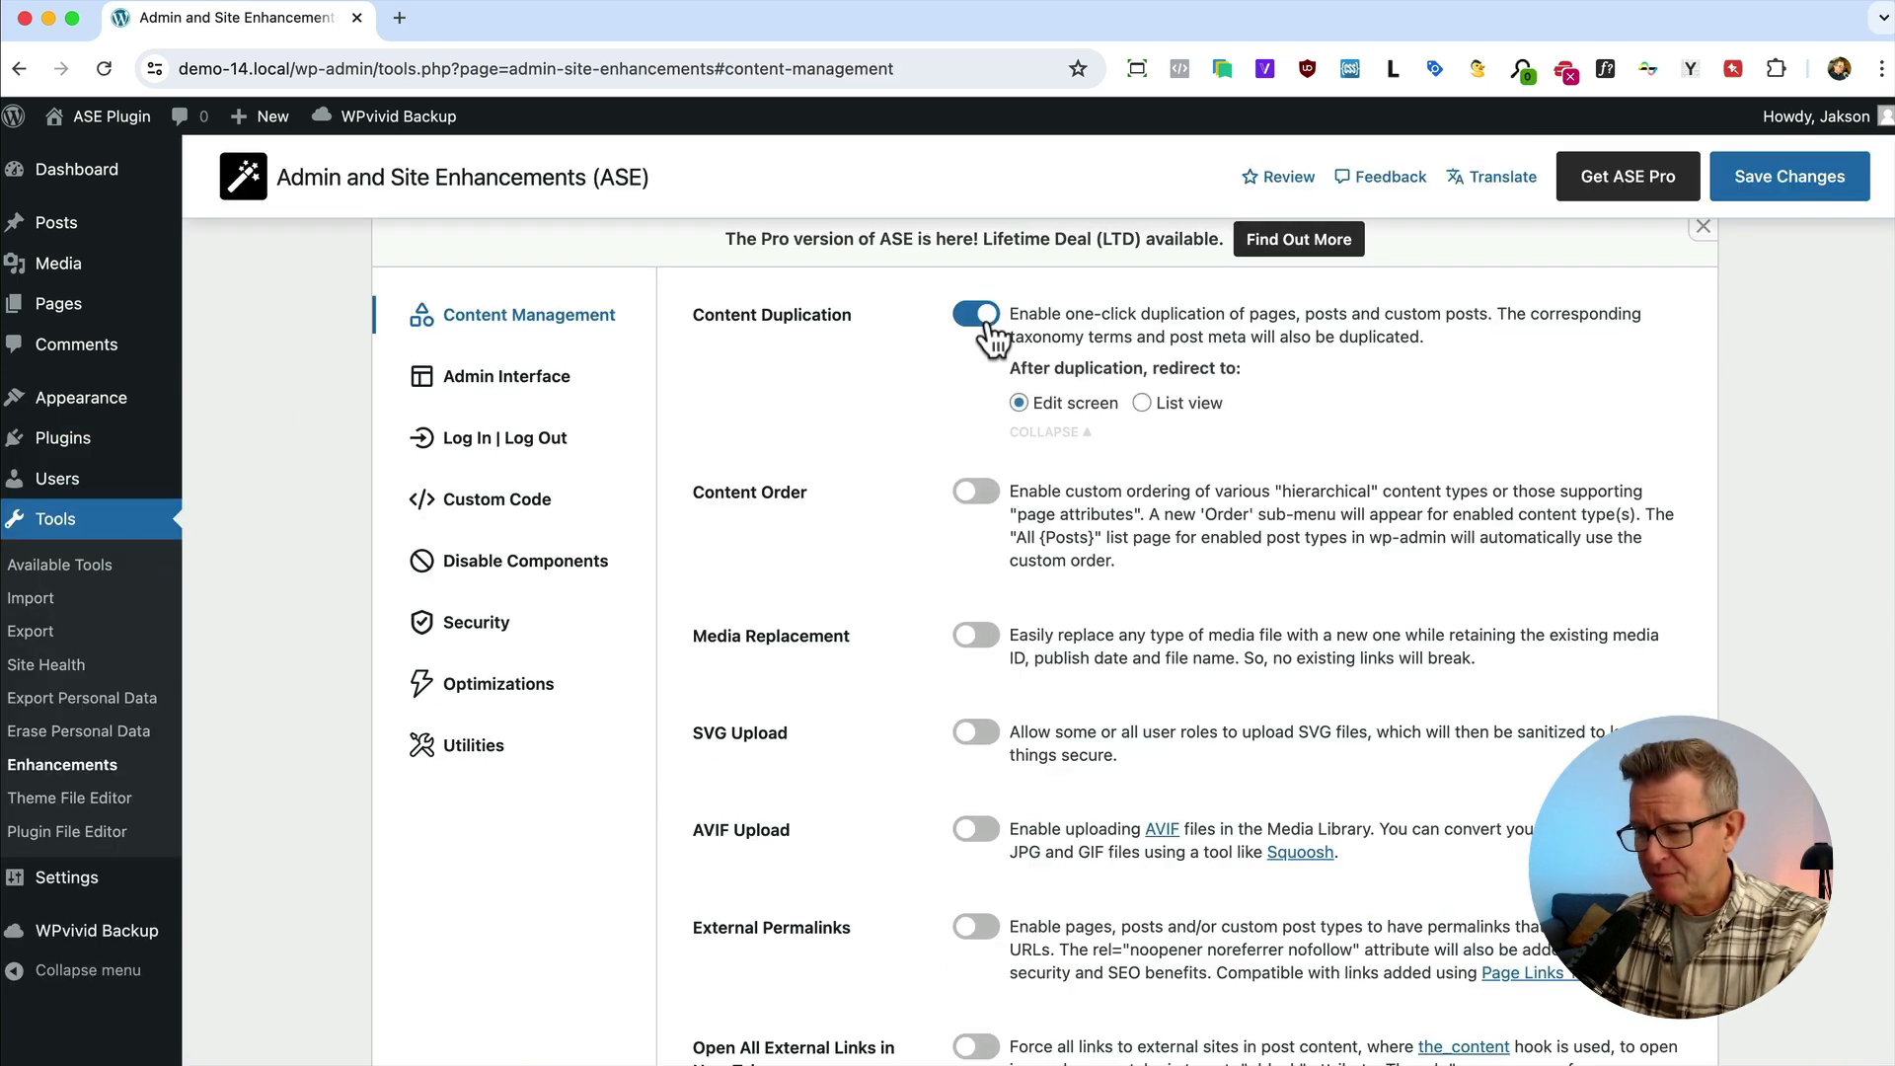
mouse_move(973, 492)
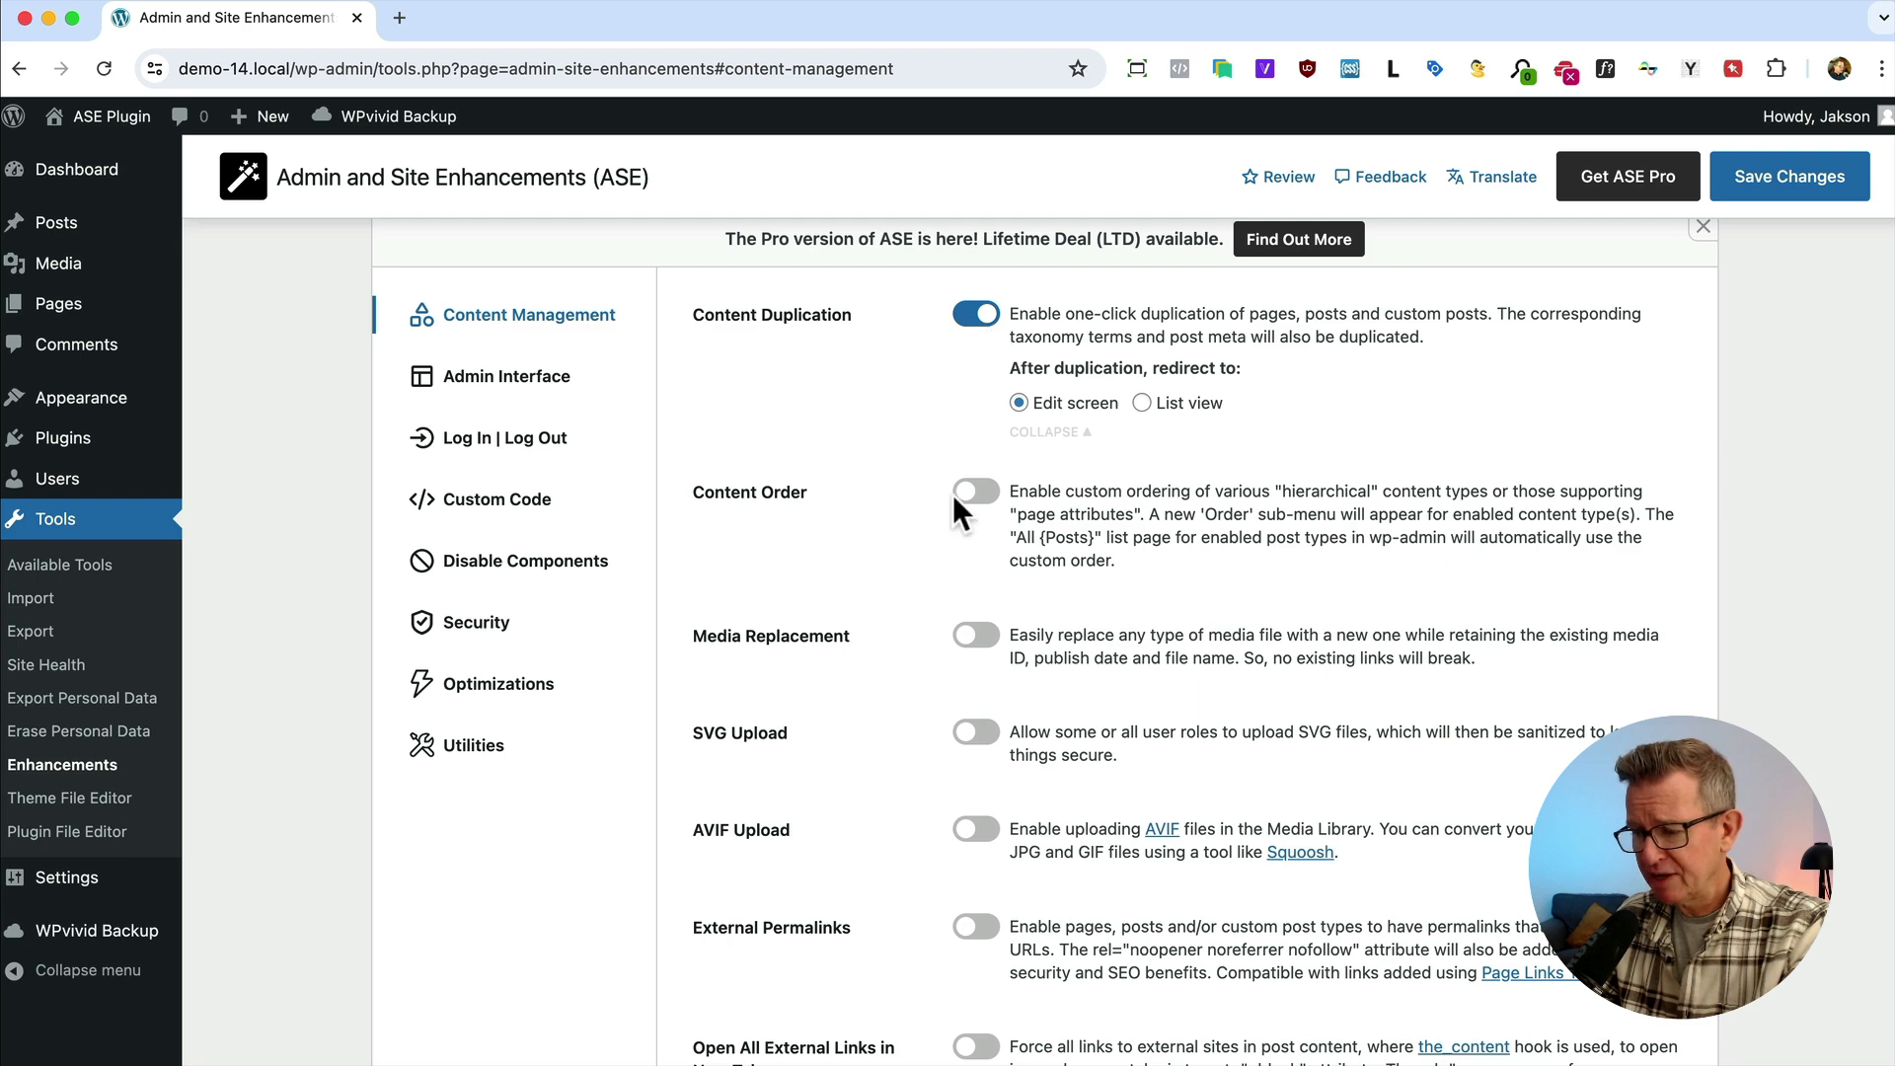
left_click(973, 491)
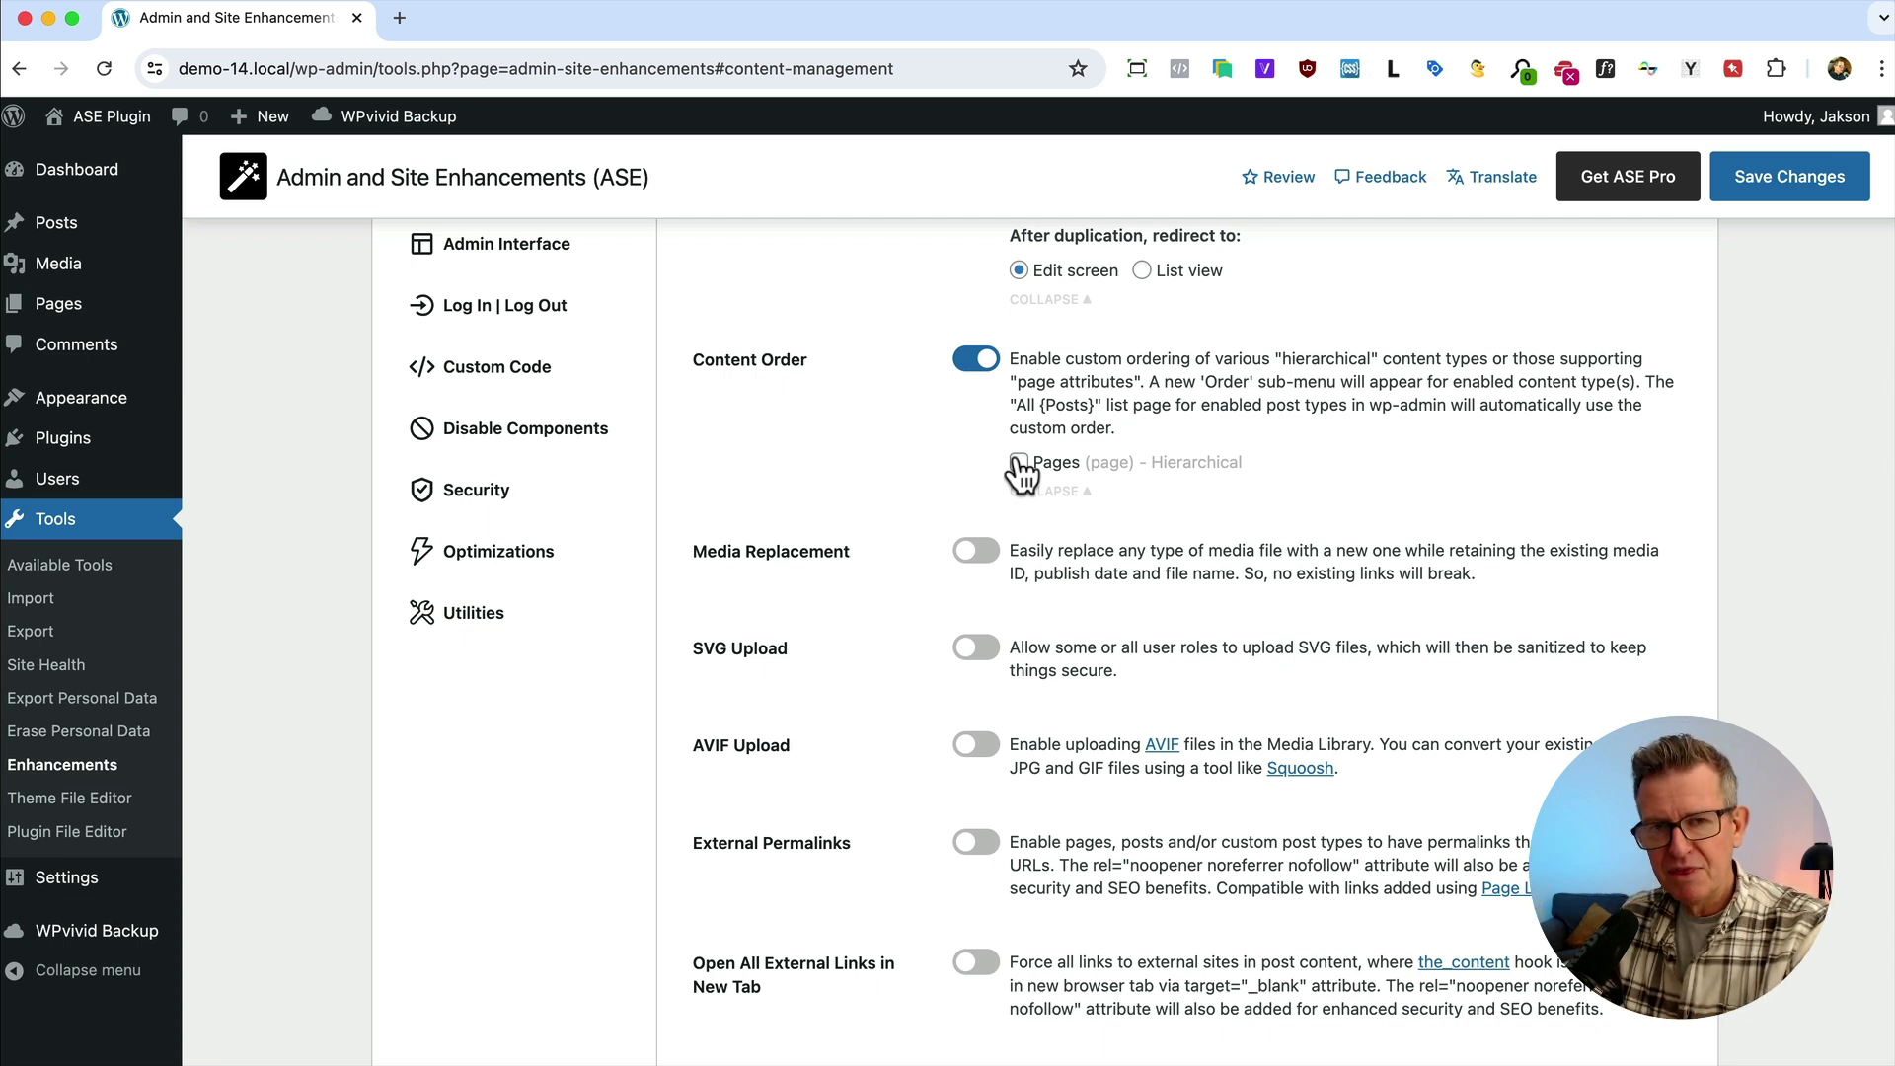
double_click(770, 550)
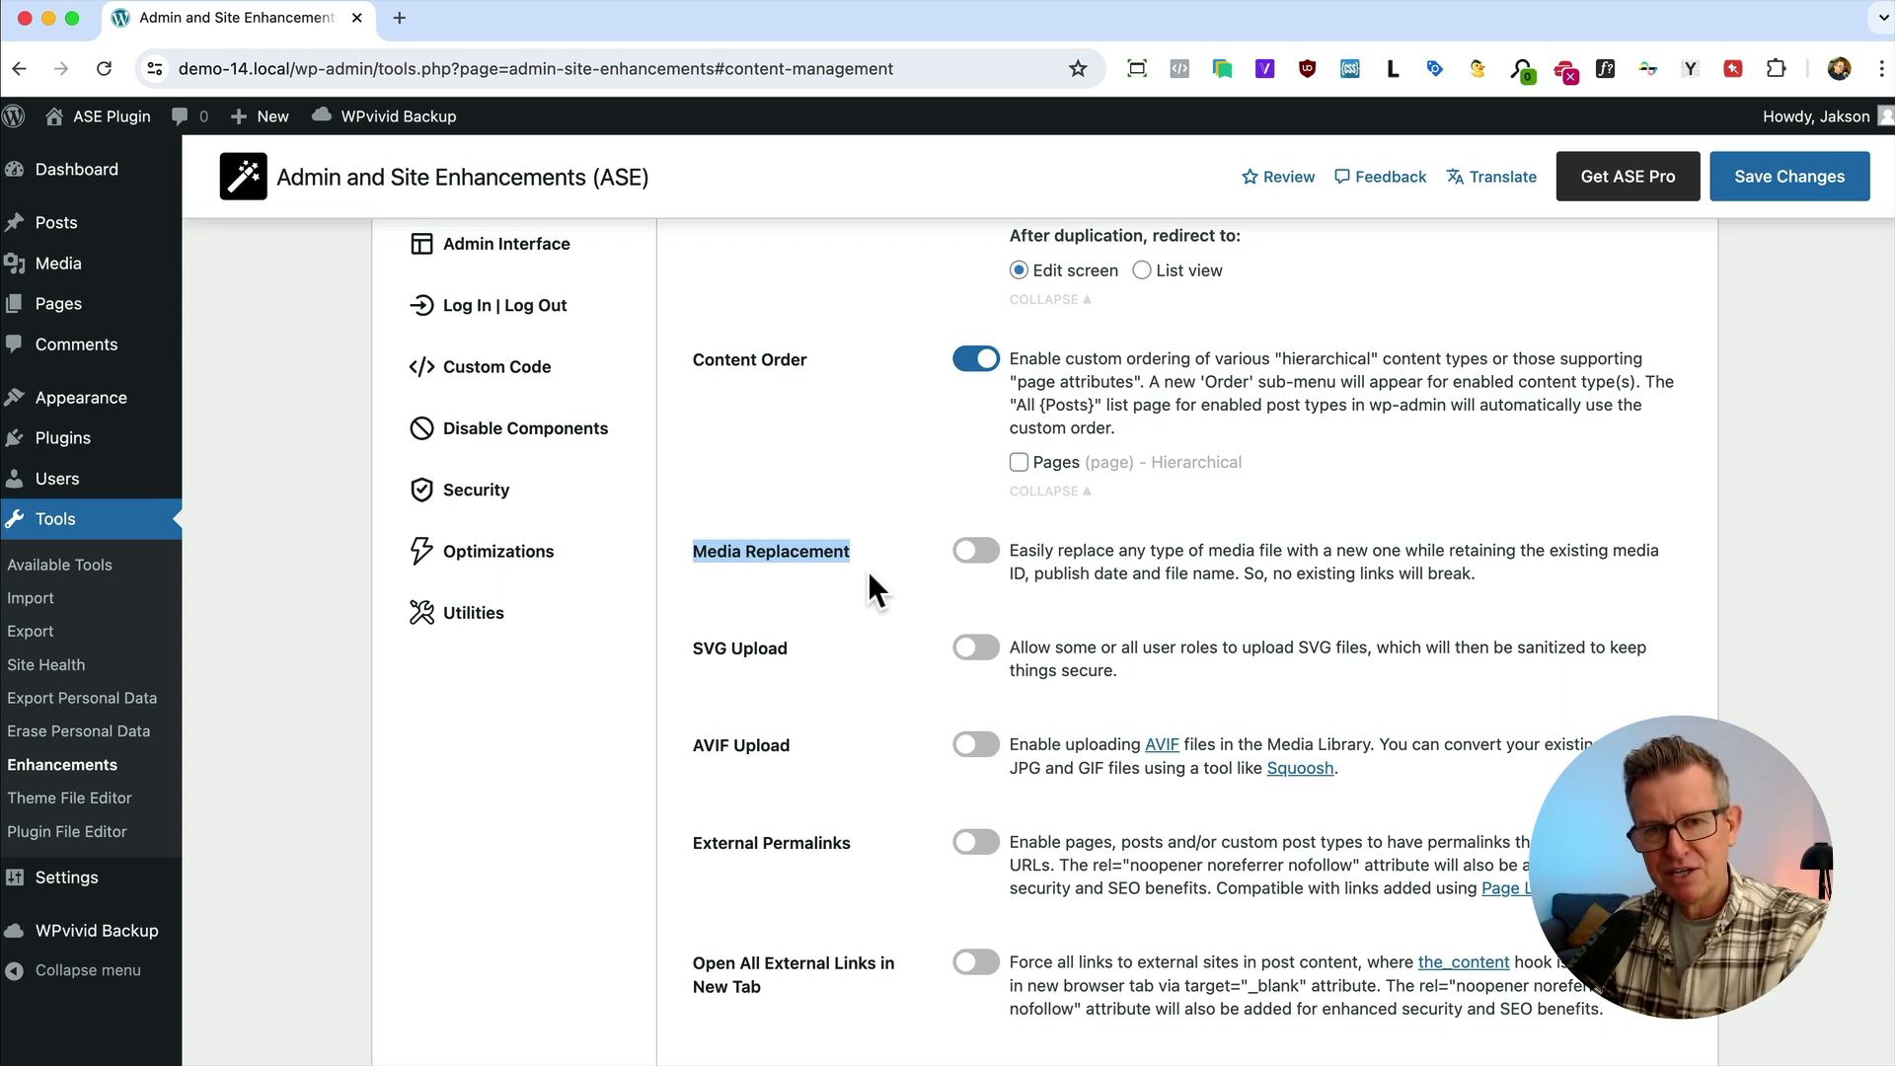
mouse_move(900, 616)
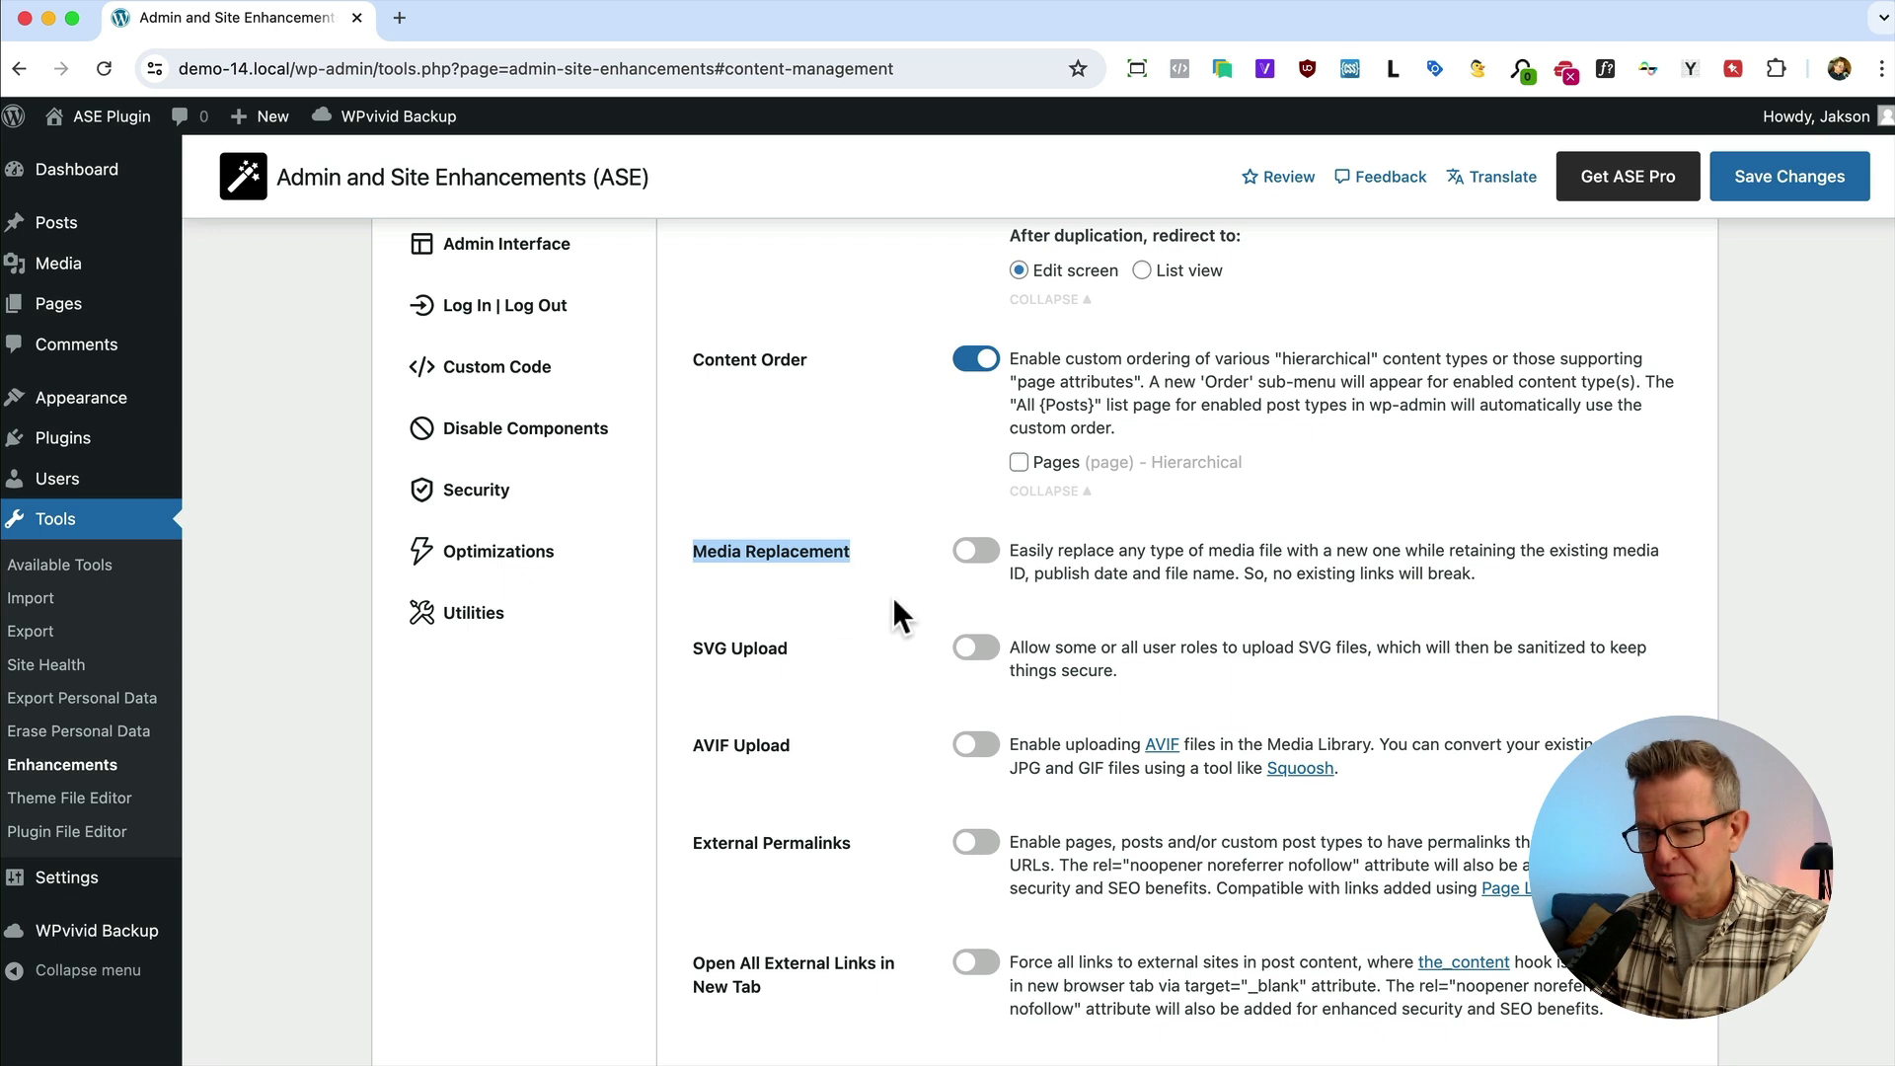
Enable SVG Upload and Open All External Links in New Tab
left_click(973, 647)
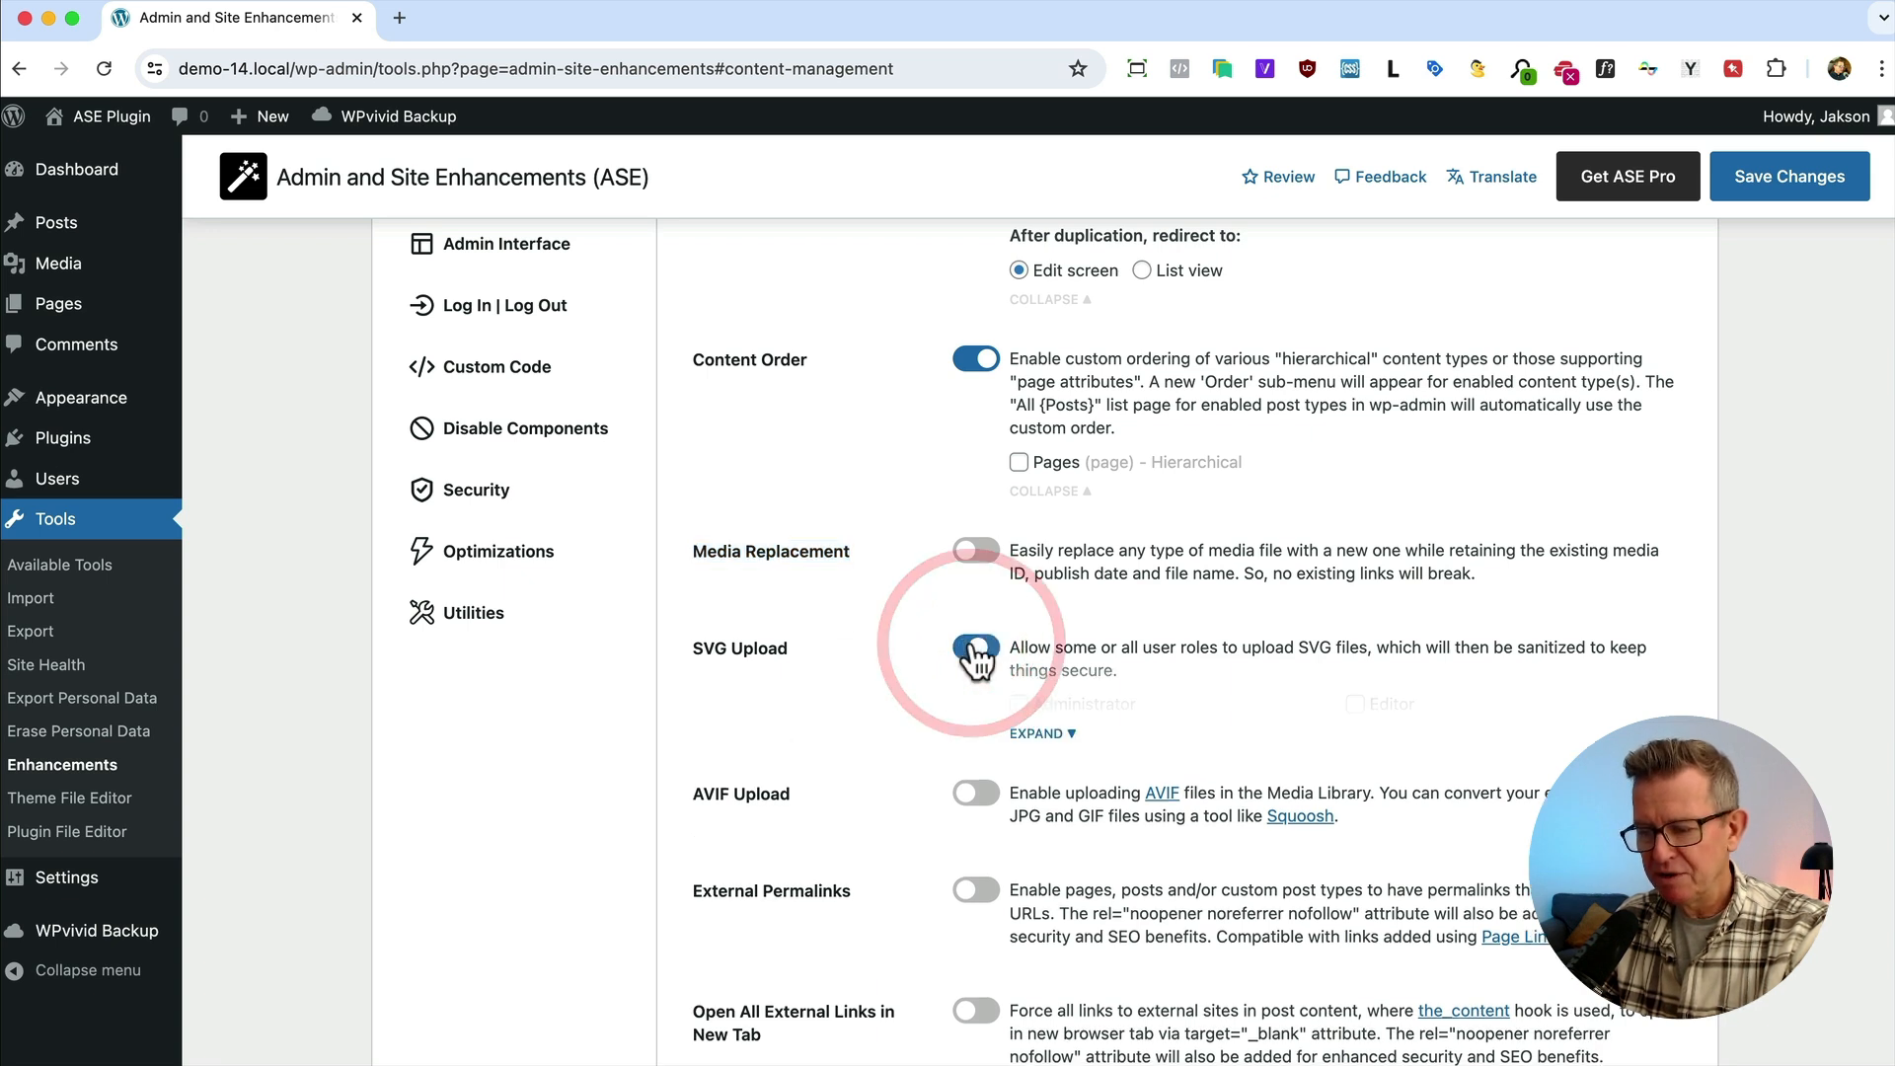
left_click(973, 647)
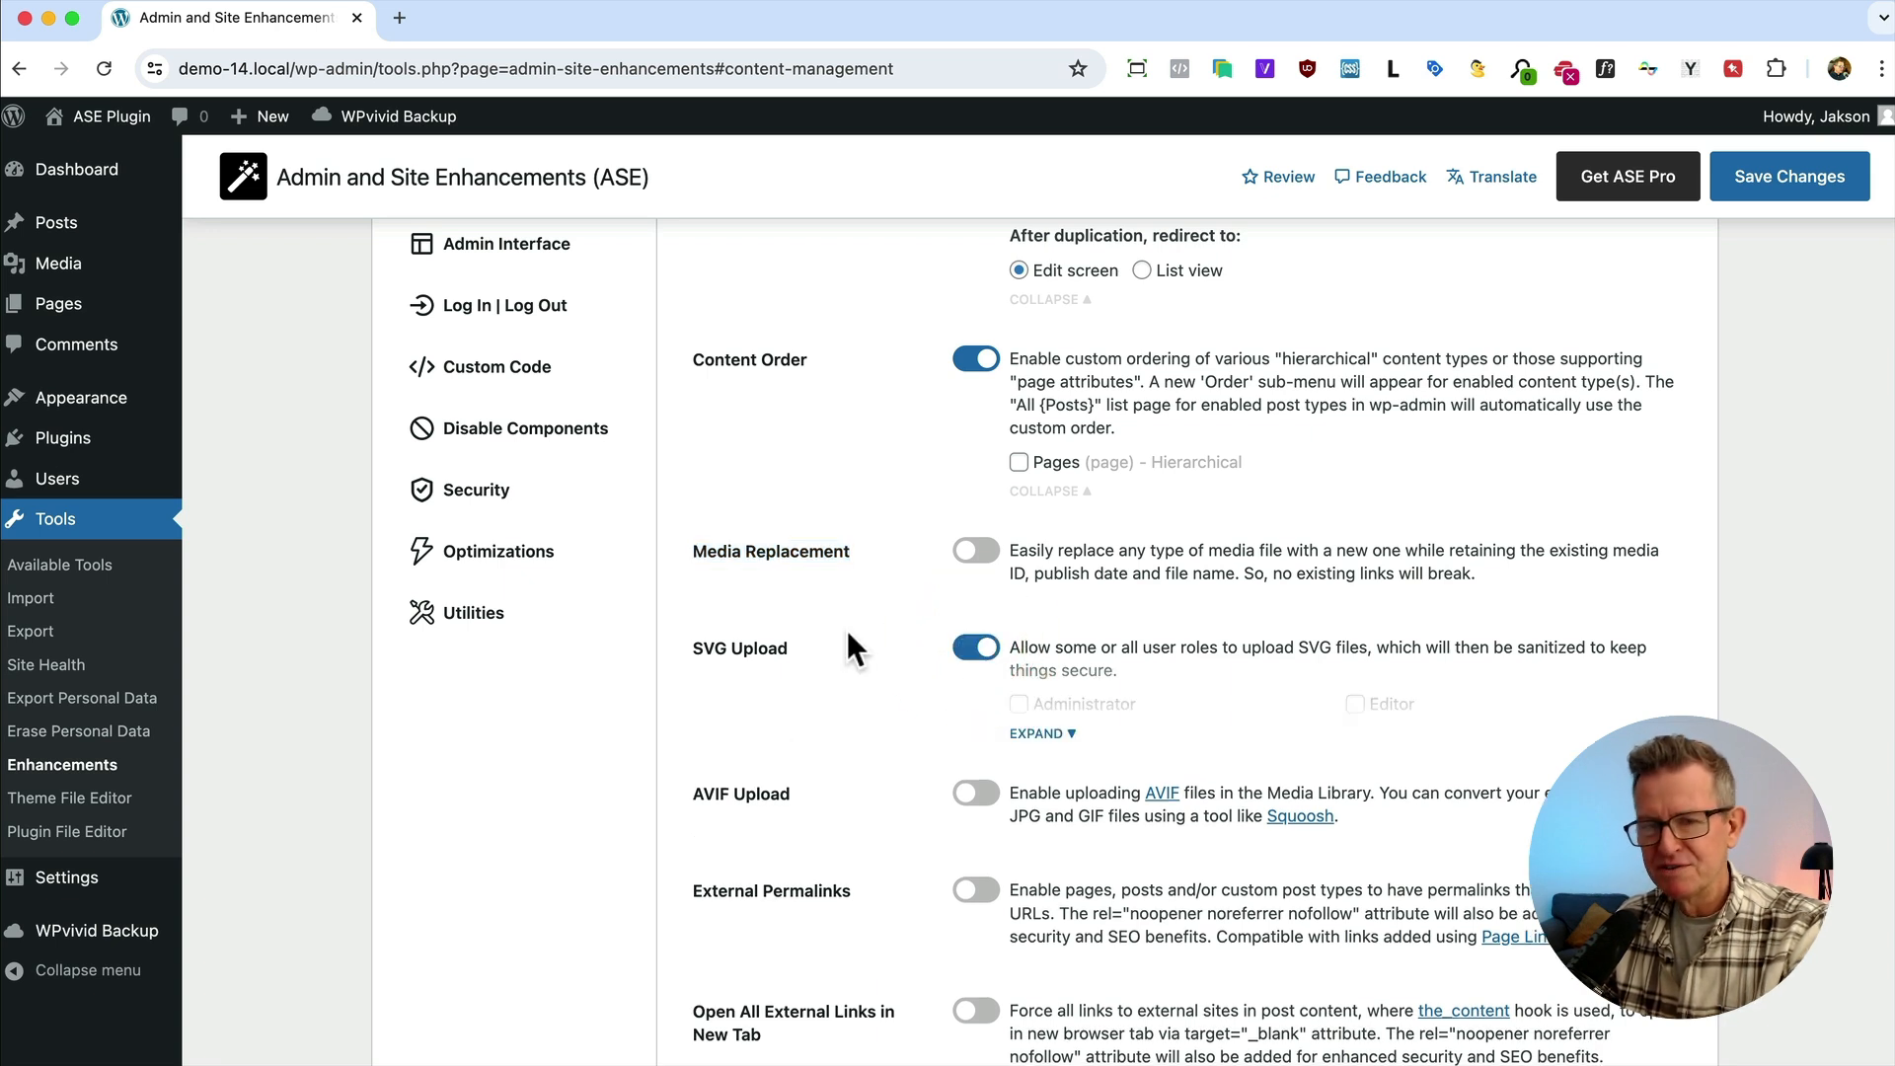
scroll("down", 3)
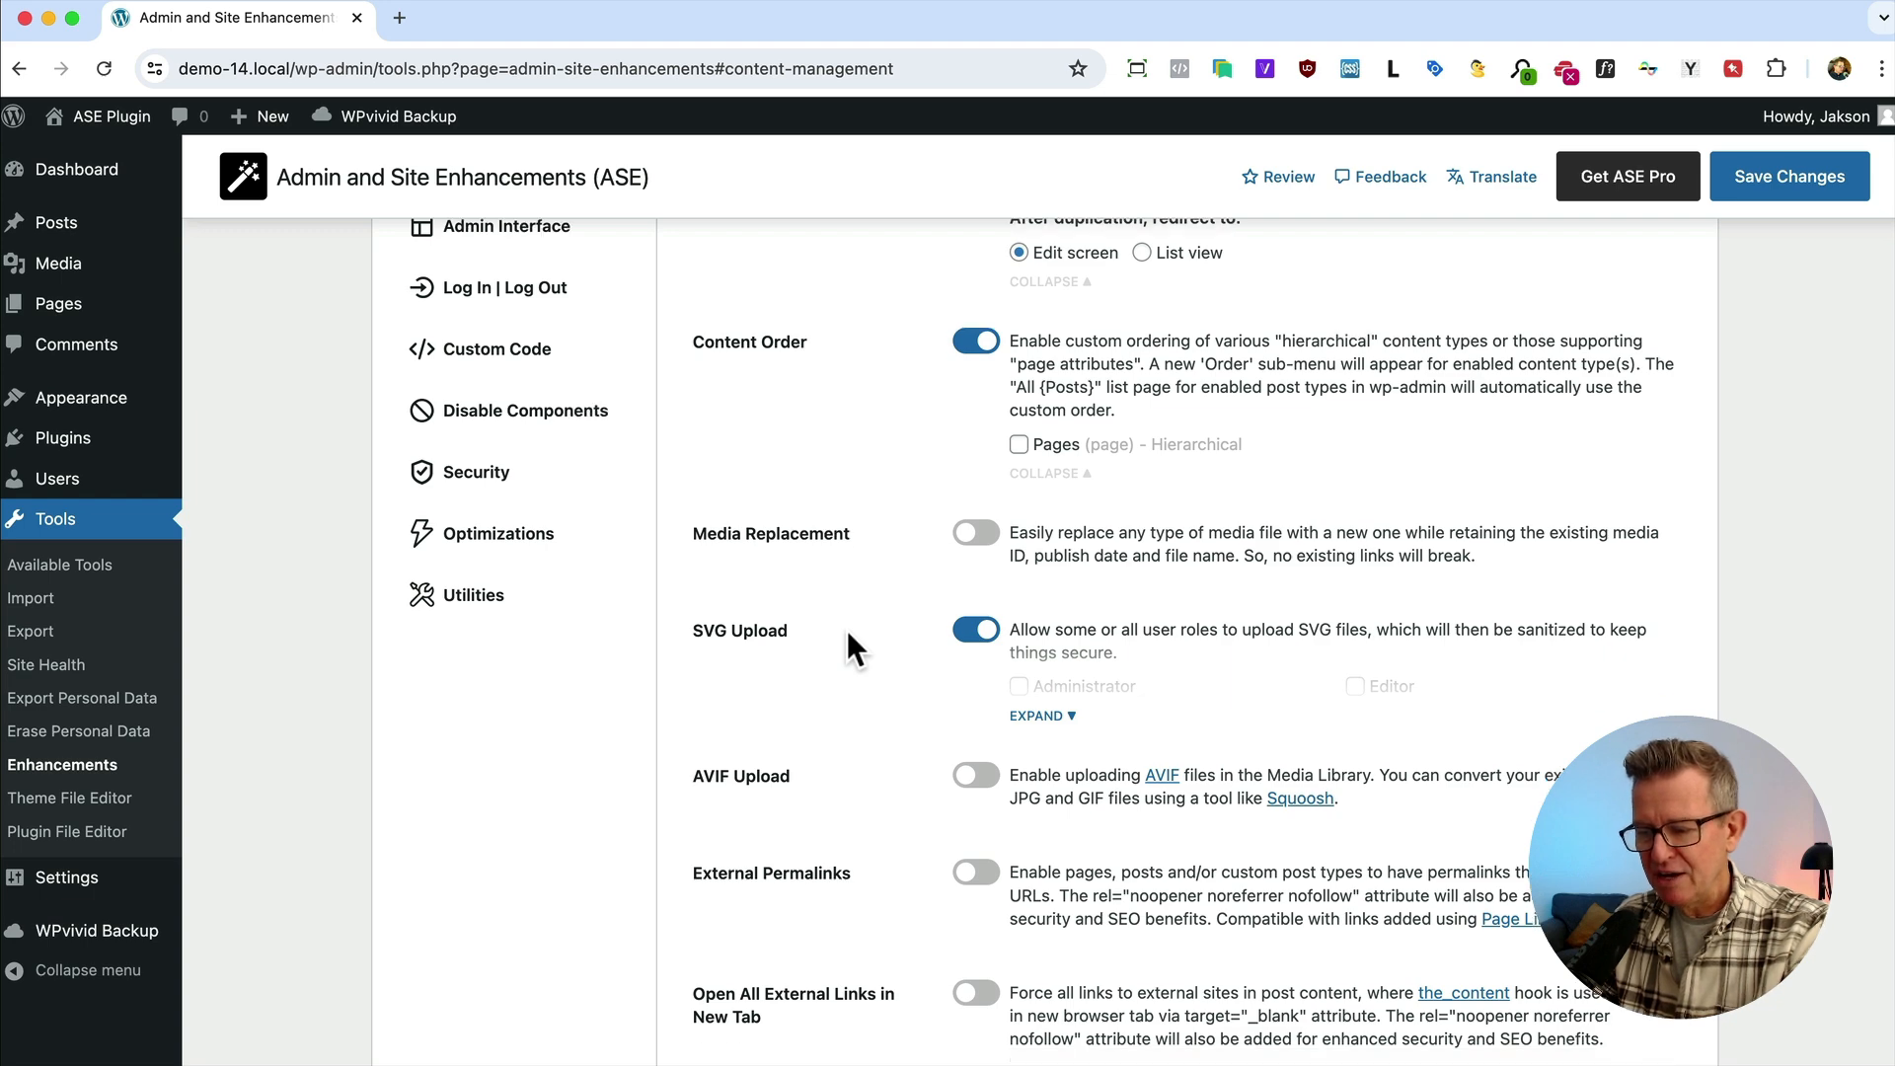
scroll("down", 3)
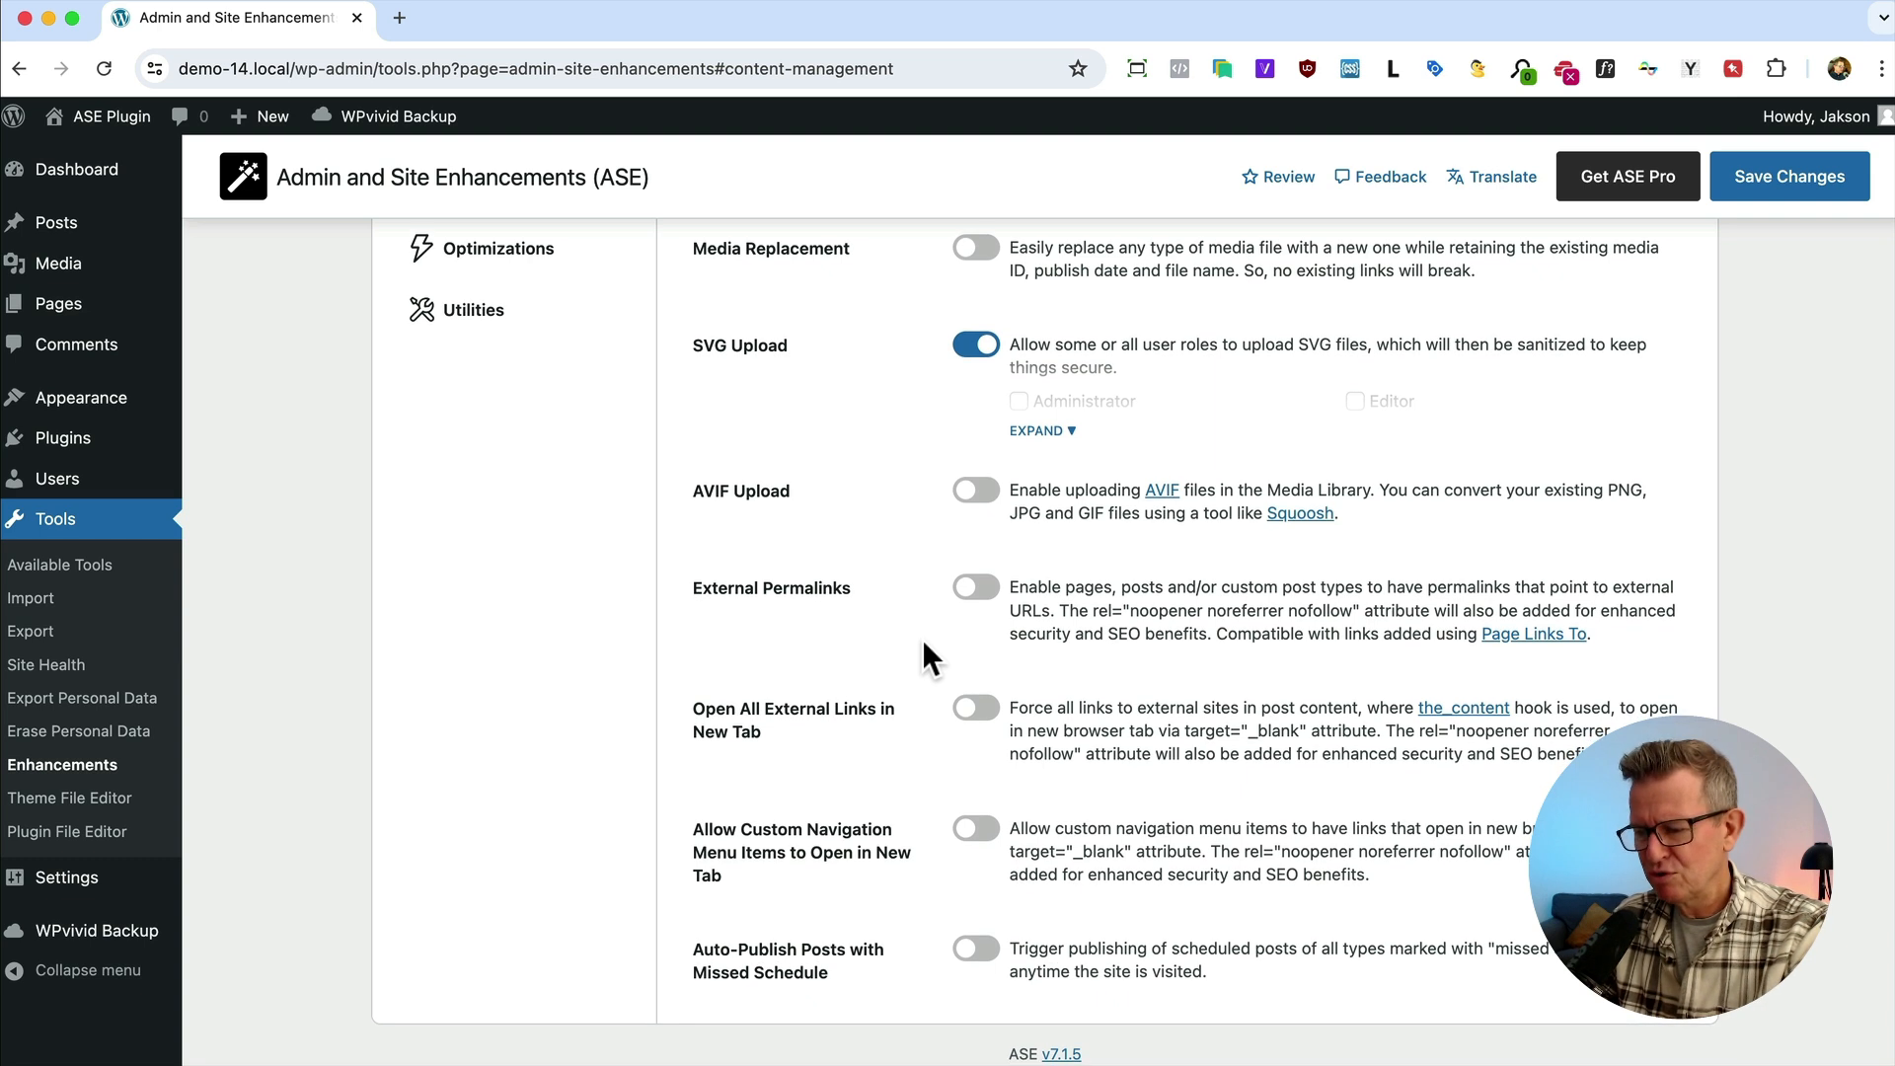
left_click(973, 712)
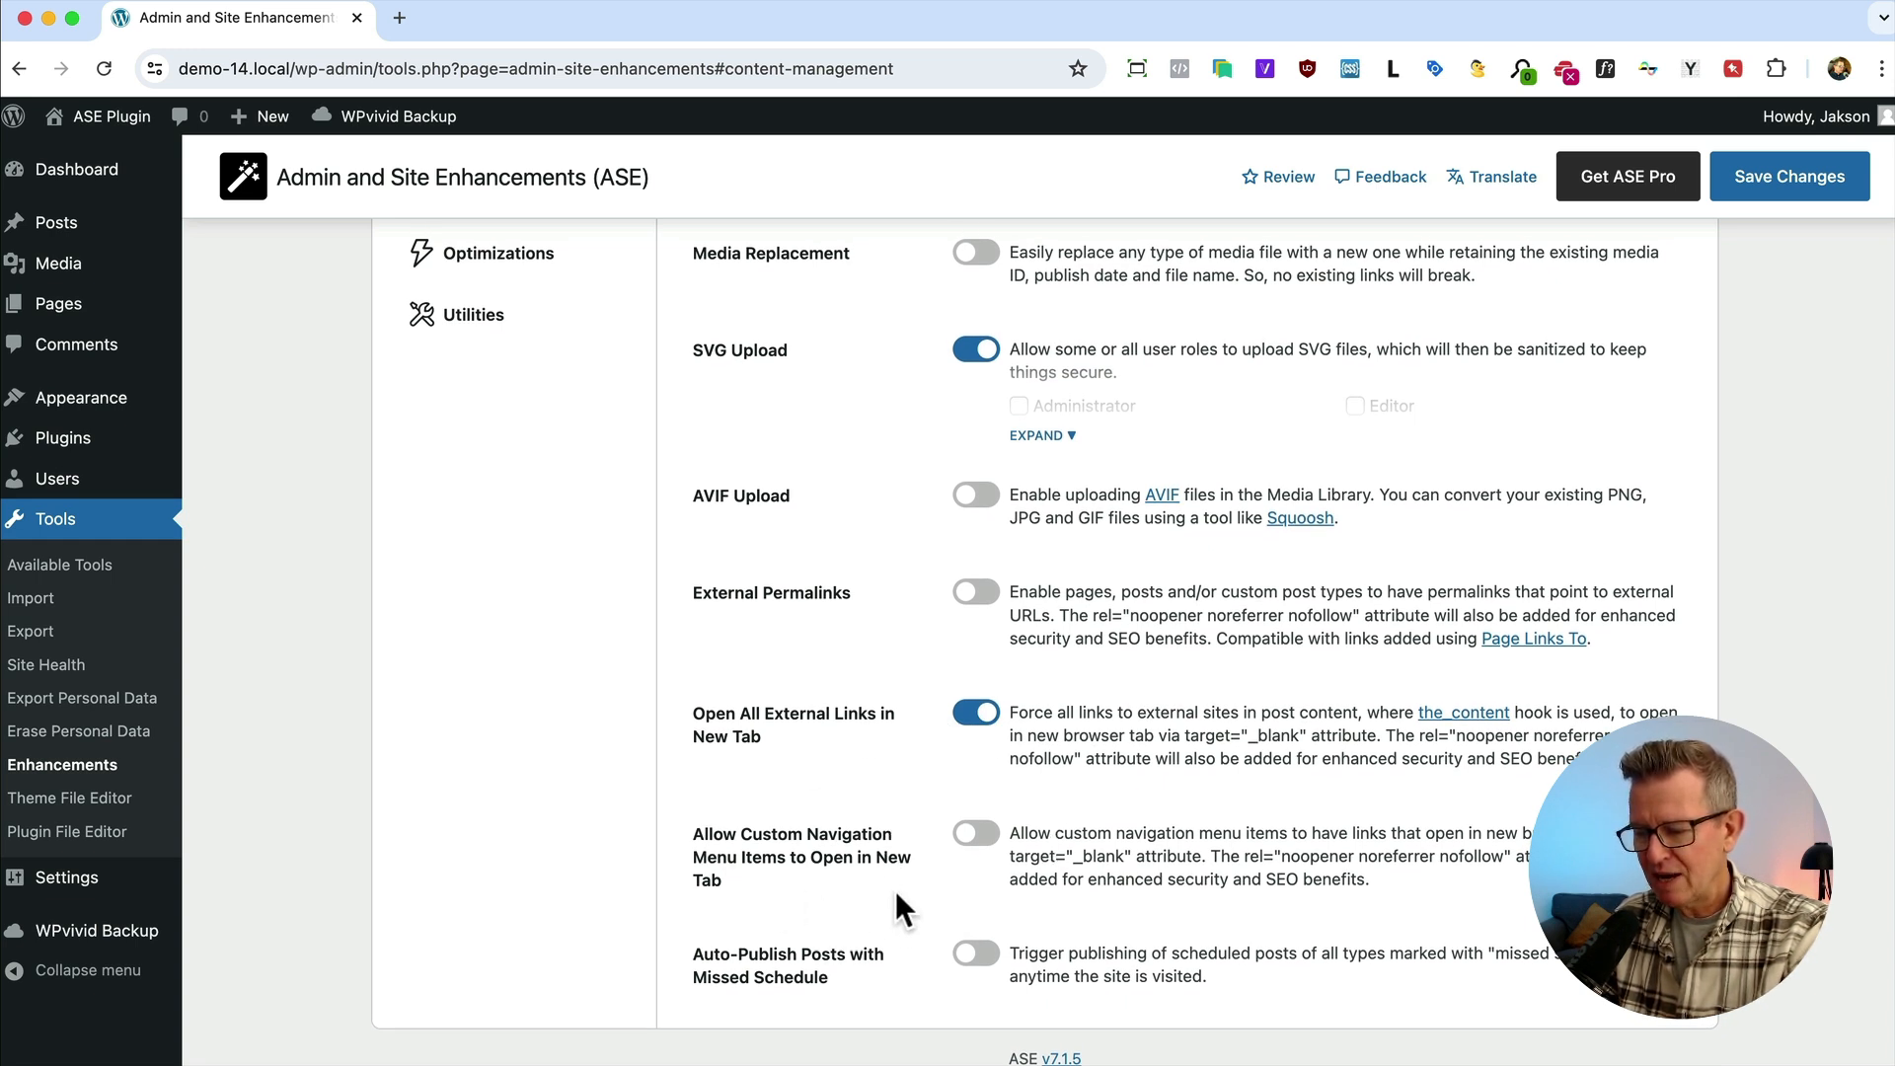
mouse_move(859, 882)
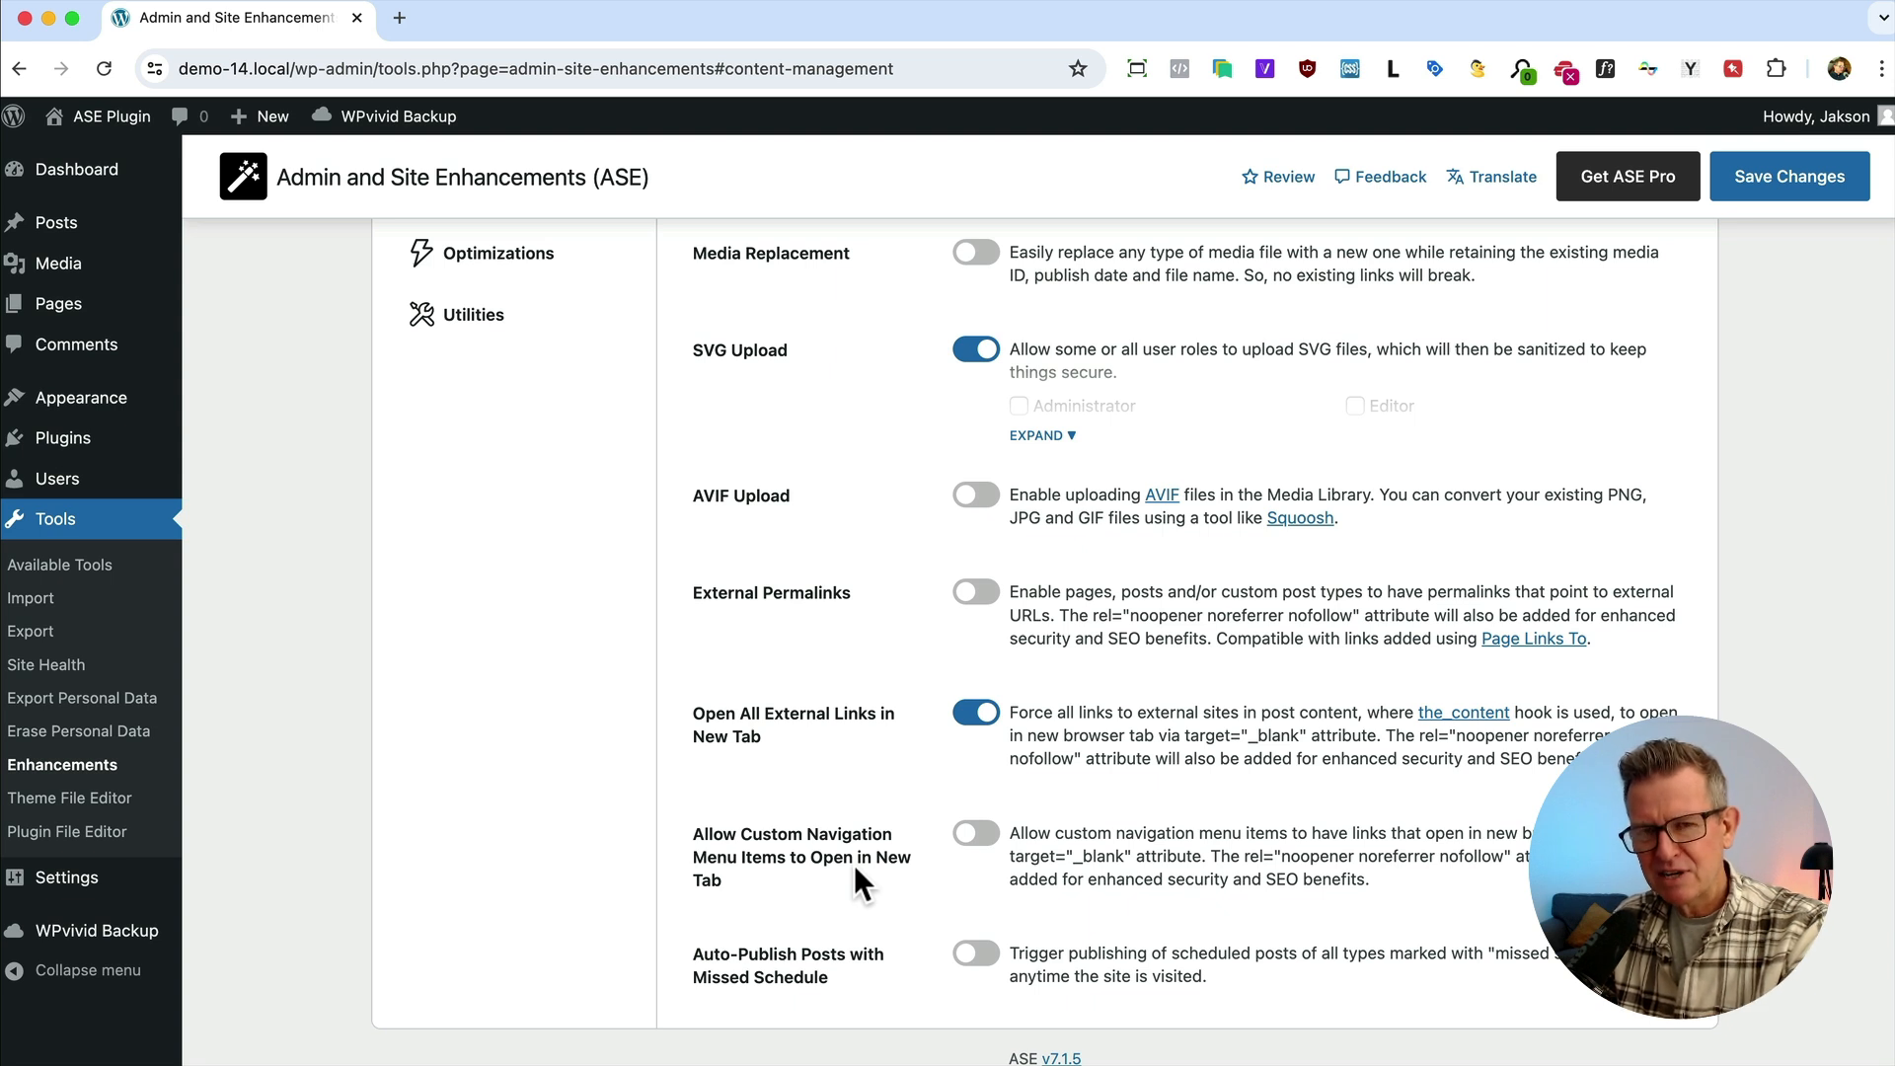
mouse_move(81, 397)
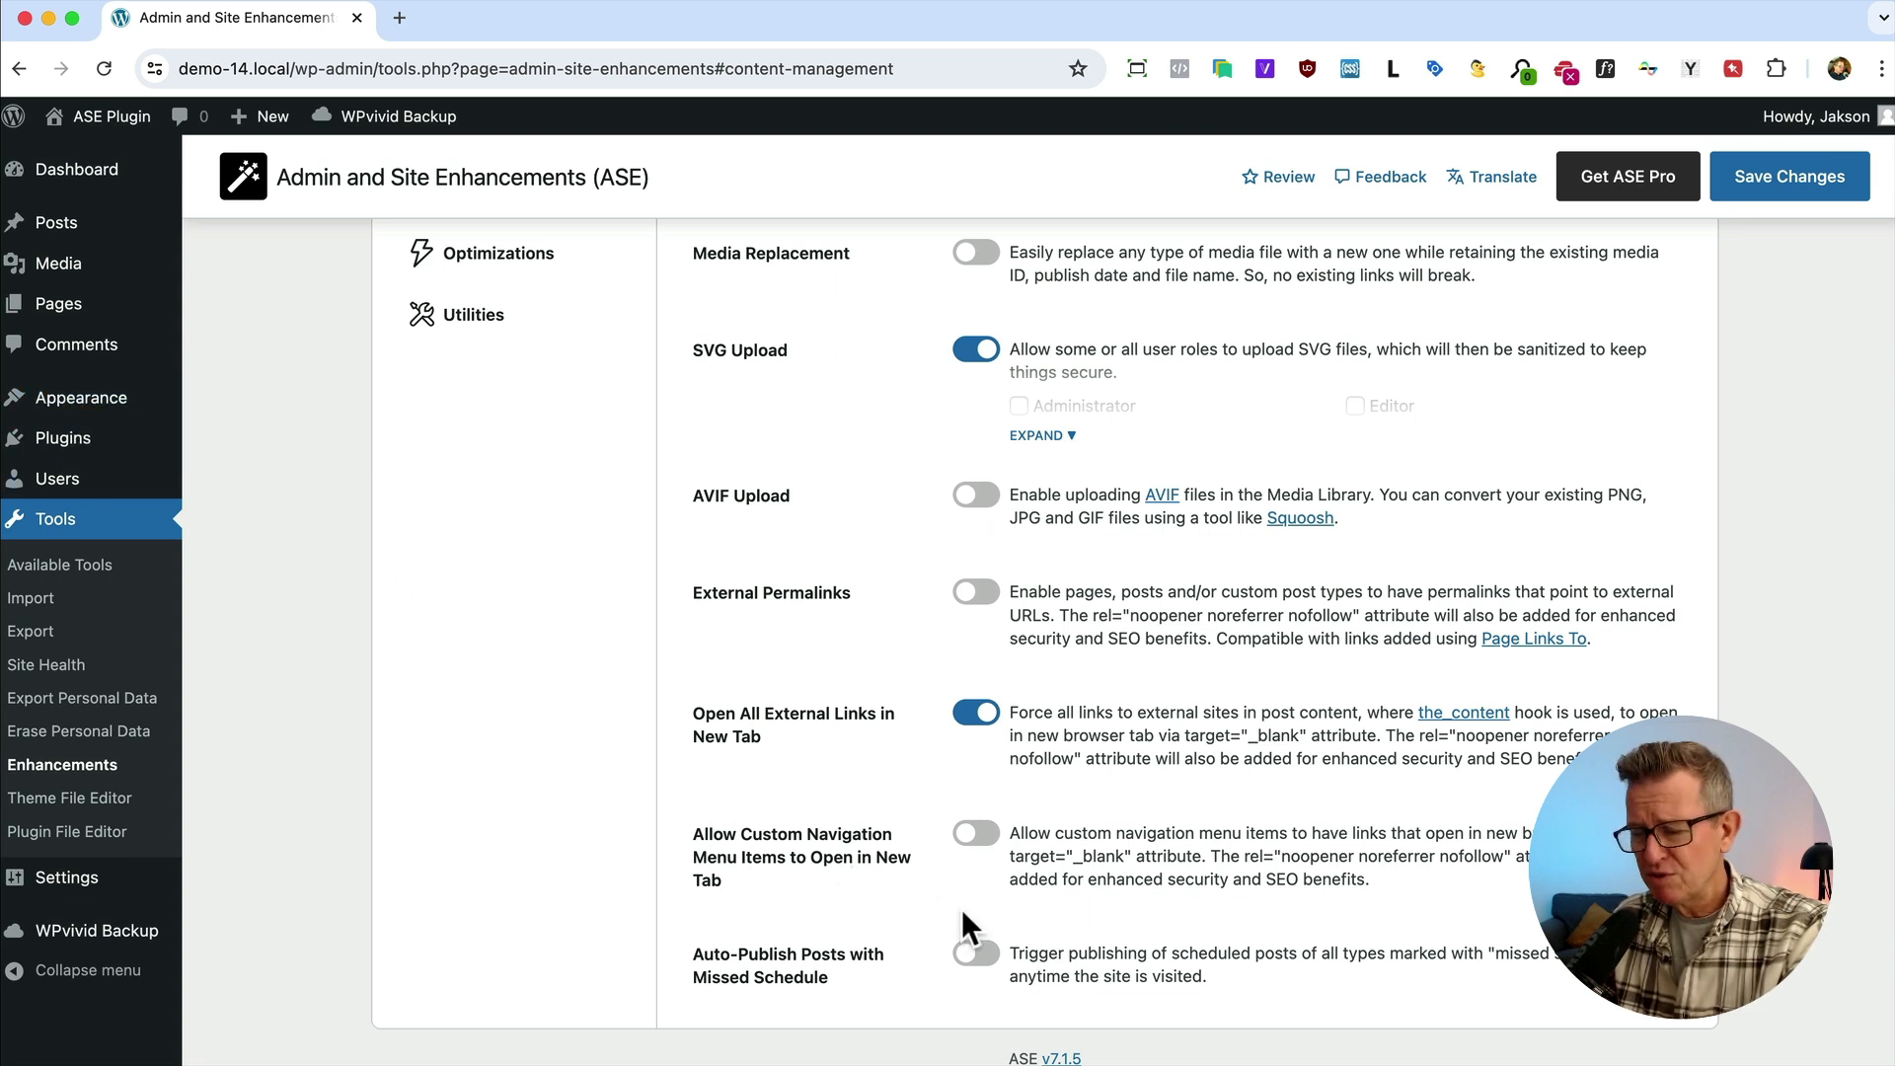
mouse_move(817, 821)
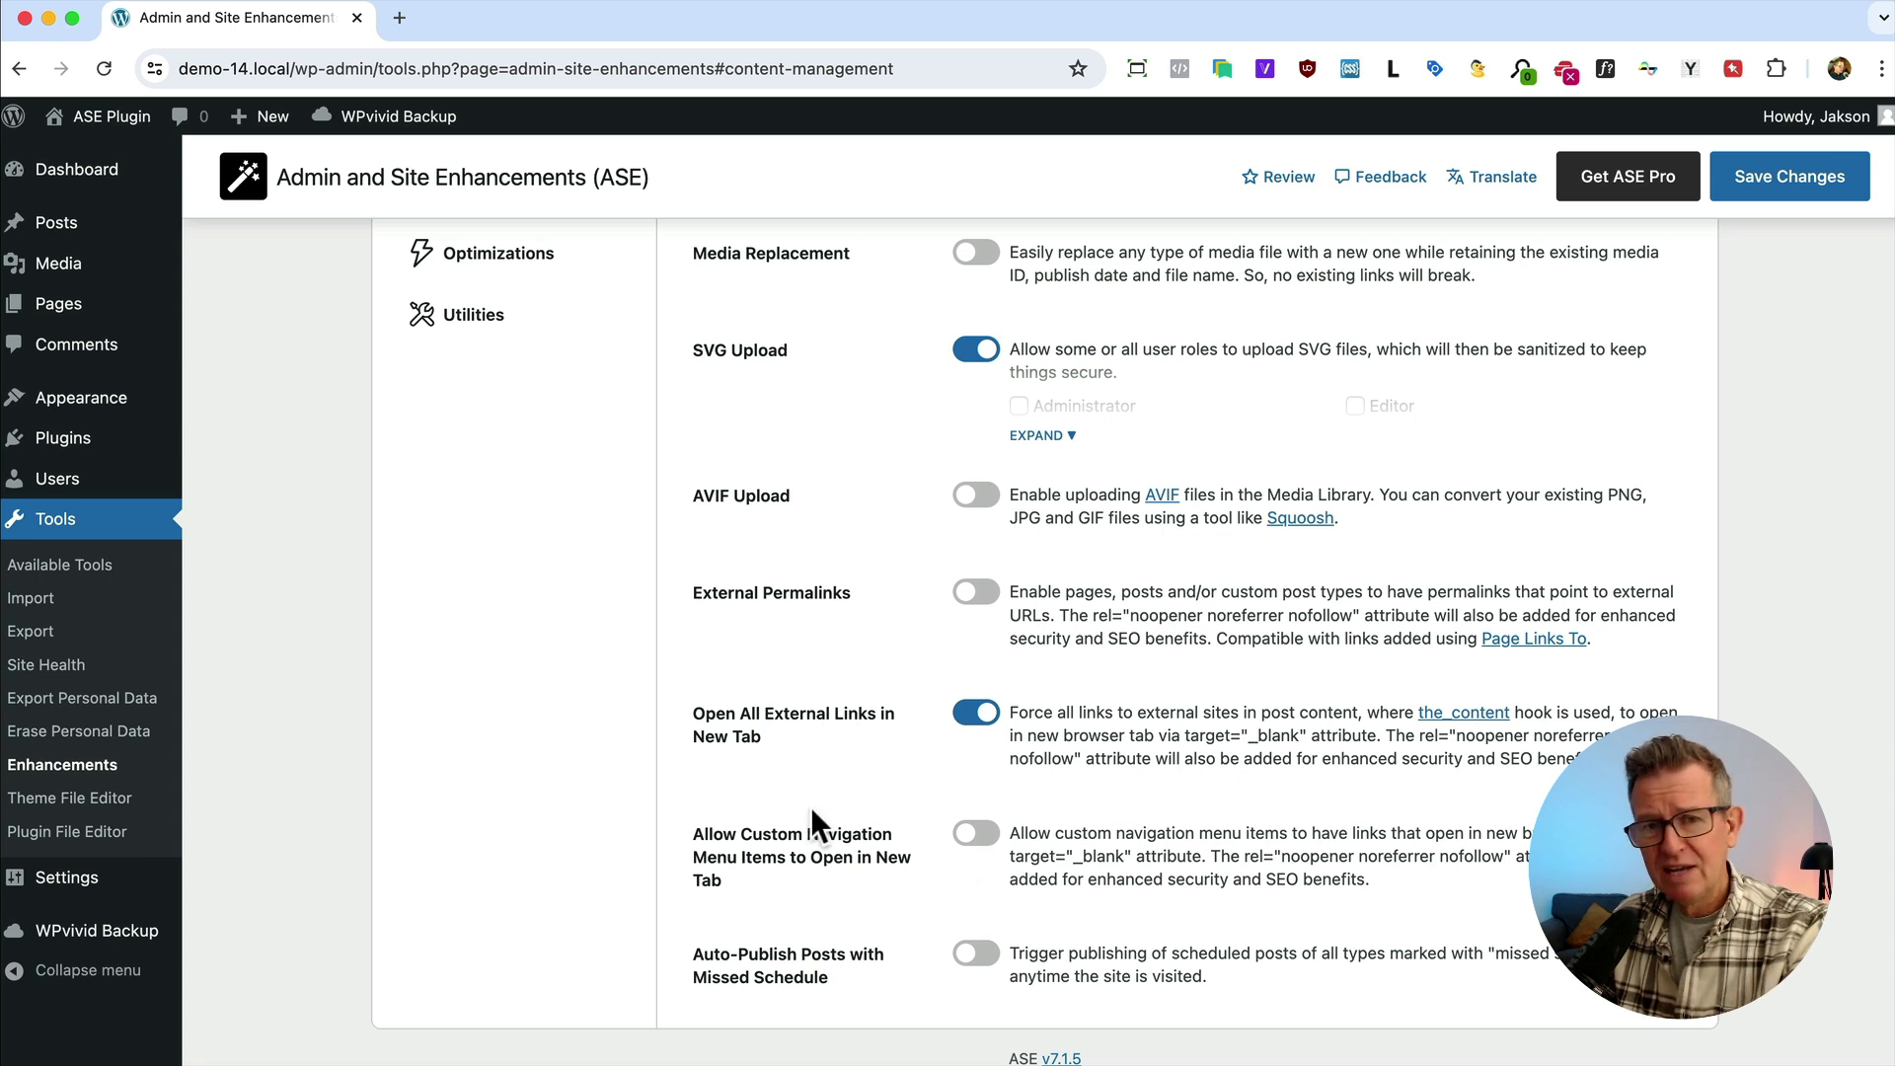
Enable Auto-Publish Posts with Missed Schedule, then move to the Admin Interface tab
left_click(973, 954)
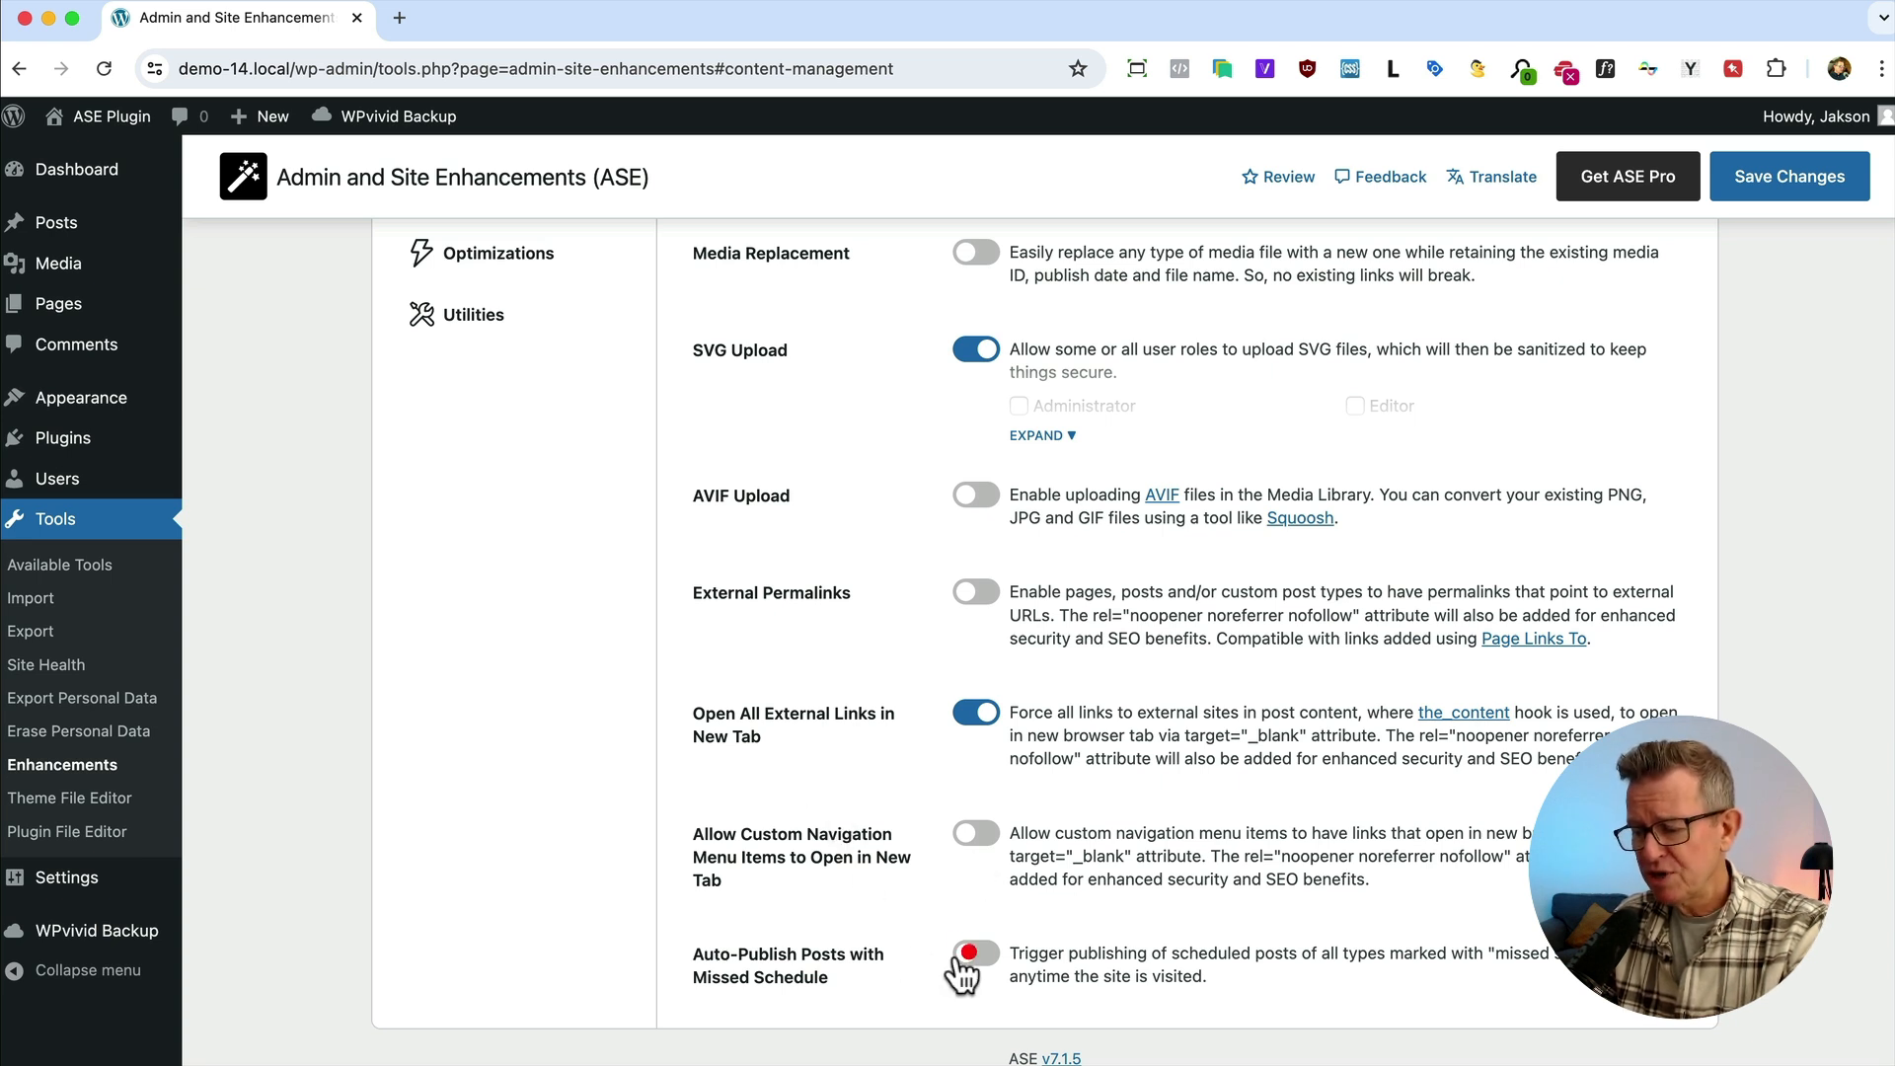
left_click(973, 953)
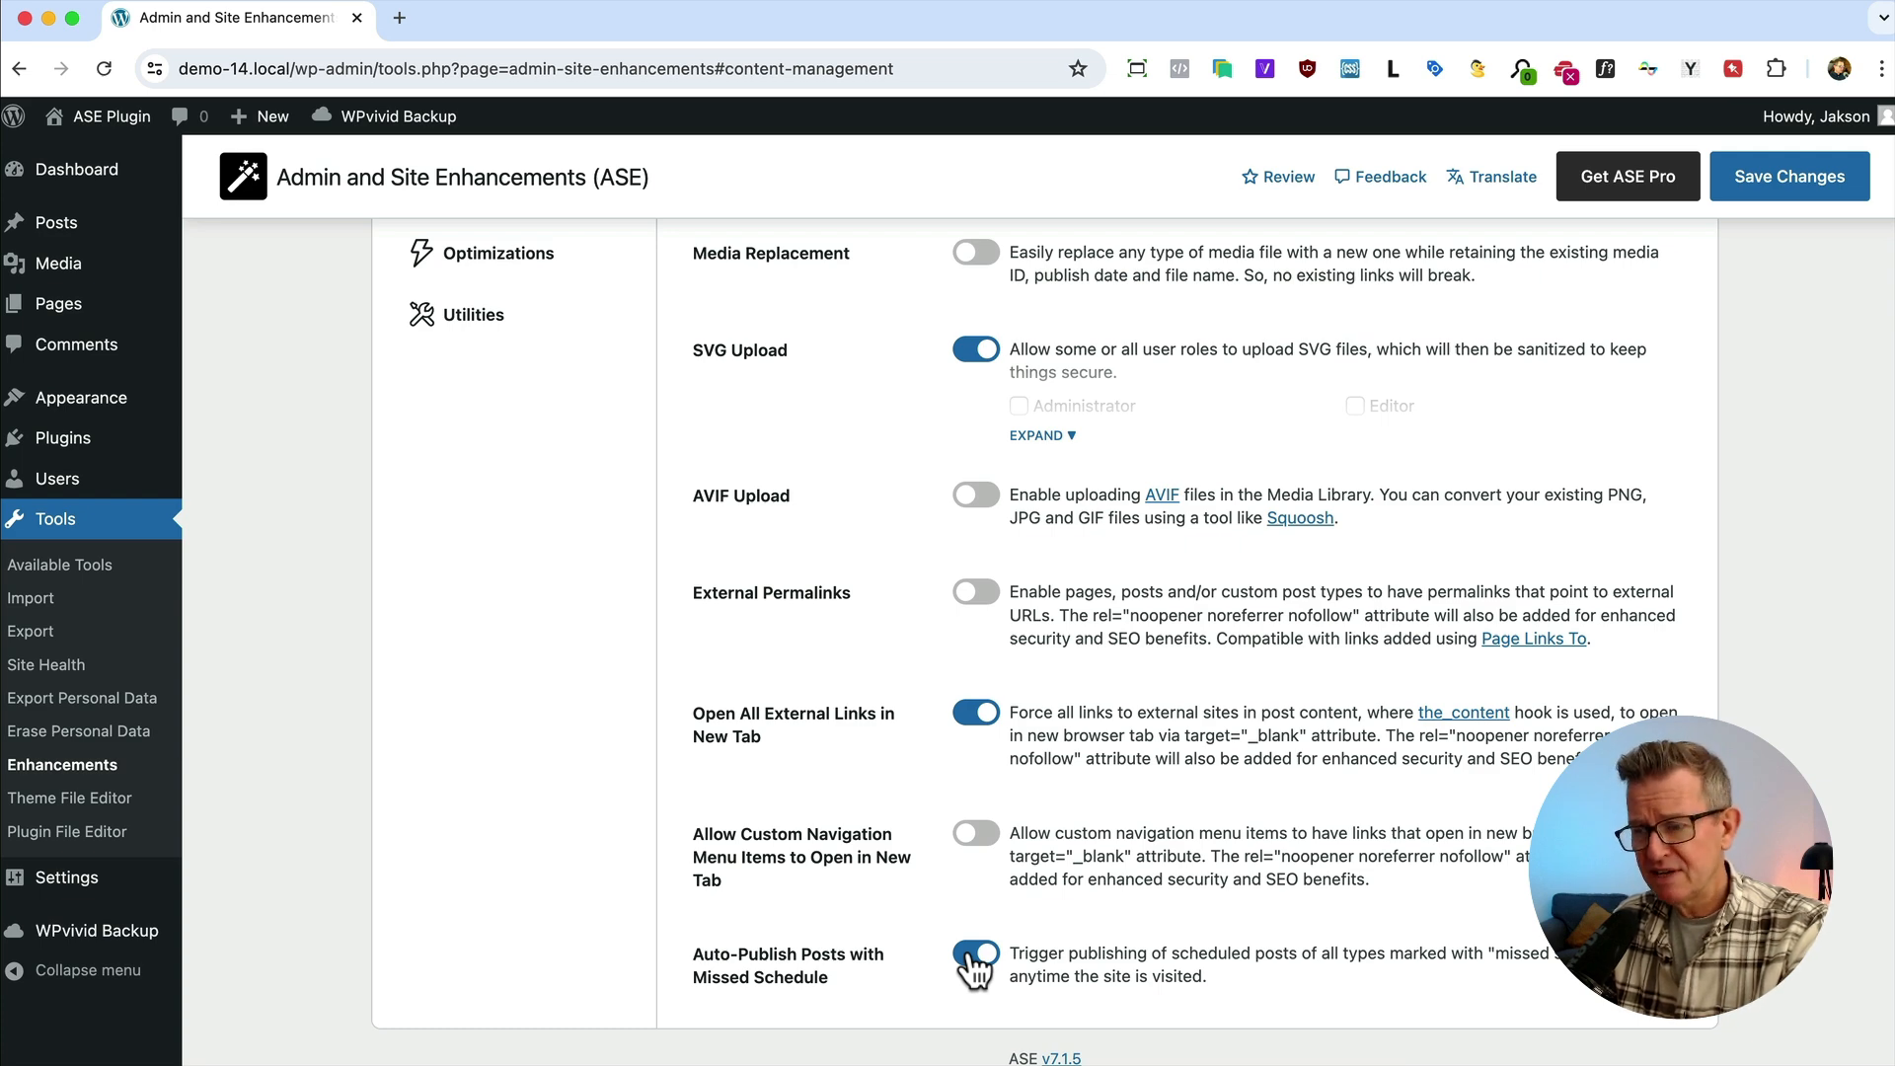
left_click(507, 432)
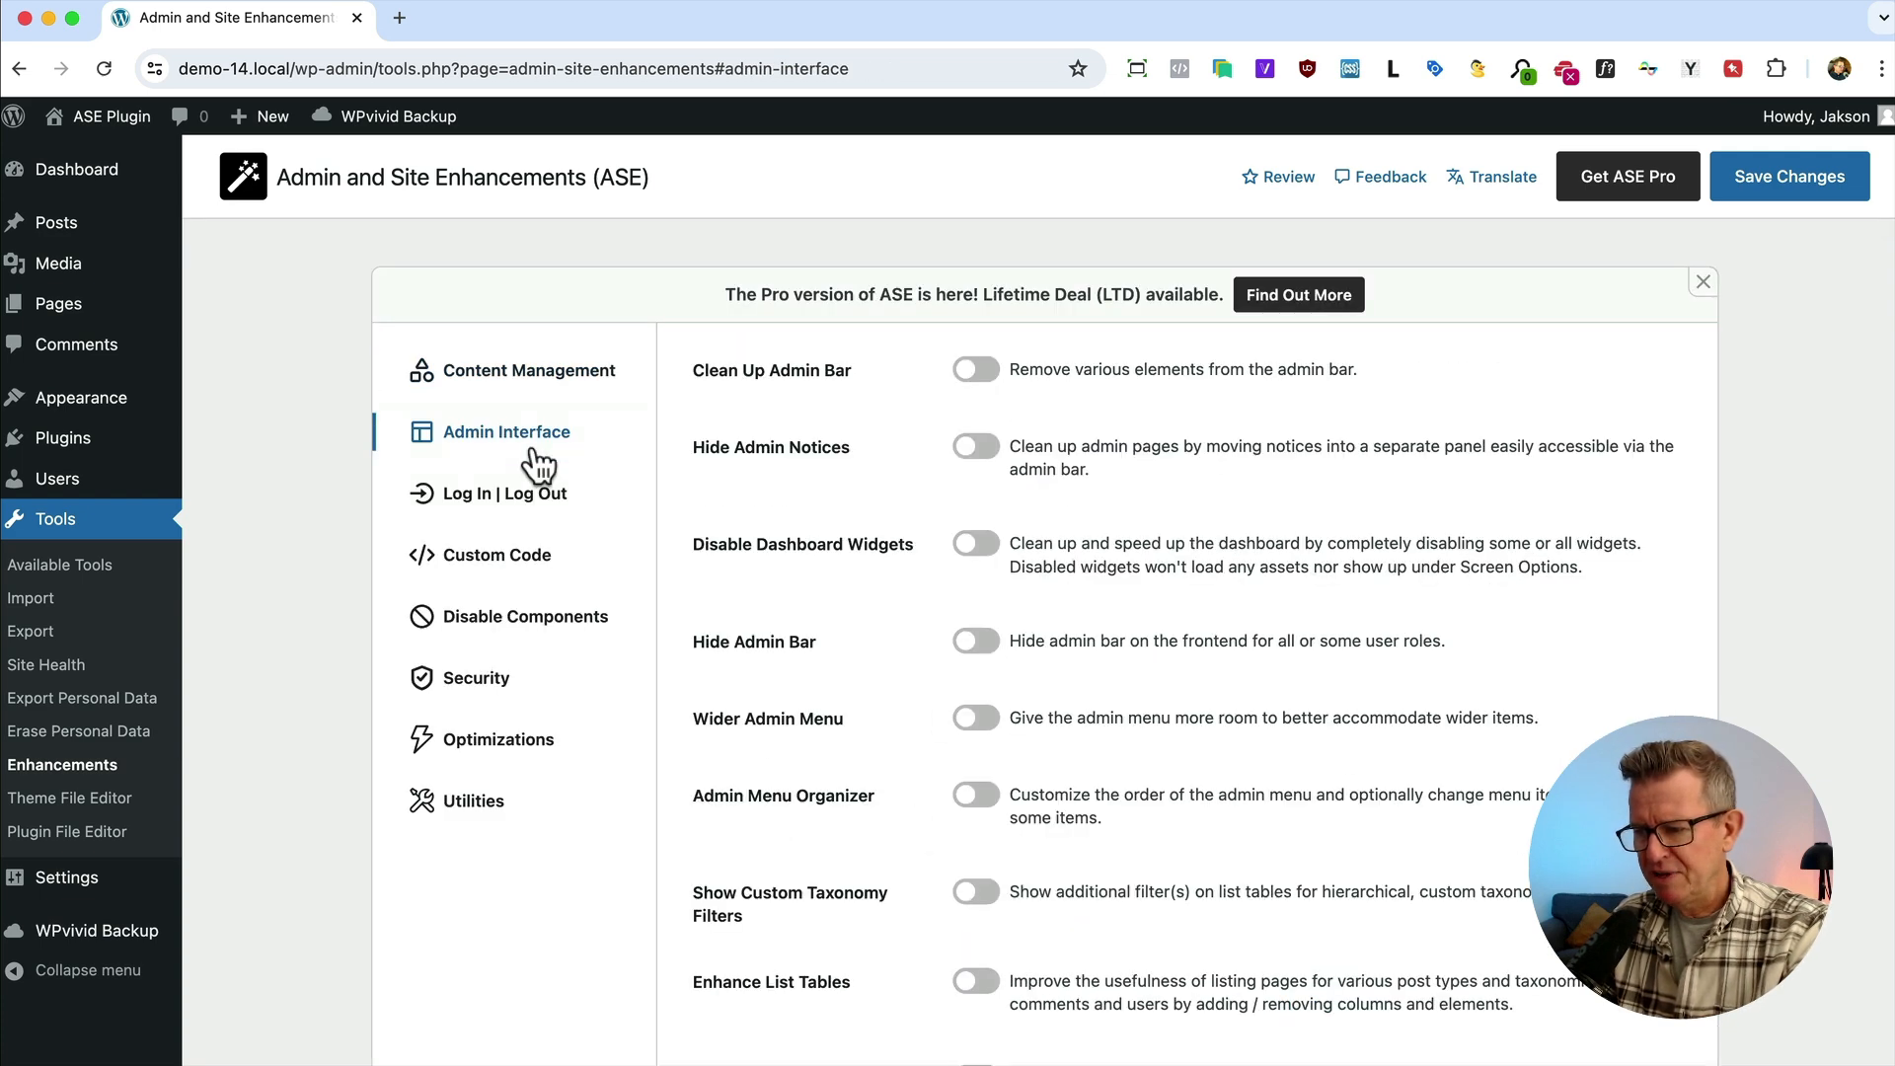
Switch on Clean Up Admin Bar, Hide Admin Notices and Disable Dashboard Widgets, expanding their option lists
left_click(973, 369)
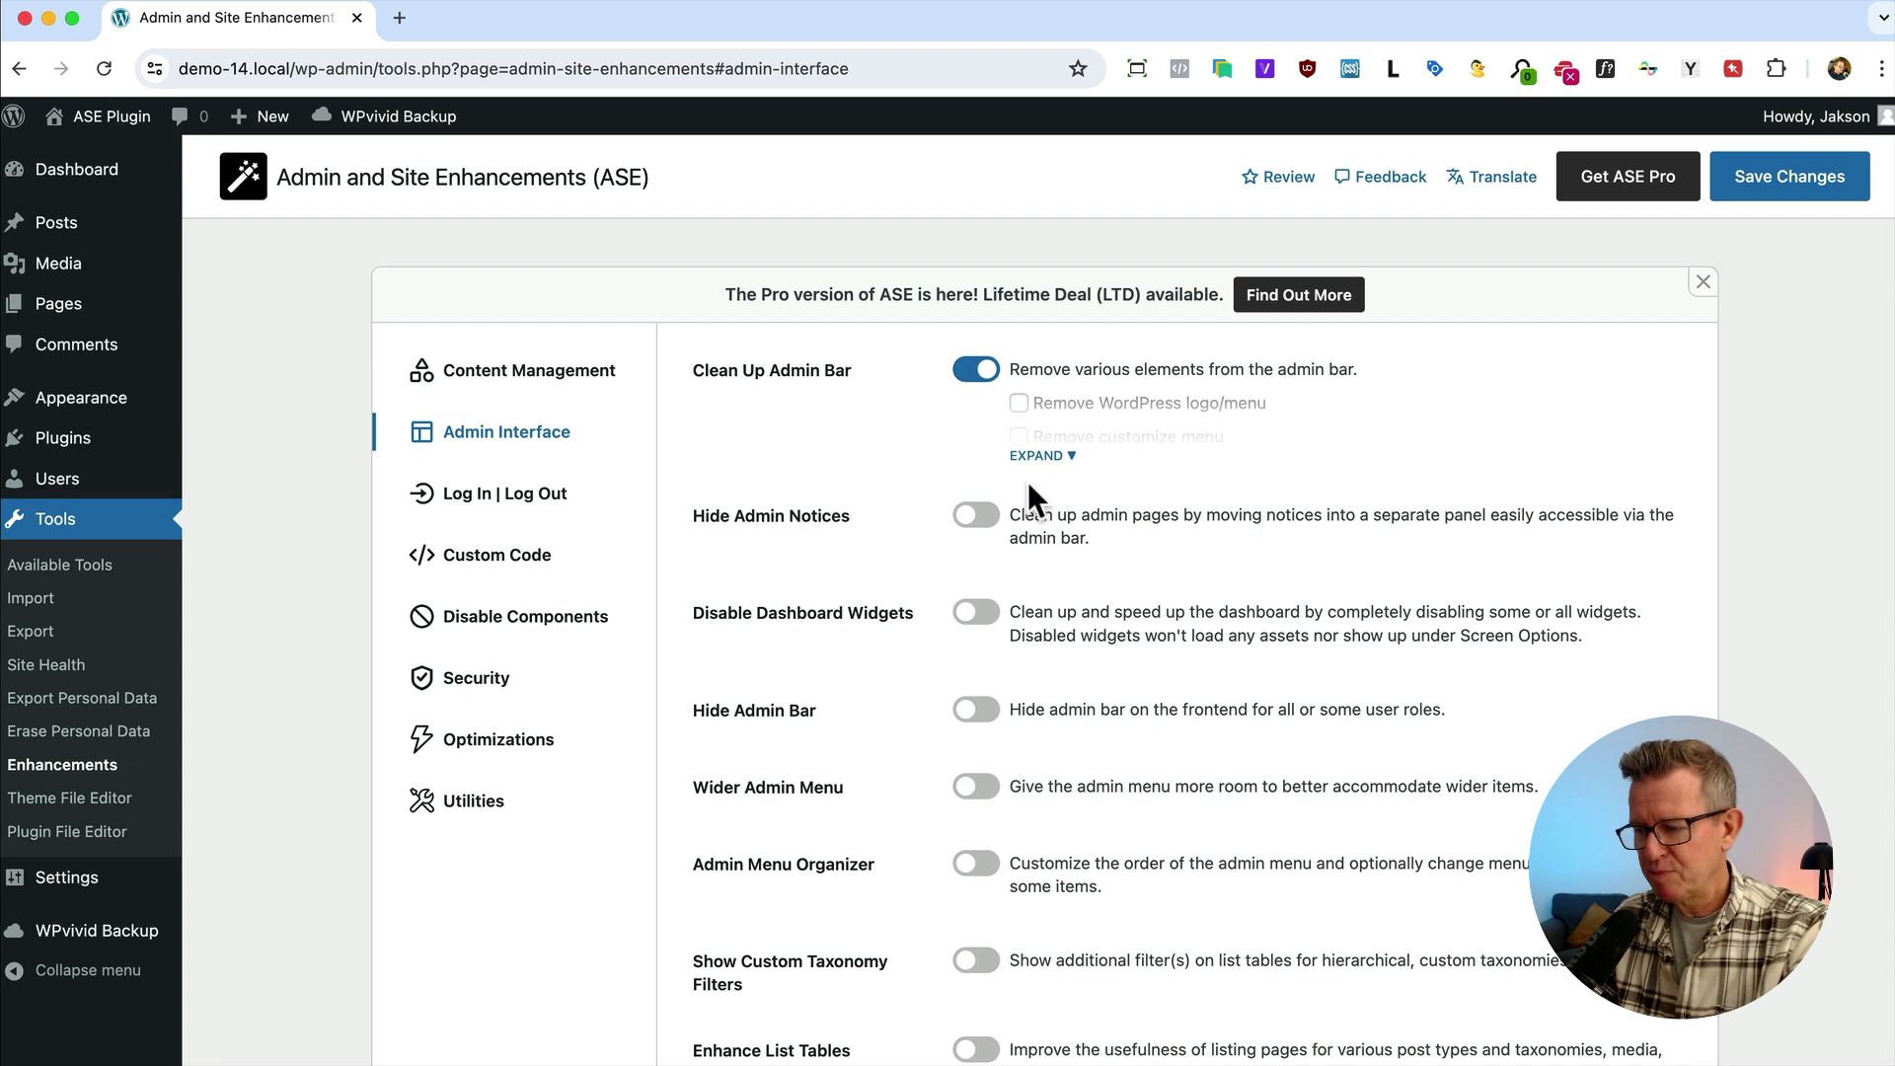
left_click(1037, 455)
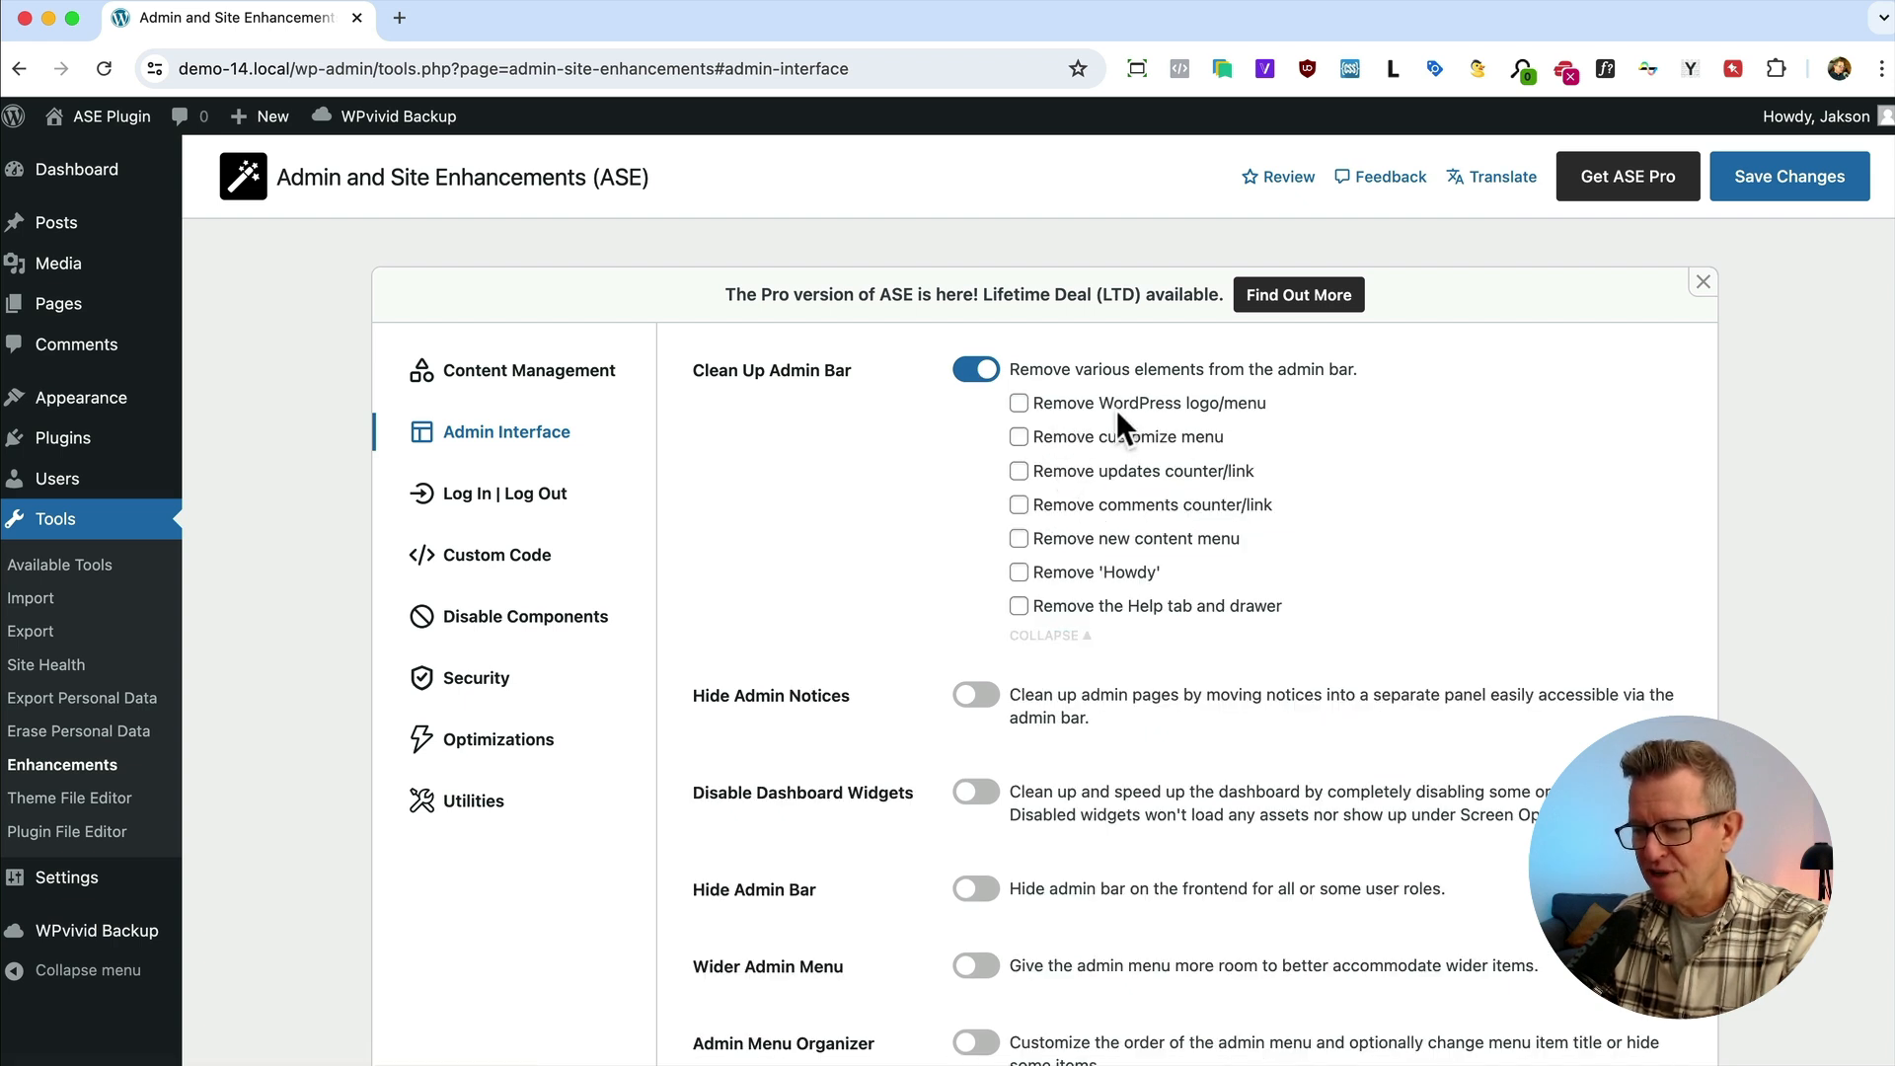
mouse_move(700, 132)
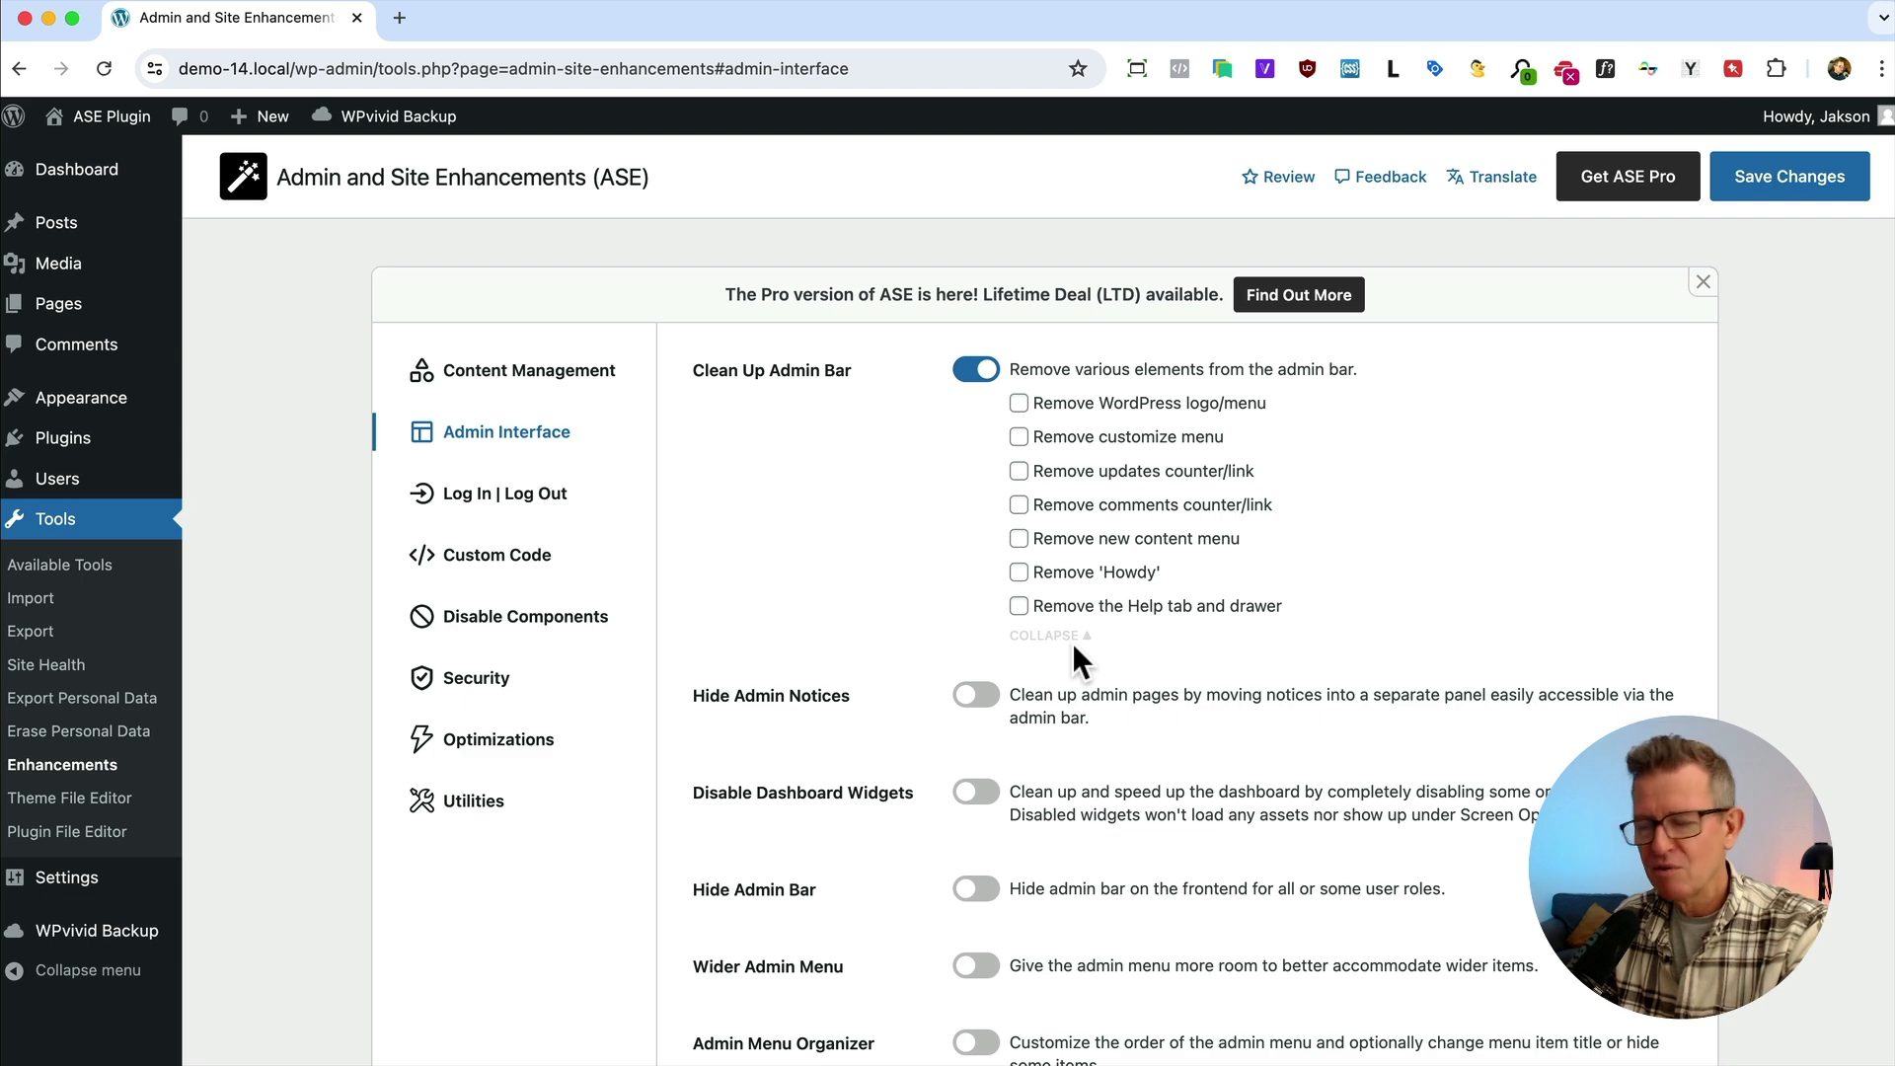
mouse_move(979, 701)
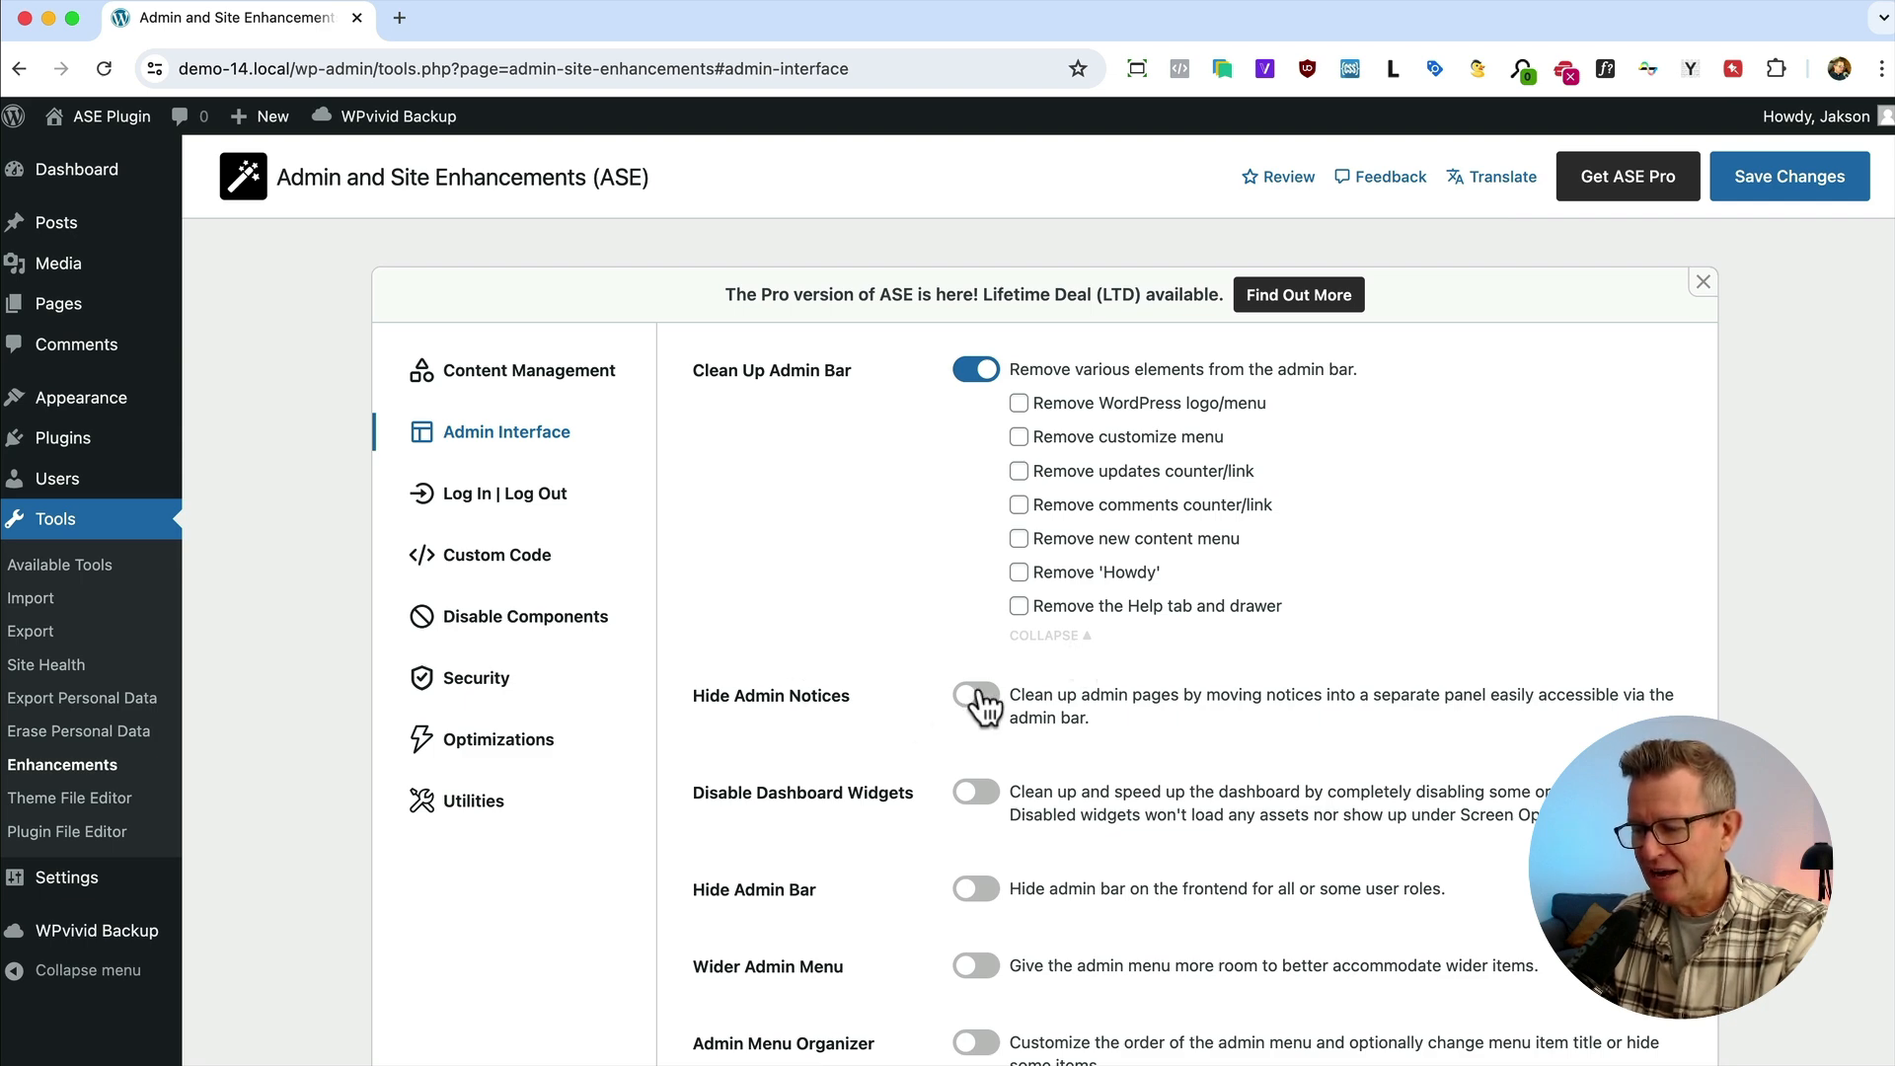
left_click(973, 704)
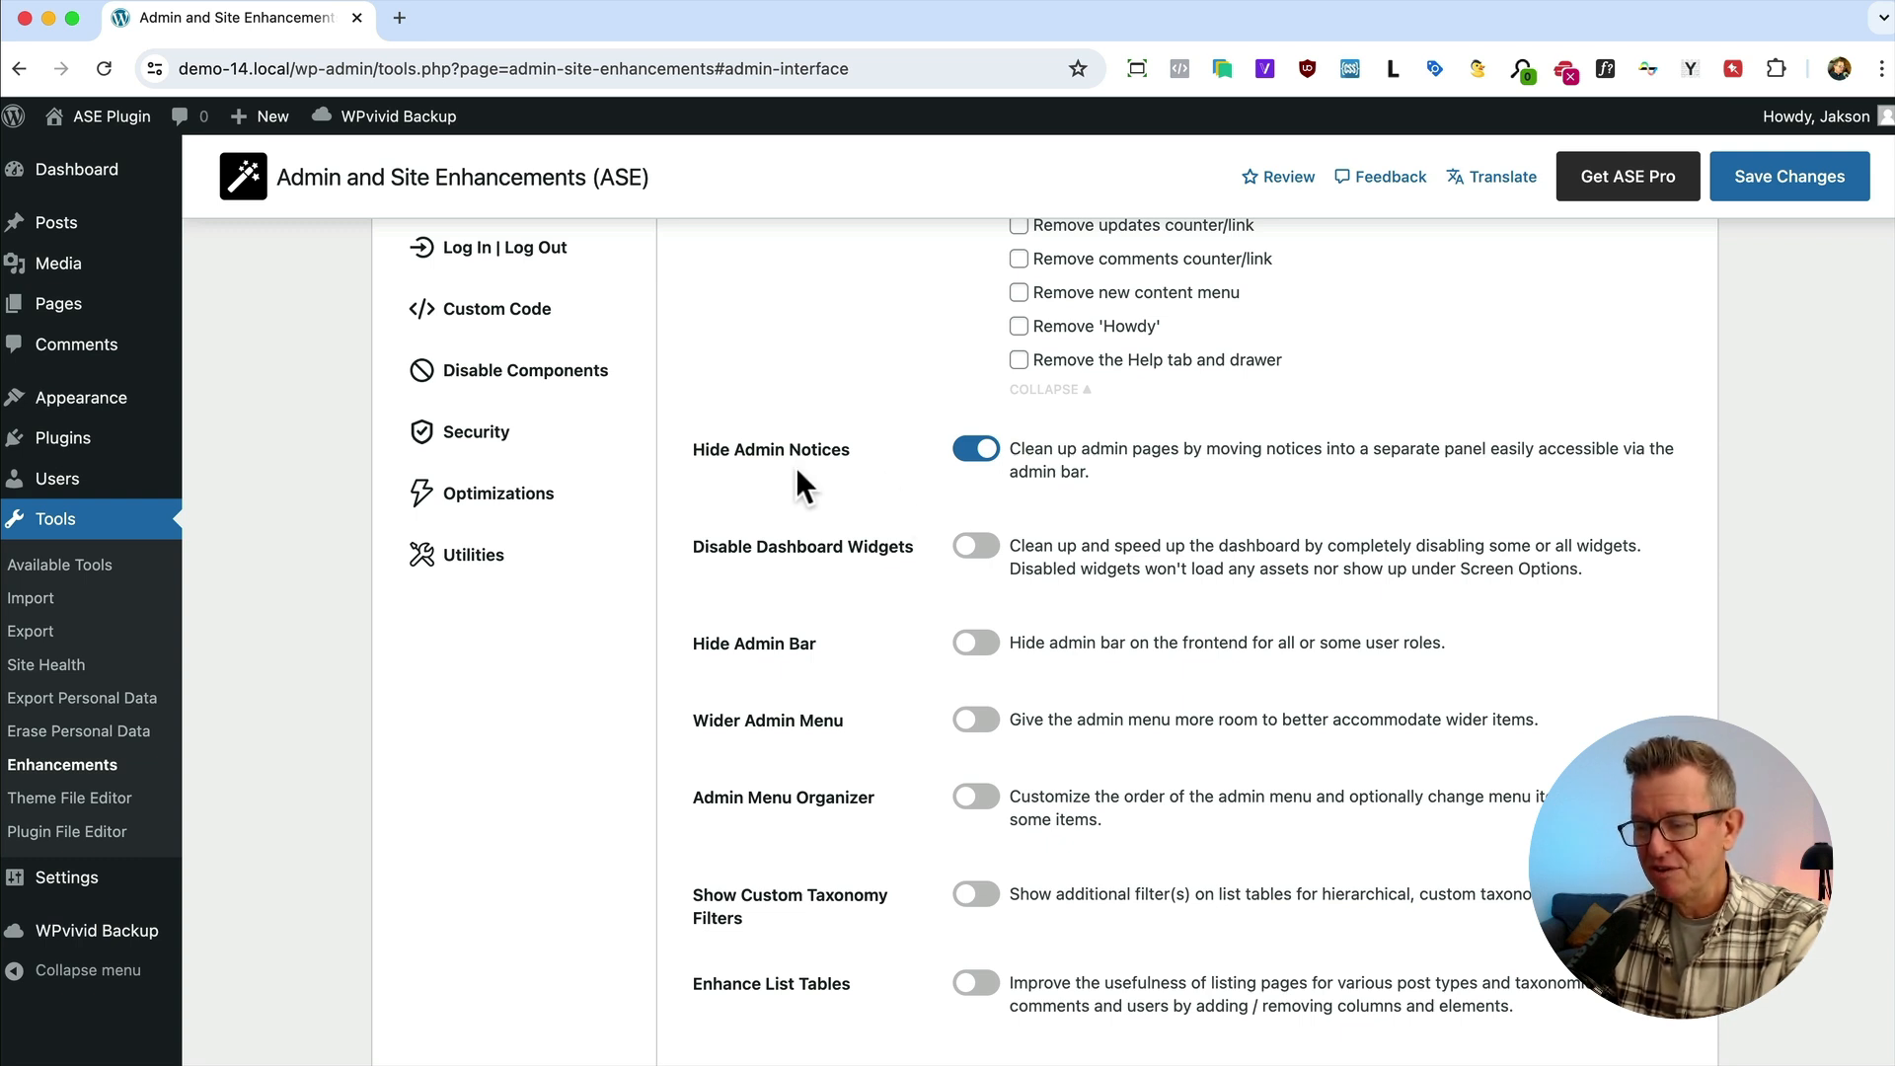
left_click(975, 543)
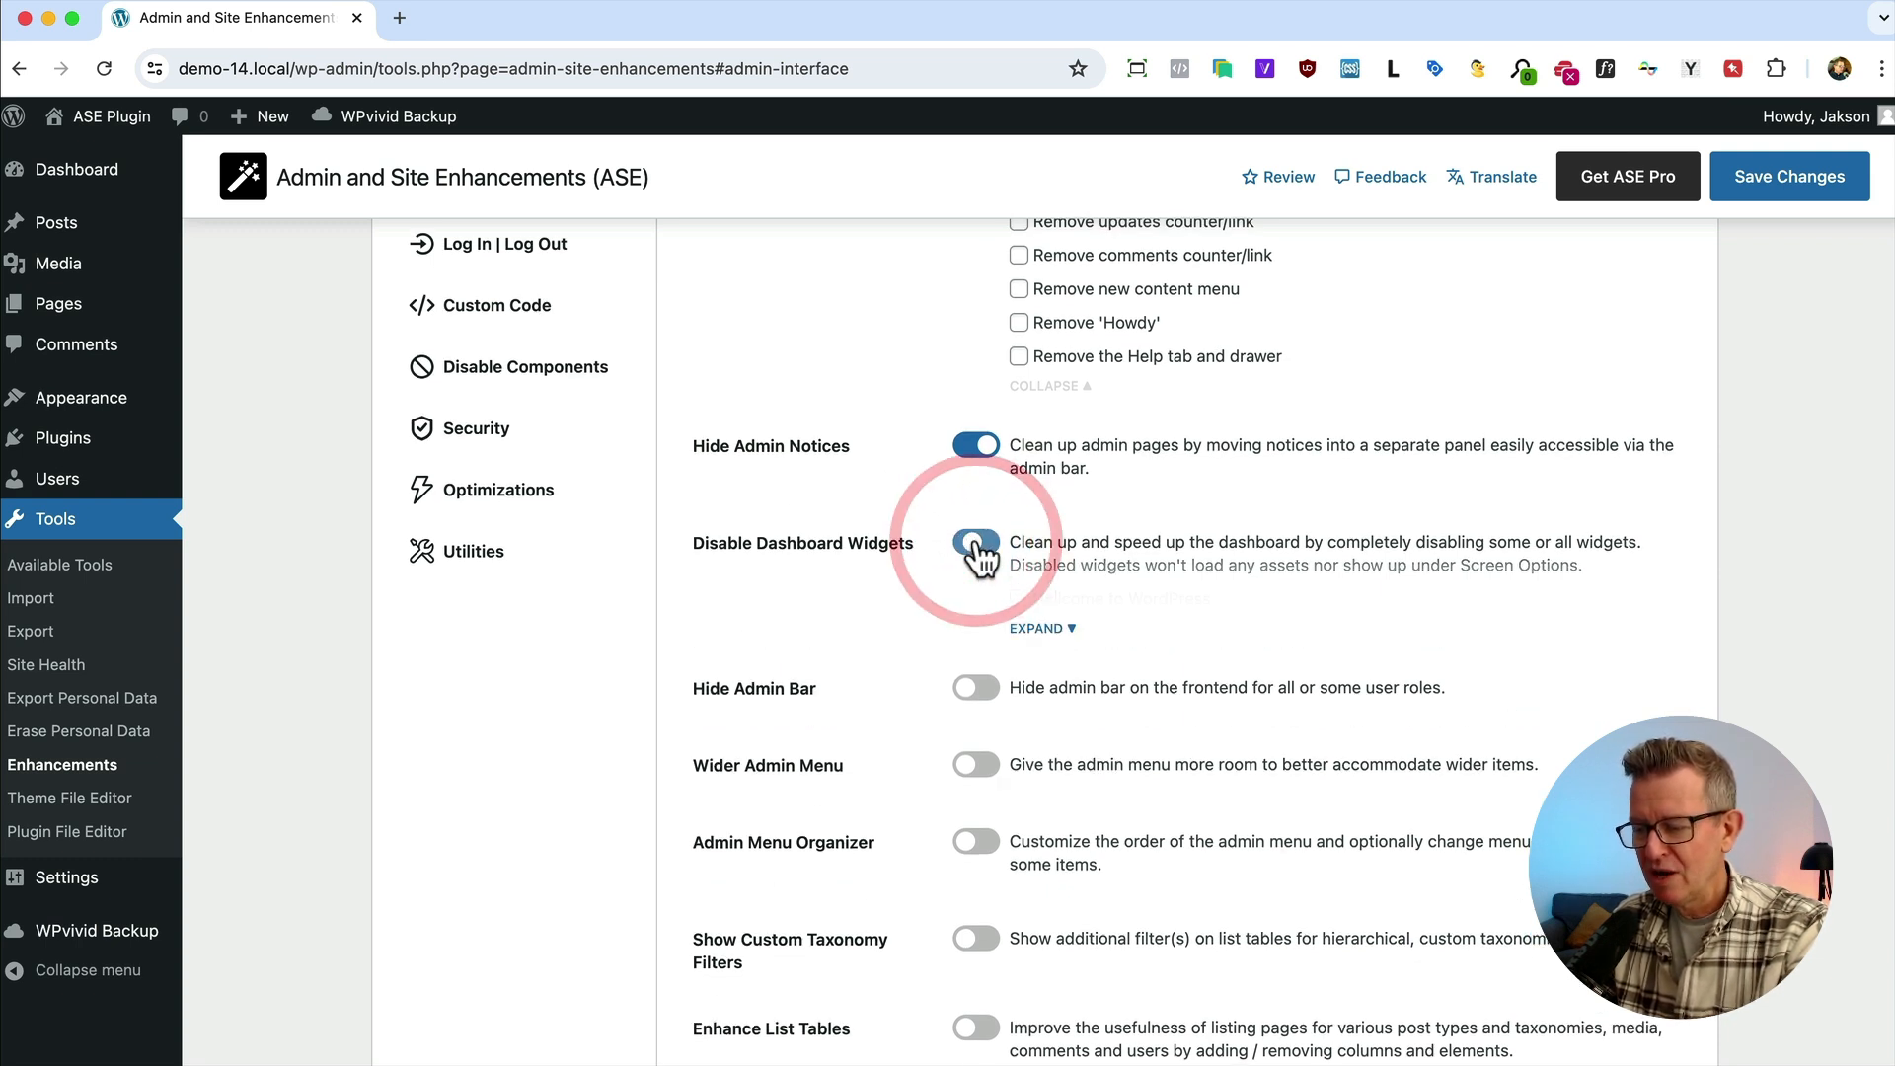
left_click(973, 543)
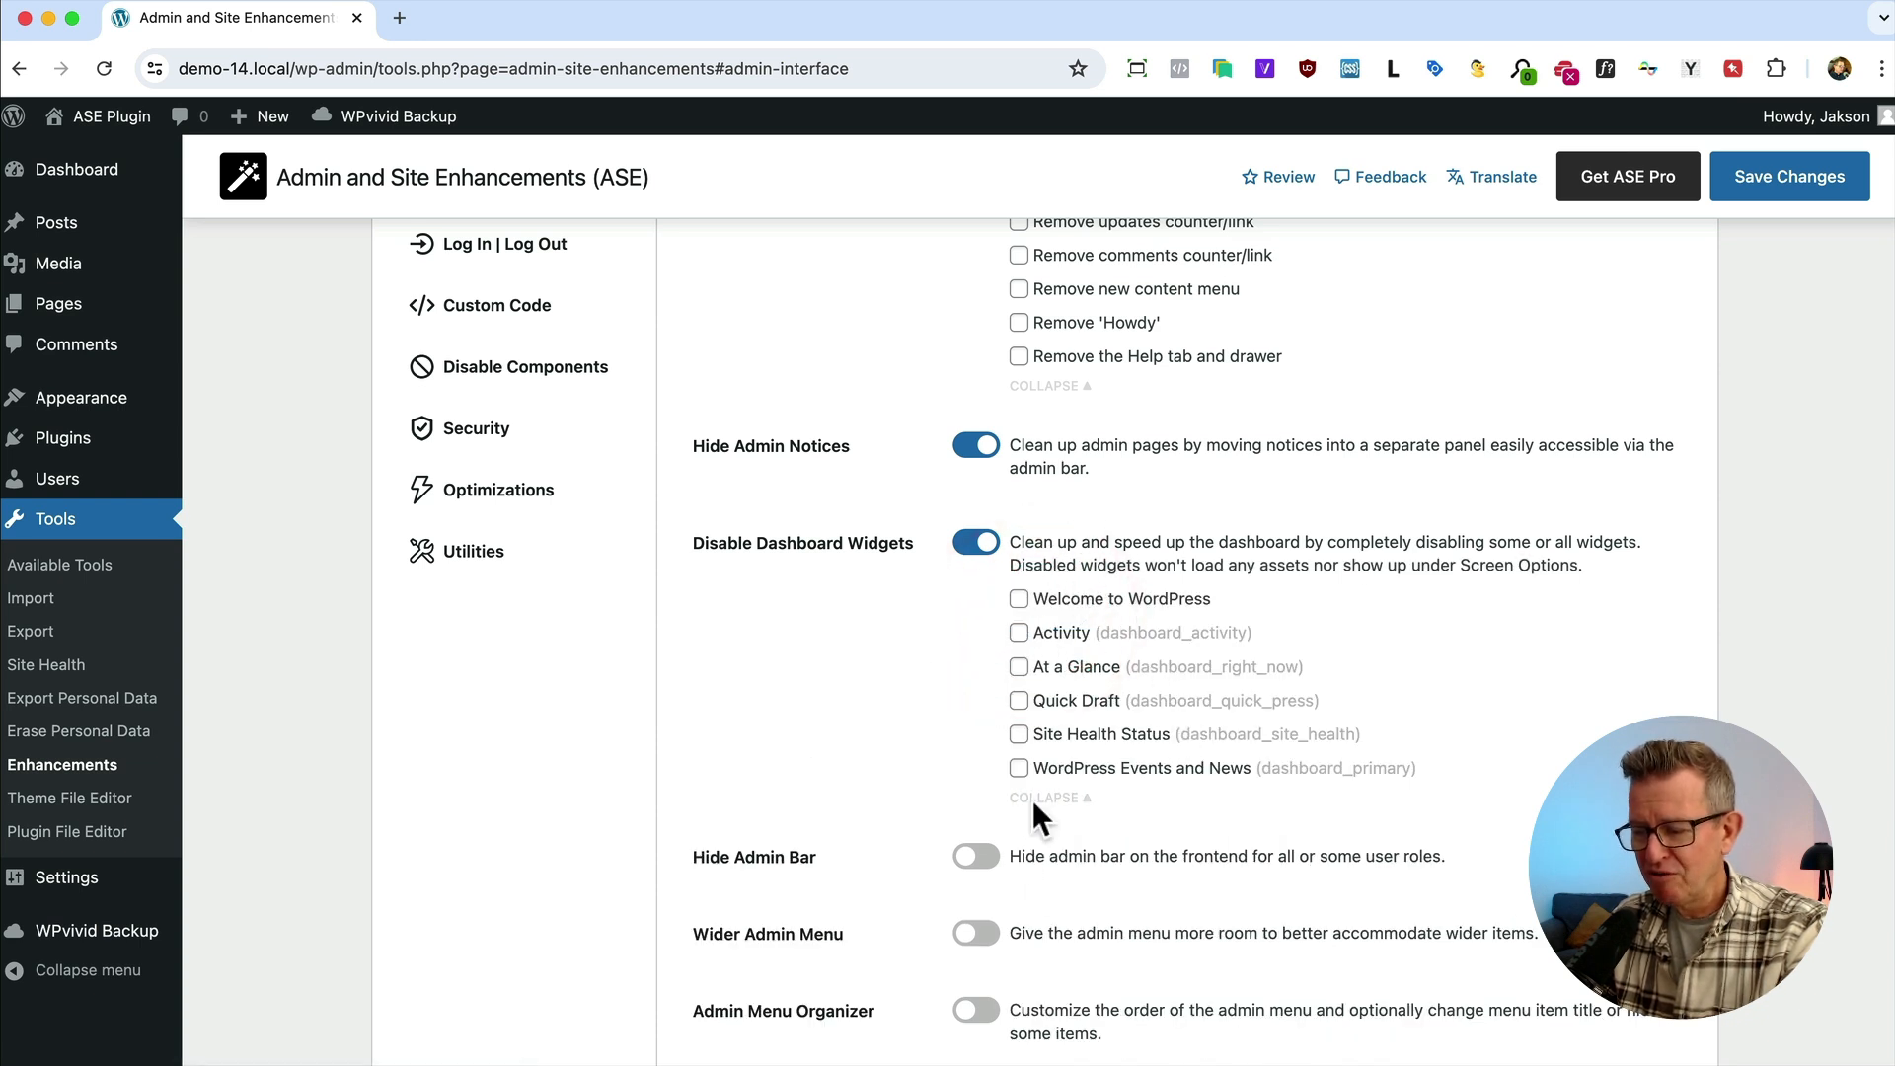
mouse_move(1040, 815)
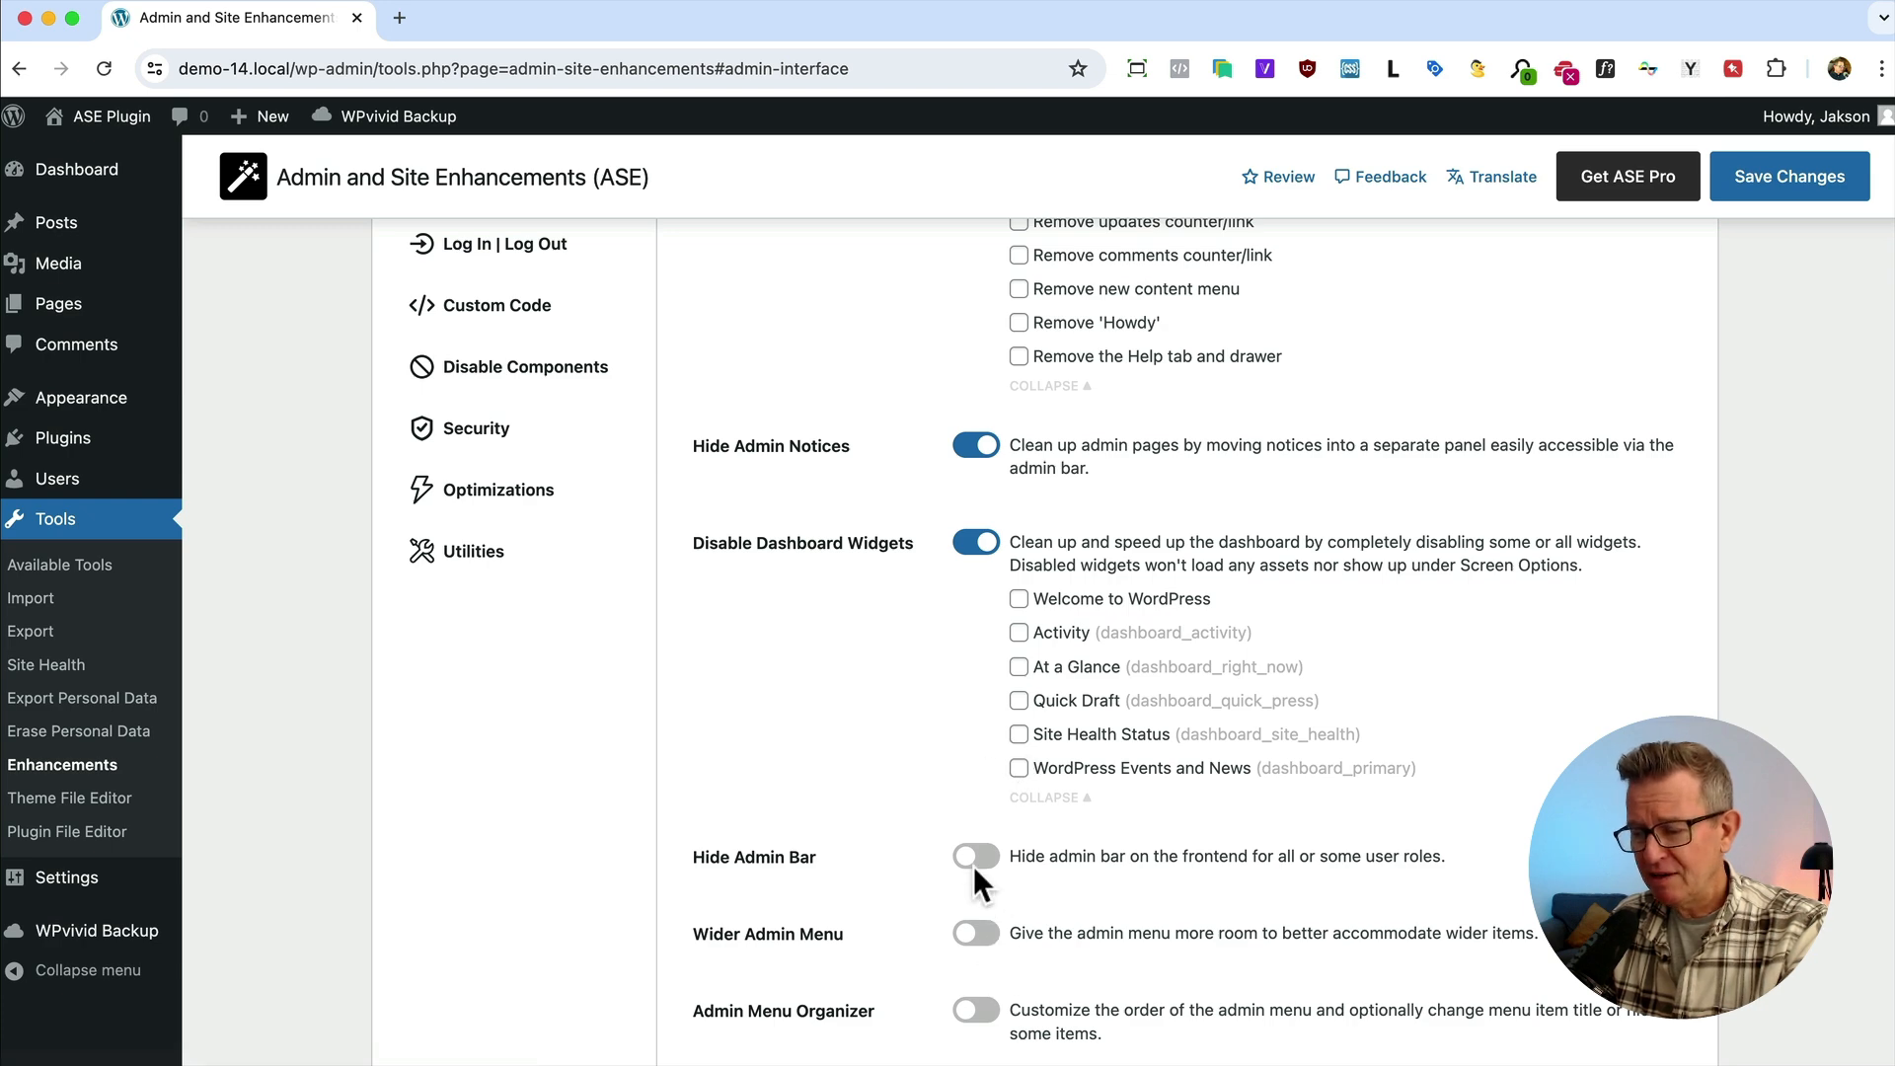
Turn on Hide Admin Bar and Wider Admin Menu with its width set to 180px
left_click(973, 854)
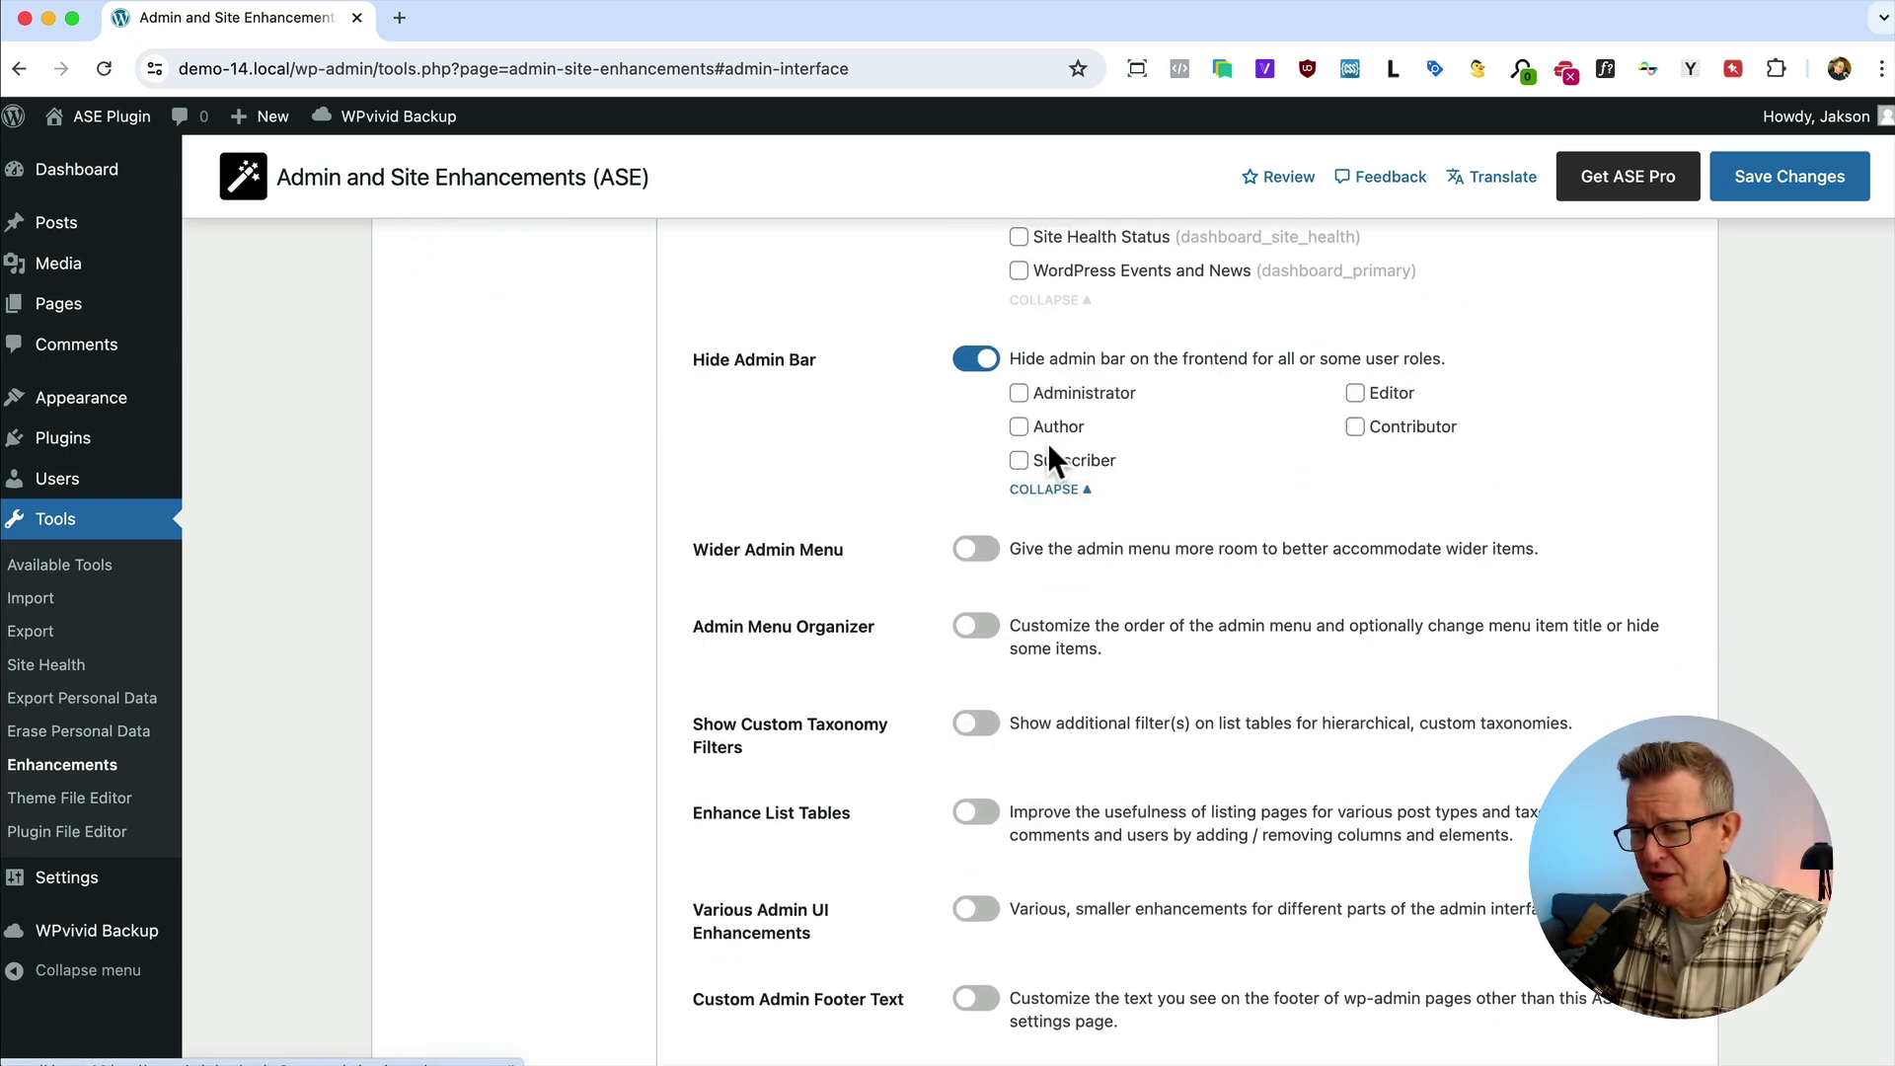
mouse_move(949, 519)
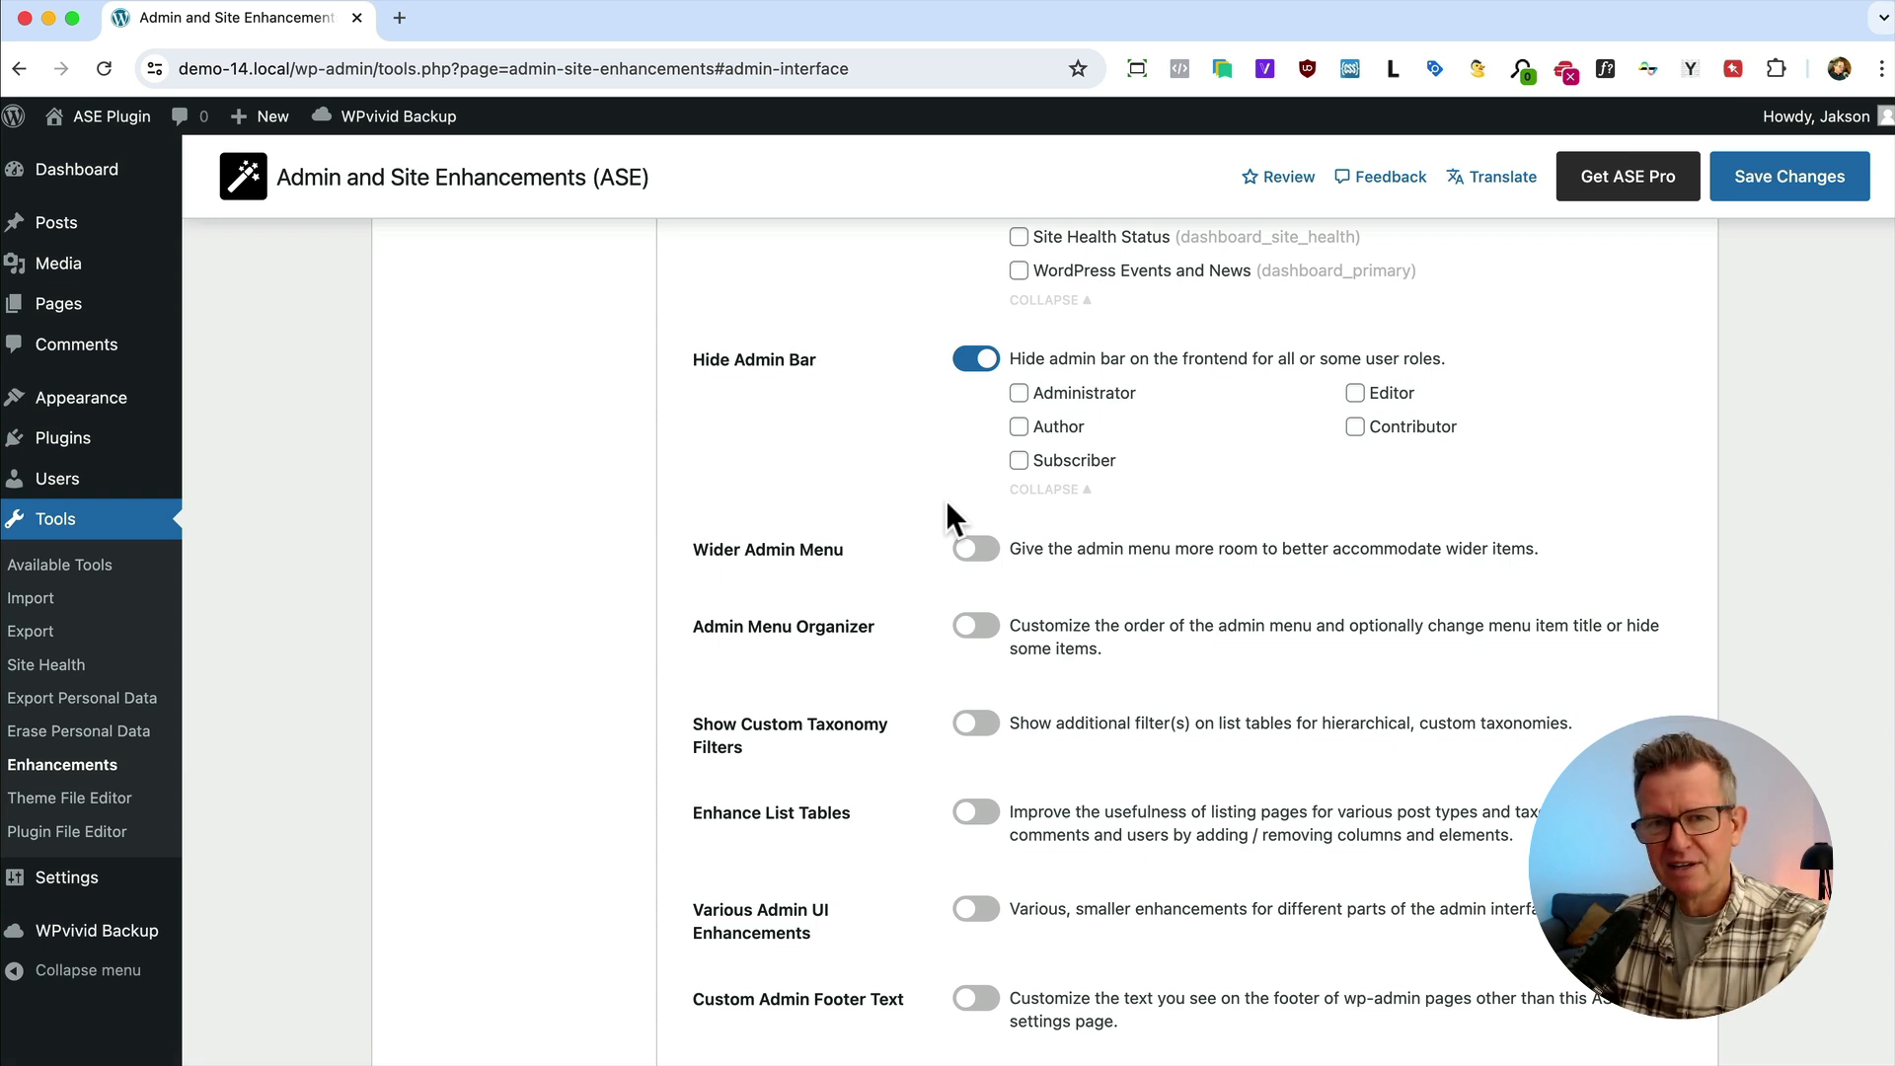
mouse_move(1087, 484)
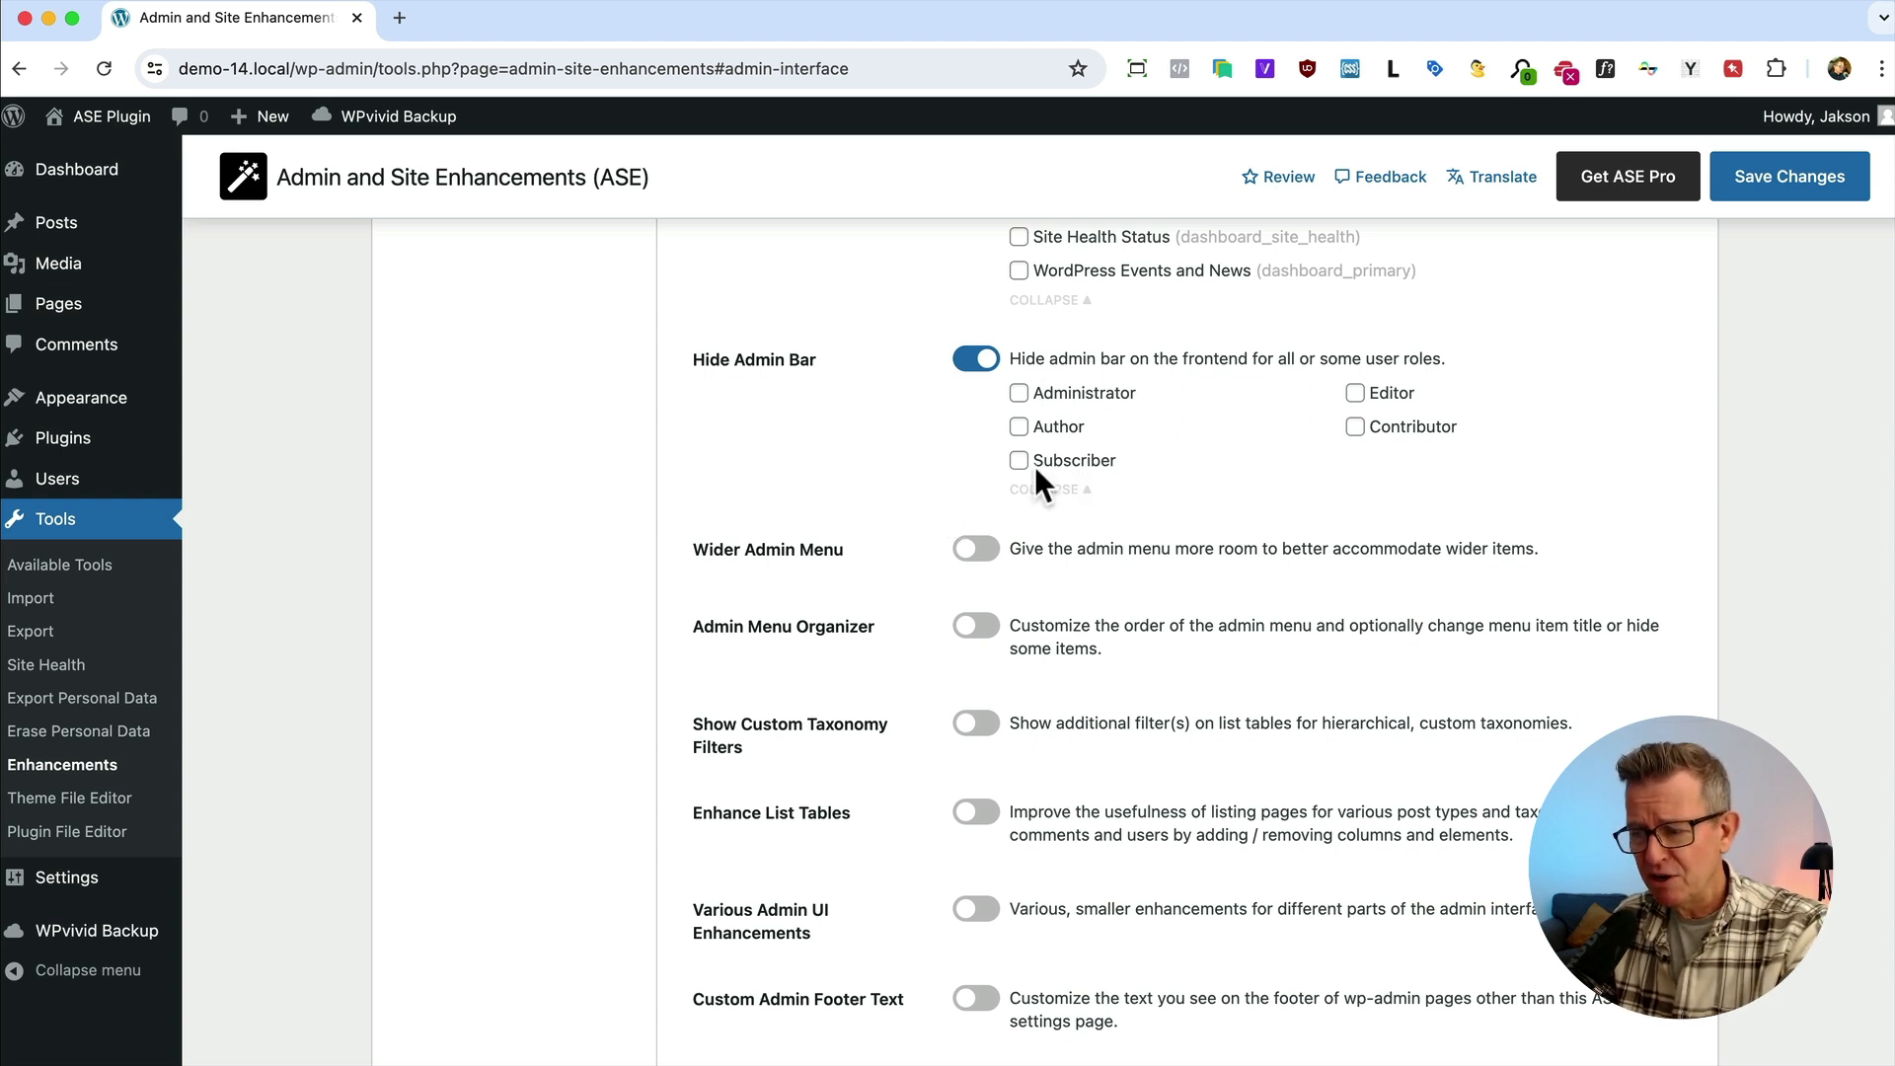
left_click(973, 549)
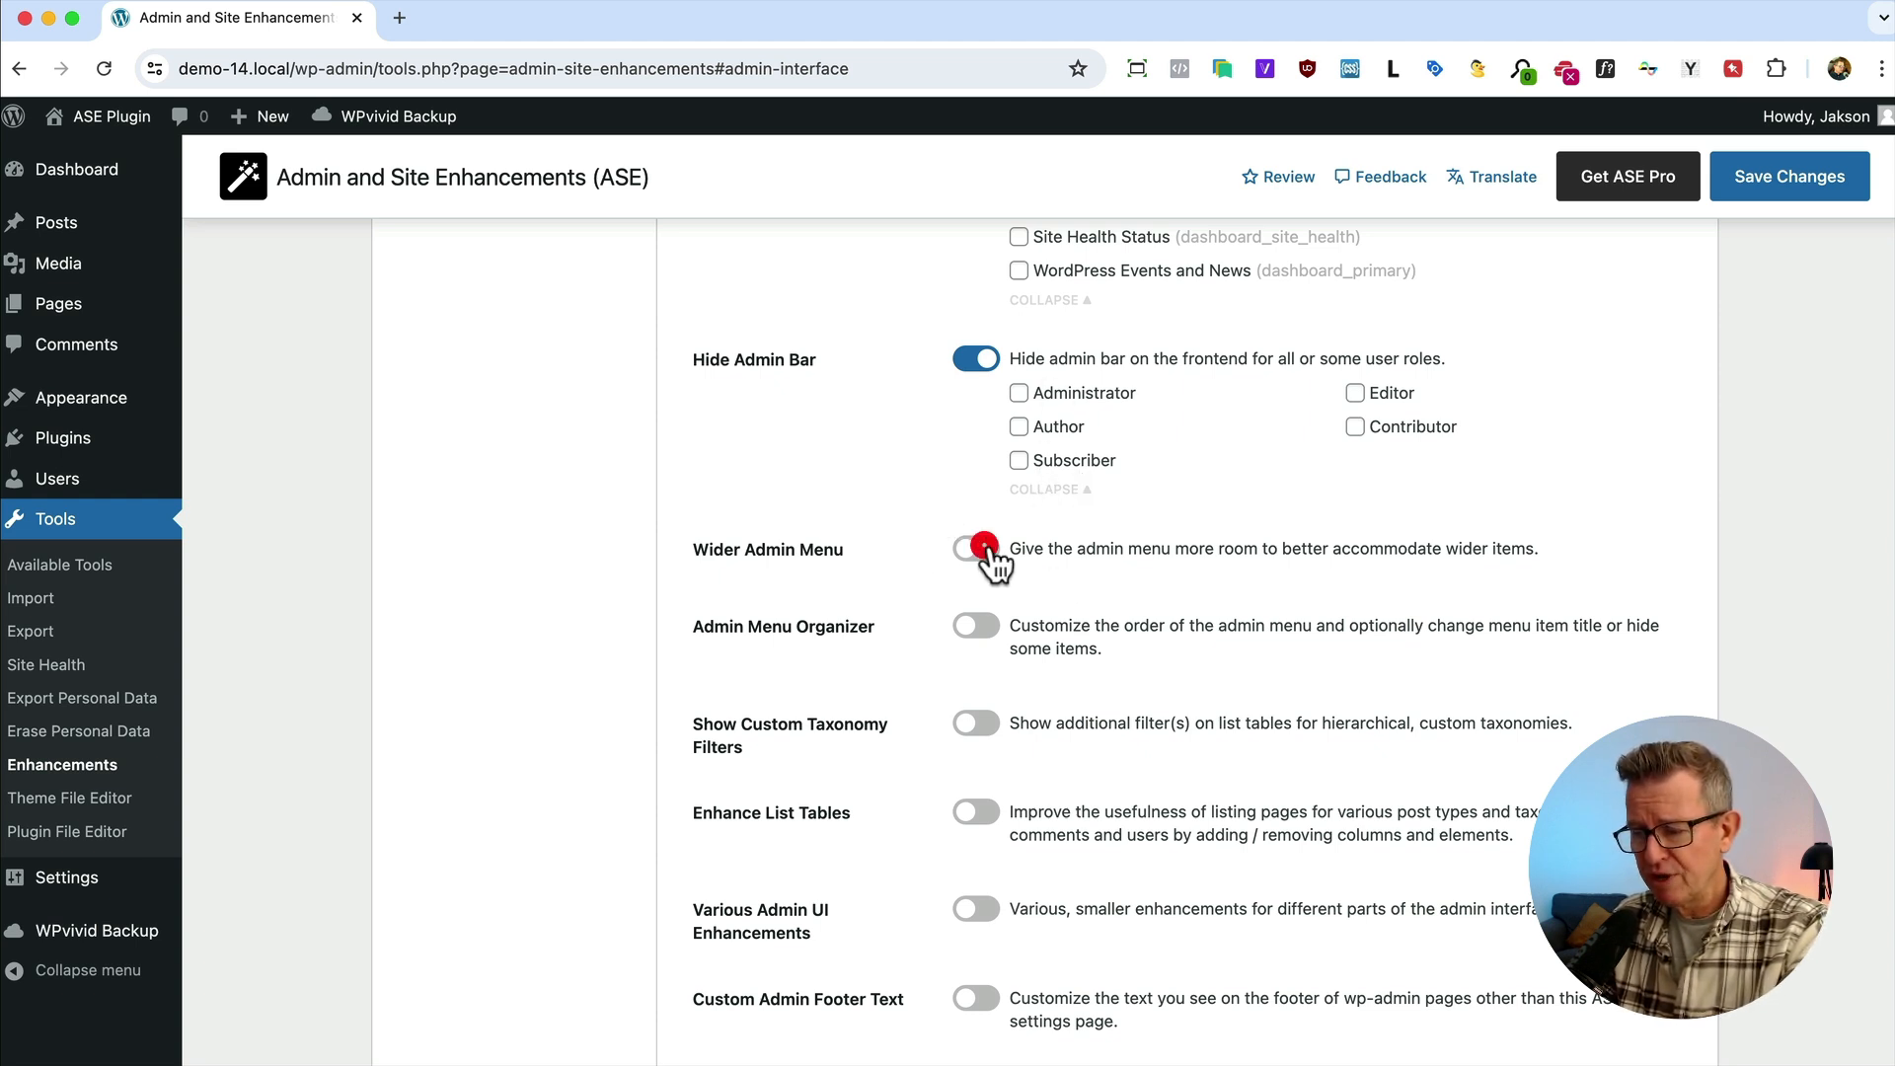
left_click(973, 549)
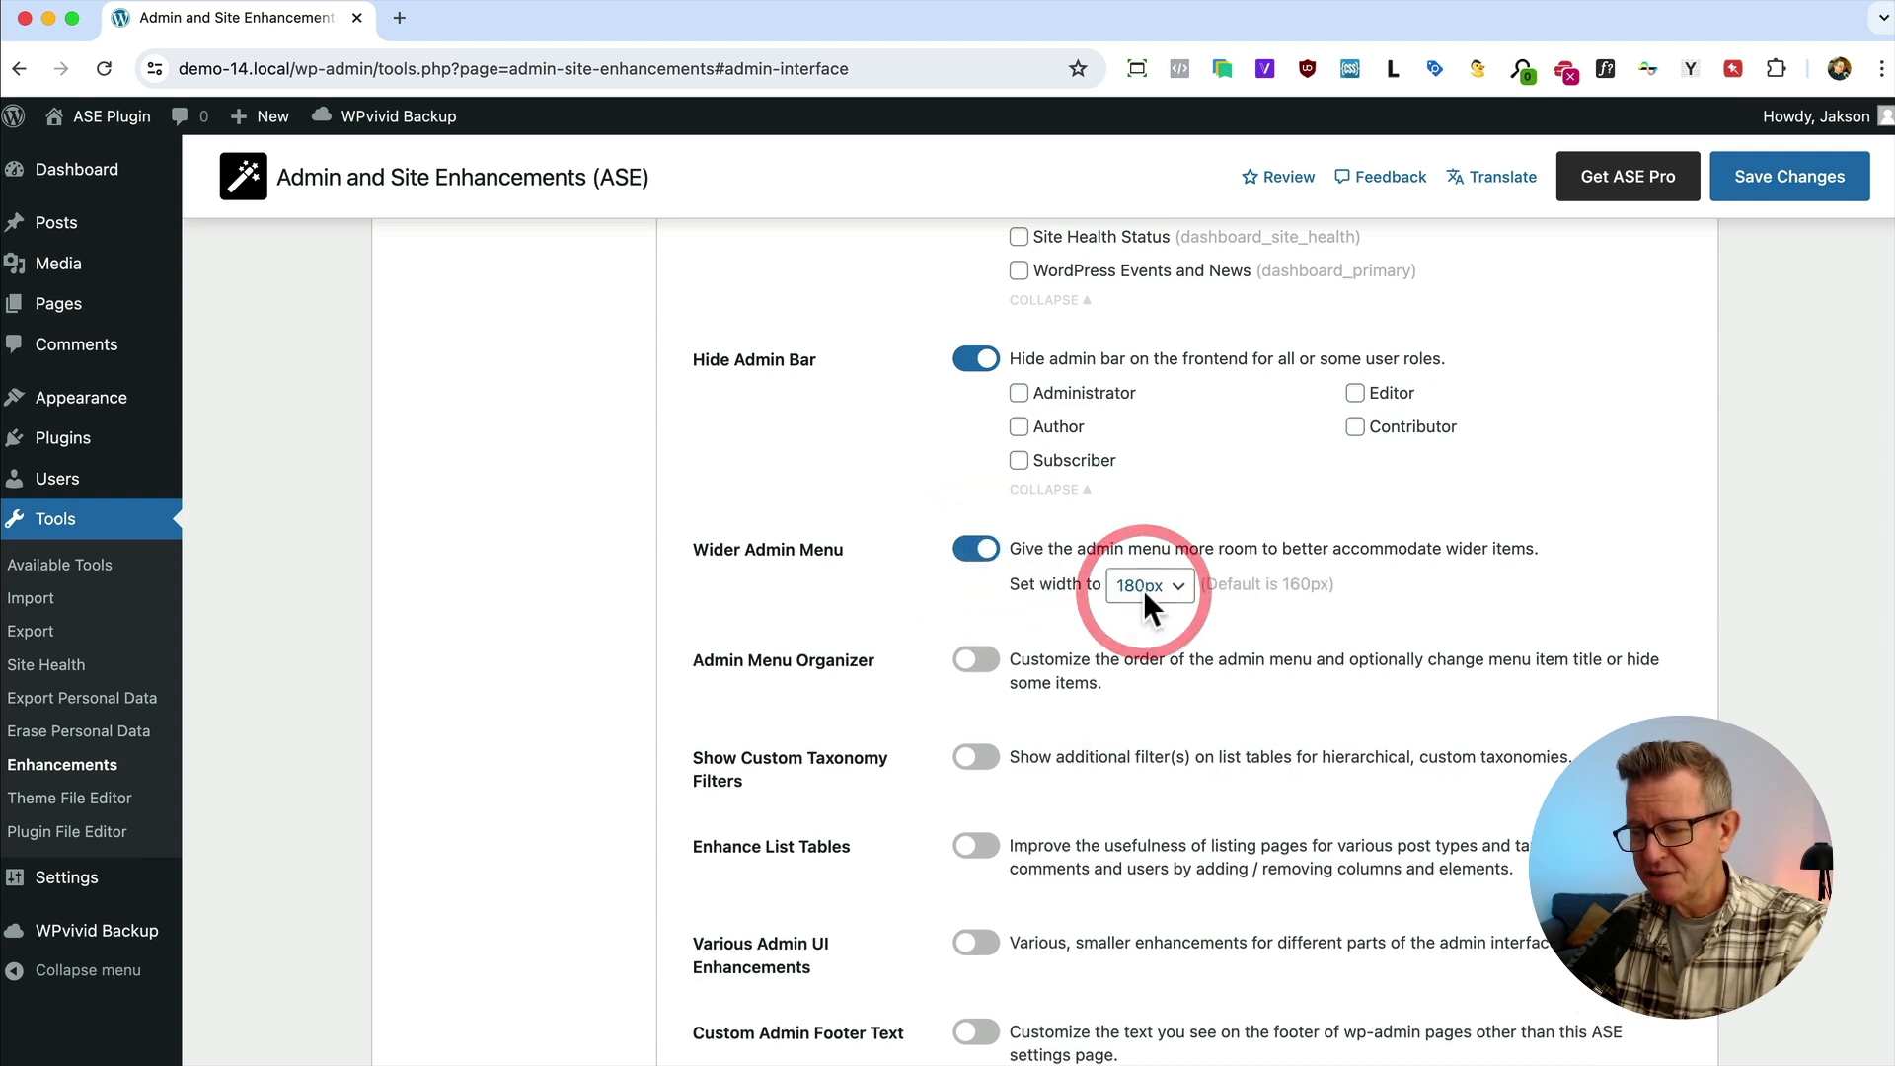
left_click(1148, 584)
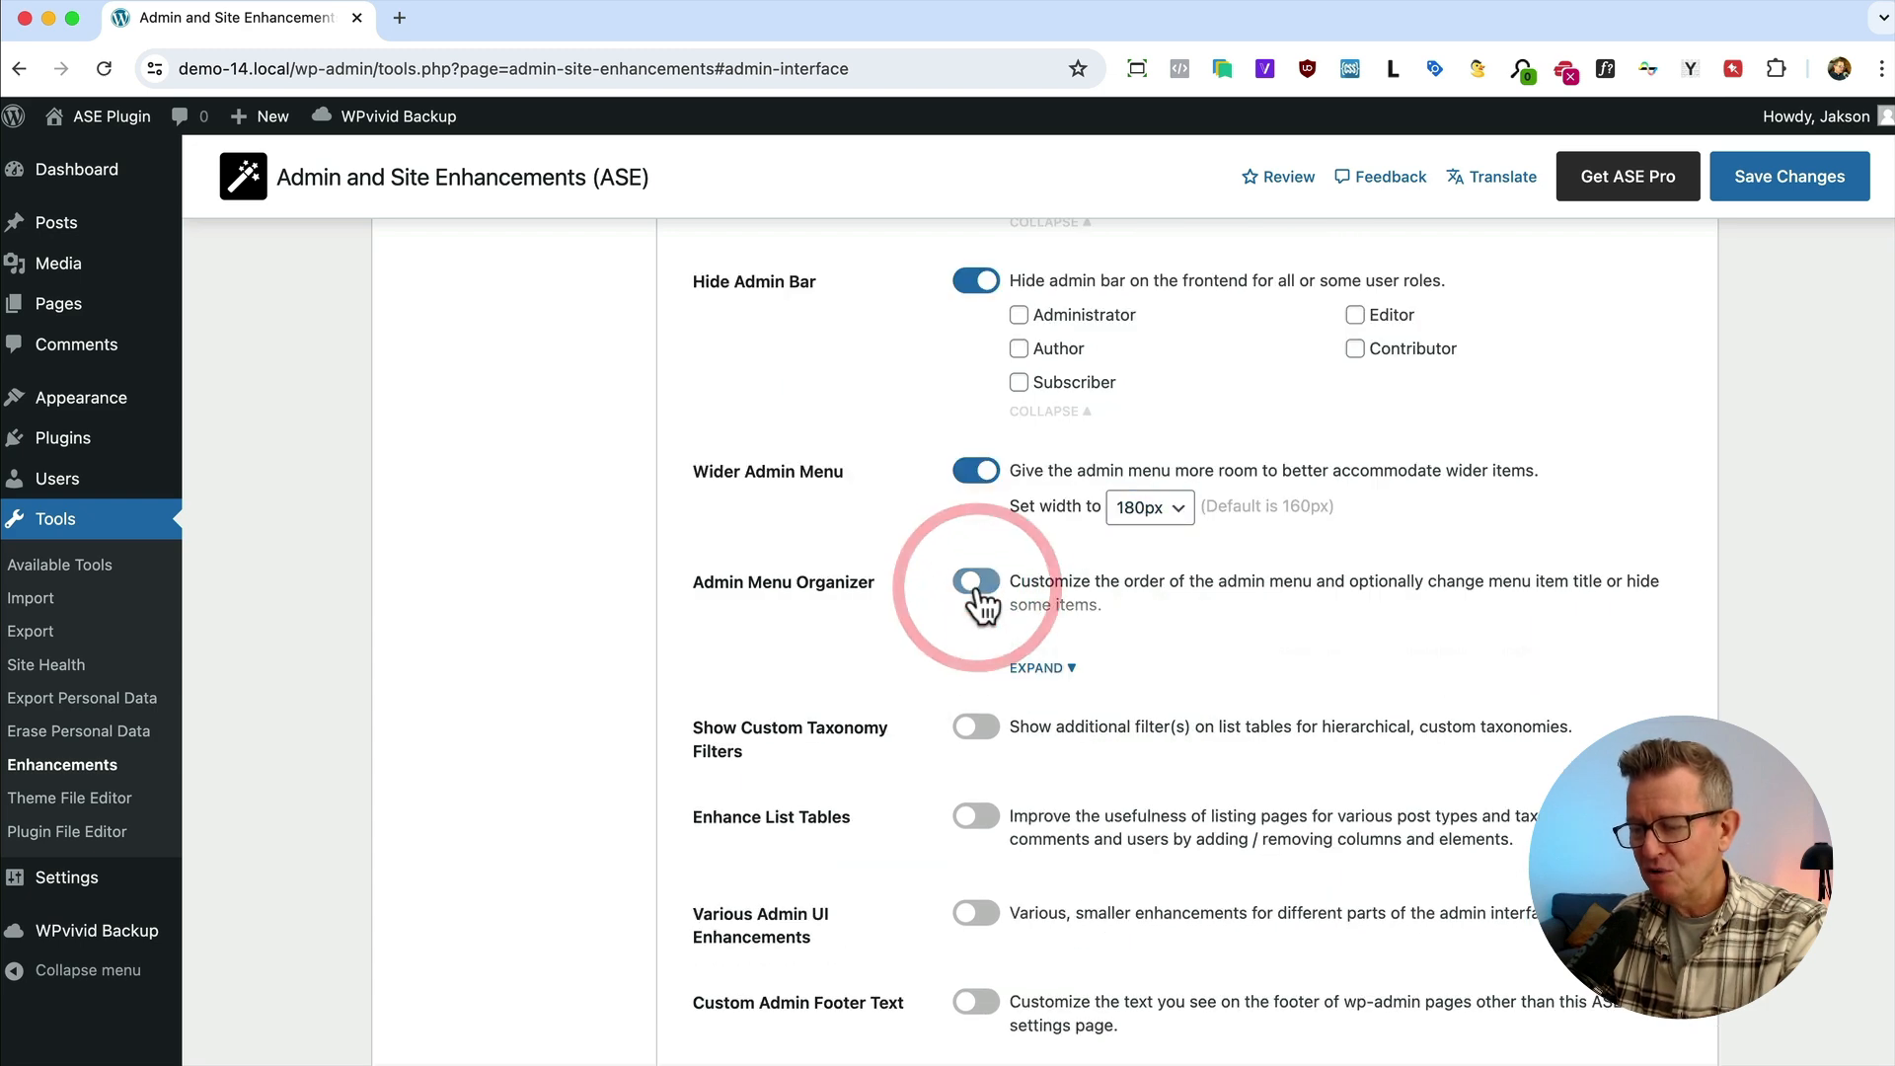
Turn on Admin Menu Organizer and review menu items set to hide until toggled
left_click(975, 580)
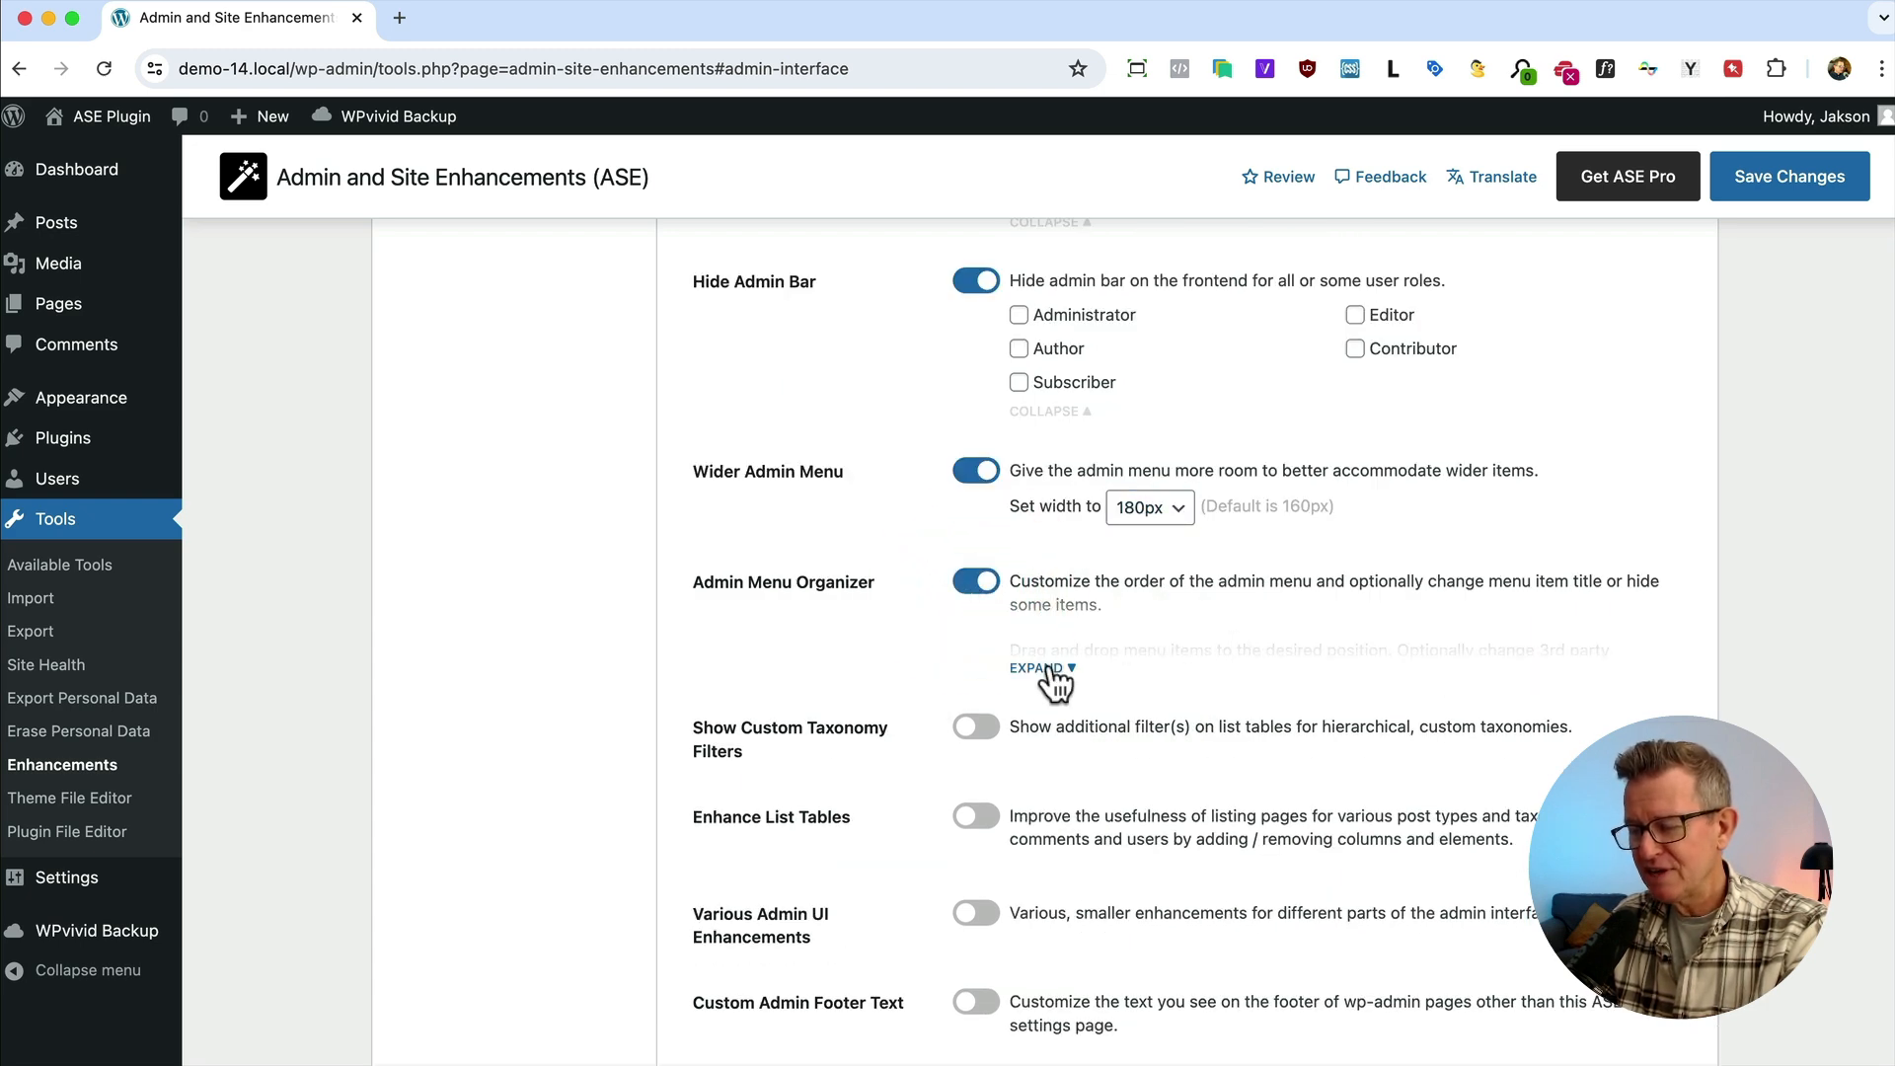
left_click(1036, 670)
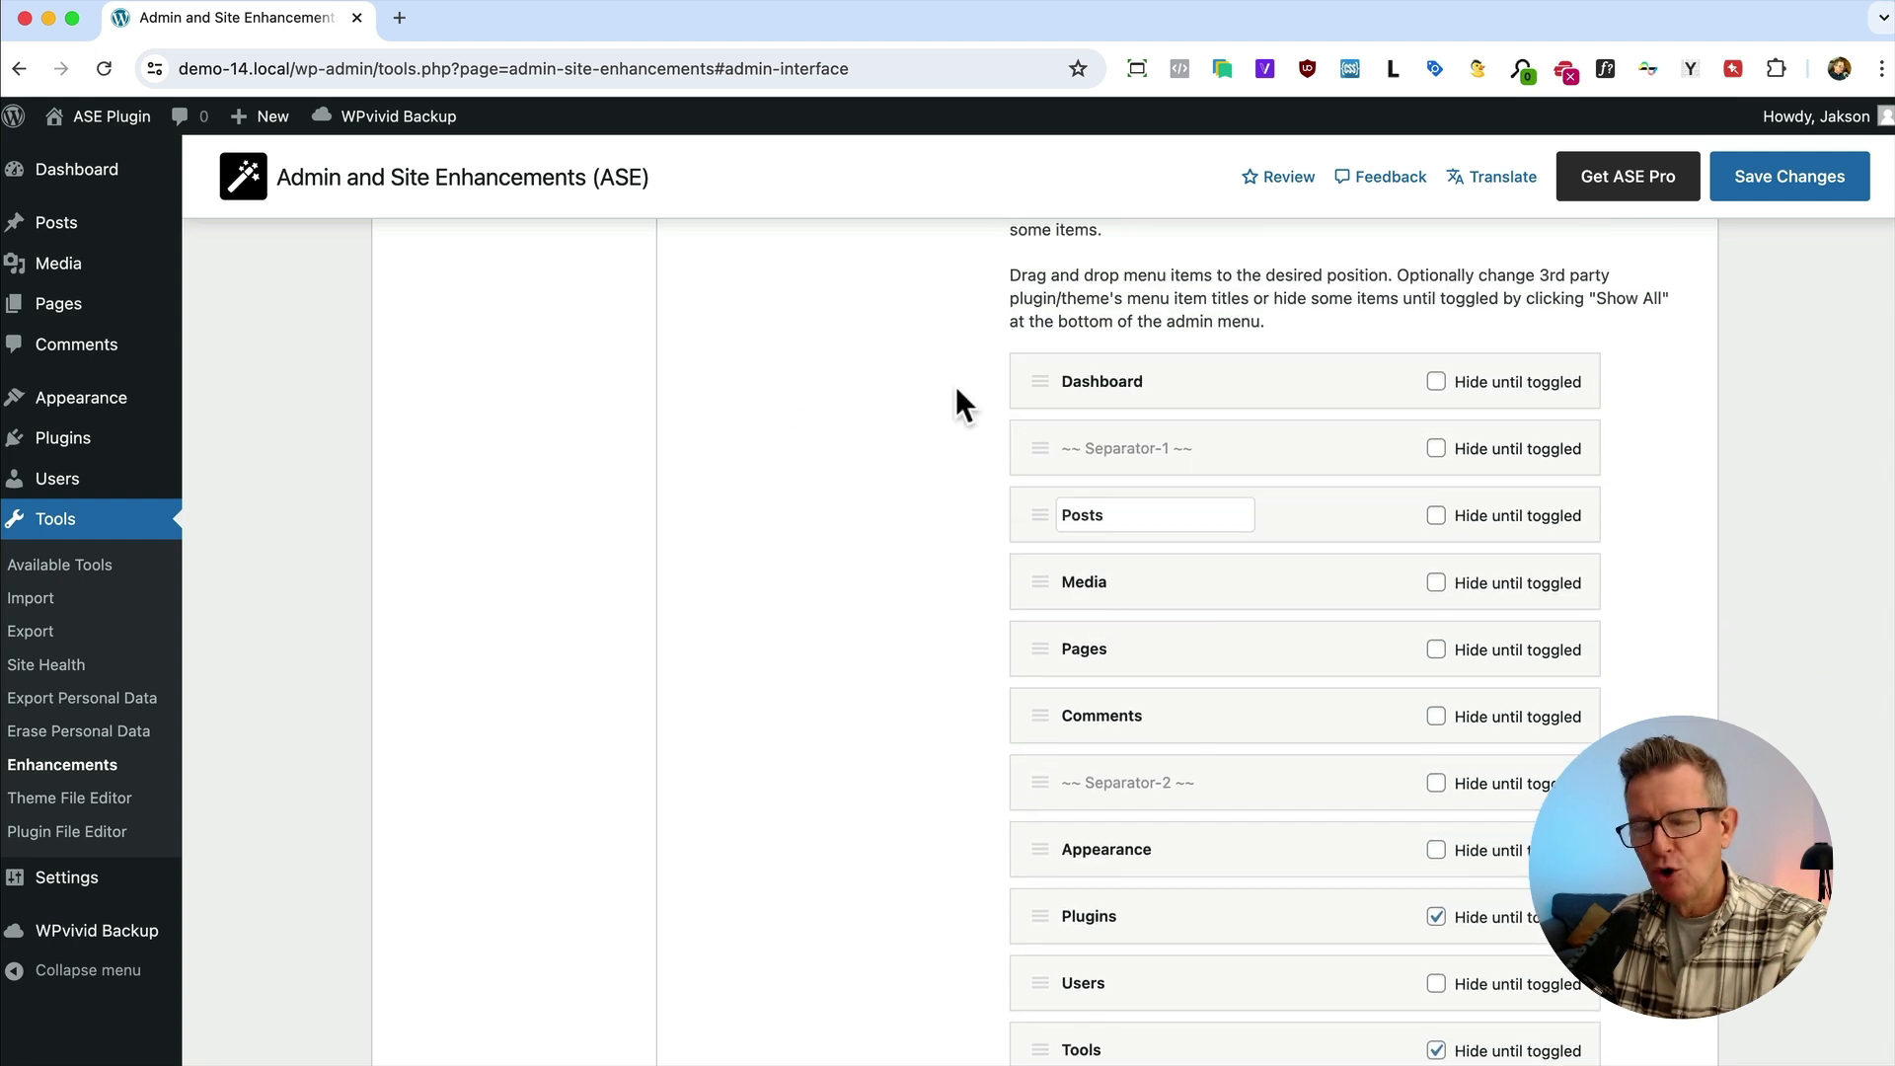
left_click(1149, 515)
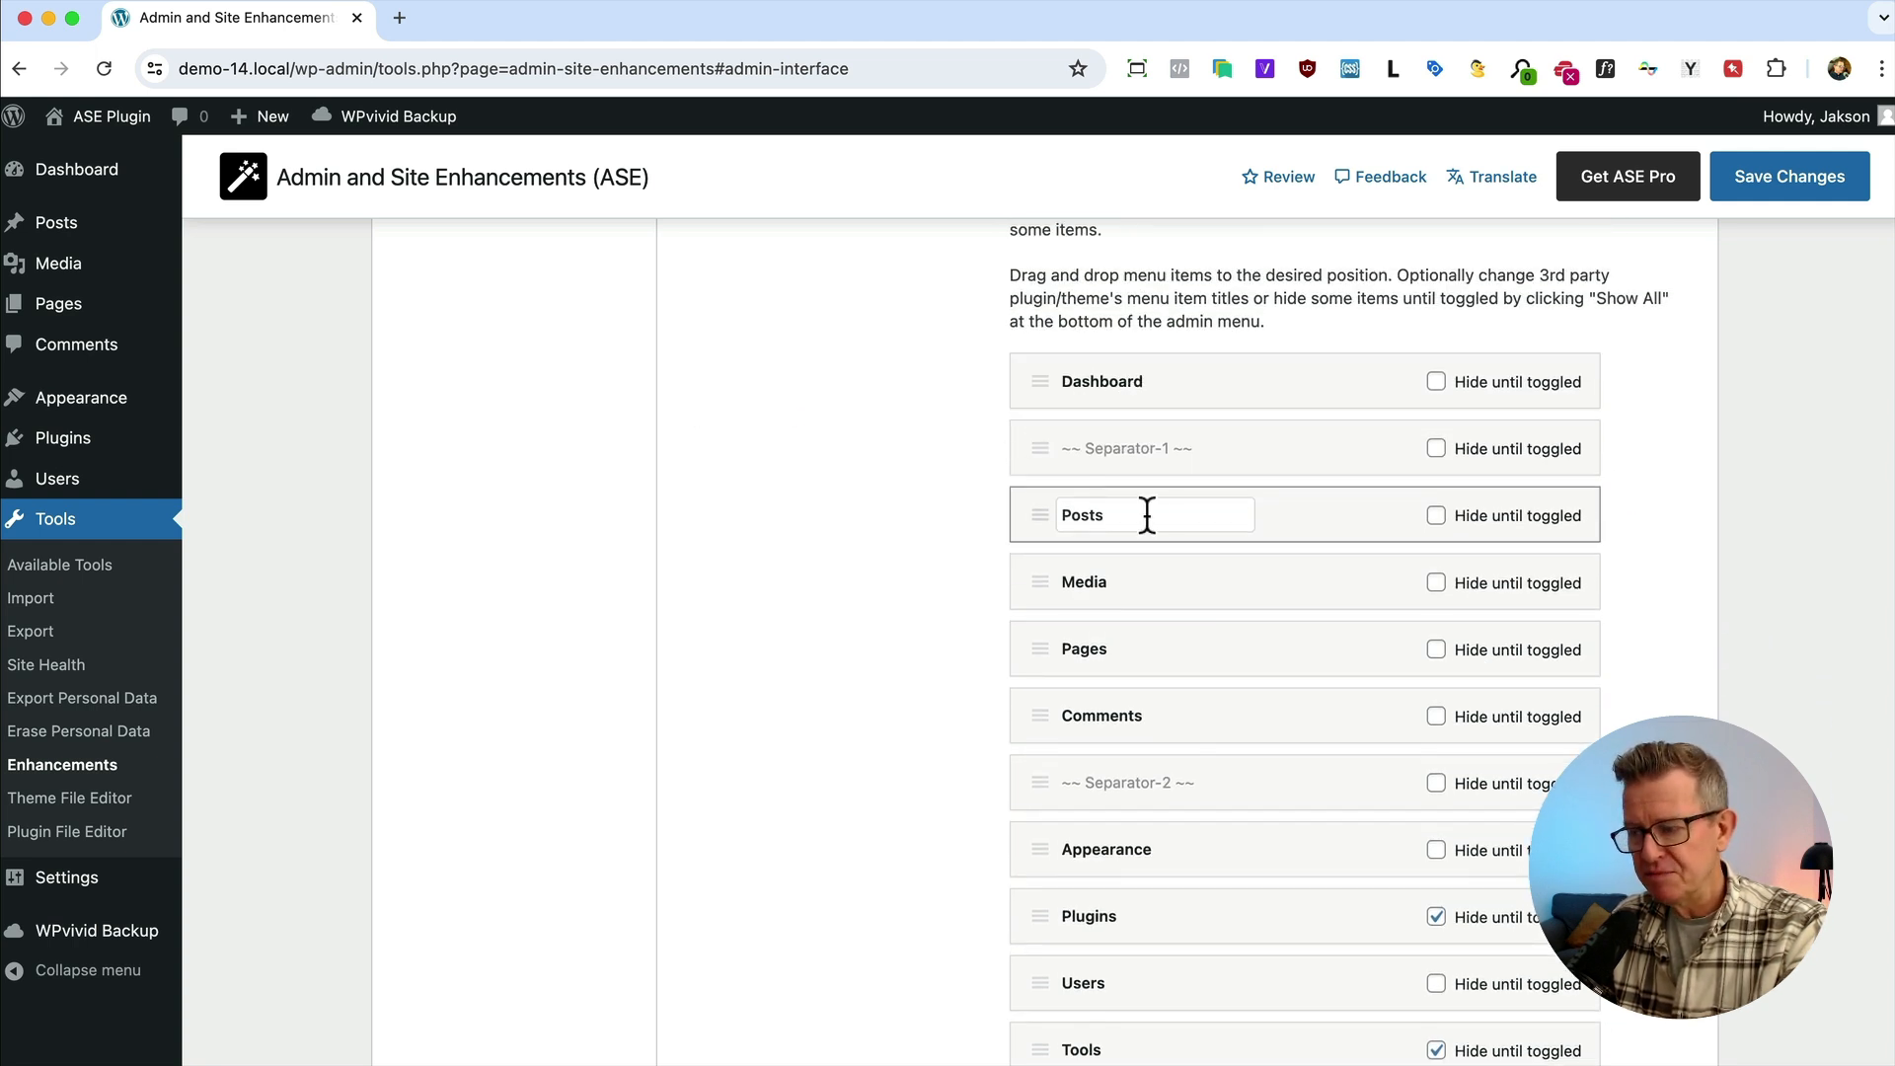
scroll("down", 3)
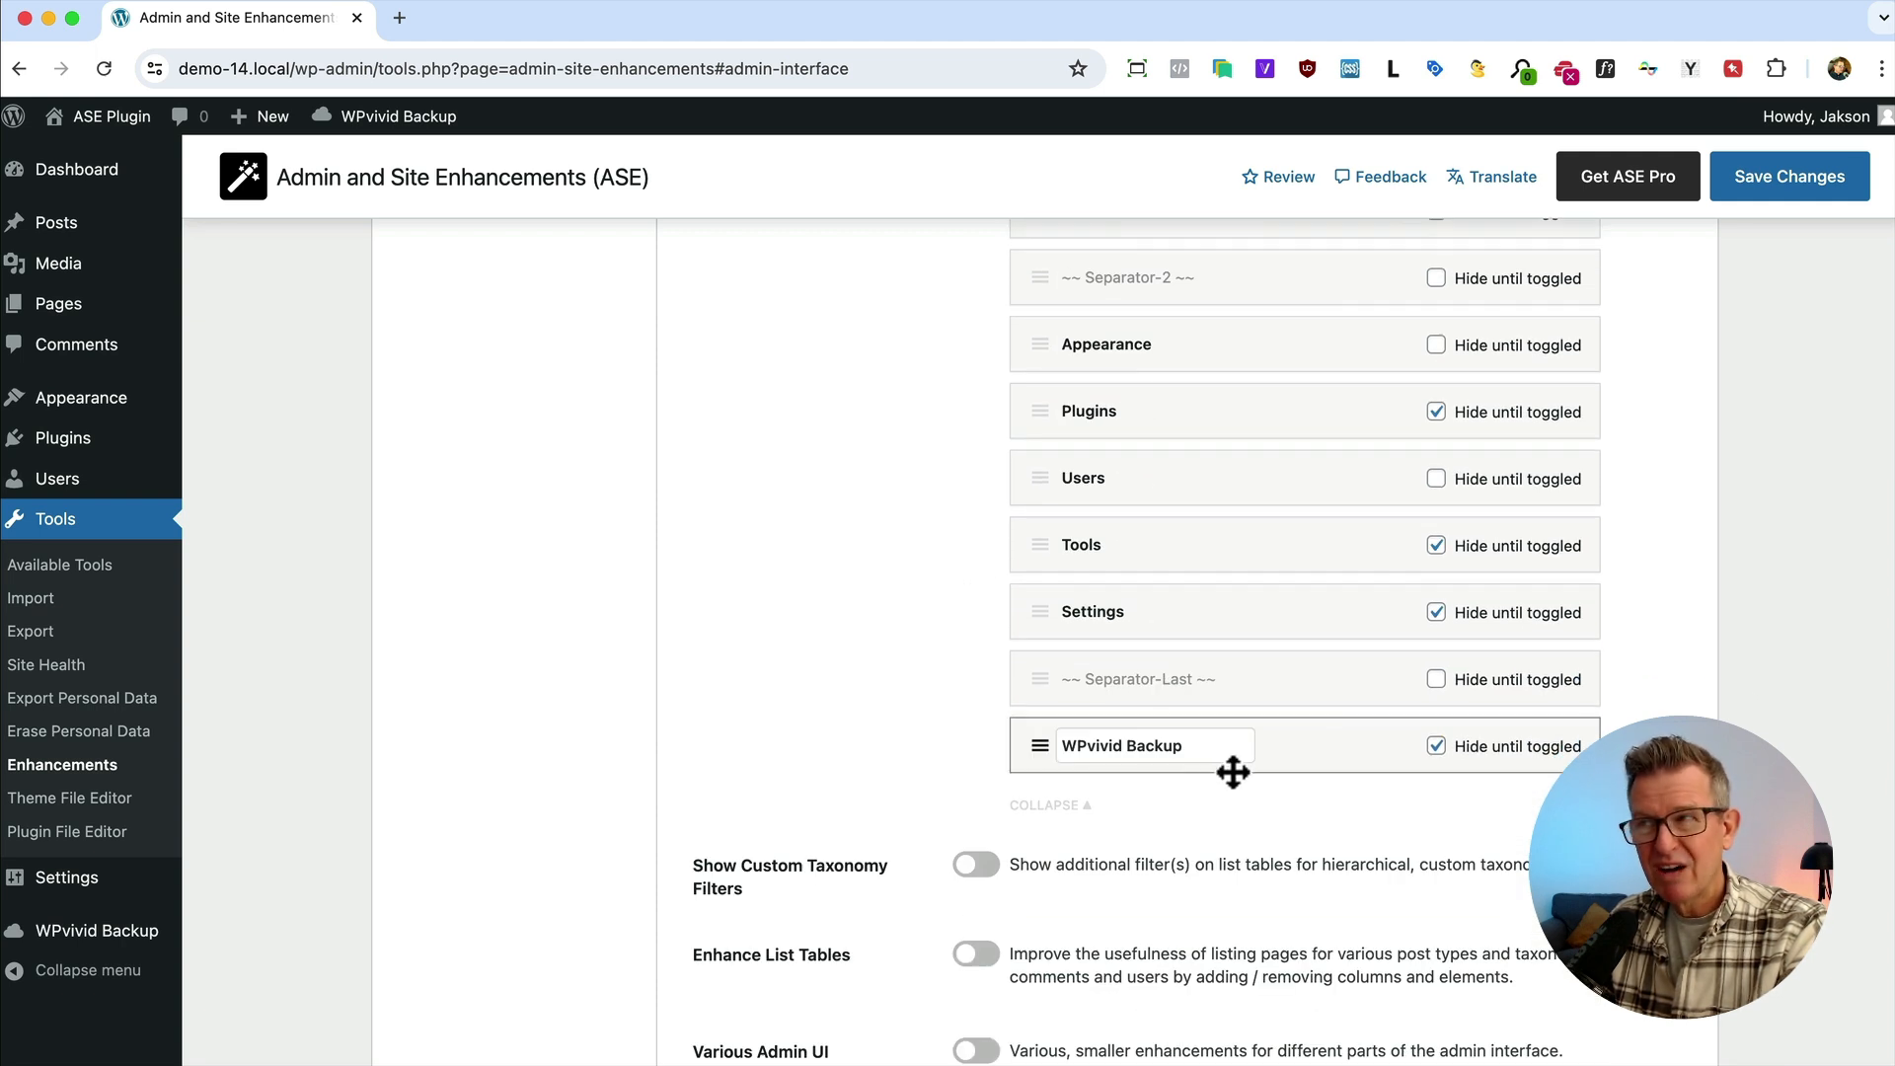
mouse_move(1310, 823)
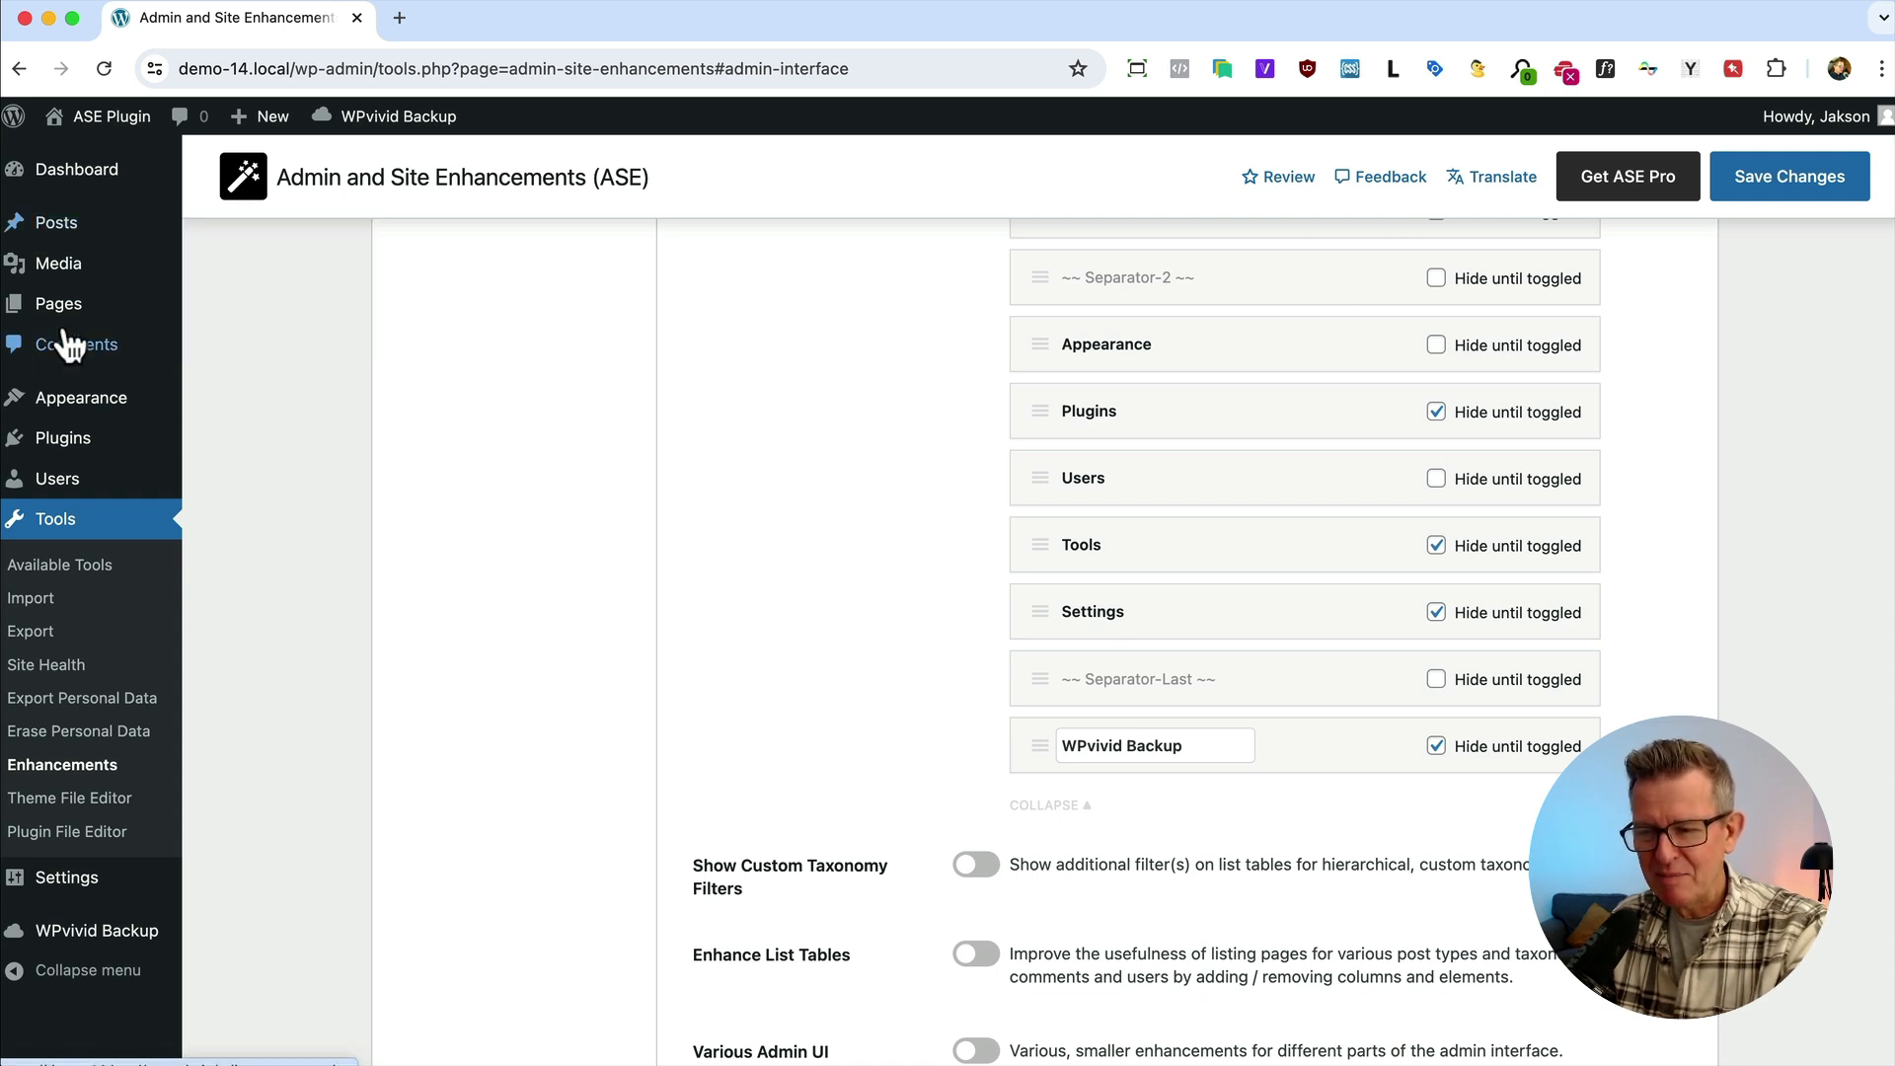
mouse_move(55, 223)
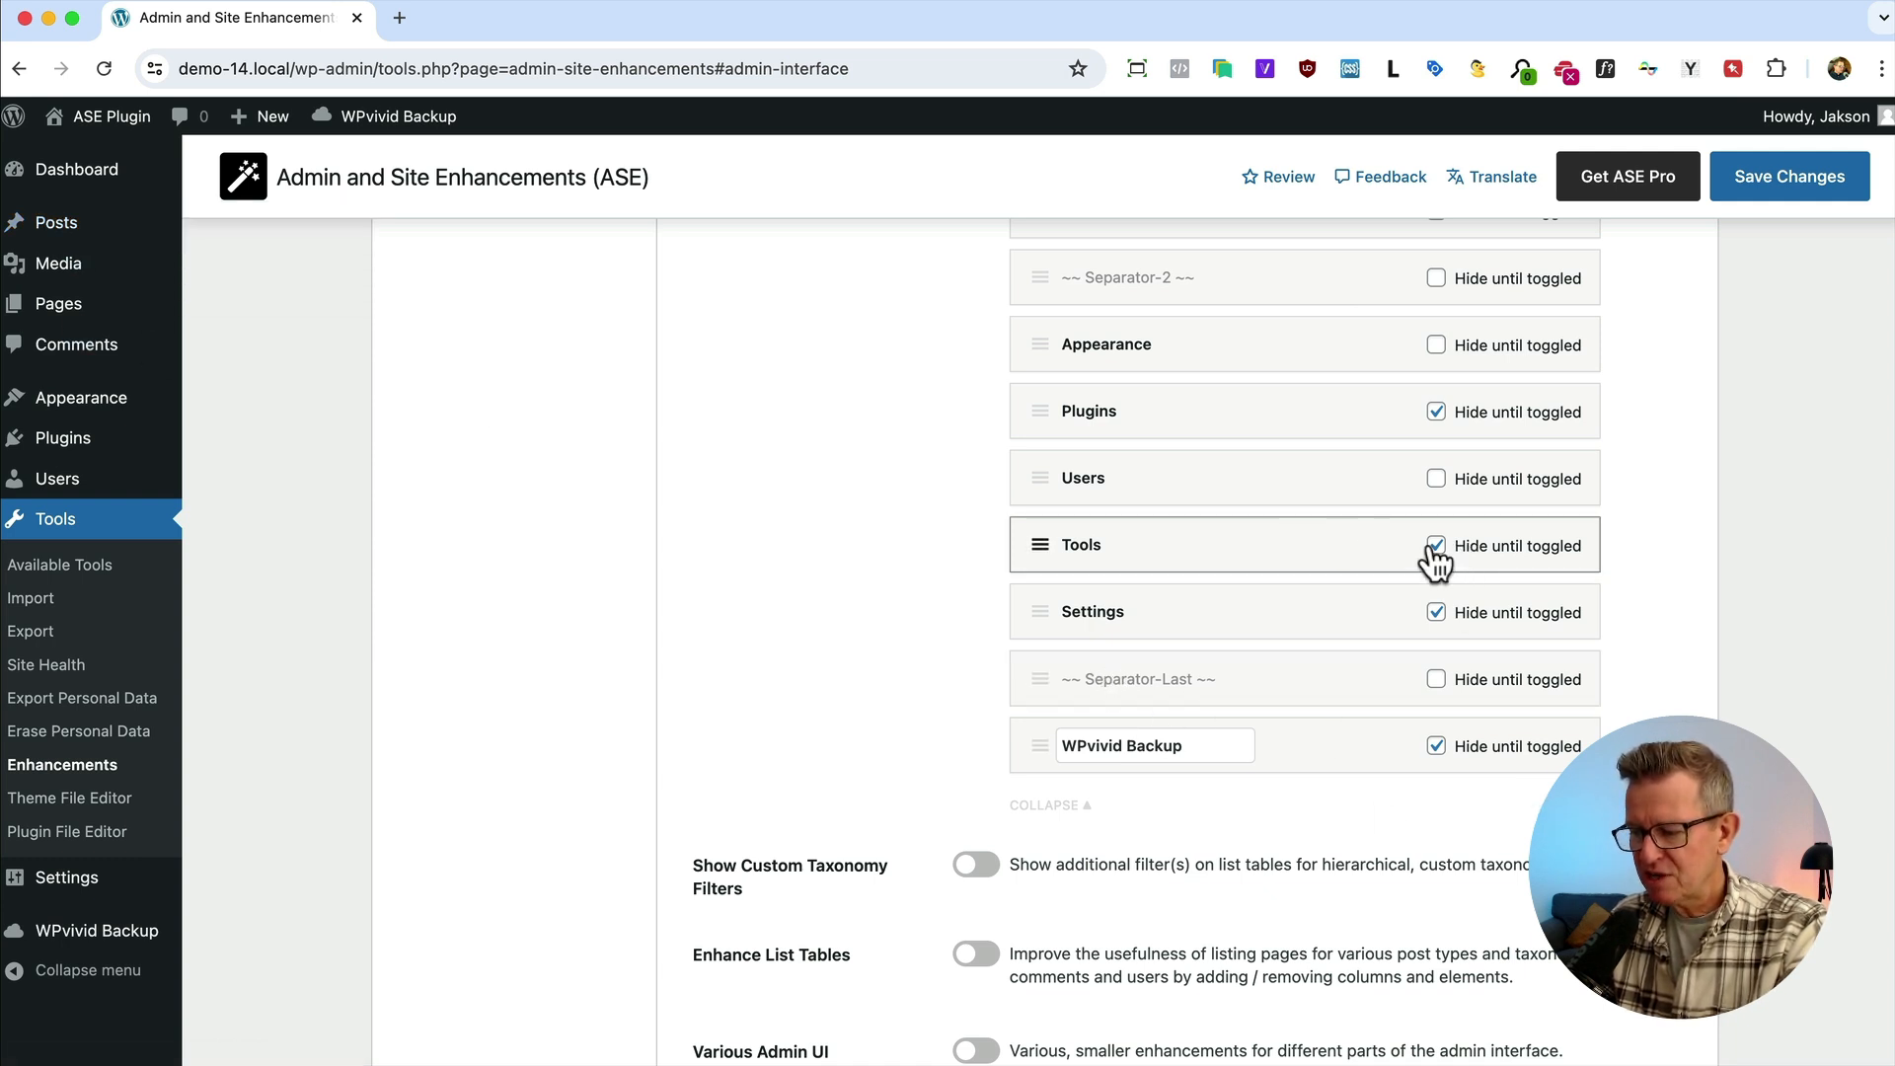
mouse_move(1229, 541)
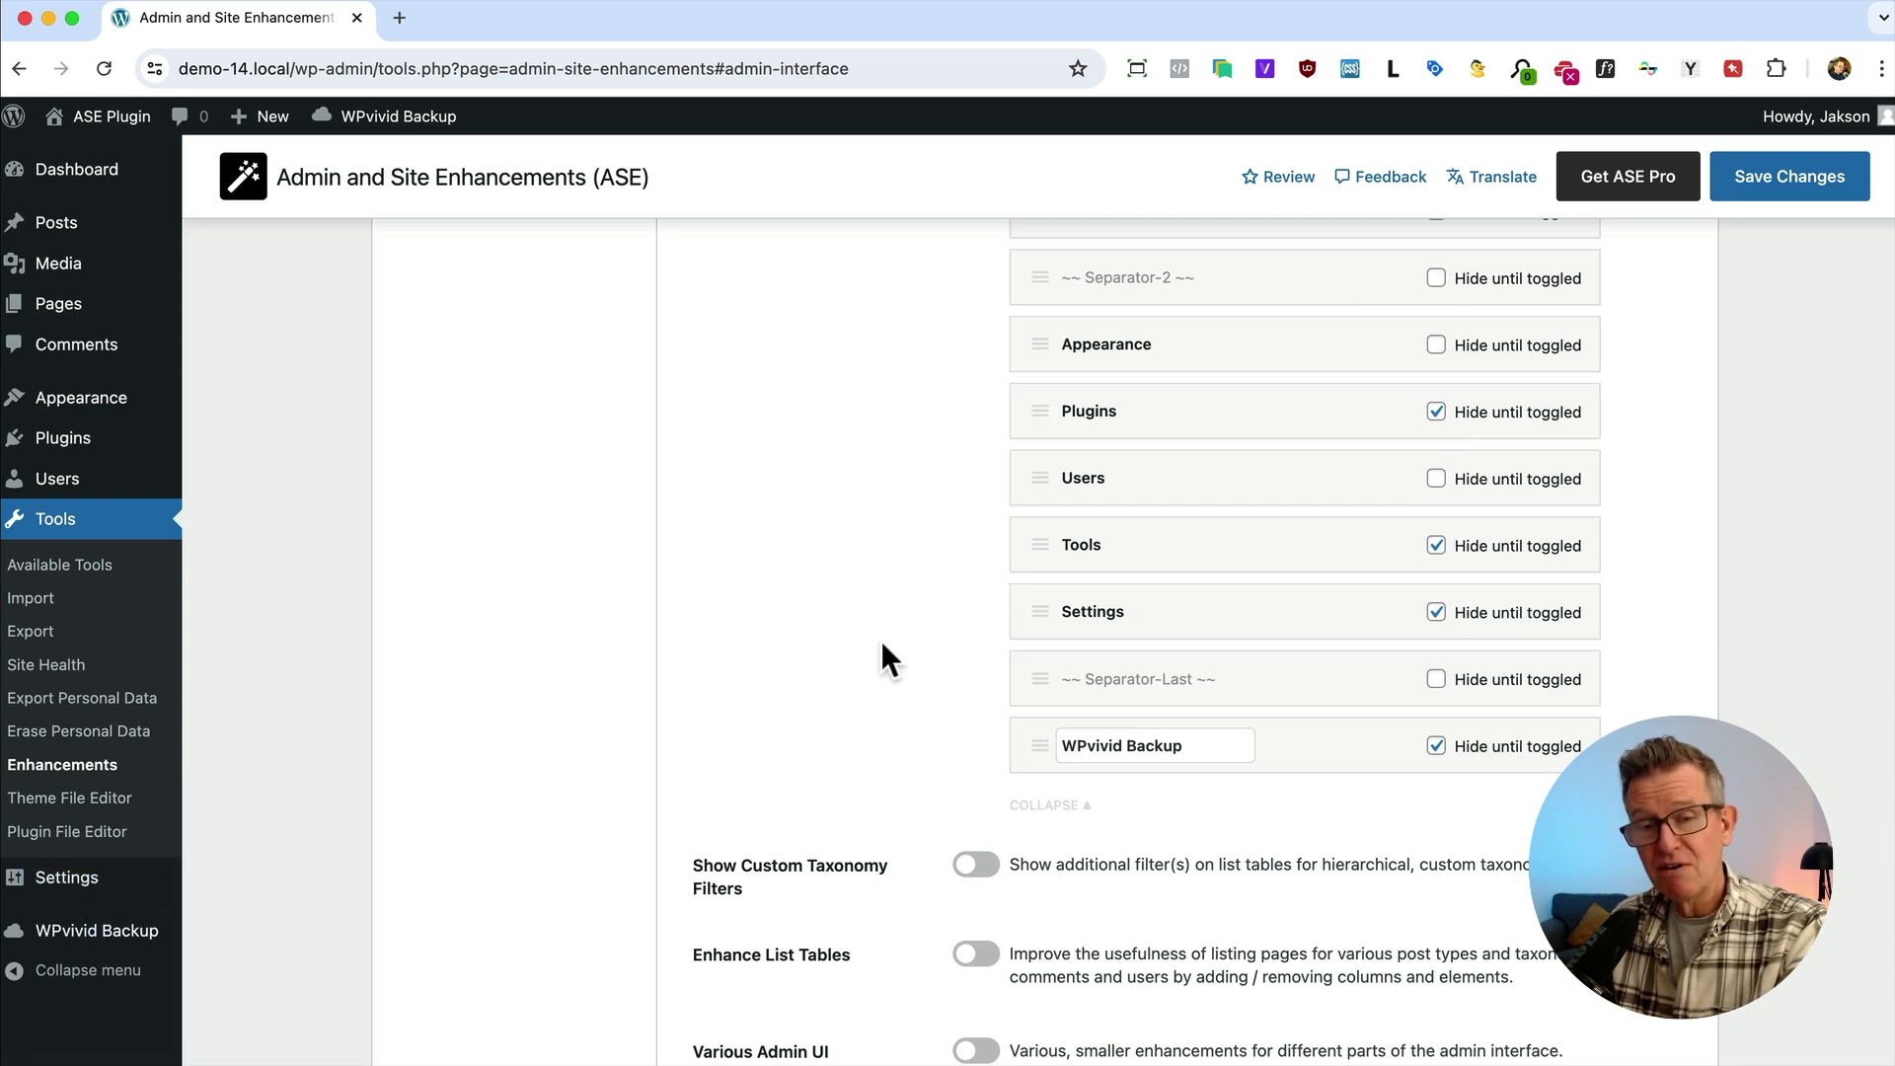
scroll("down", 3)
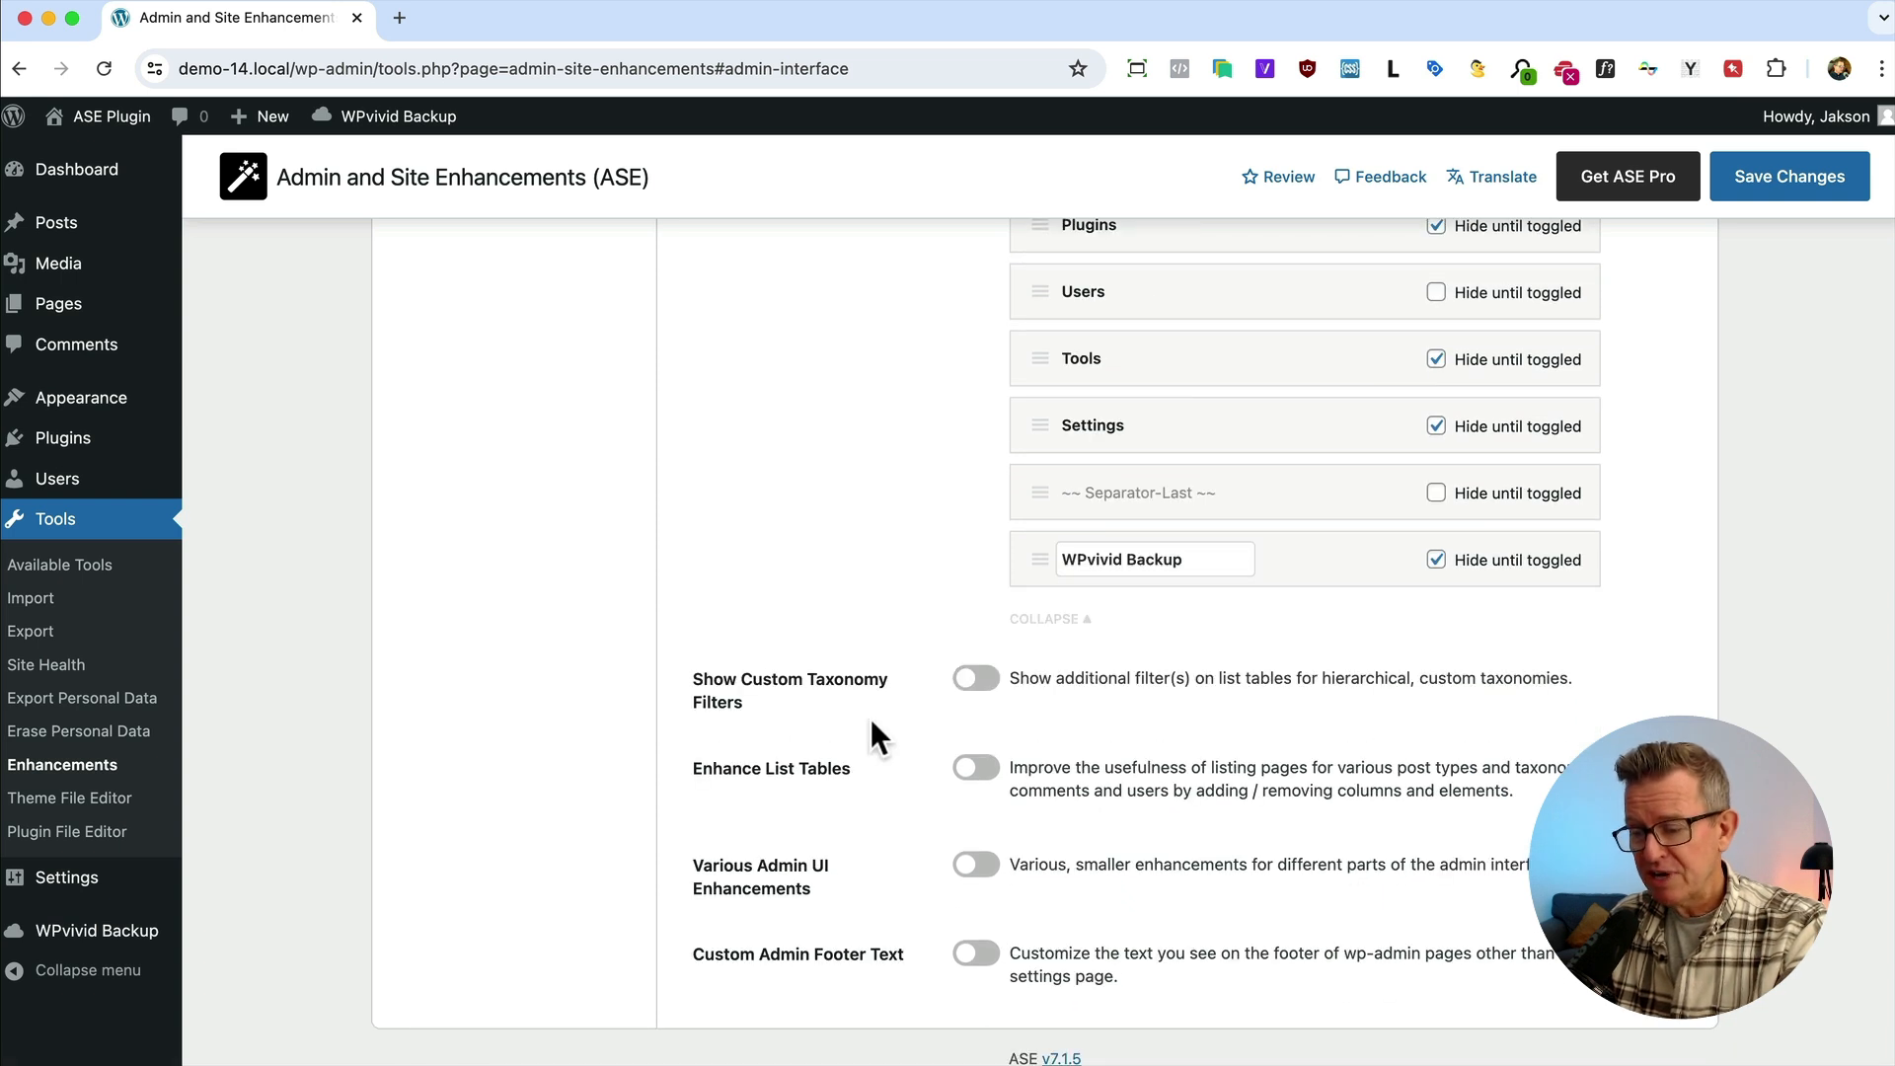
Enable Show Custom Taxonomy Filters and Enhance List Tables with featured image, excerpt and ID columns ticked
left_click(975, 676)
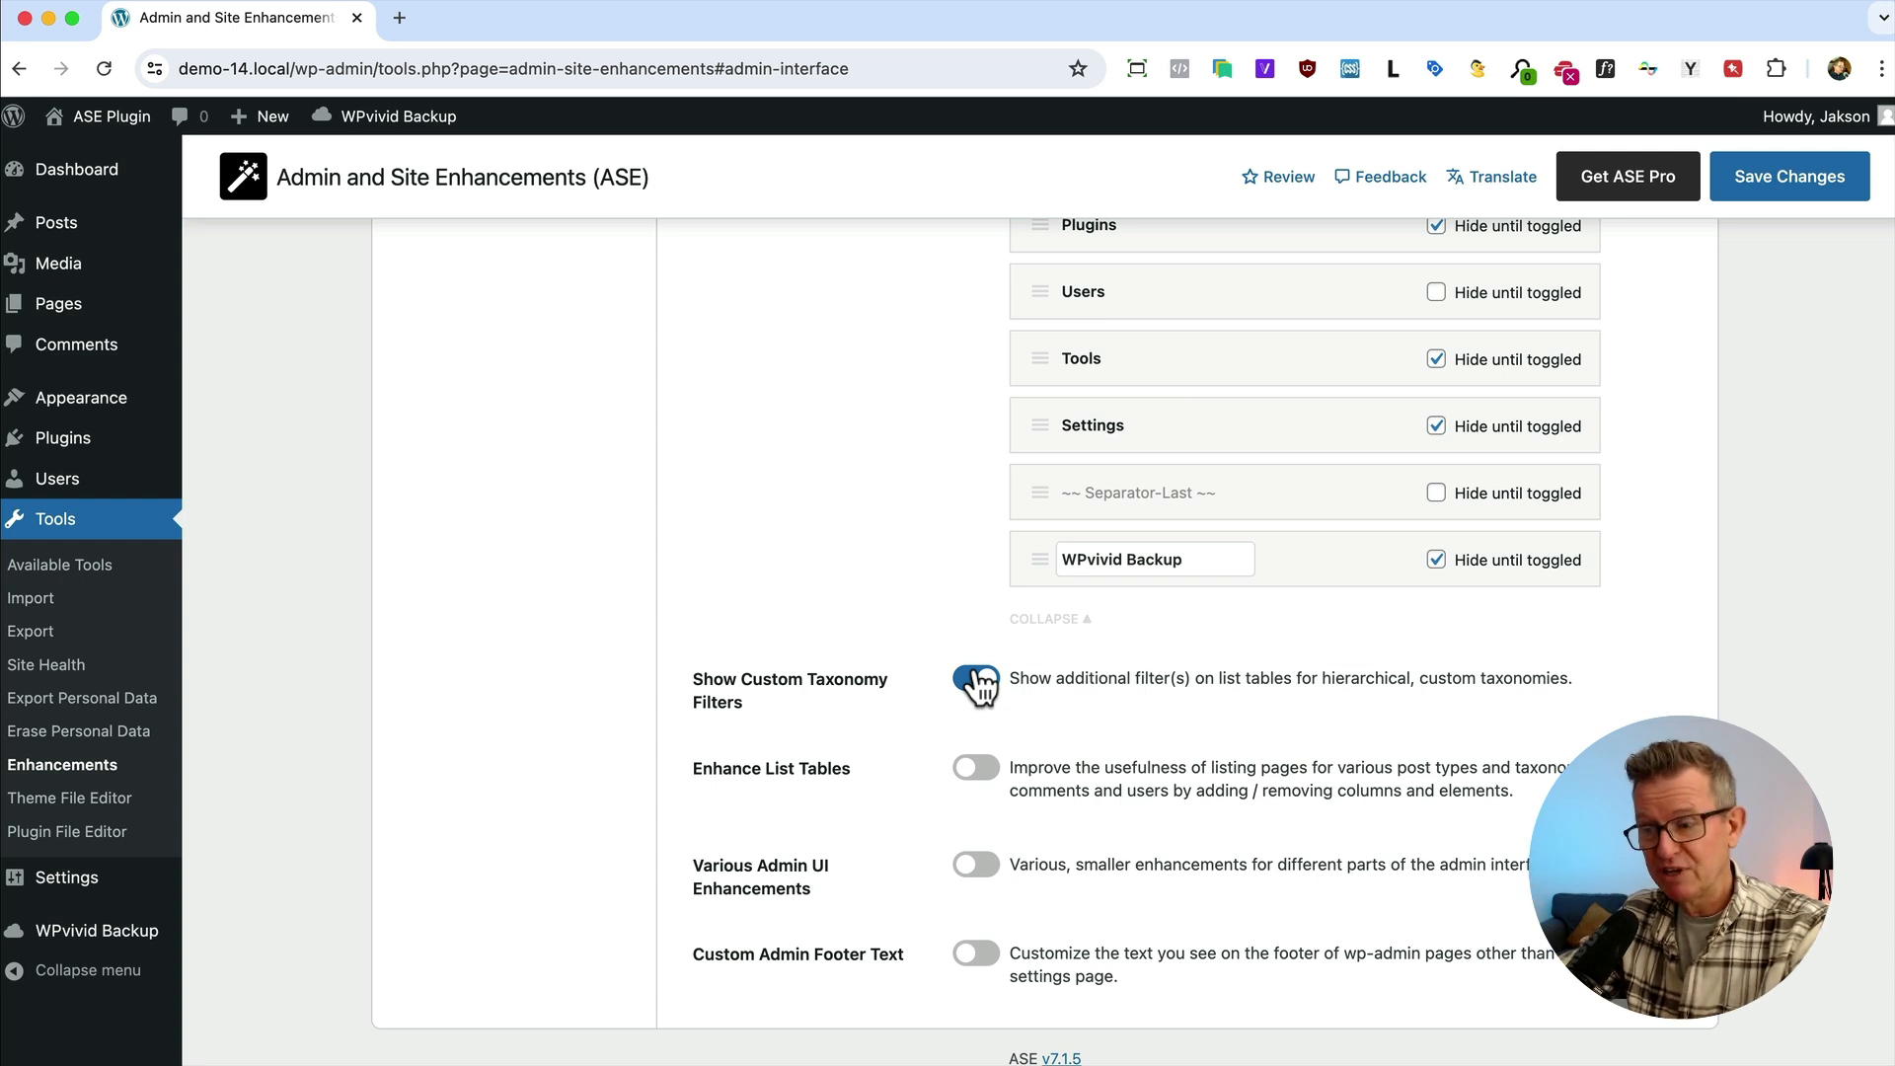
left_click(973, 677)
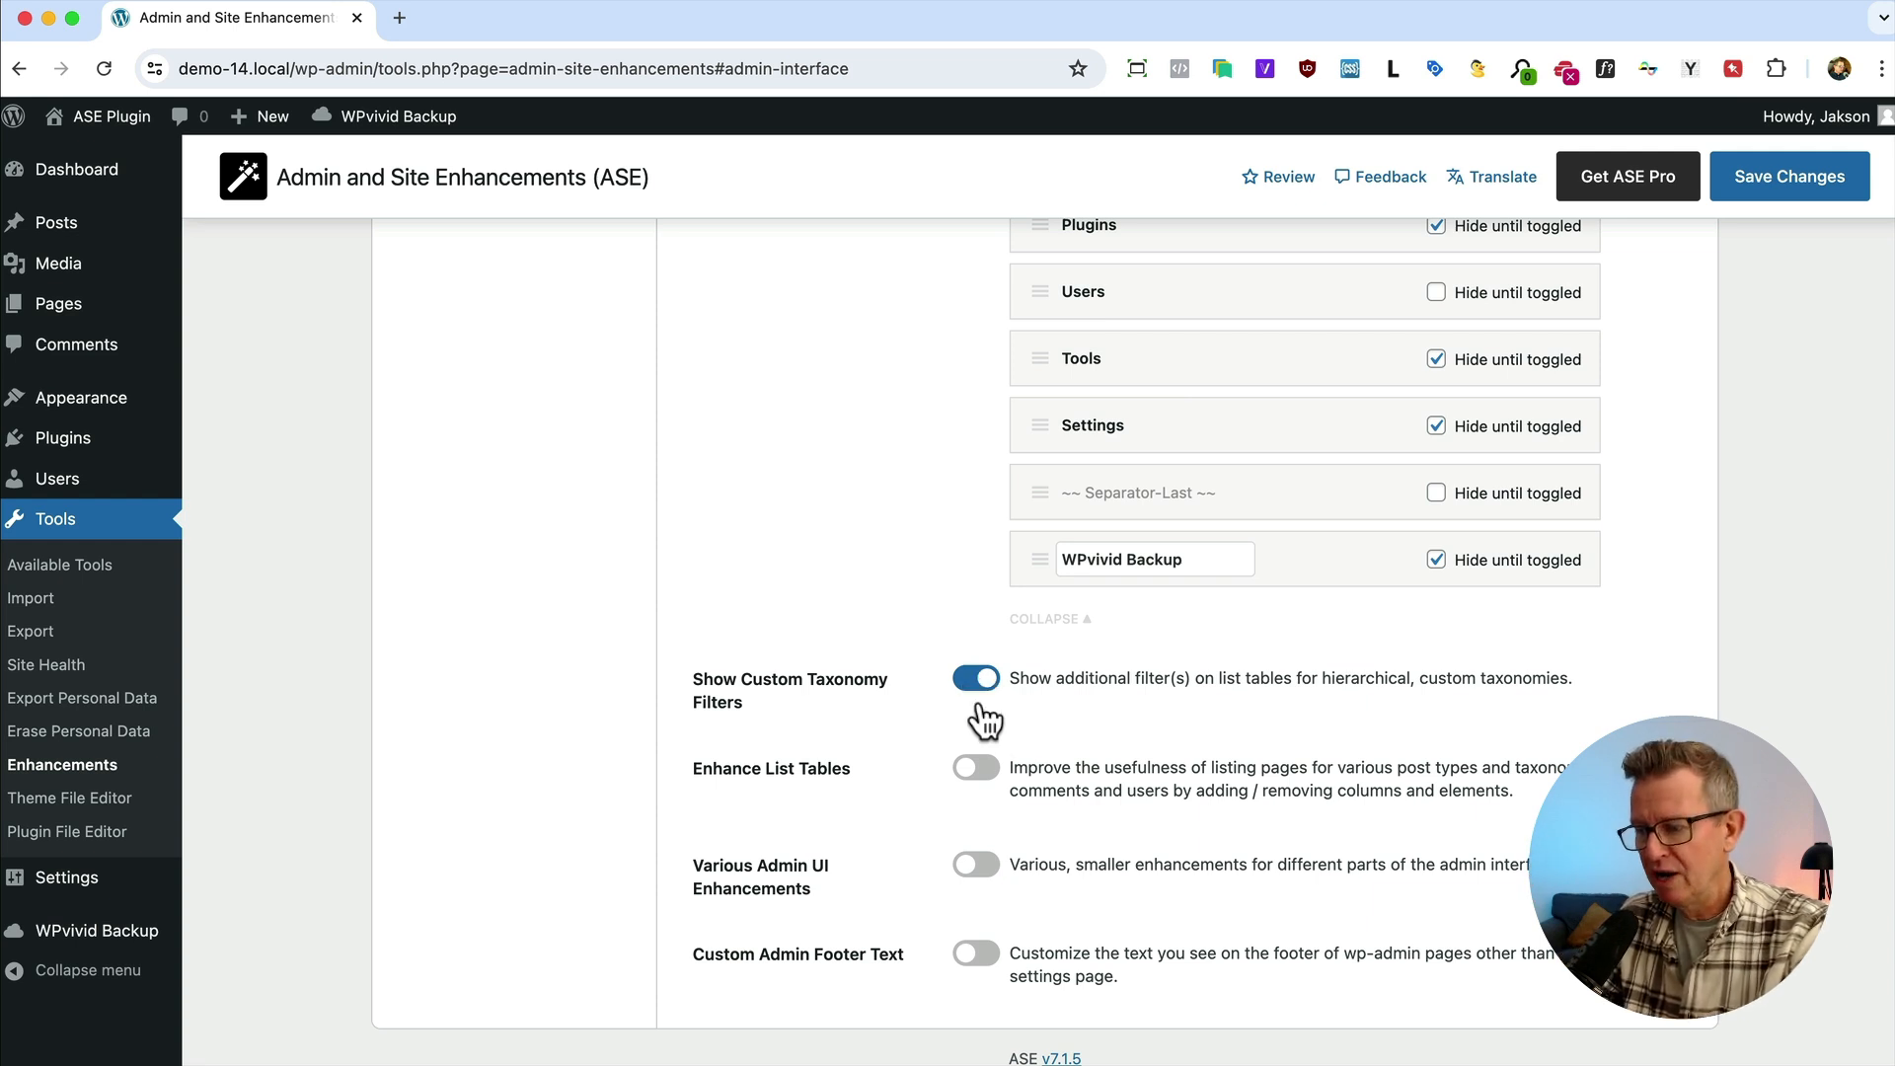
left_click(975, 768)
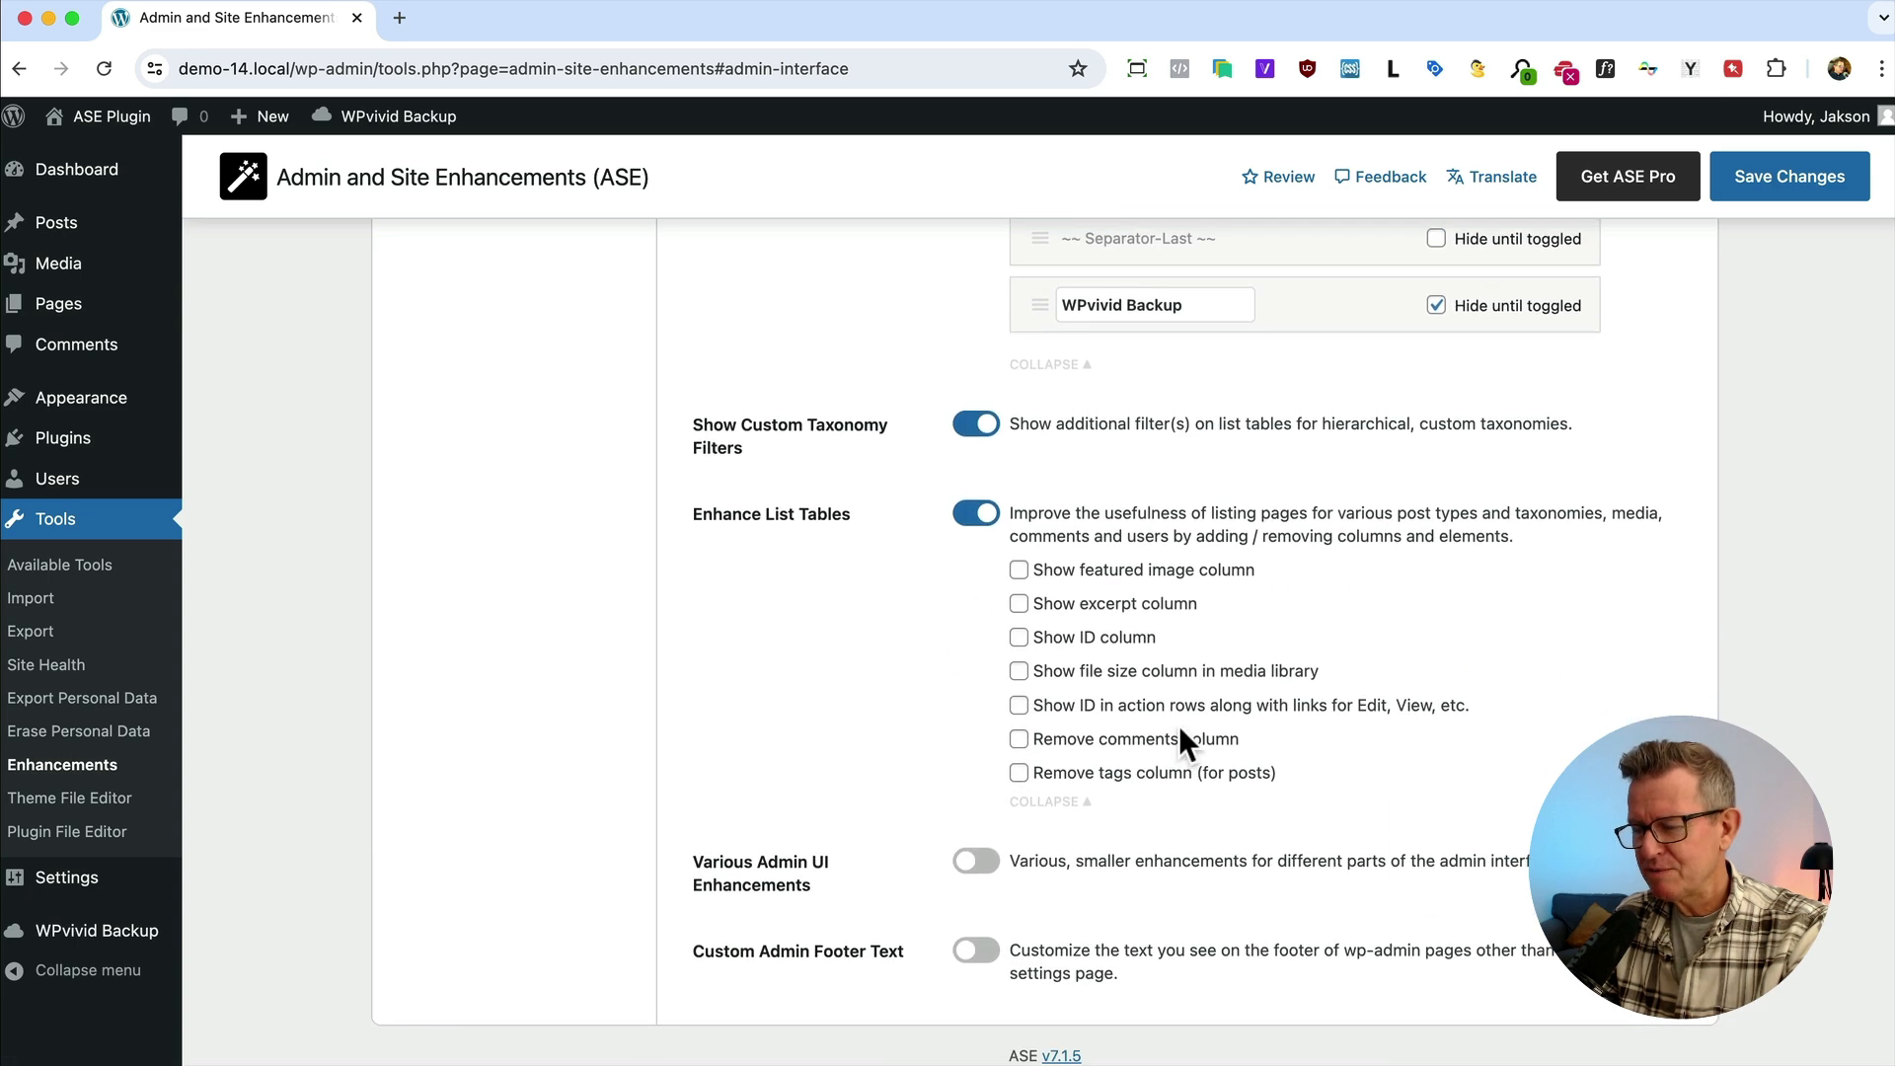
left_click(1019, 572)
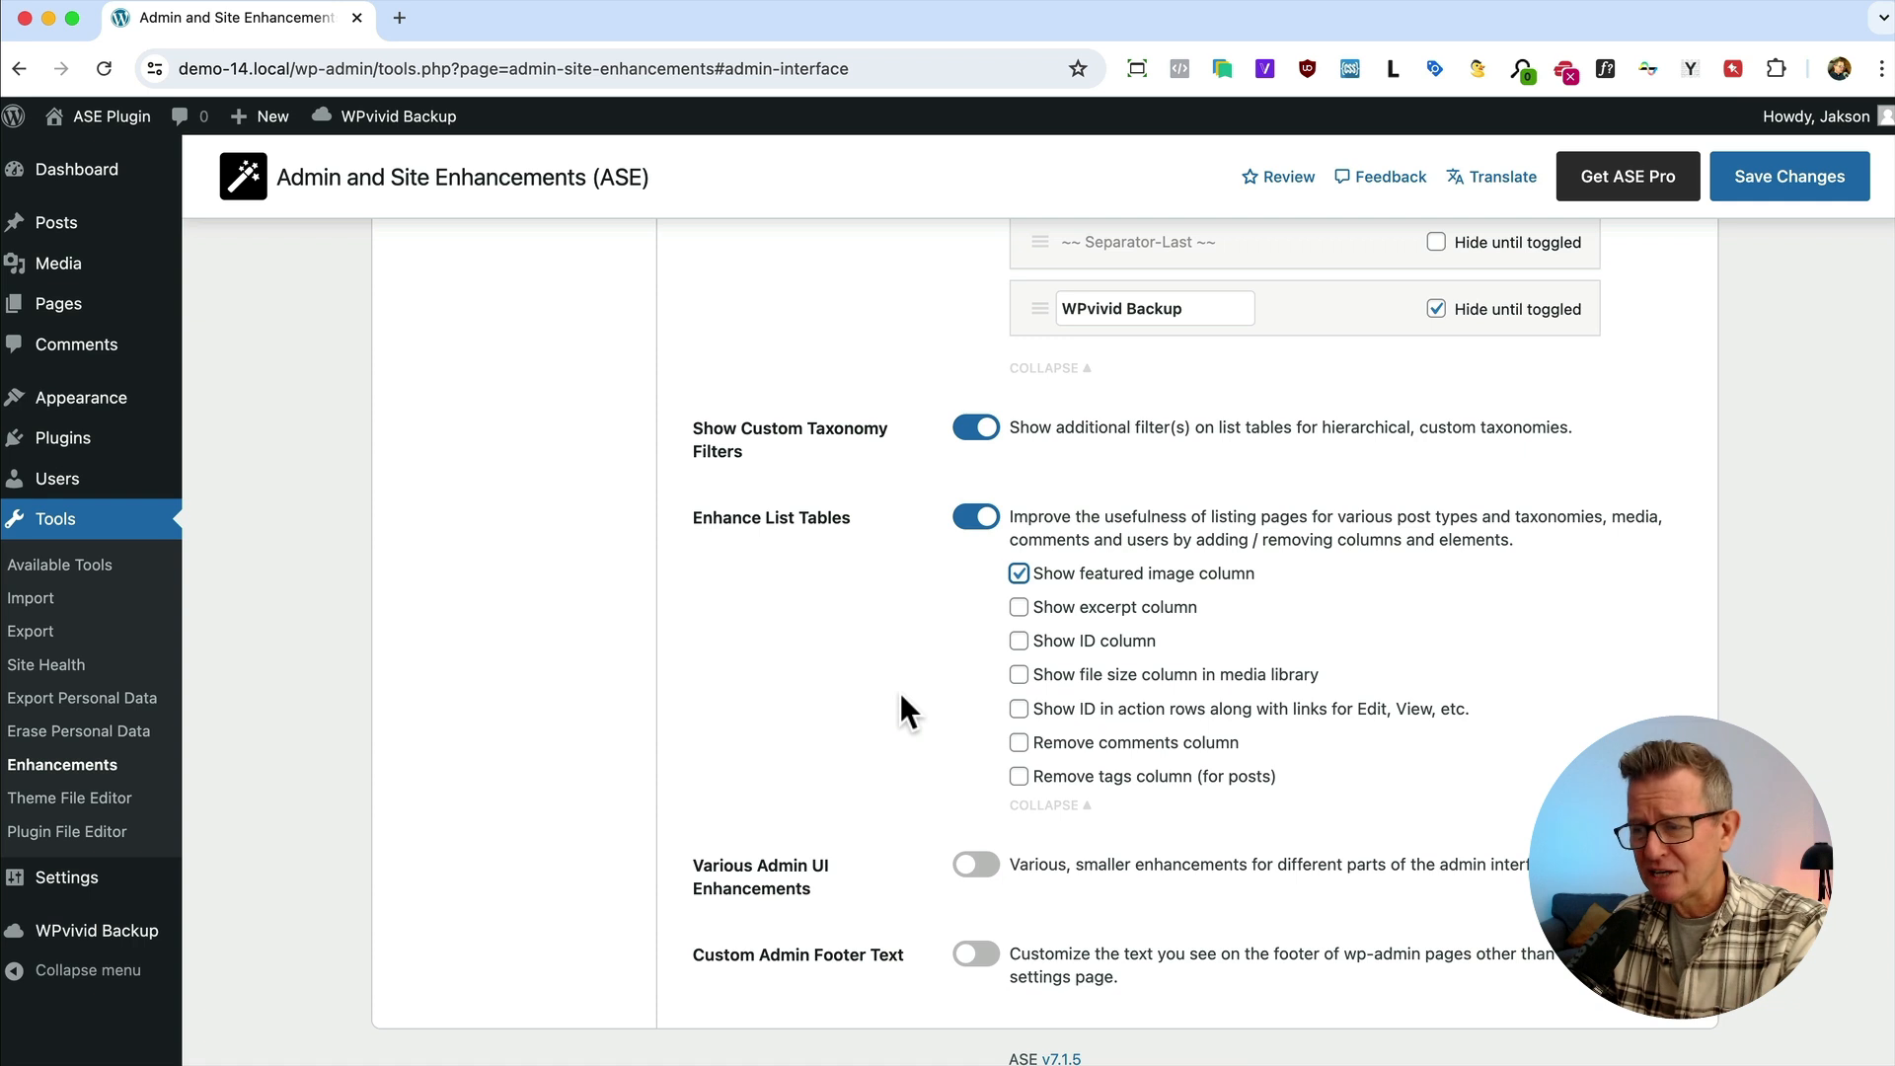
left_click(1019, 606)
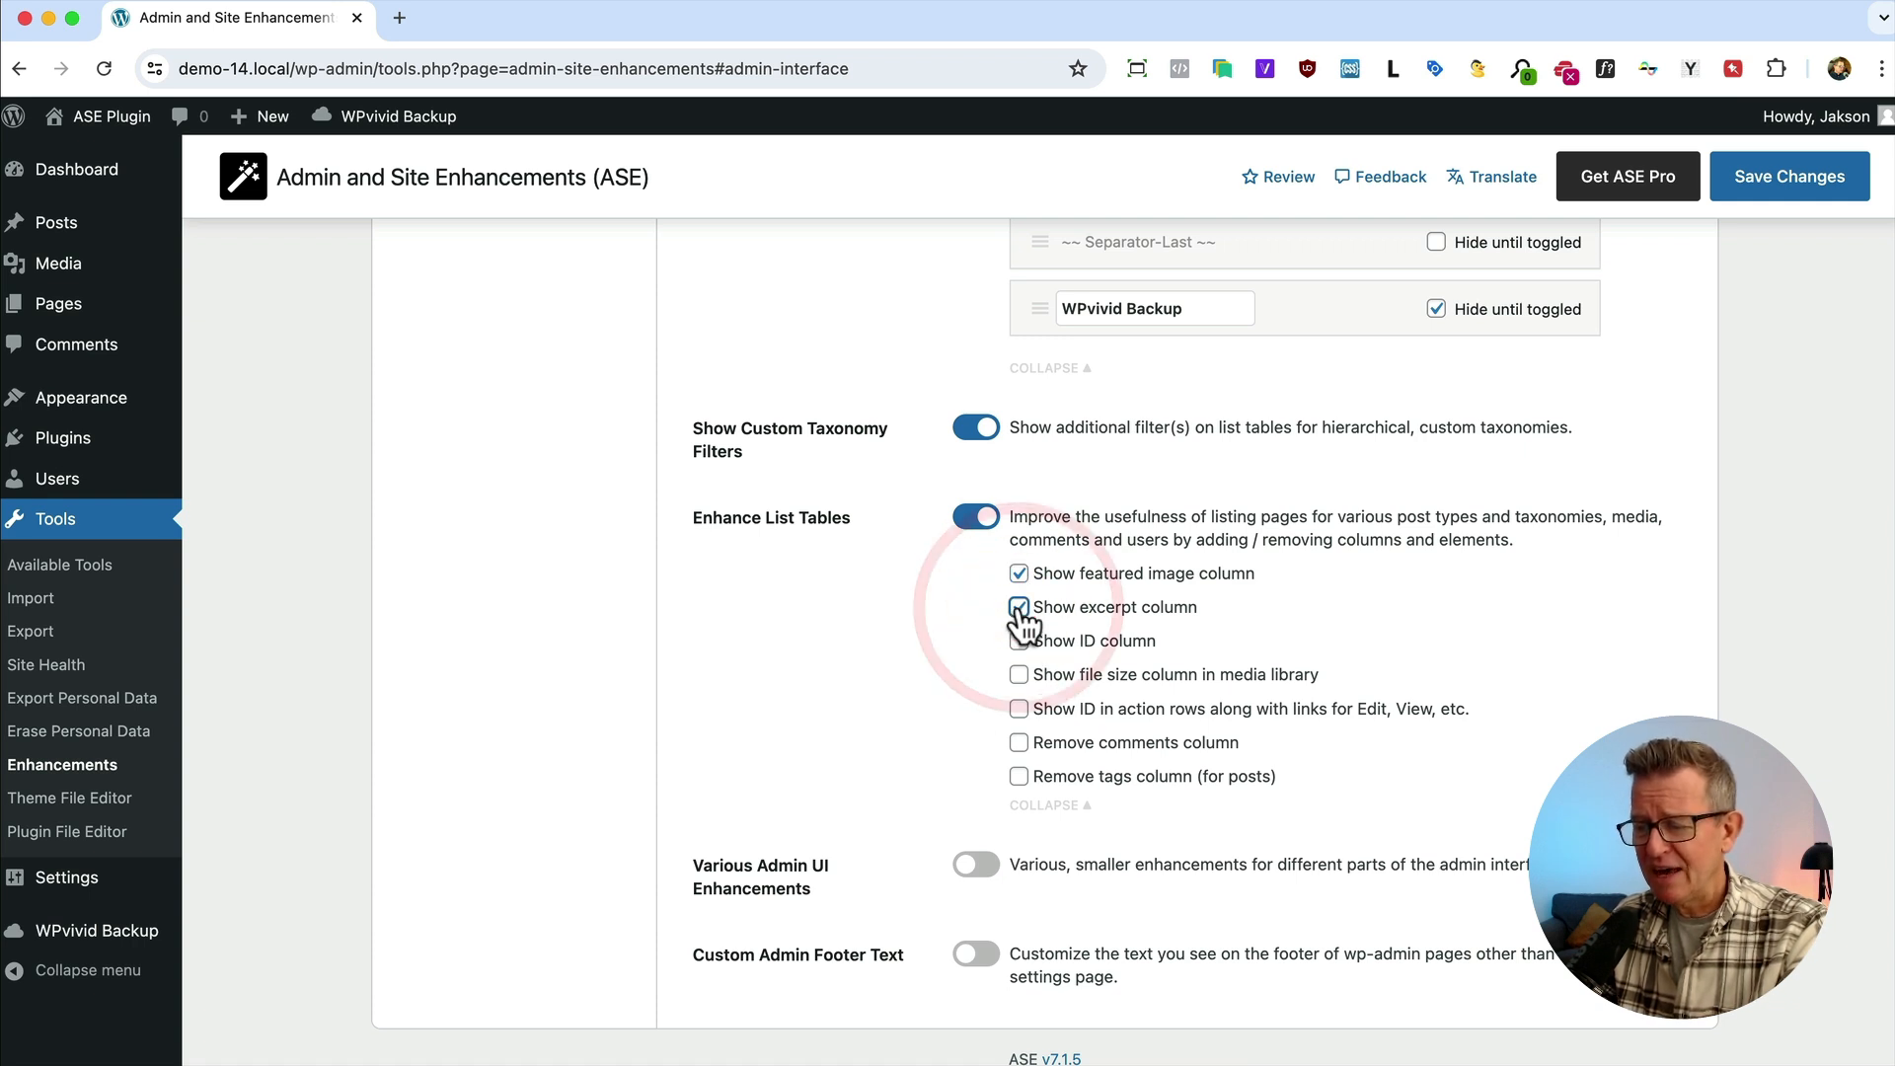
left_click(1018, 606)
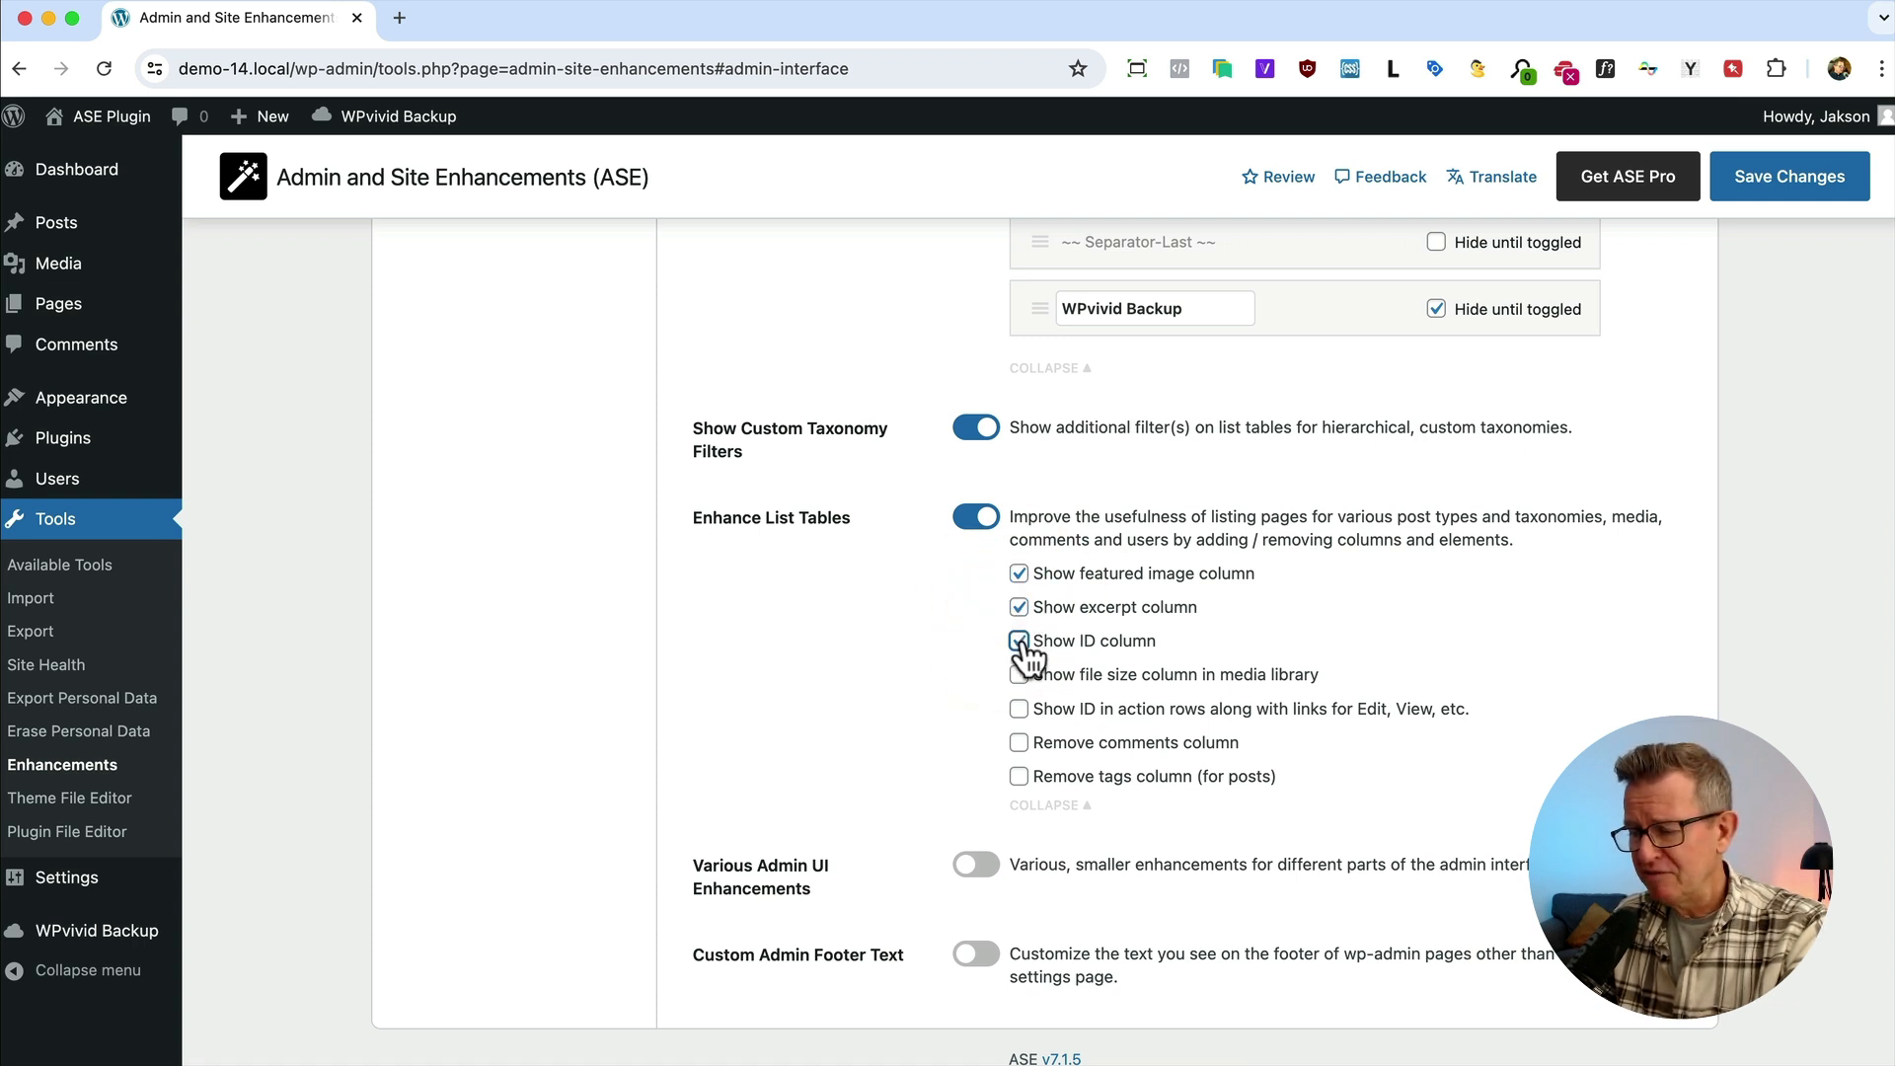
left_click(1018, 640)
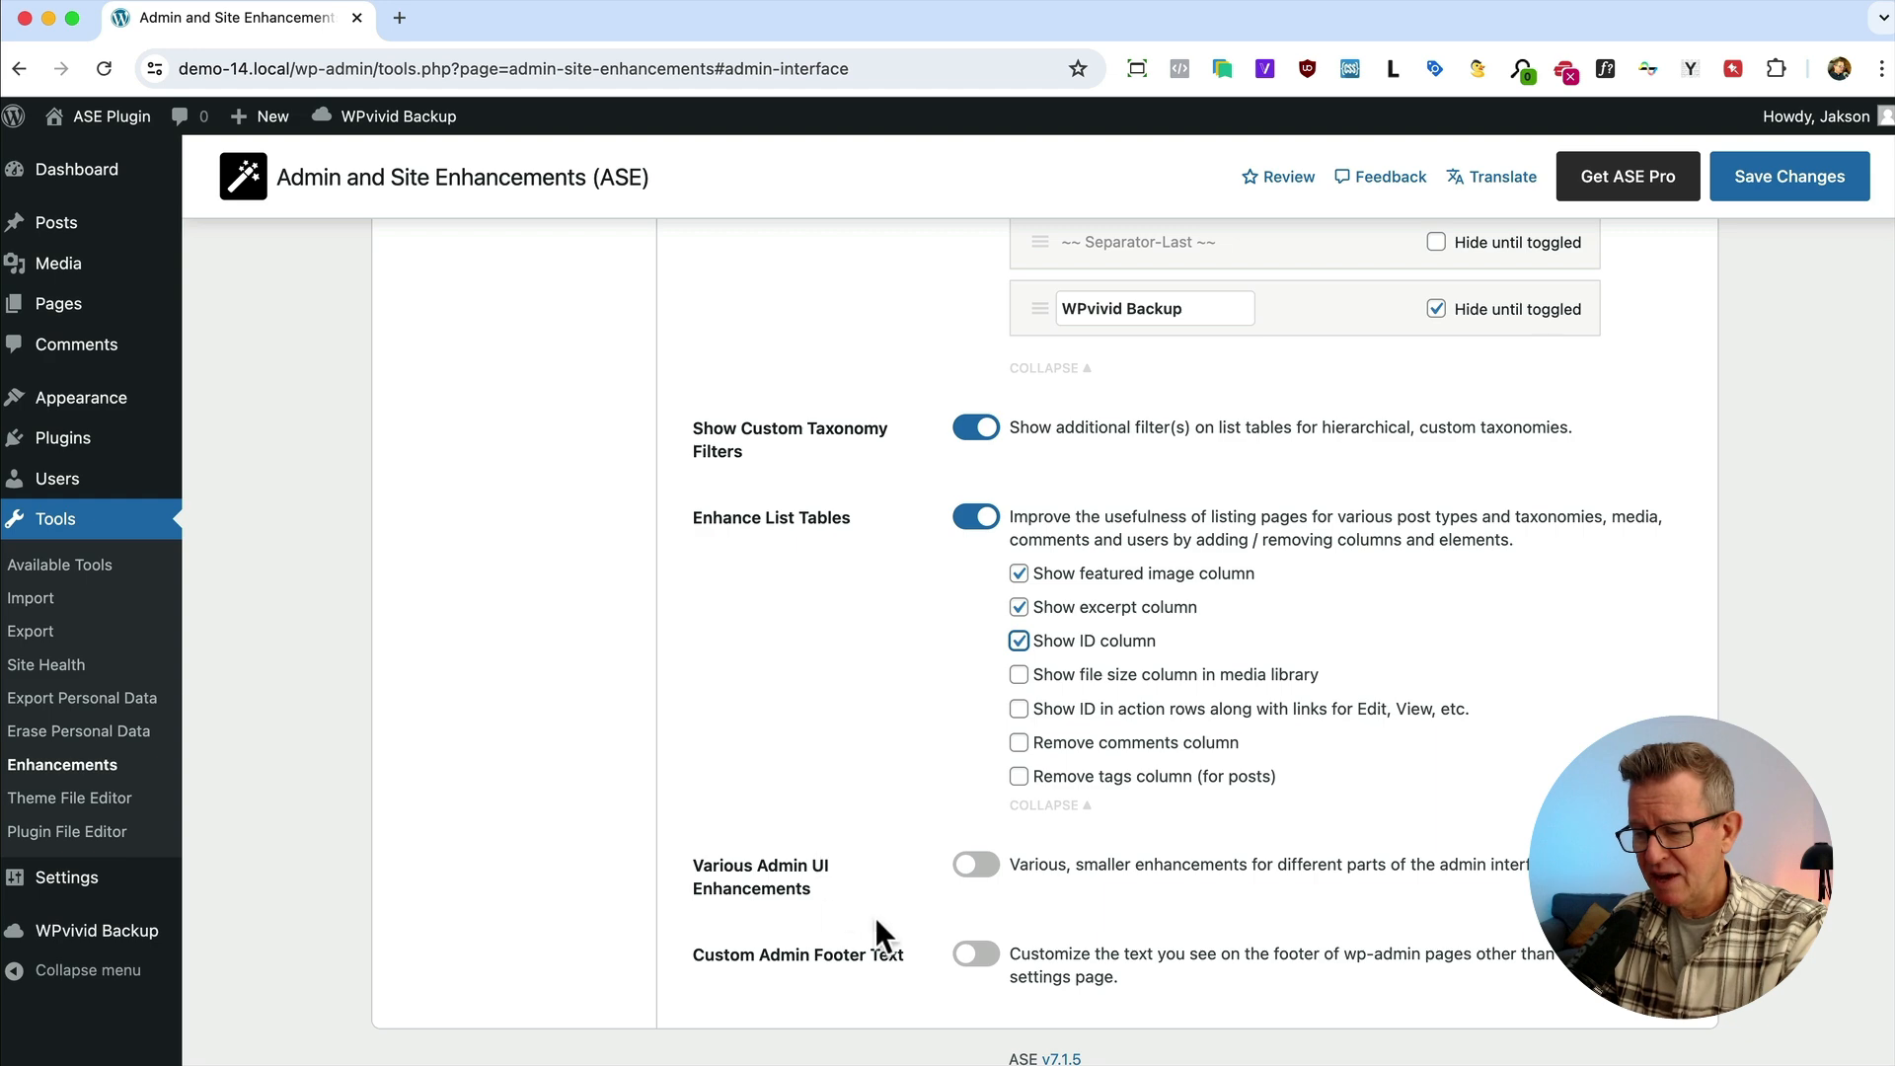
Enable Various Admin UI Enhancements with Display Active Plugins First checked
left_click(973, 865)
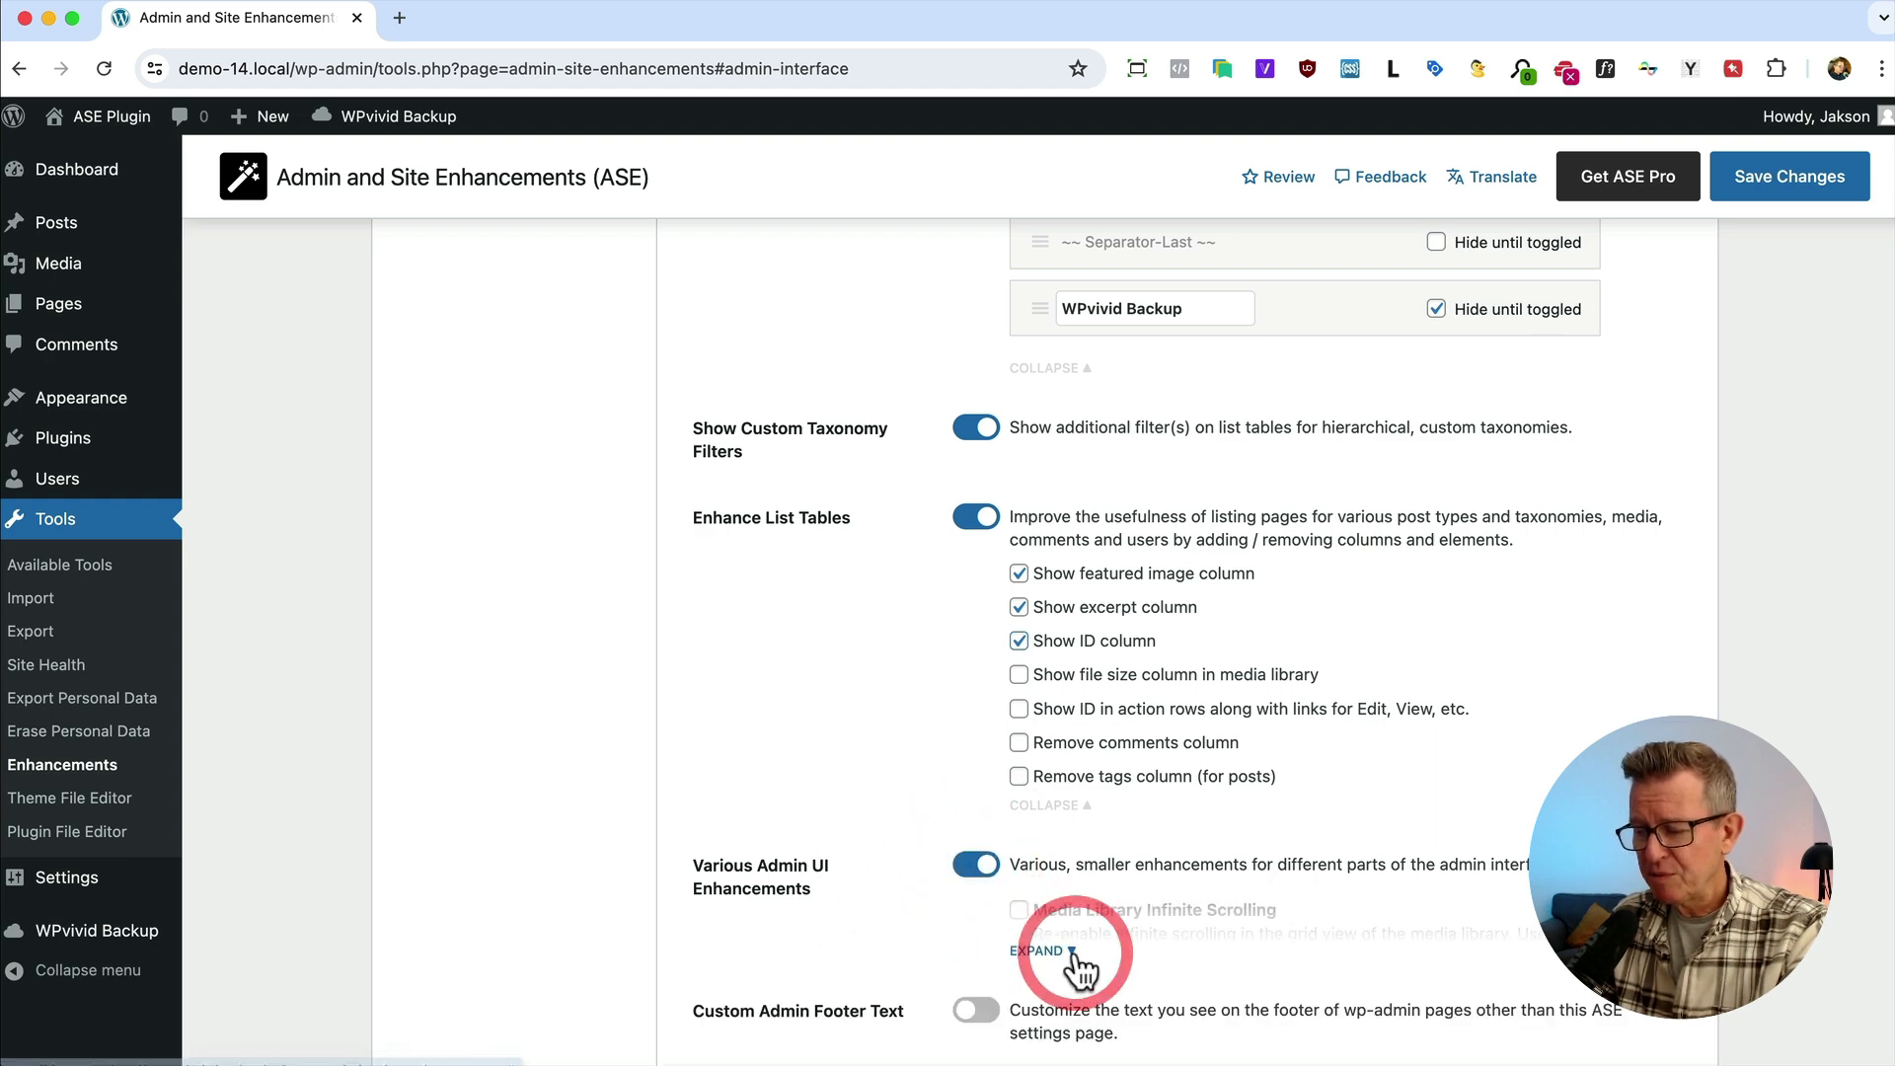
left_click(1042, 951)
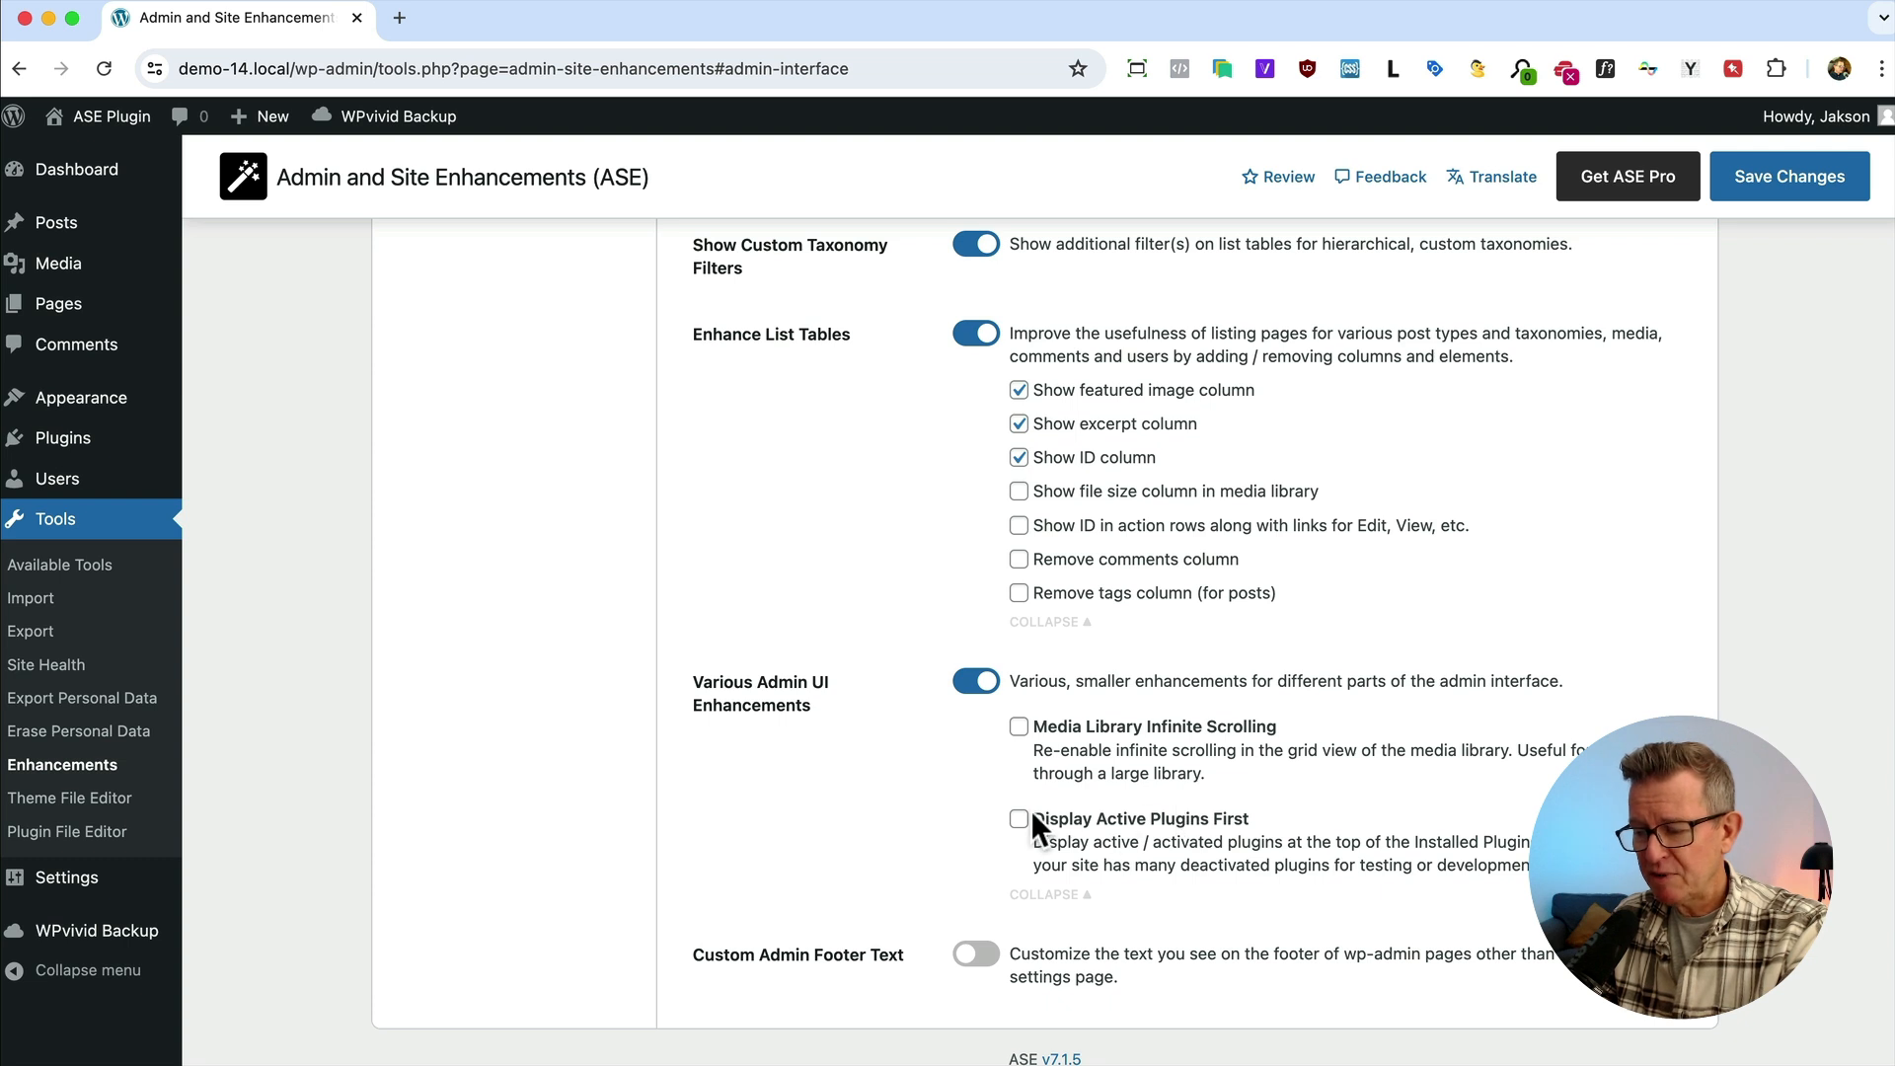
left_click(1019, 817)
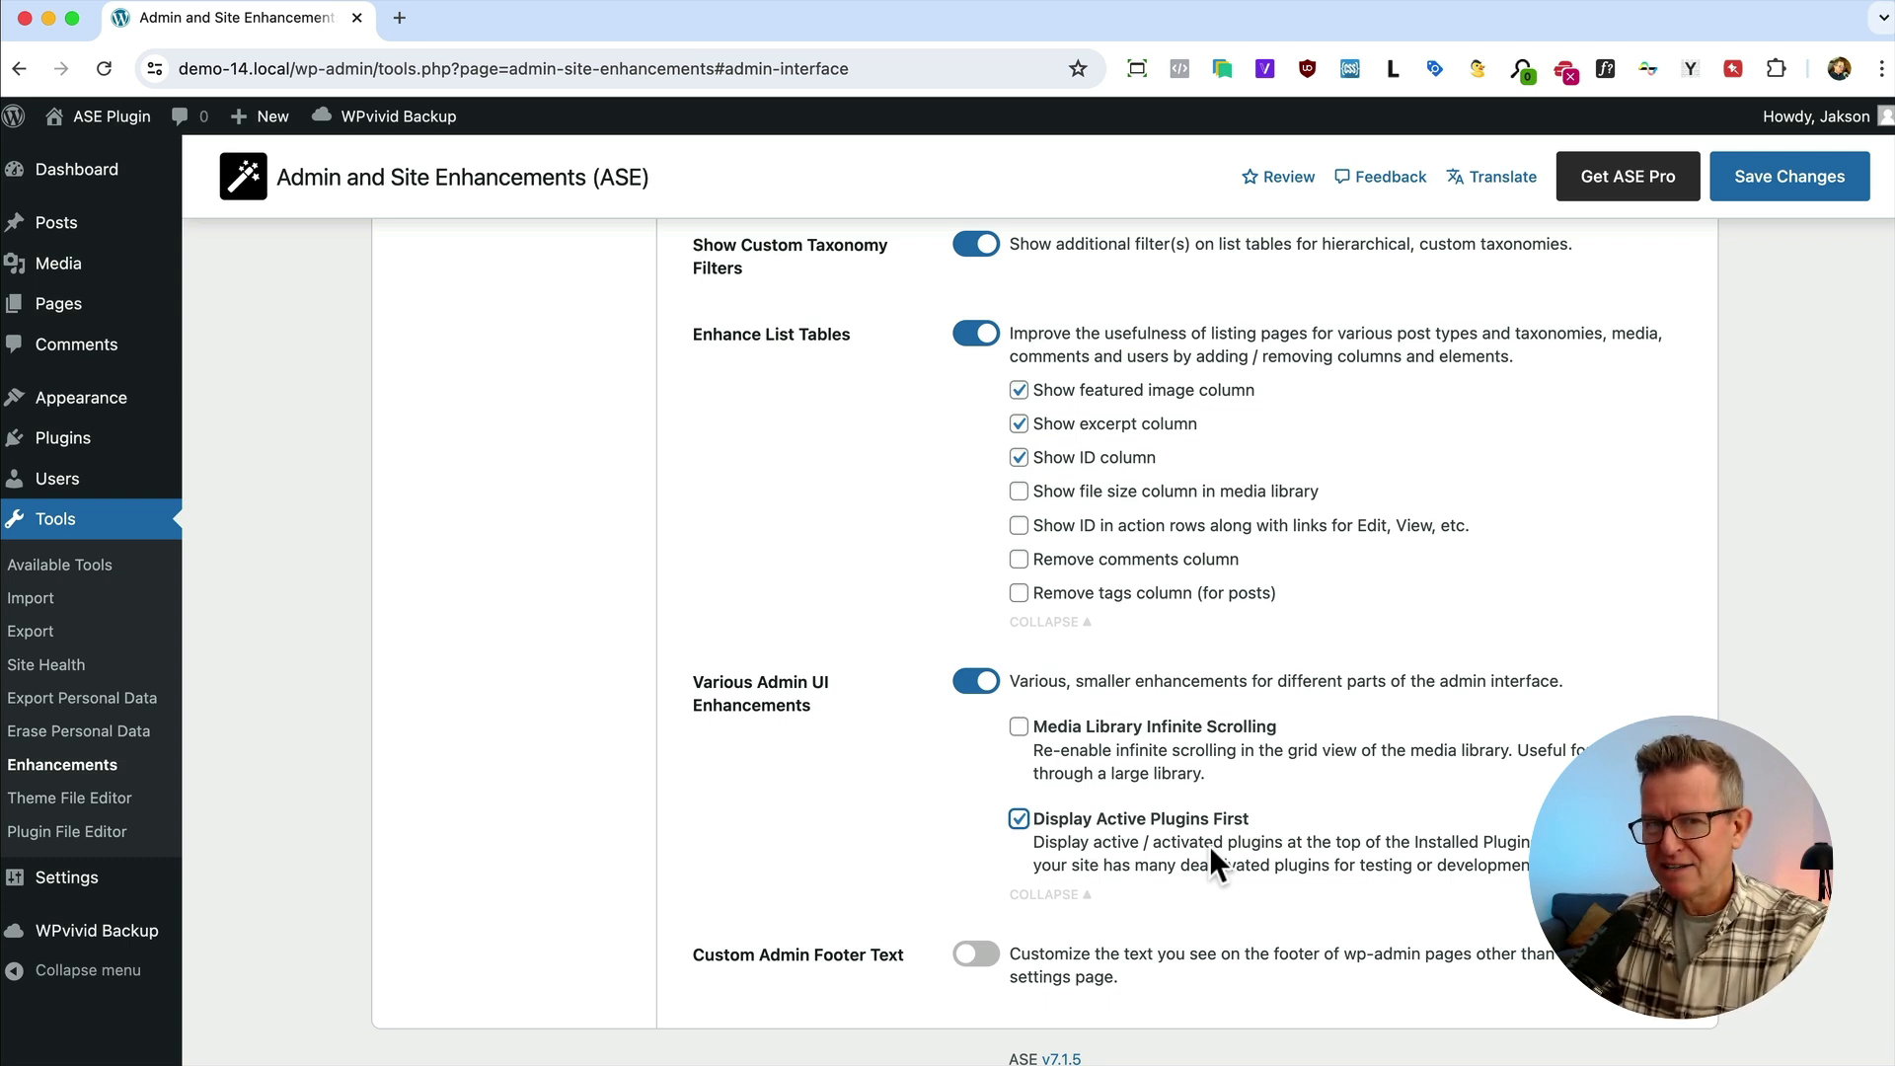
mouse_move(1058, 846)
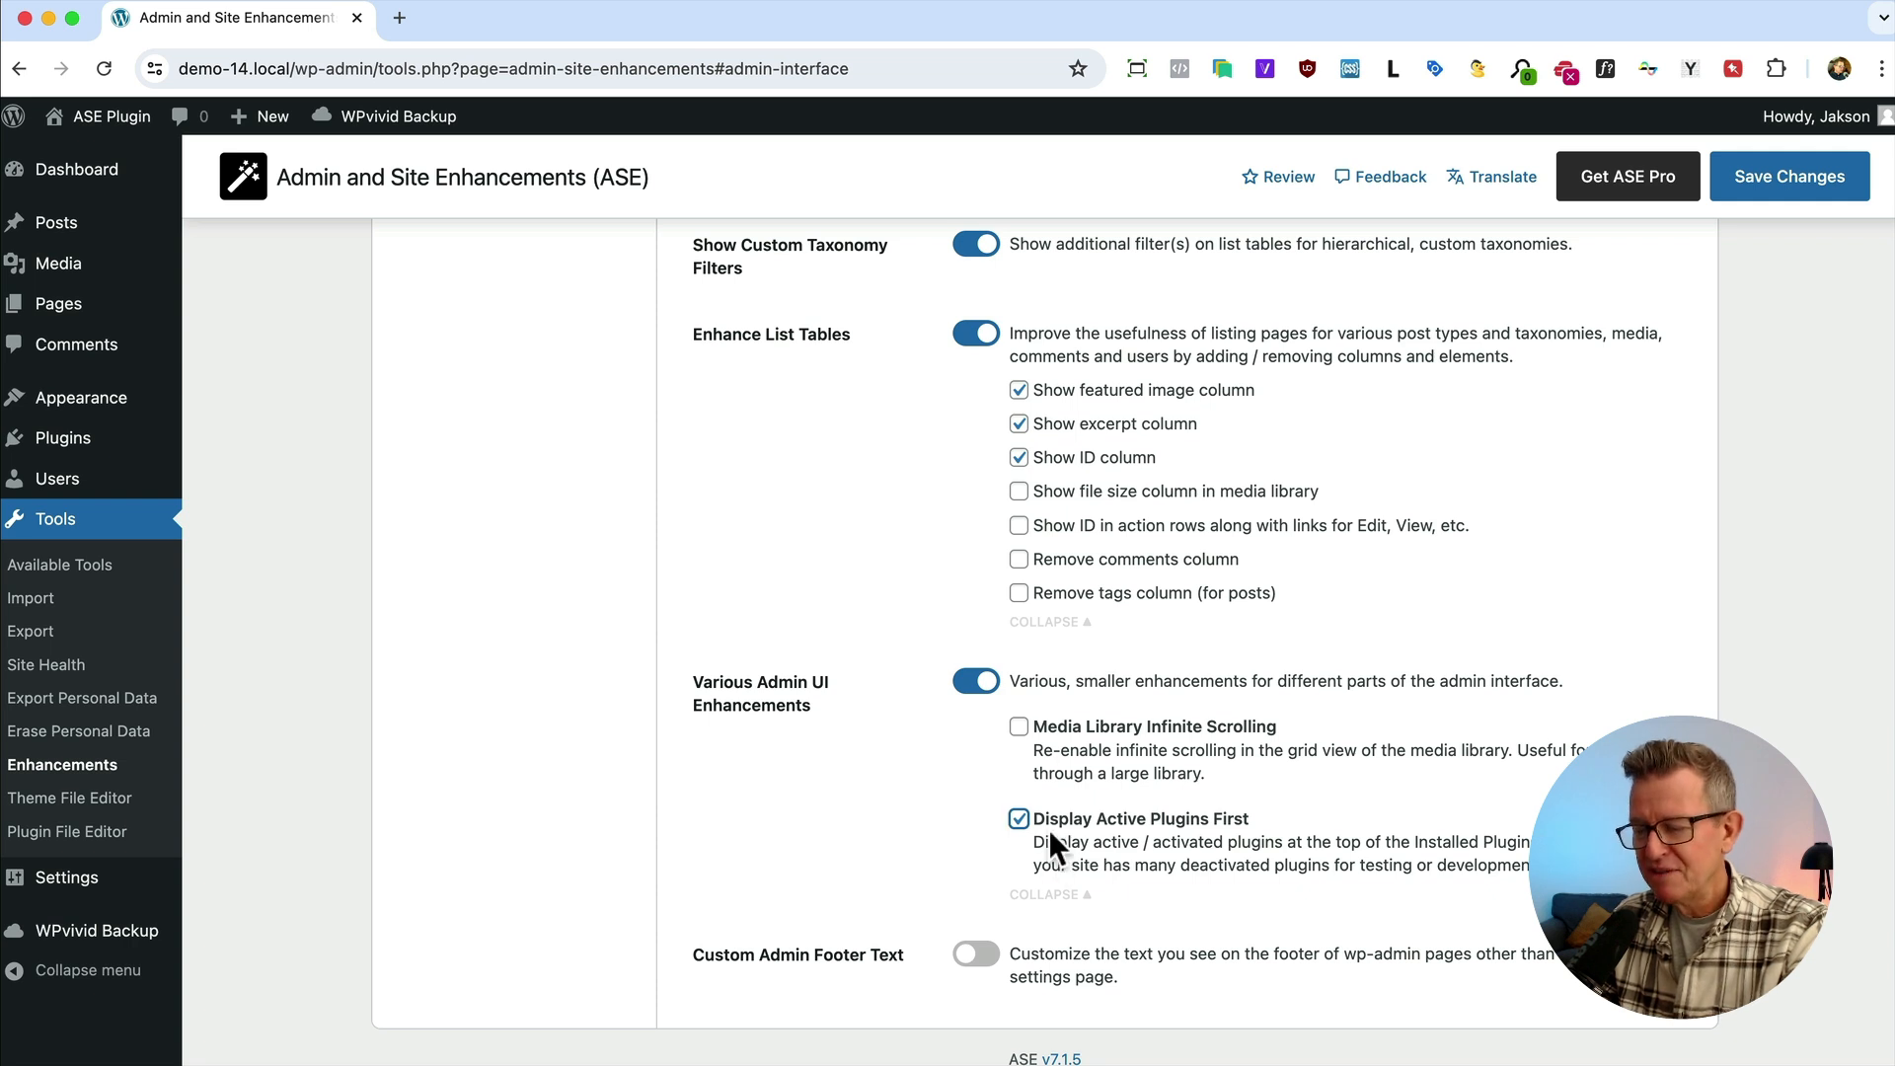
mouse_move(945, 900)
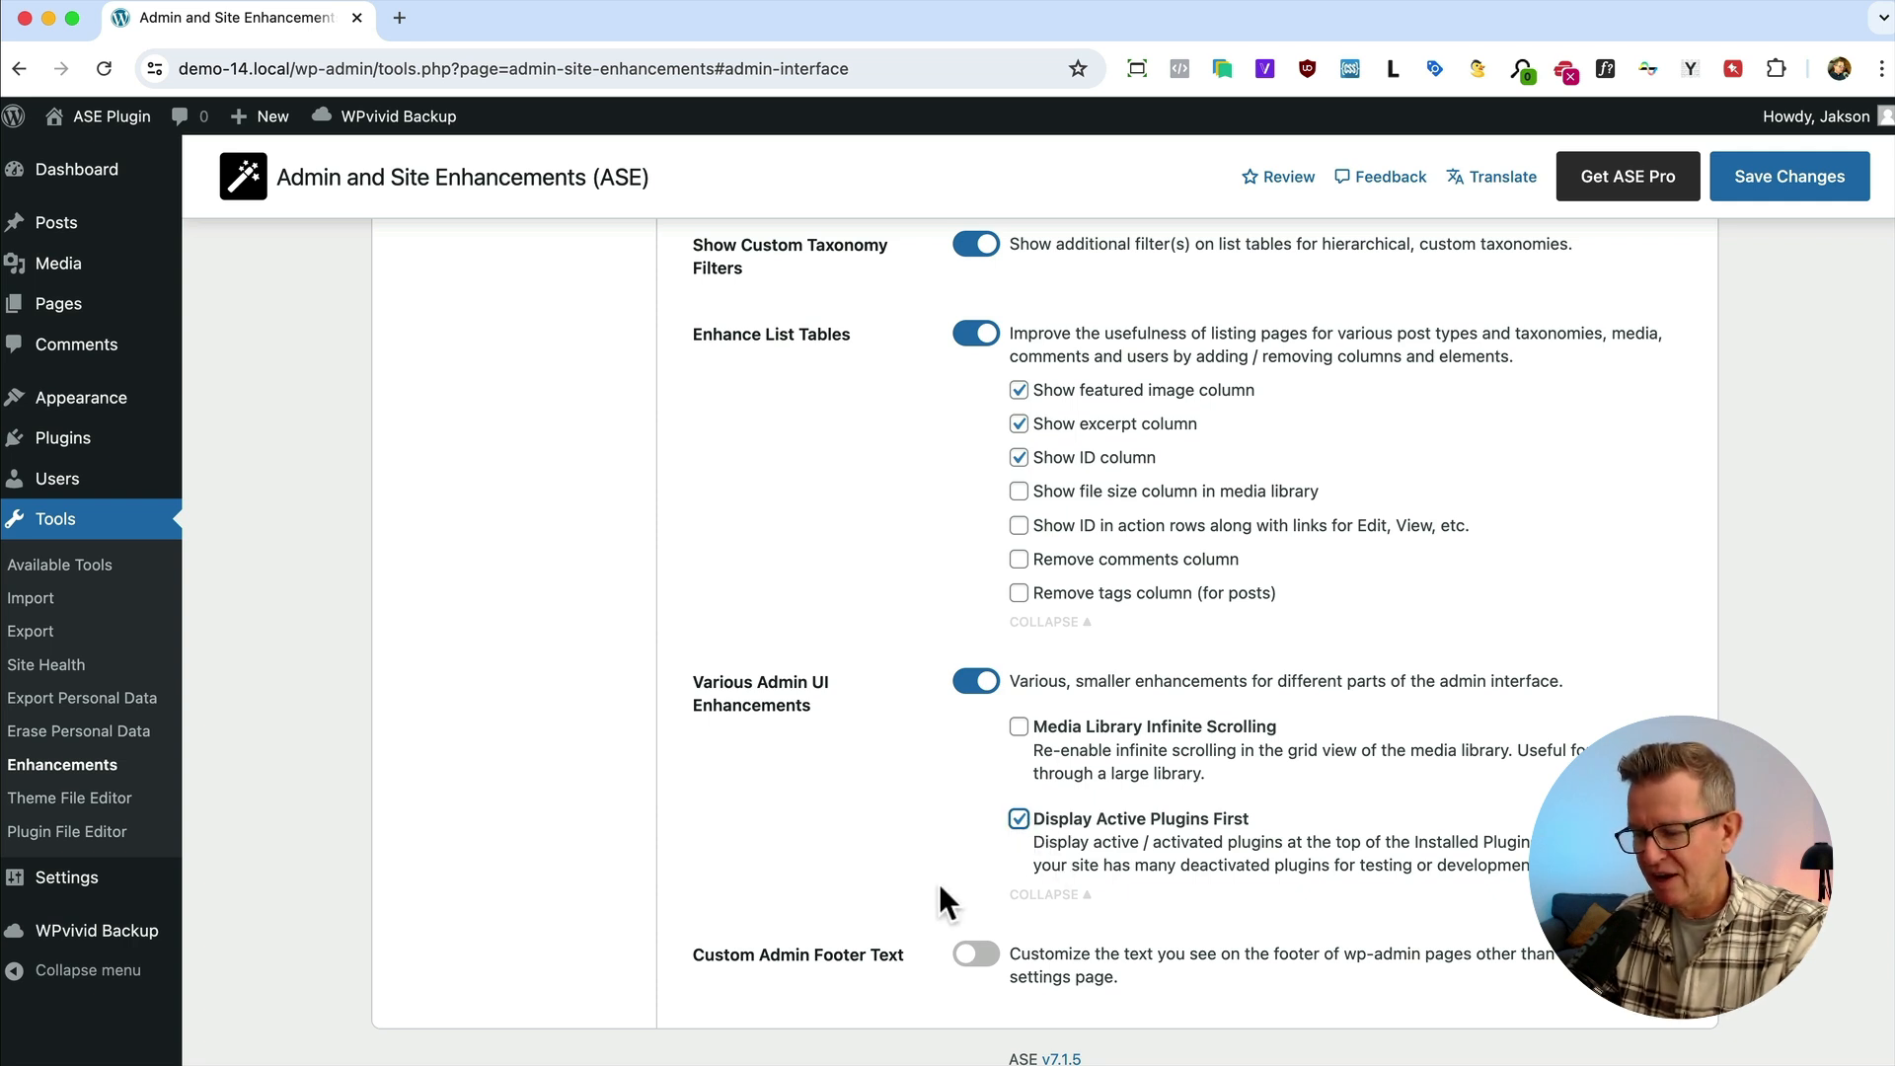
Enable Custom Admin Footer Text and reveal its options
left_click(973, 953)
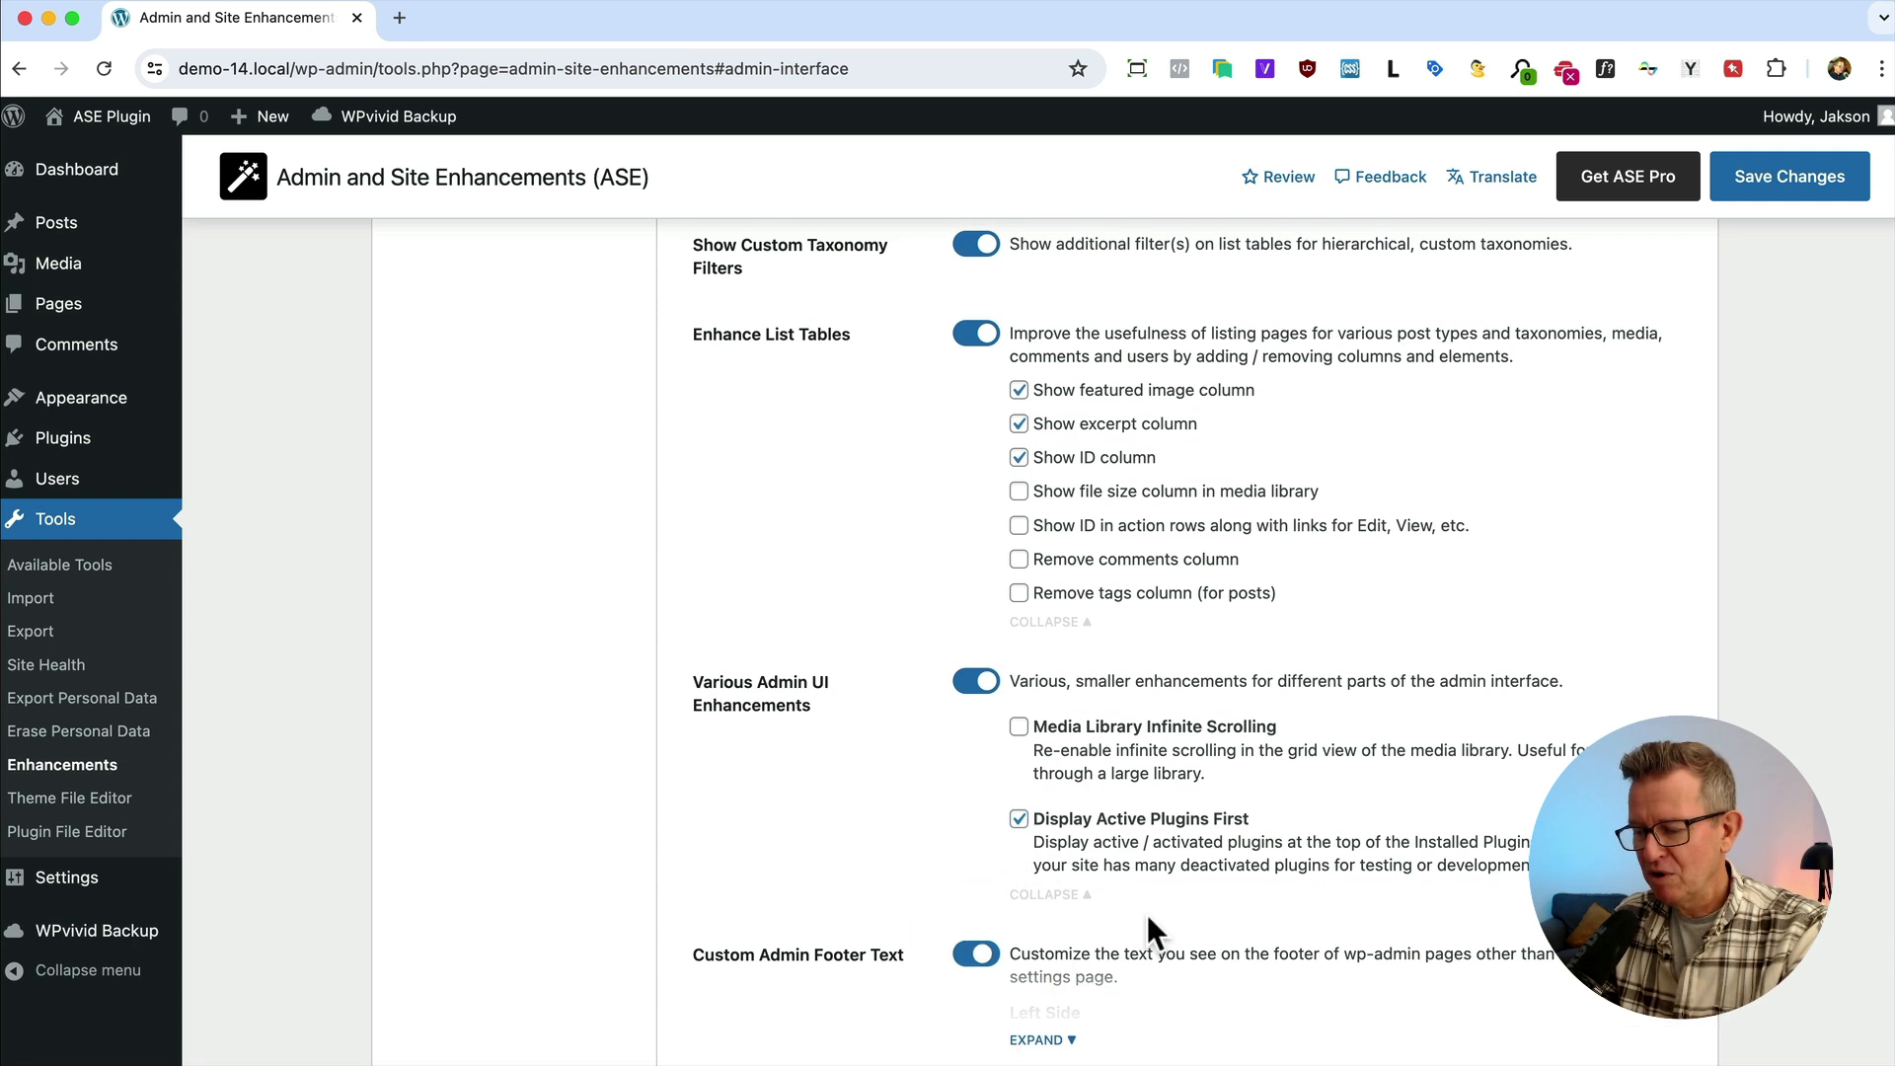
scroll("down", 3)
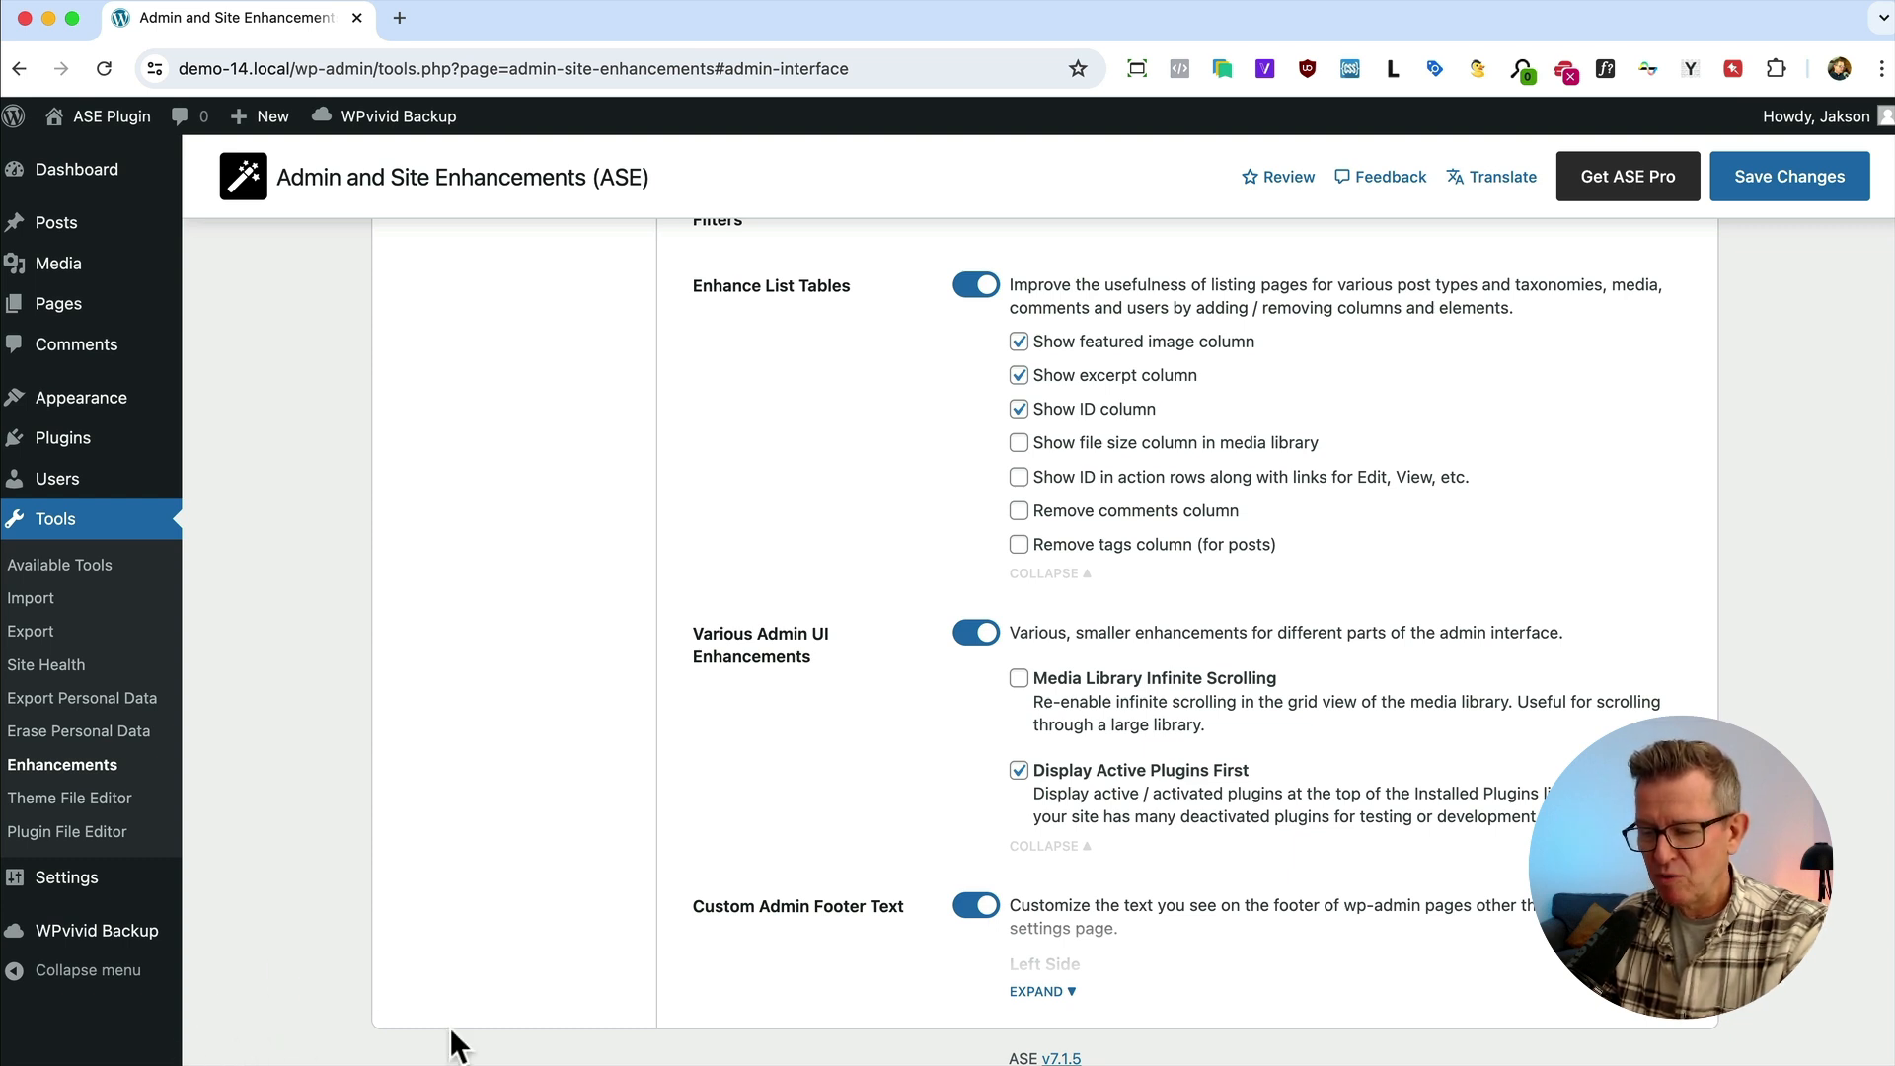
mouse_move(1857, 1020)
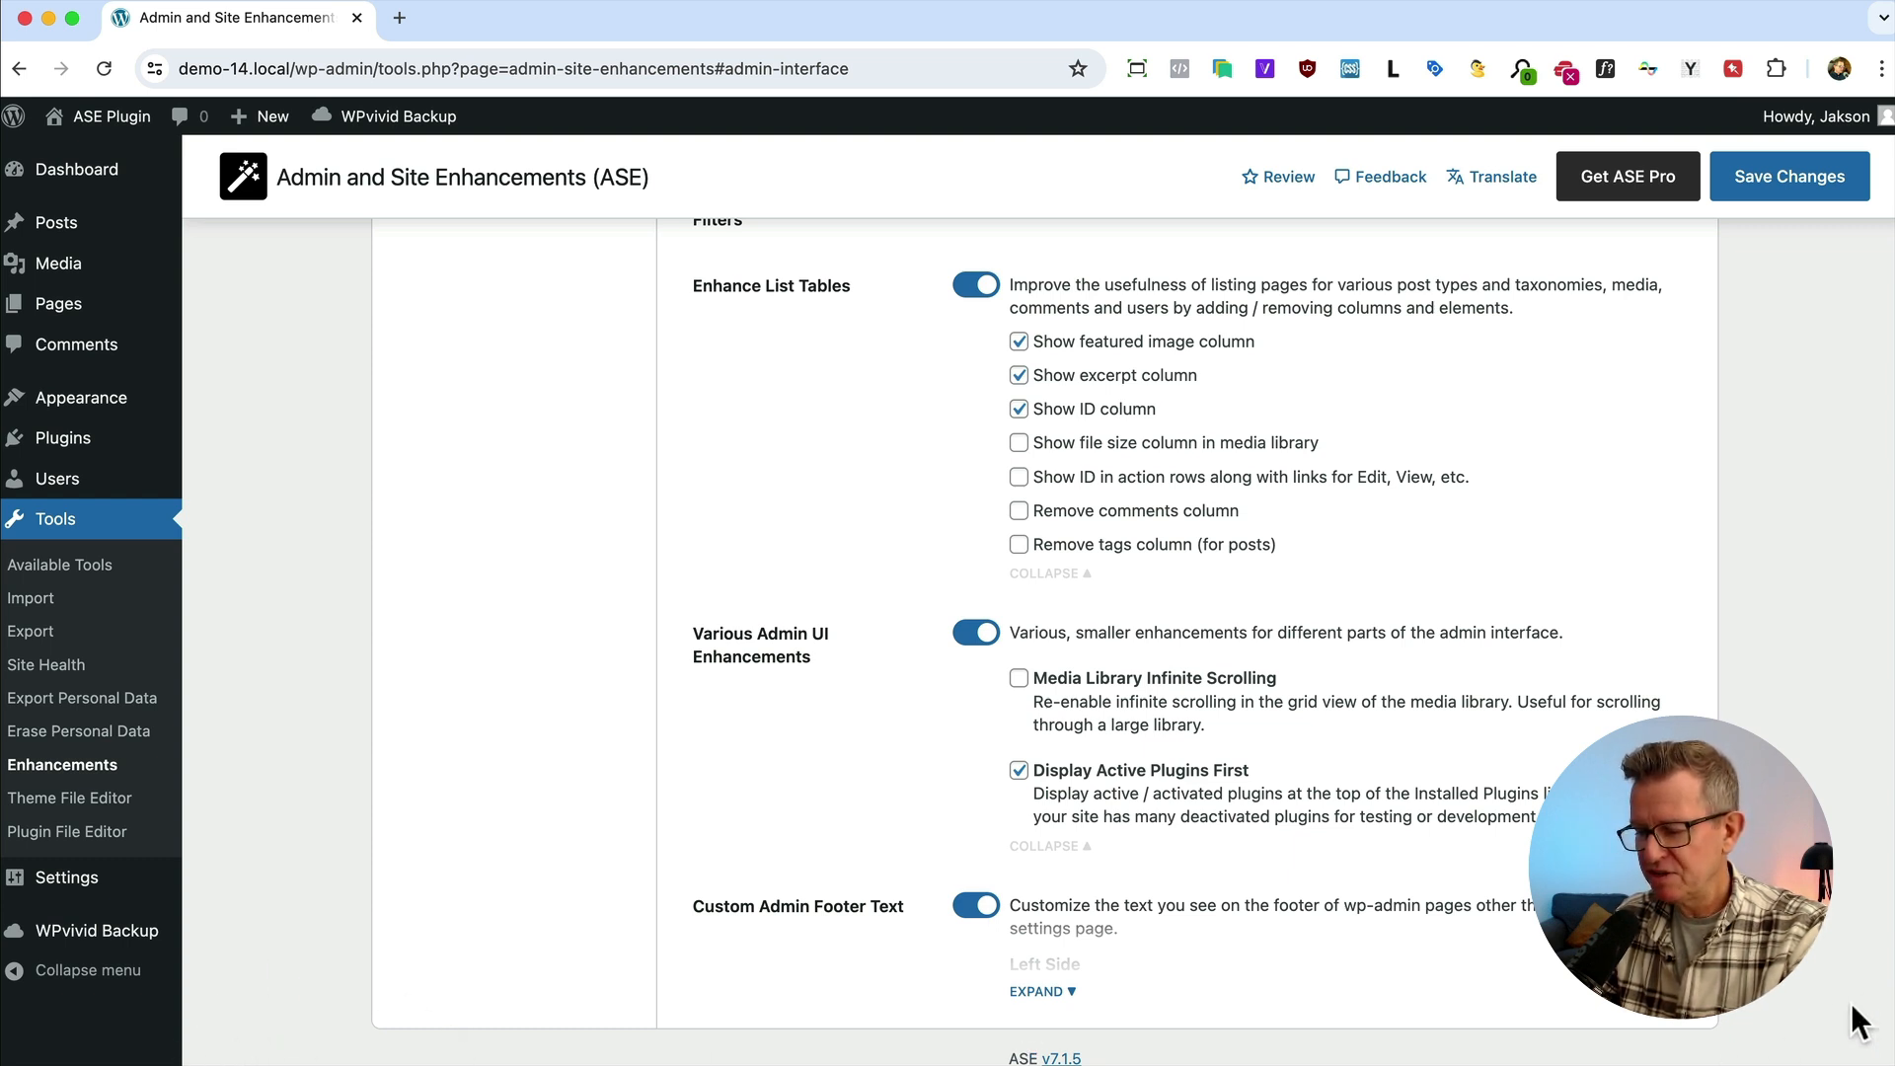
left_click(1042, 991)
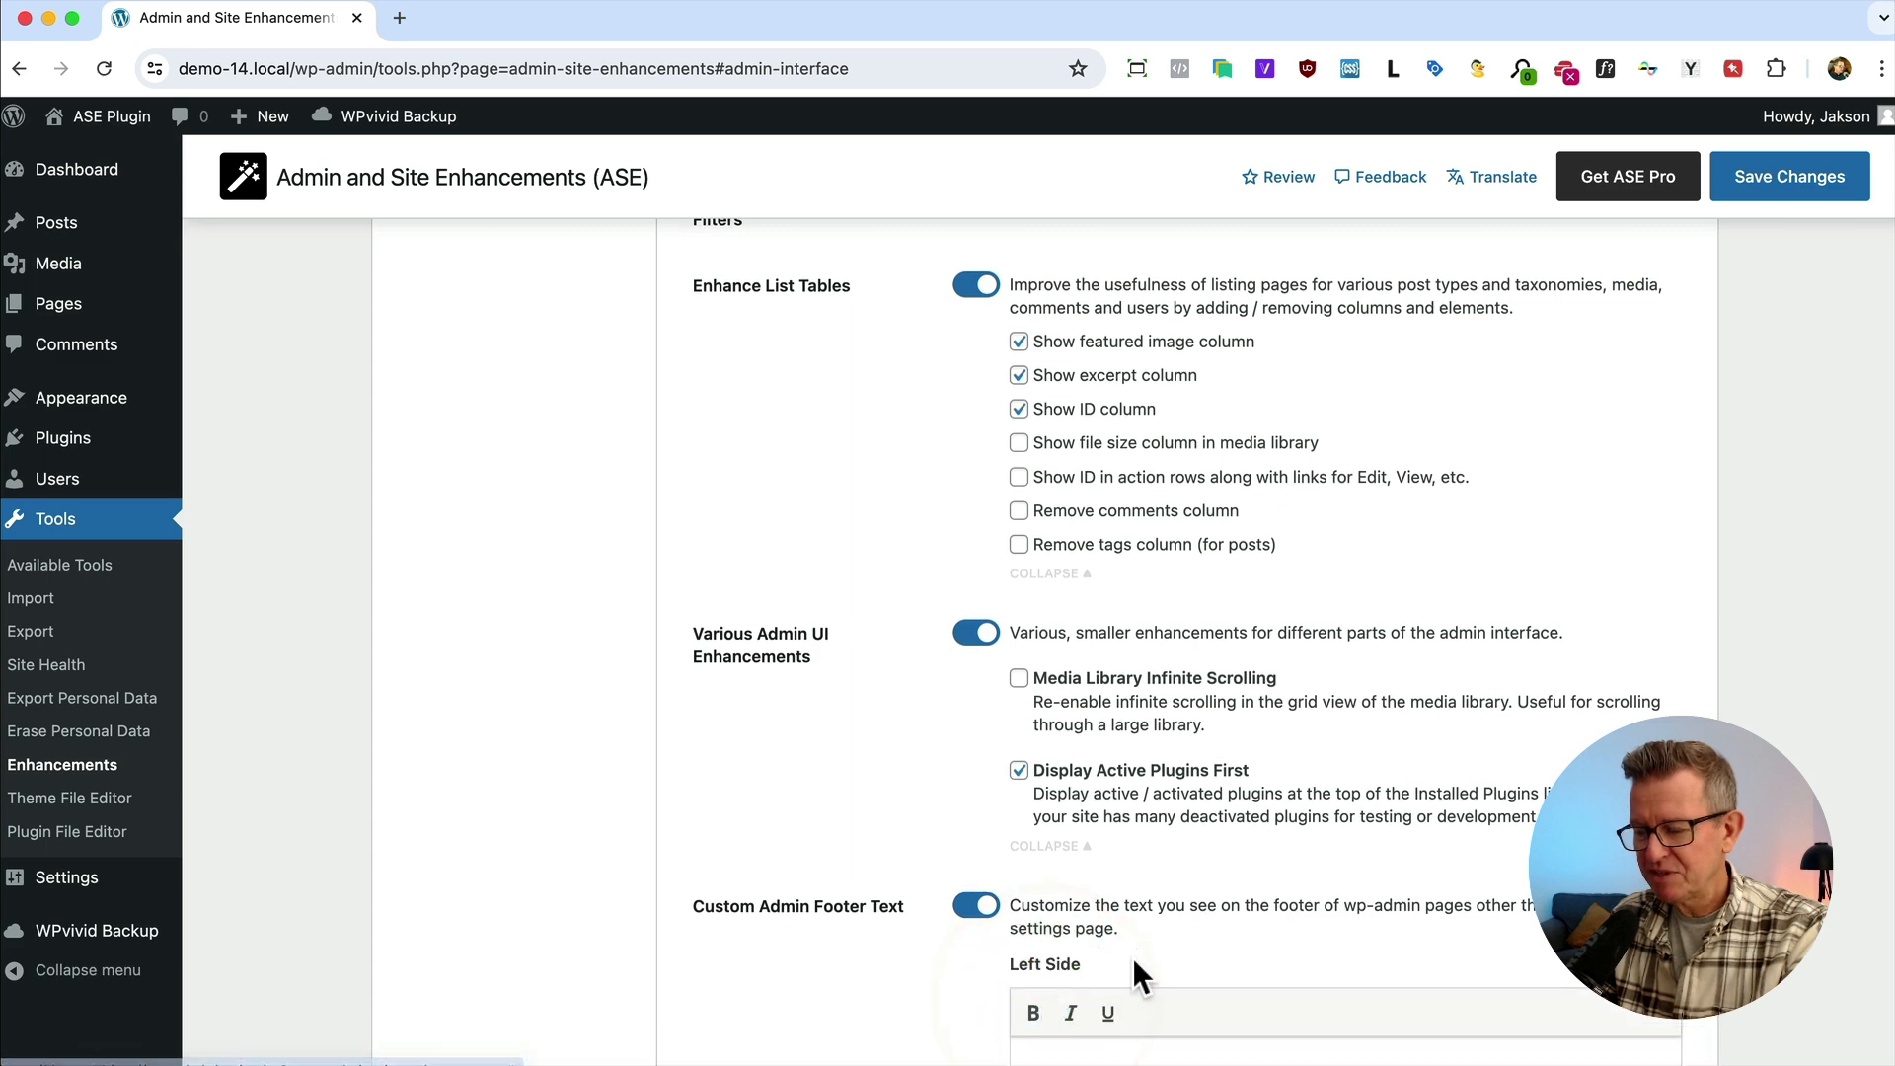
scroll("down", 3)
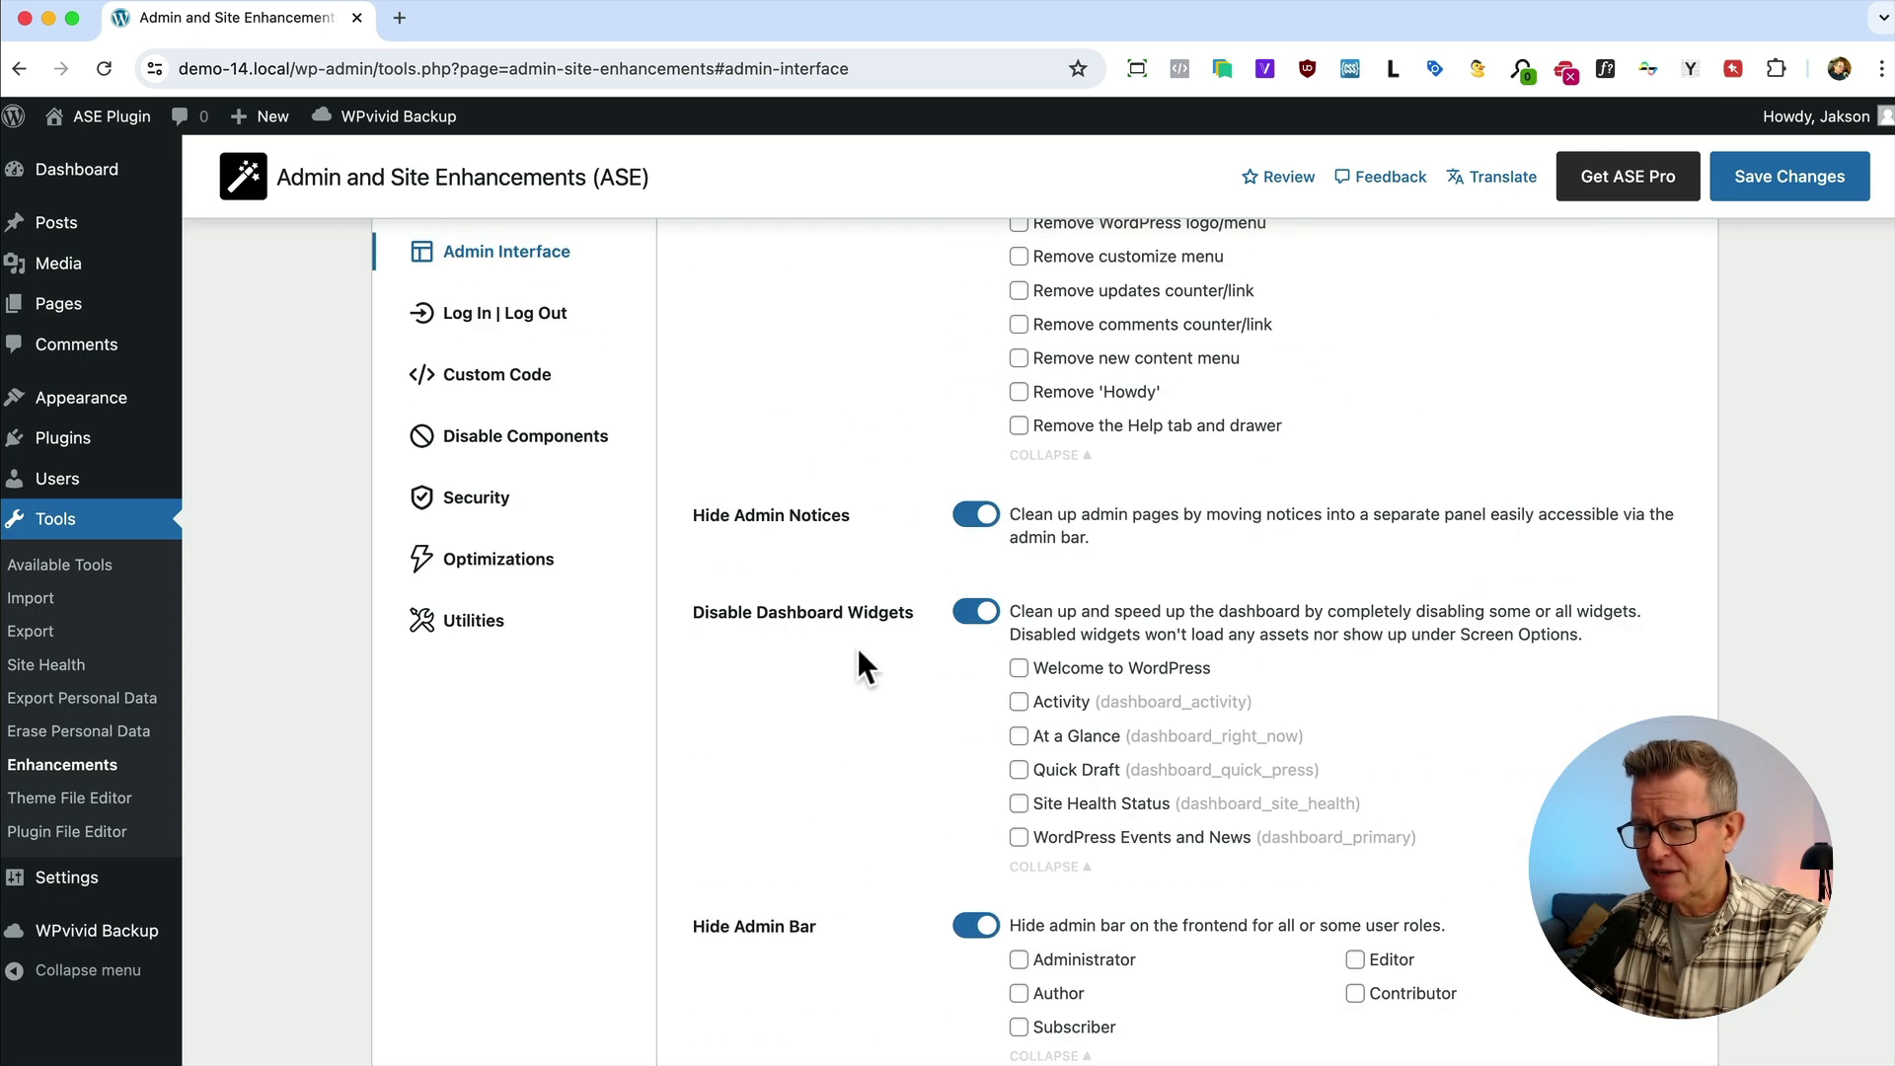
On Log In | Log Out, enable Change Login URL and restrict Login ID Type to email address only
left_click(507, 313)
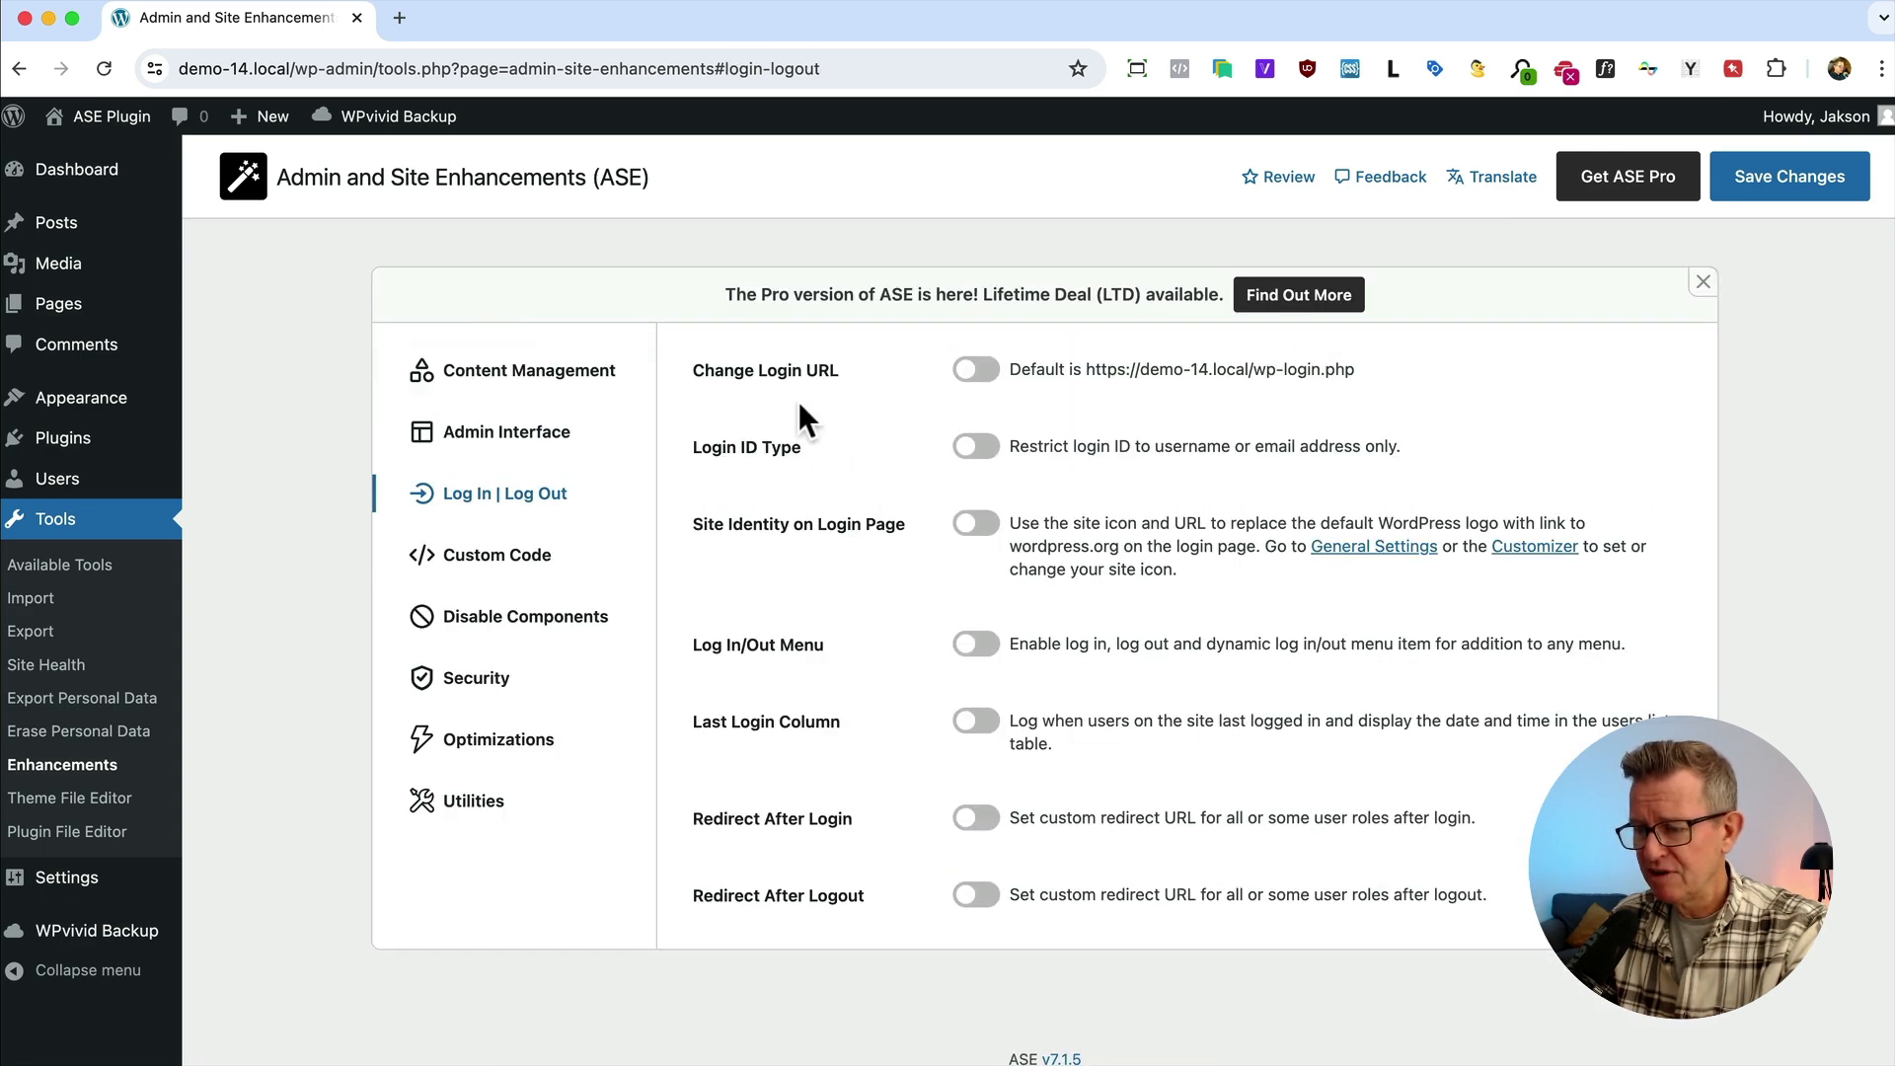
left_click(973, 369)
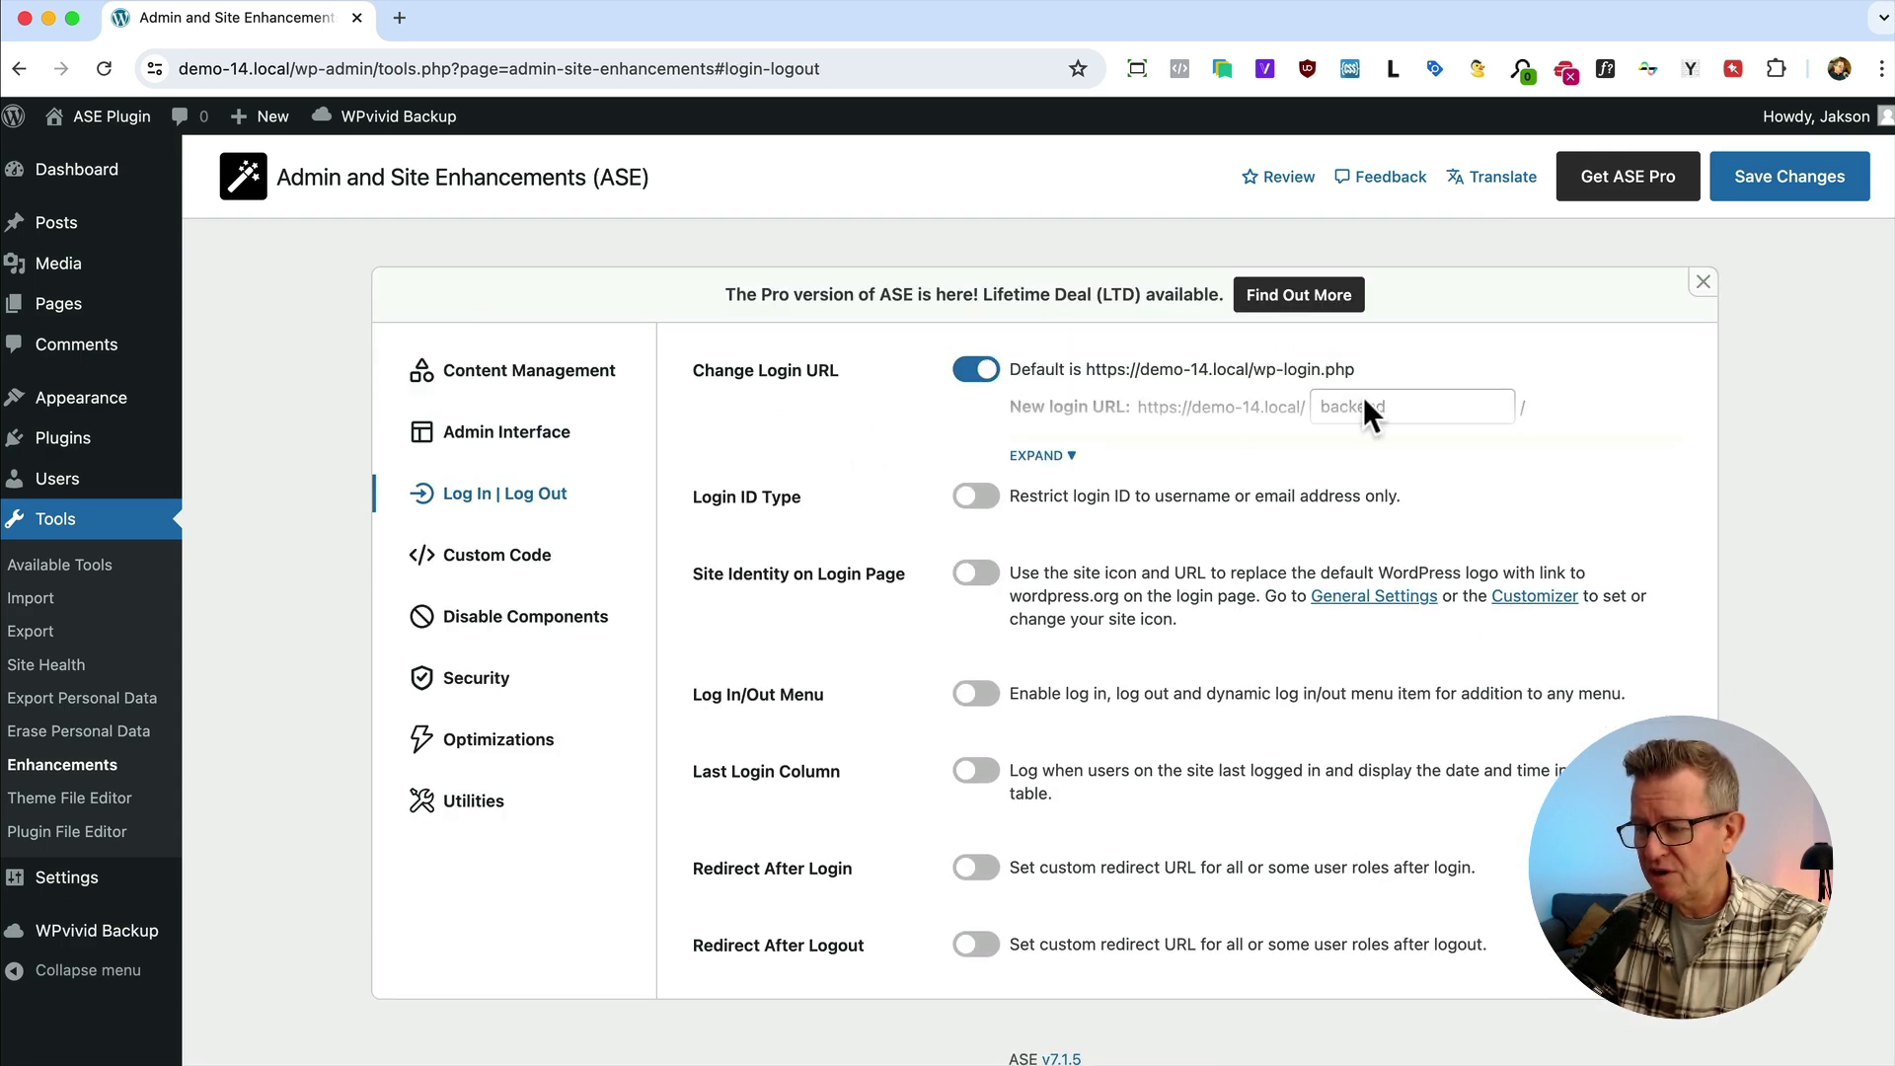
left_click(1040, 455)
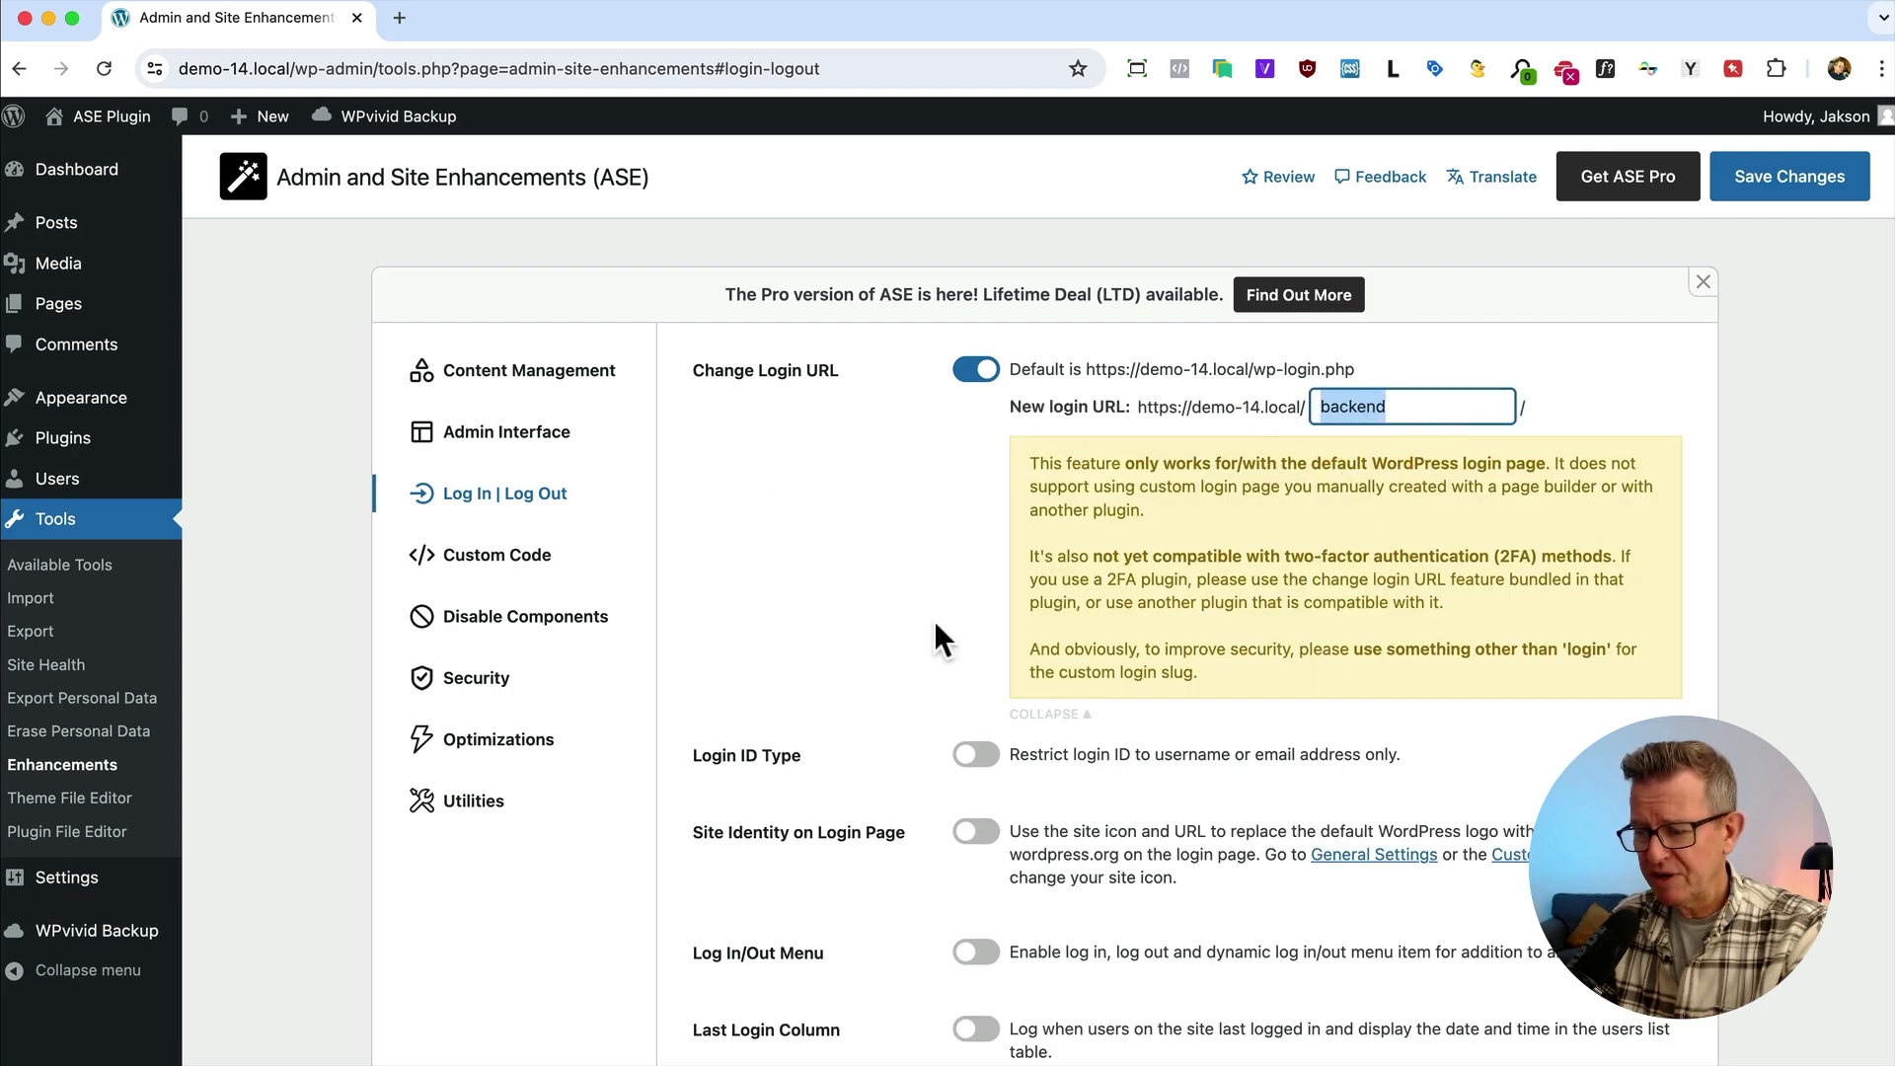
left_click(975, 753)
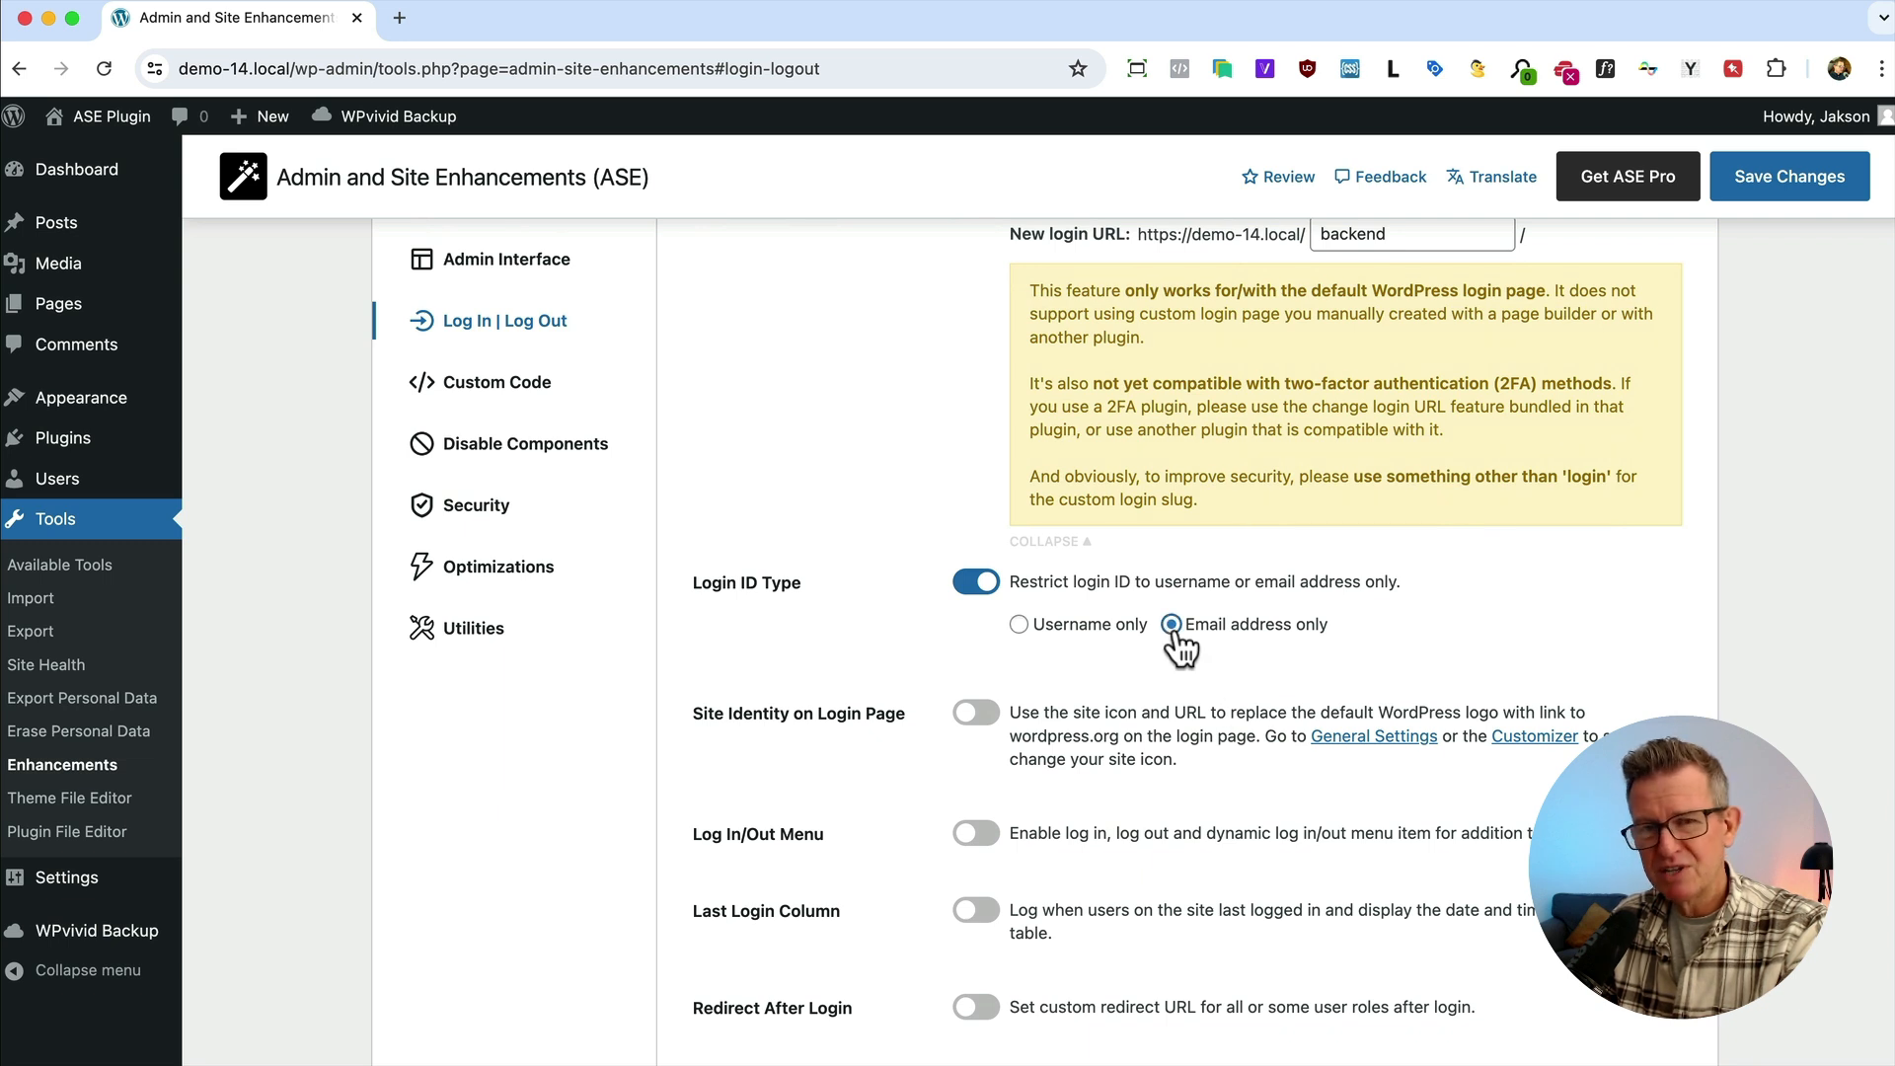
left_click(975, 712)
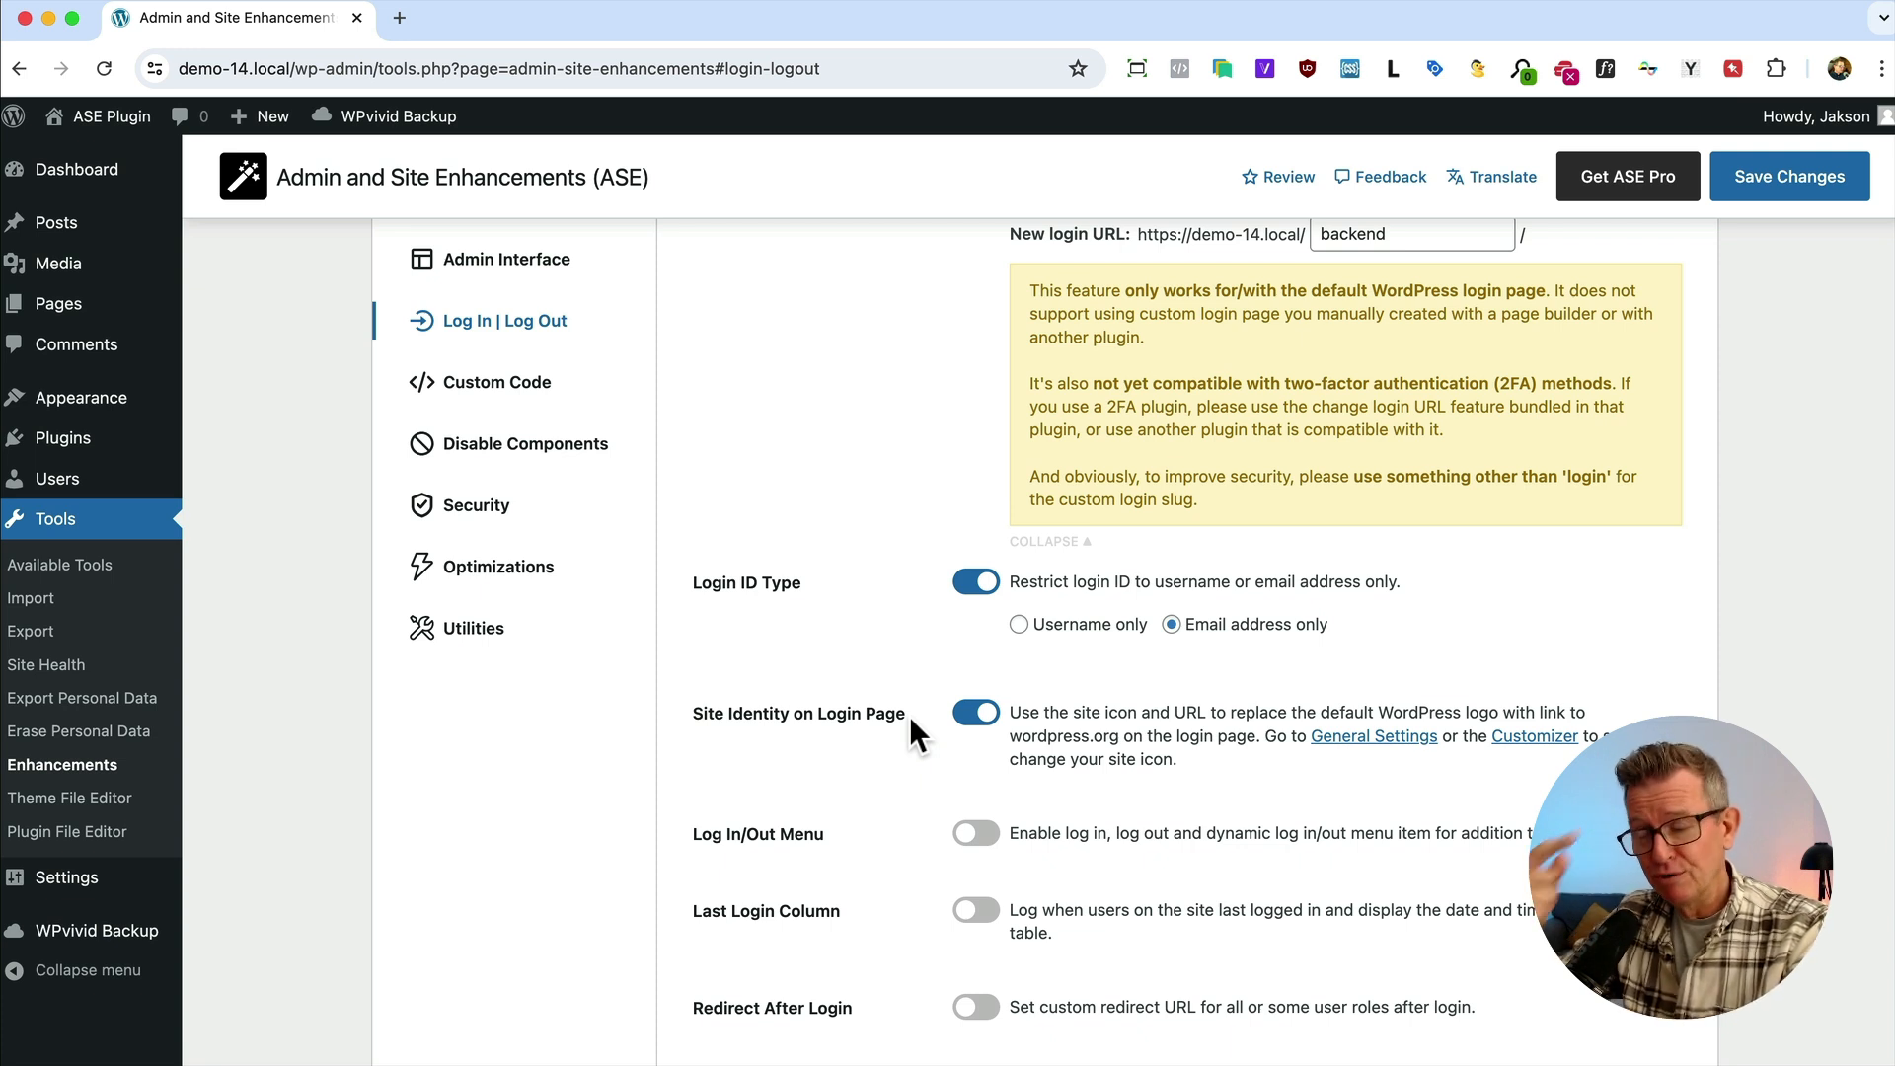
Switch on Log In/Out Menu and Last Login Column, then head to the Custom Code tab
scroll("down", 3)
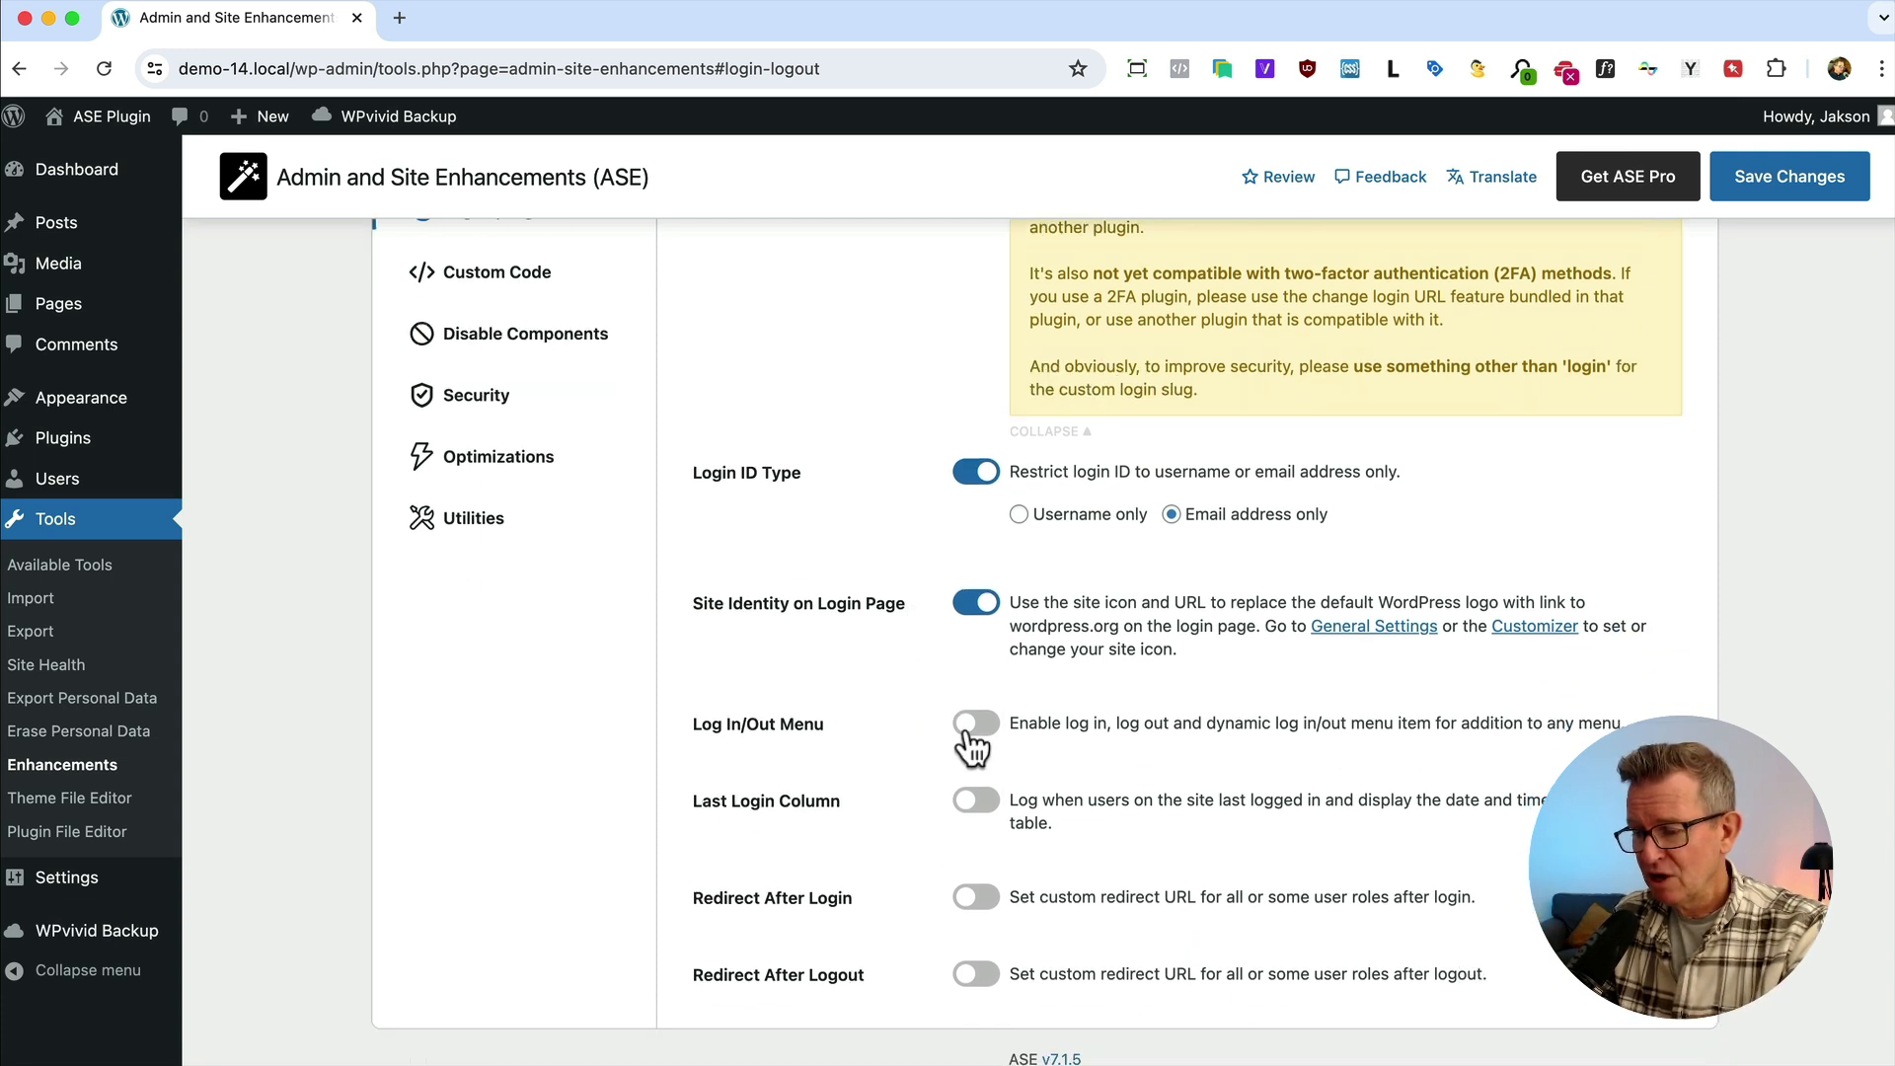
left_click(973, 723)
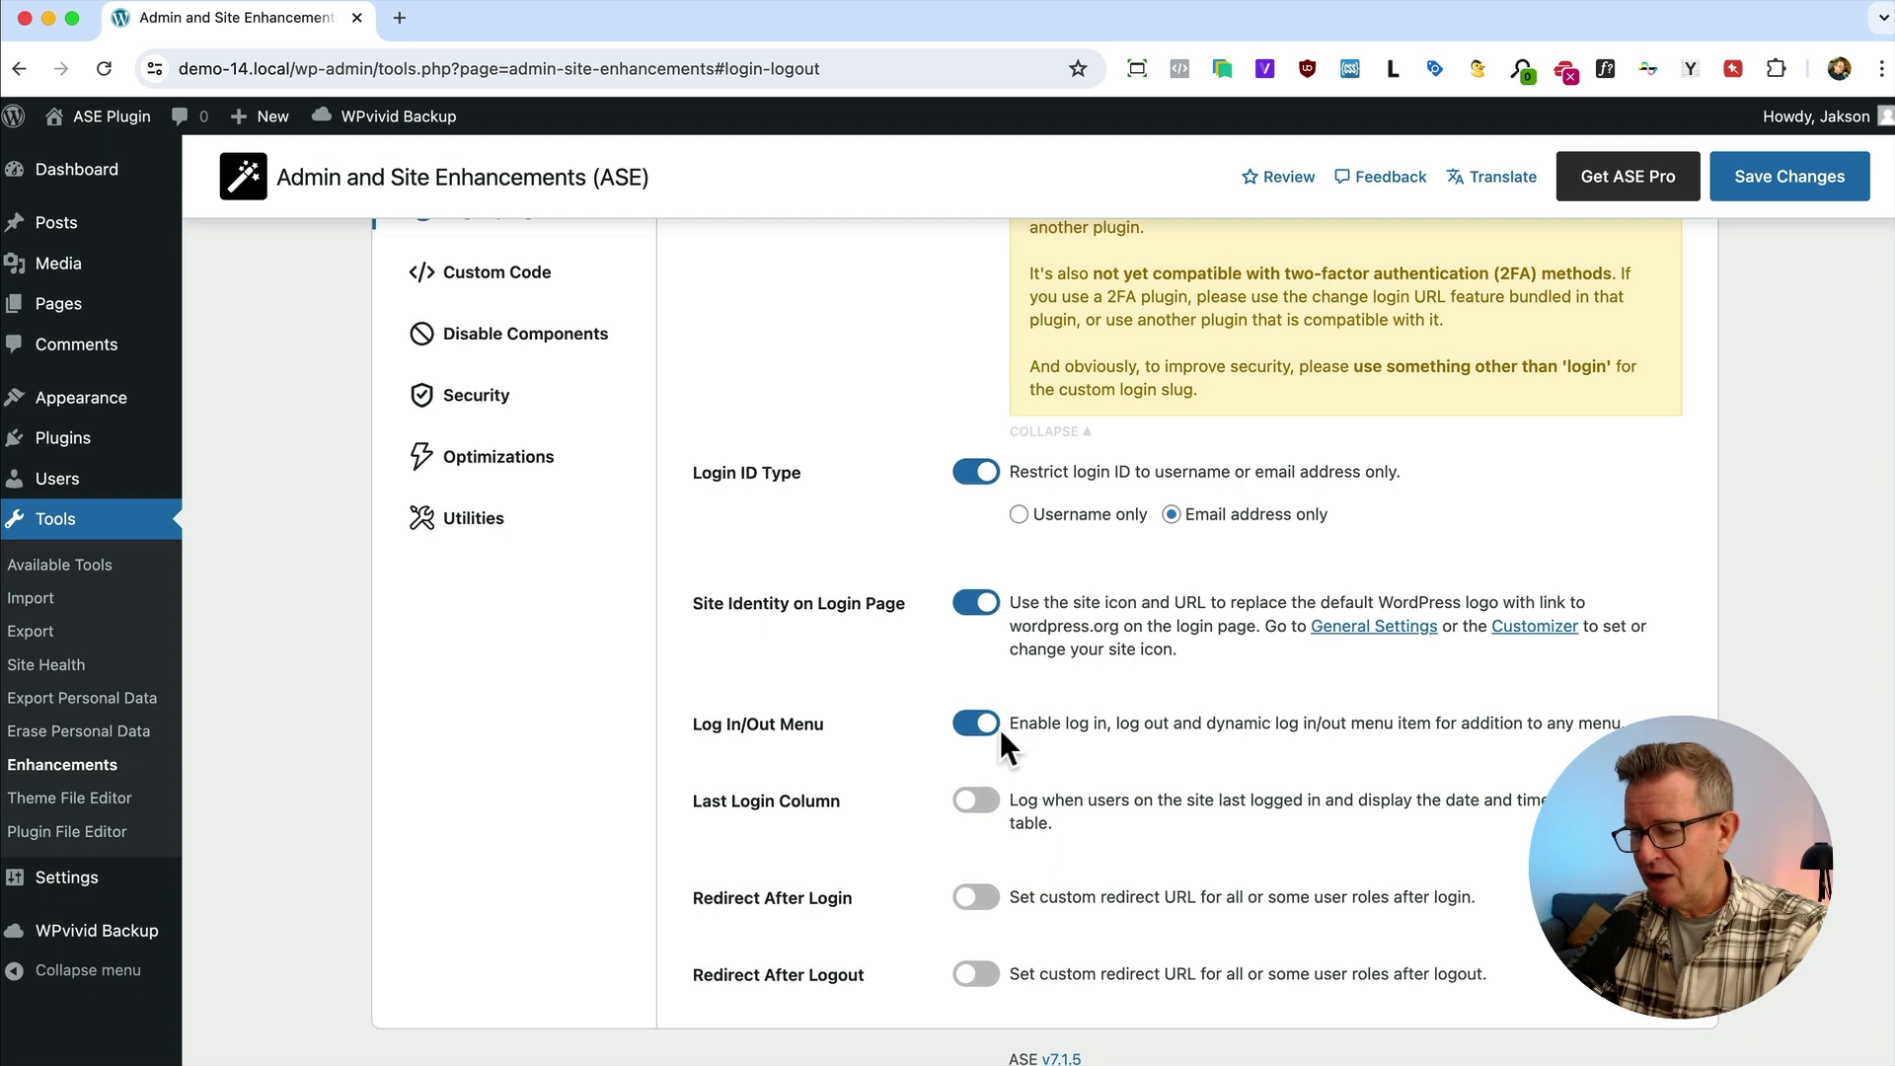
mouse_move(870, 688)
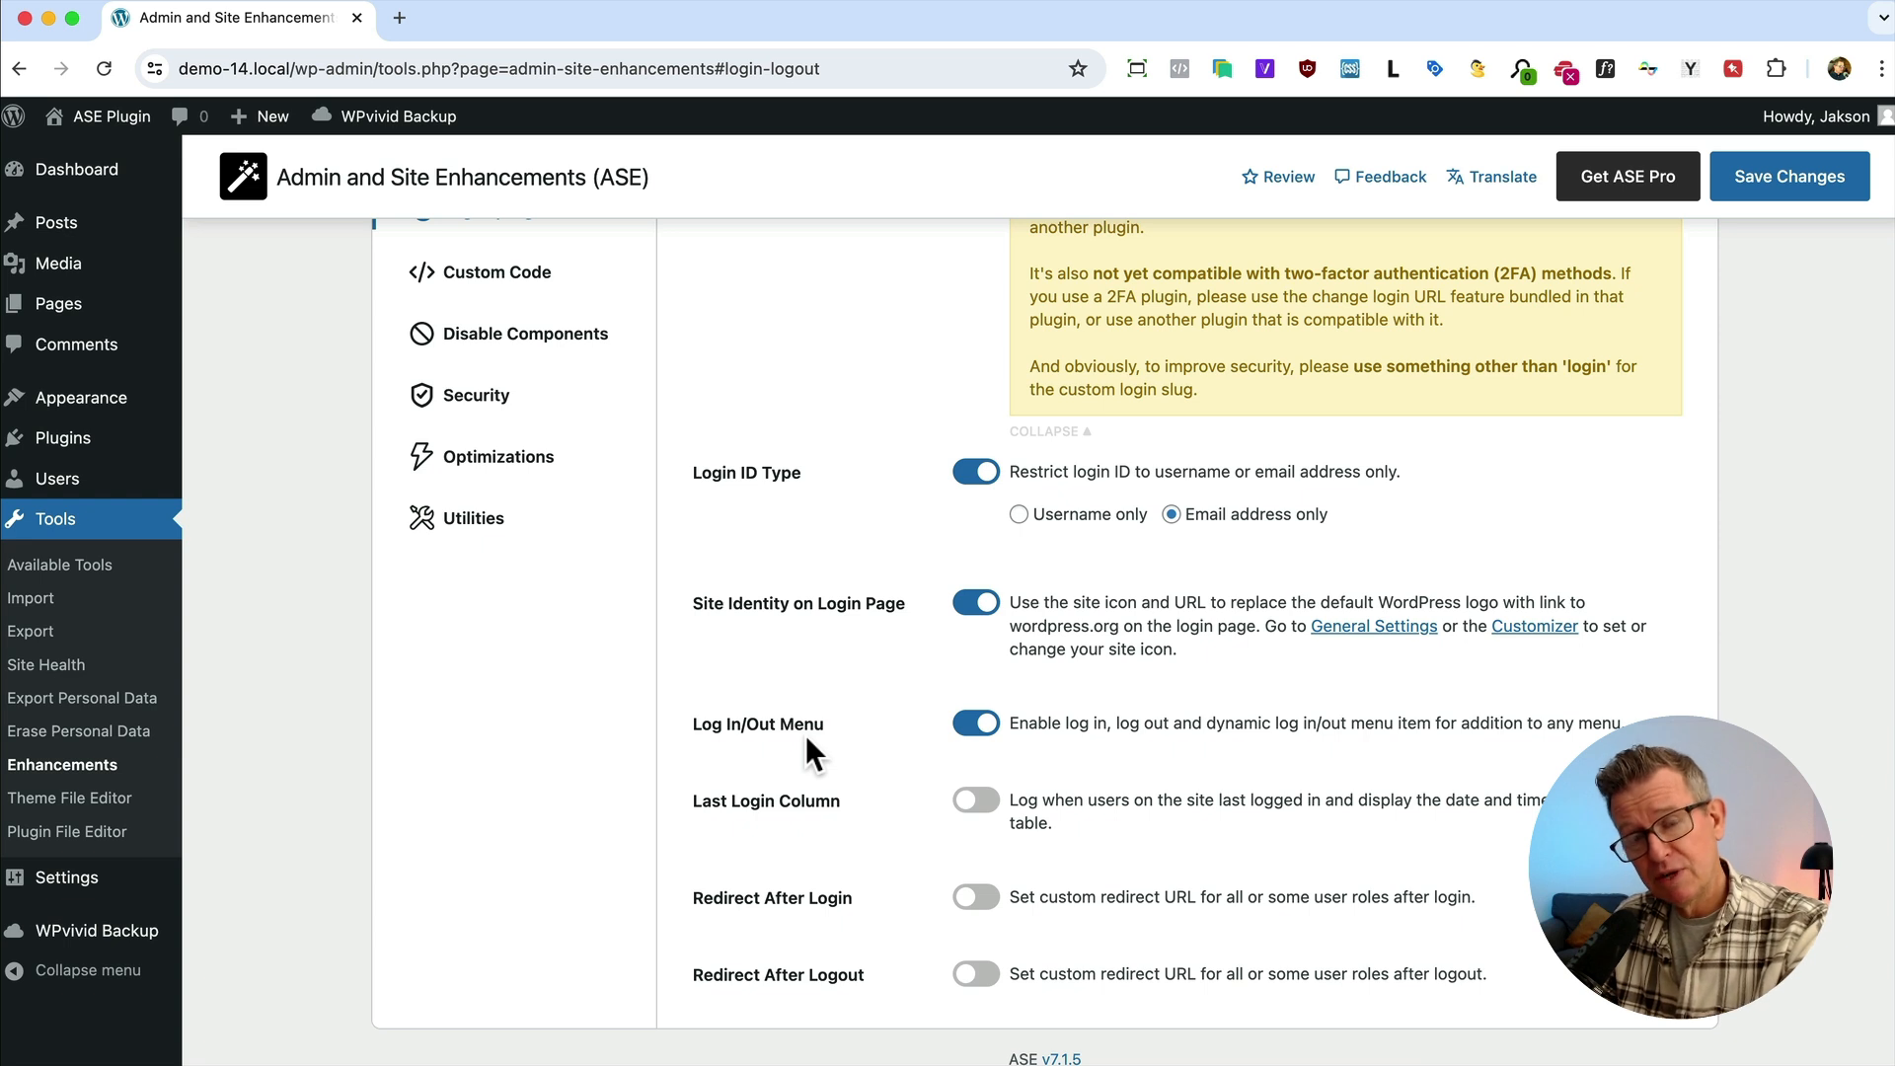
left_click(973, 800)
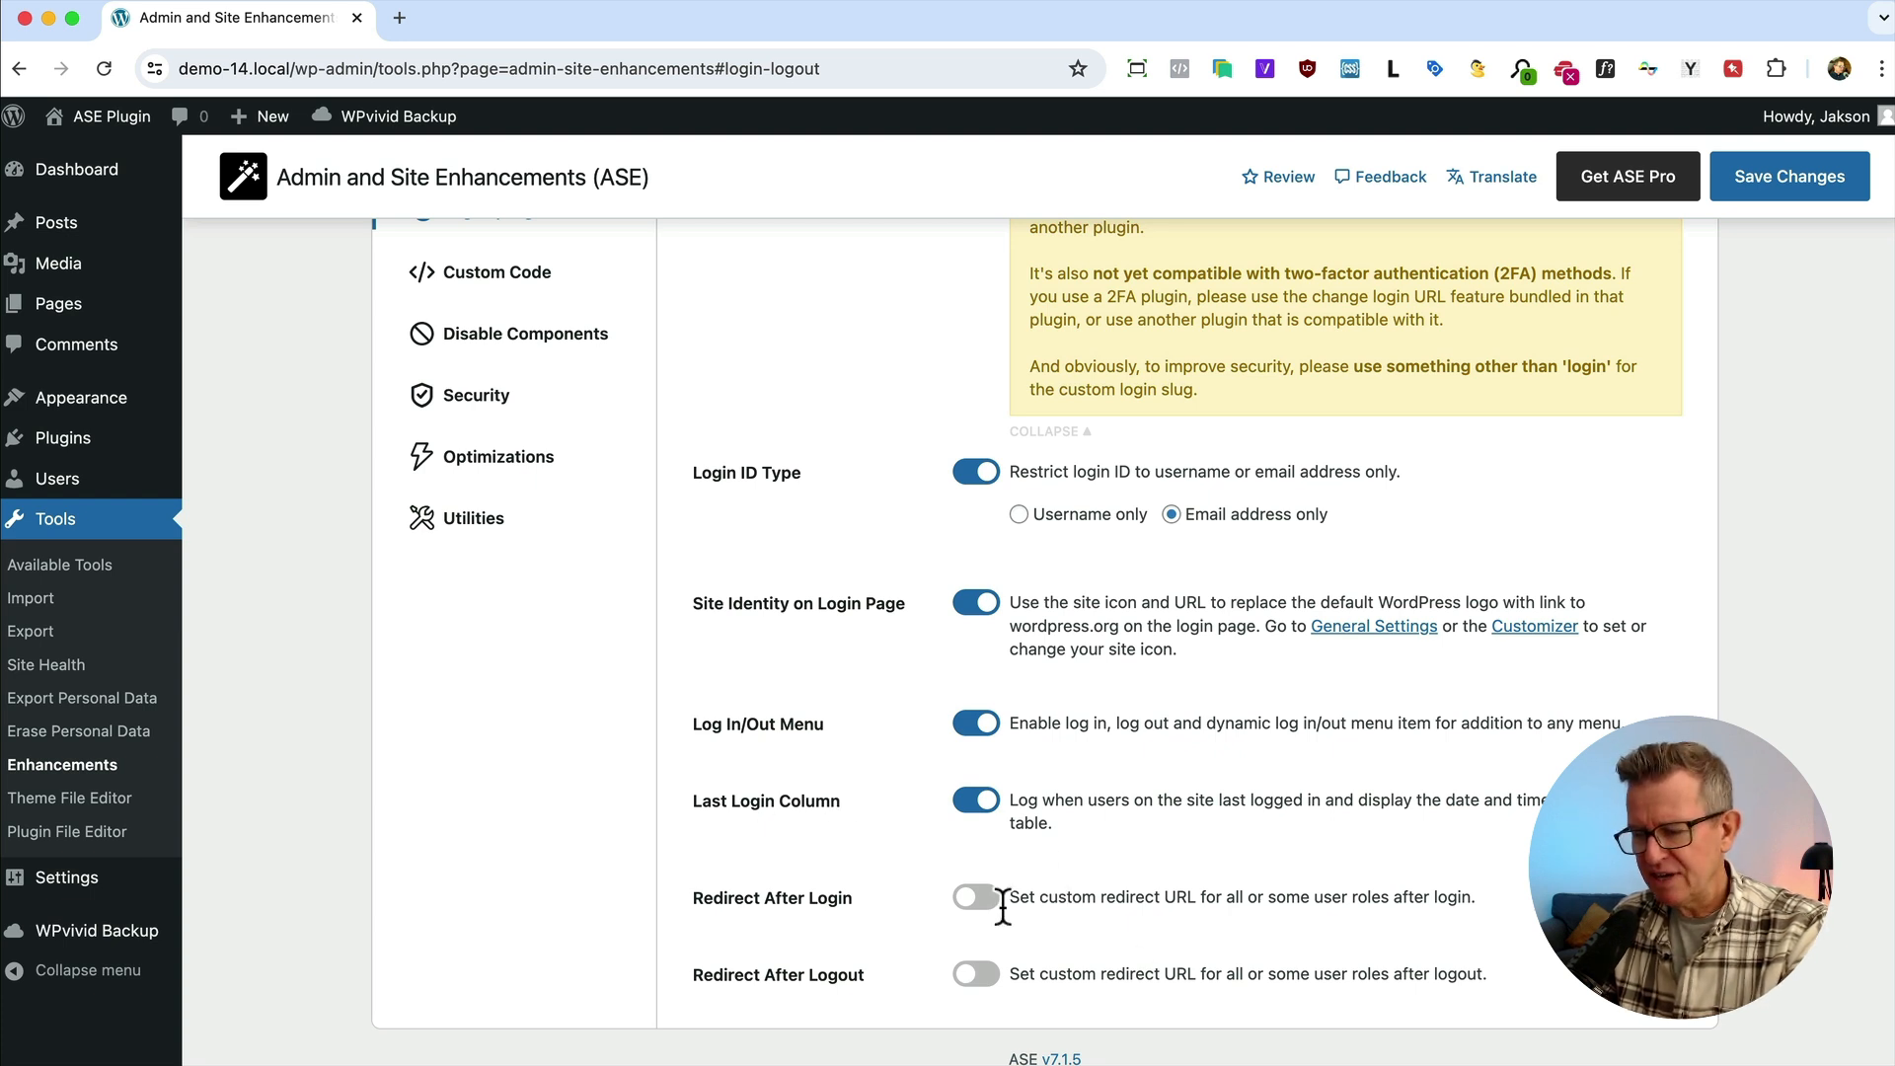
left_click(973, 896)
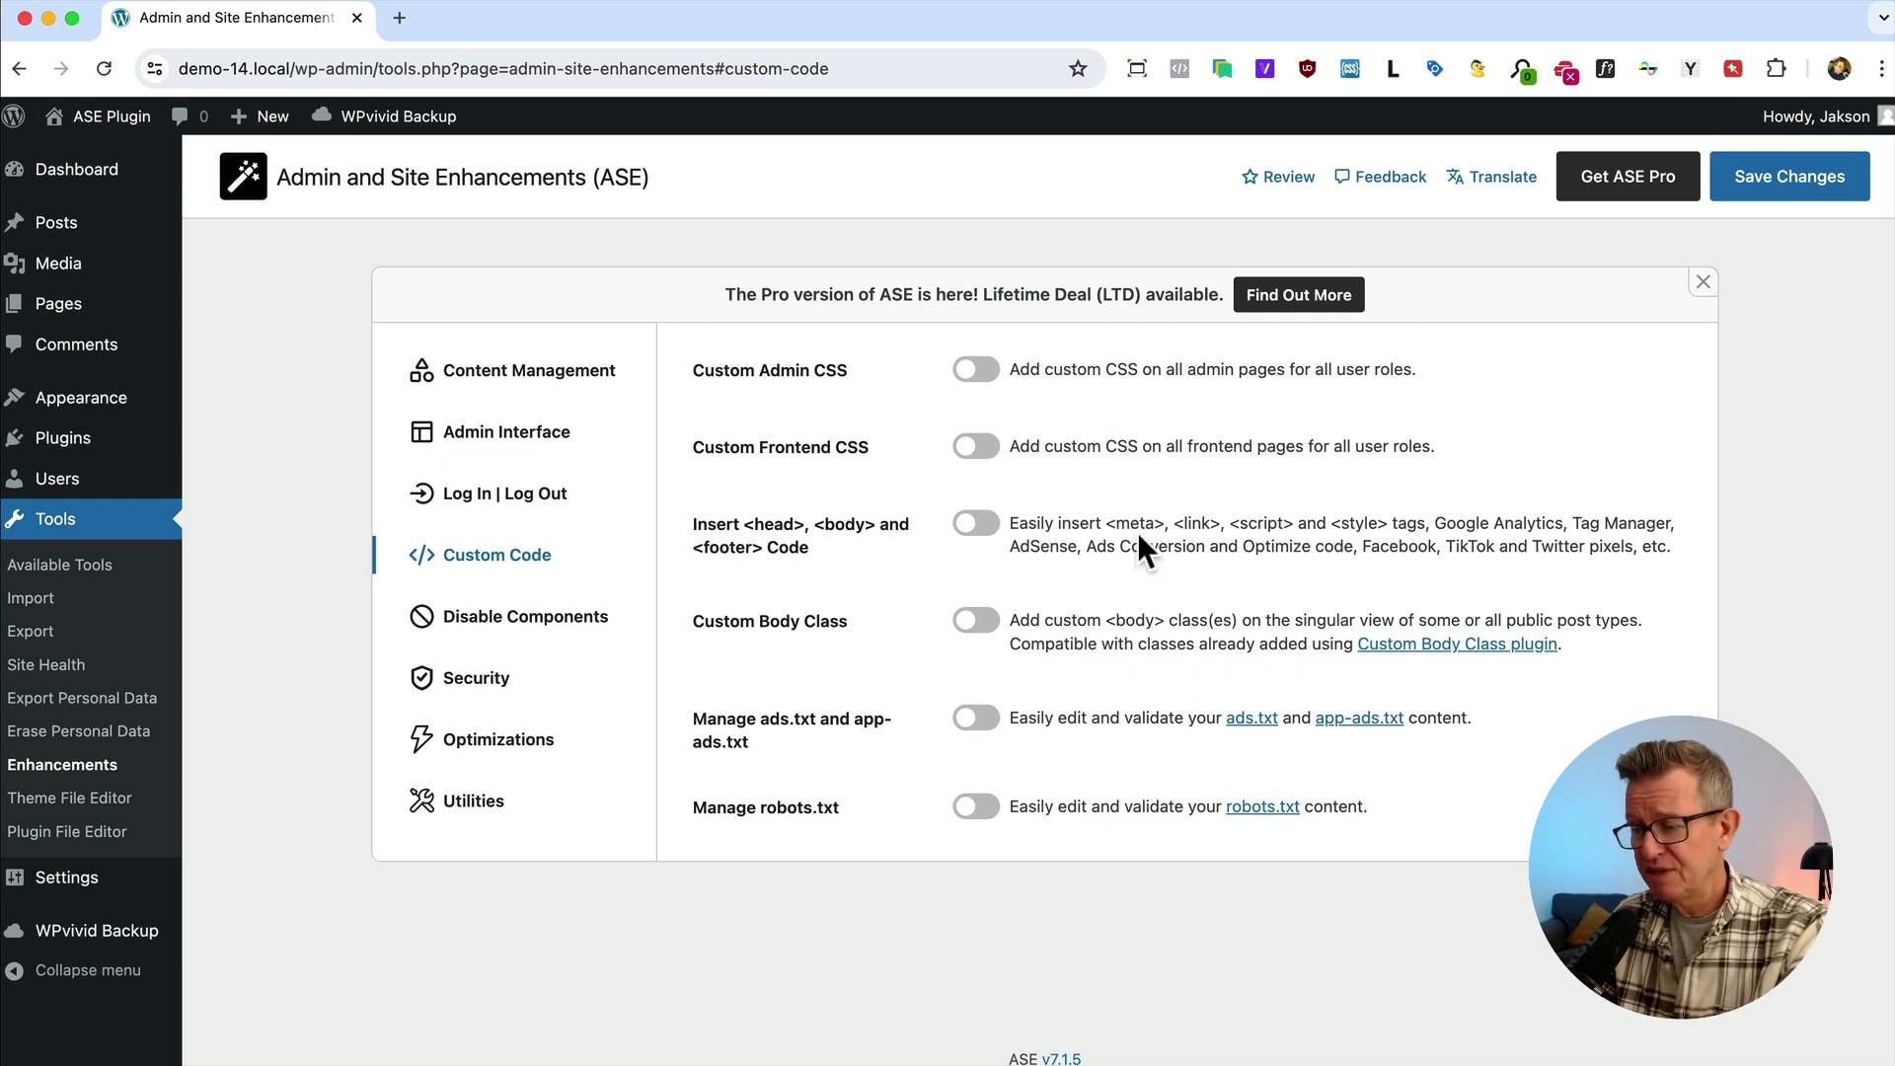
Preview the Custom Admin CSS and Custom Frontend CSS editors, leaving both features off
left_click(972, 369)
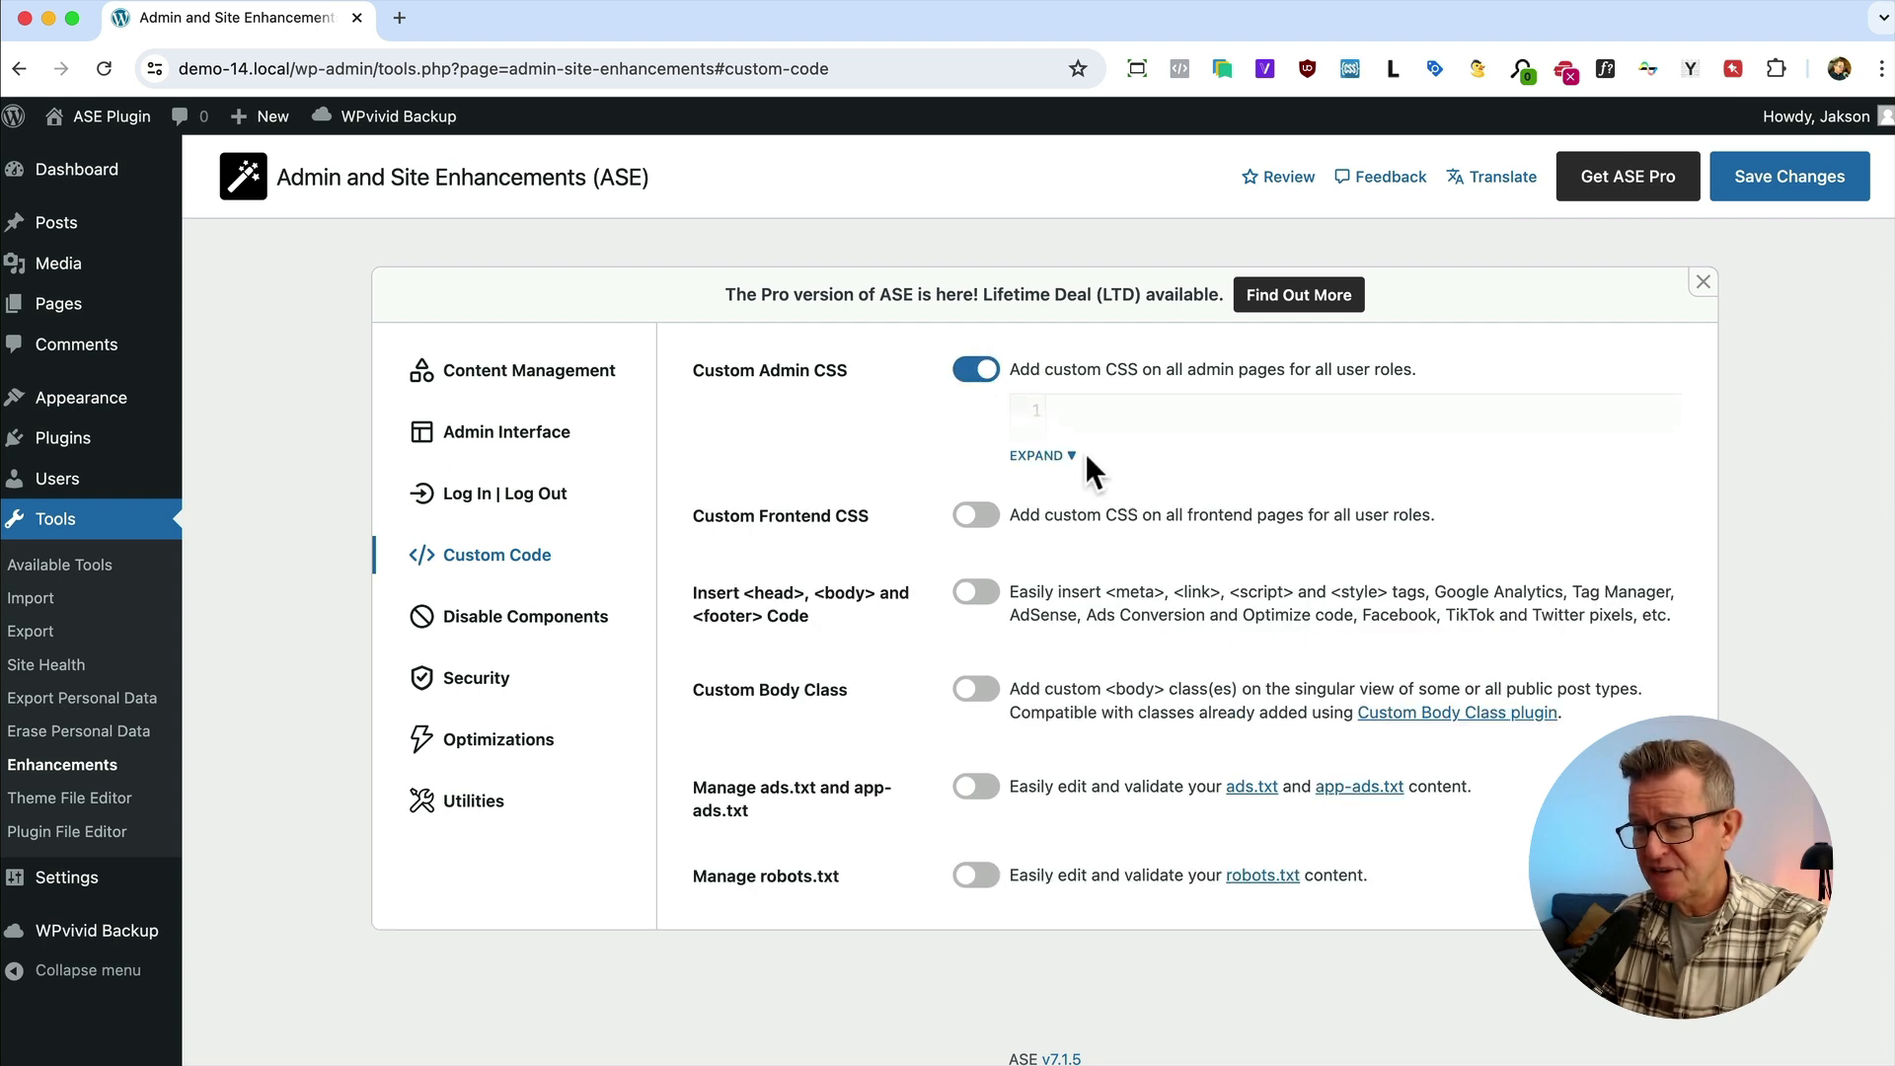
left_click(1036, 456)
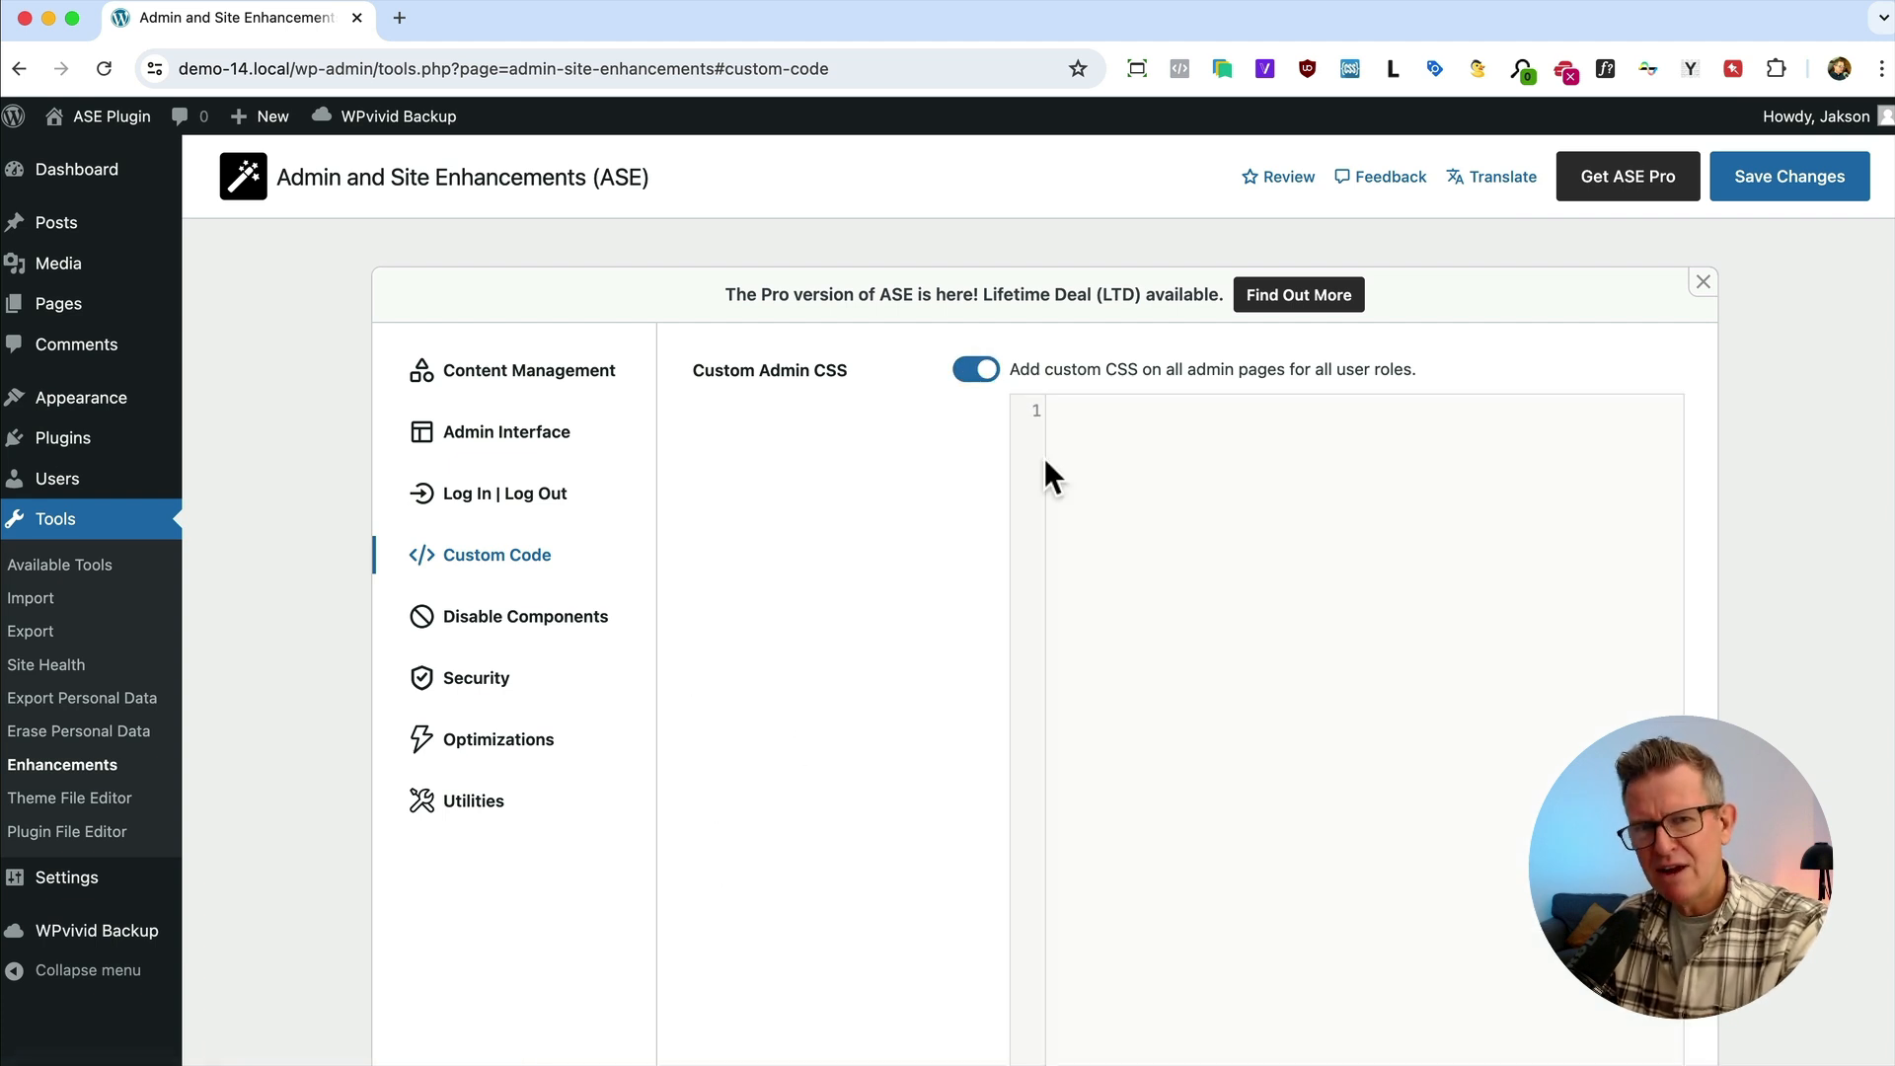
mouse_move(1504, 949)
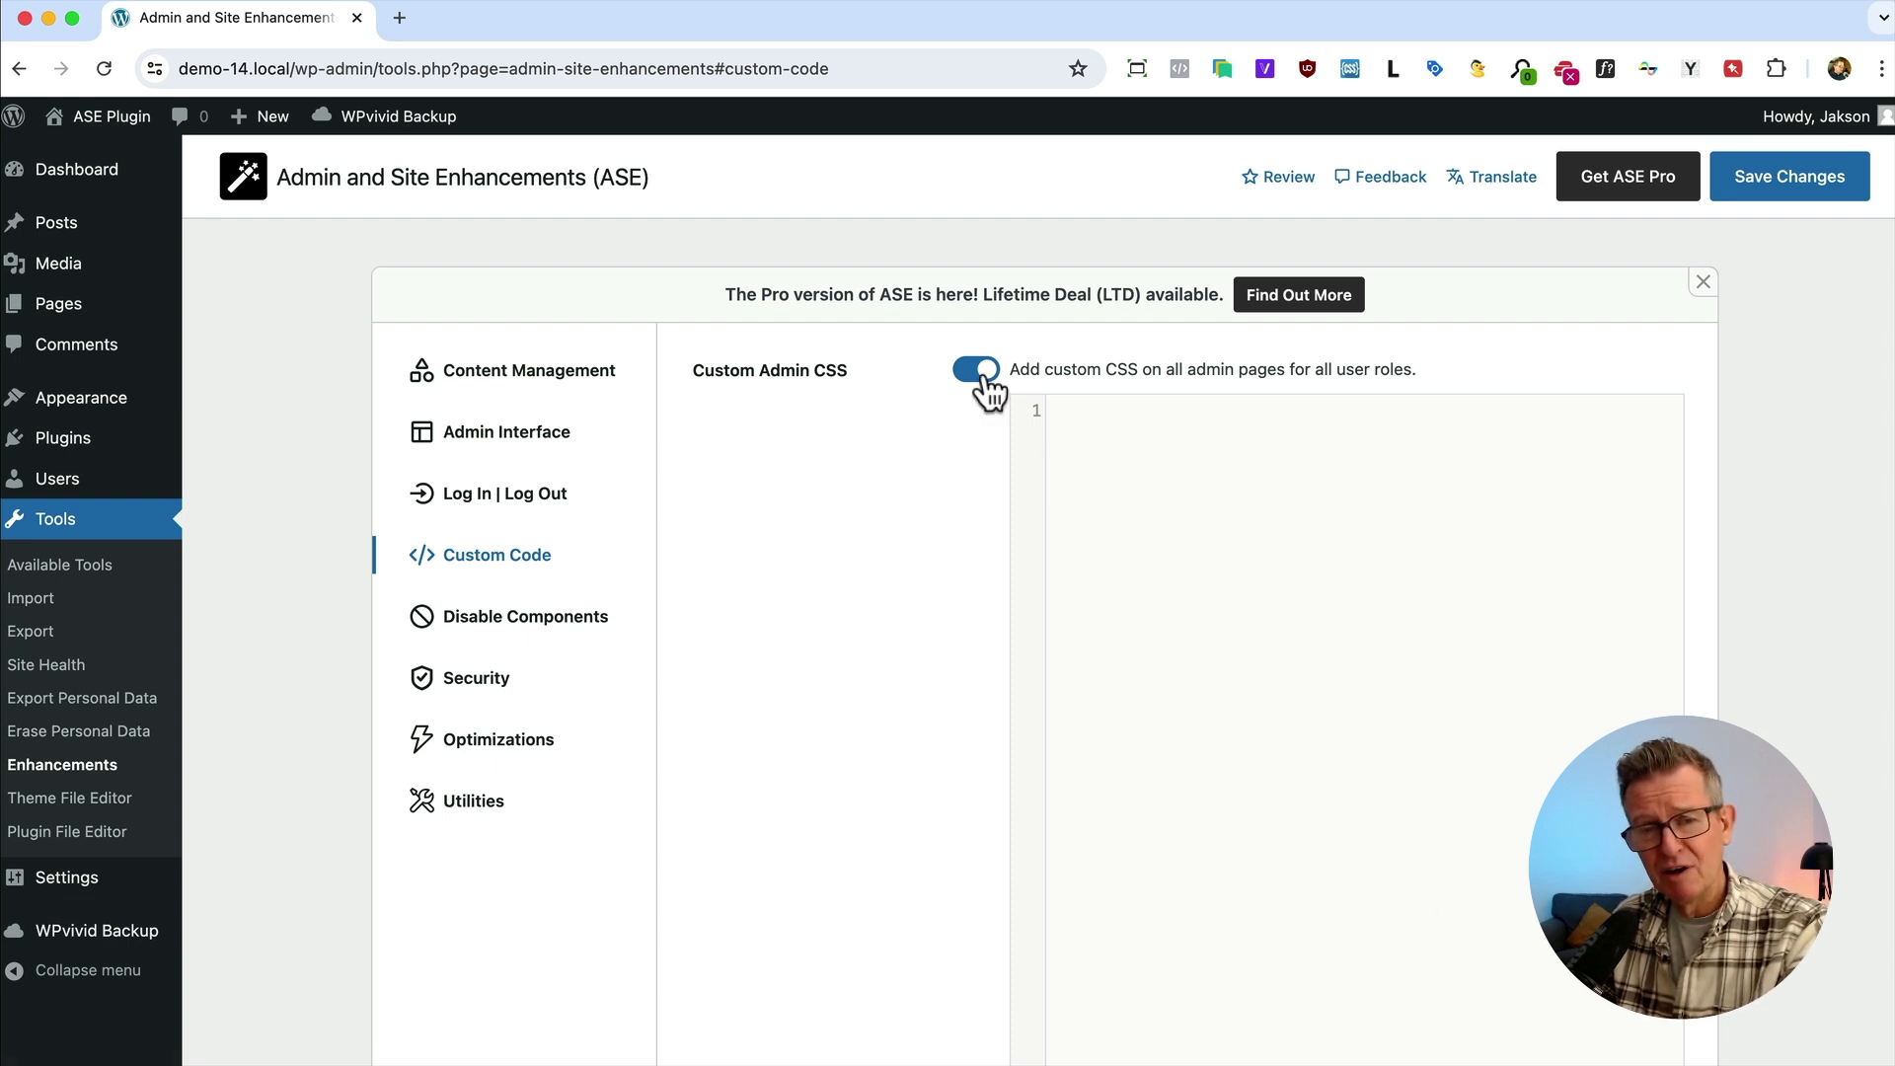
left_click(975, 369)
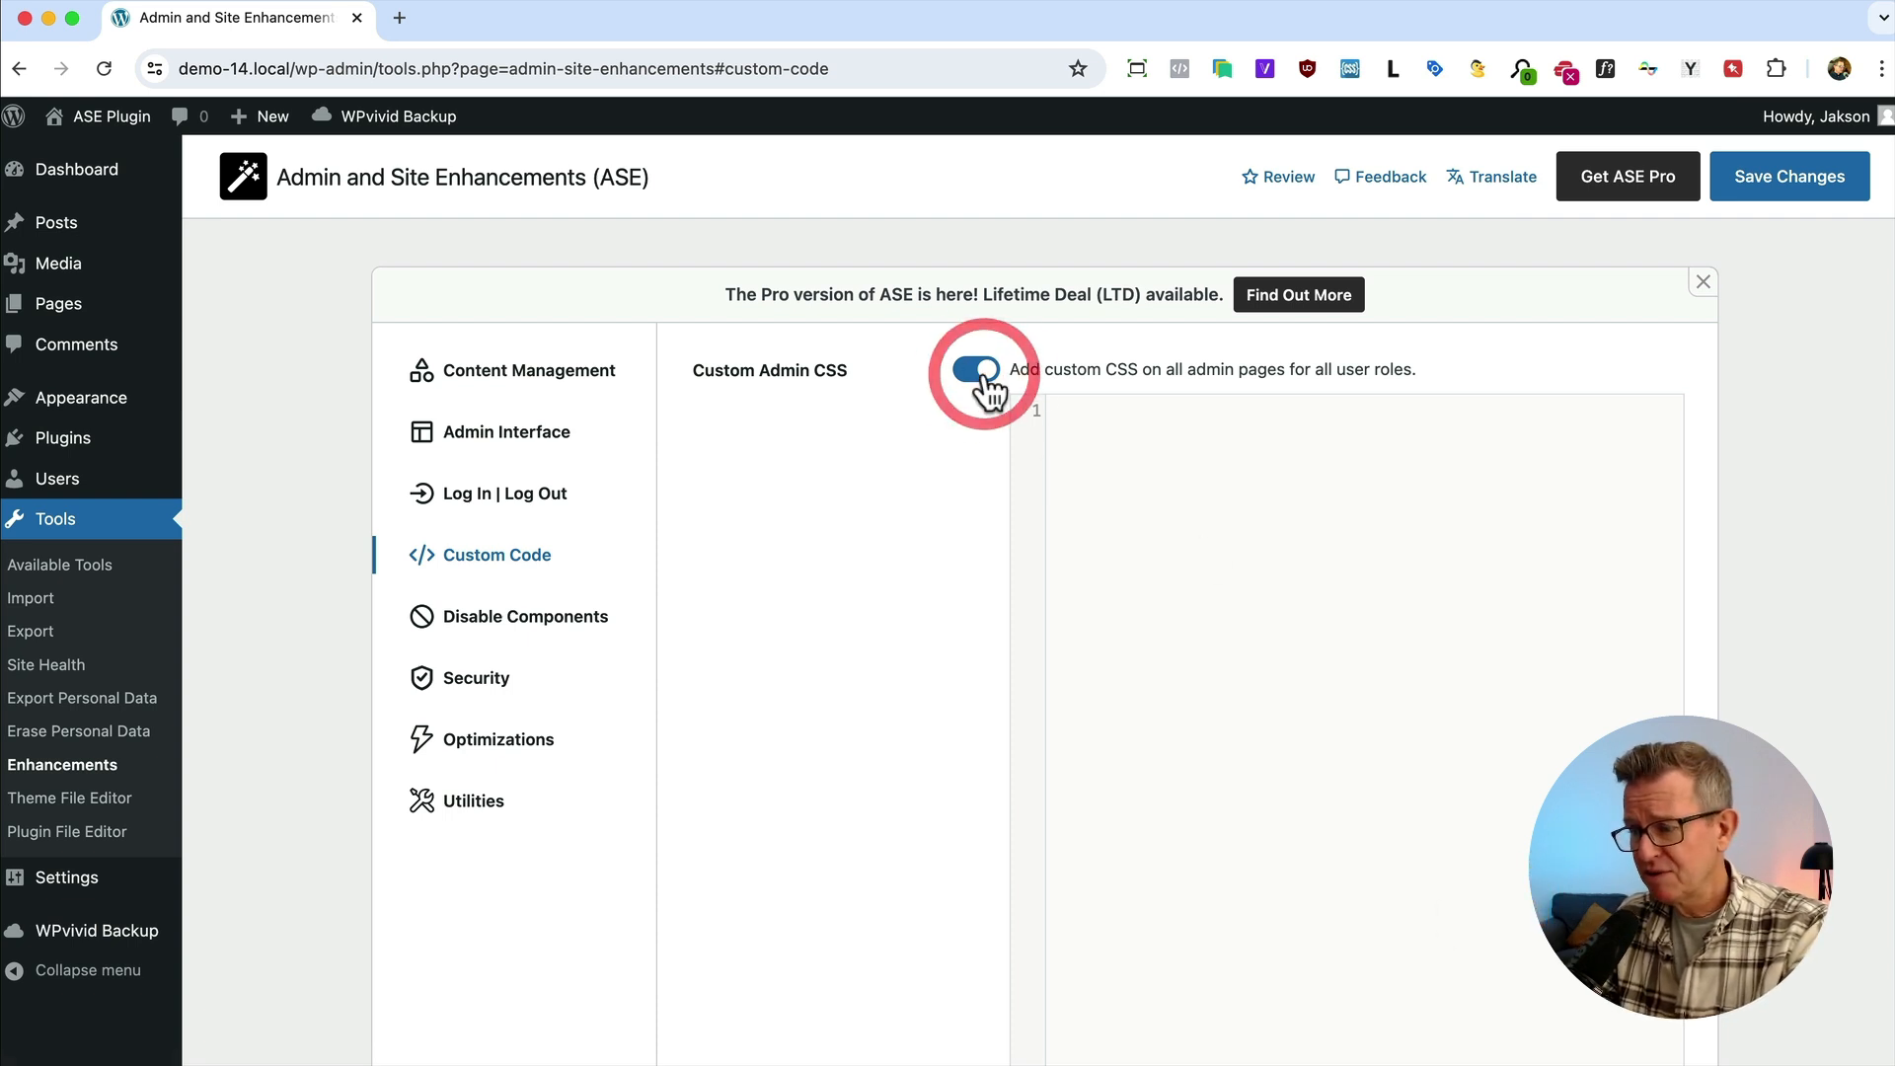
left_click(975, 369)
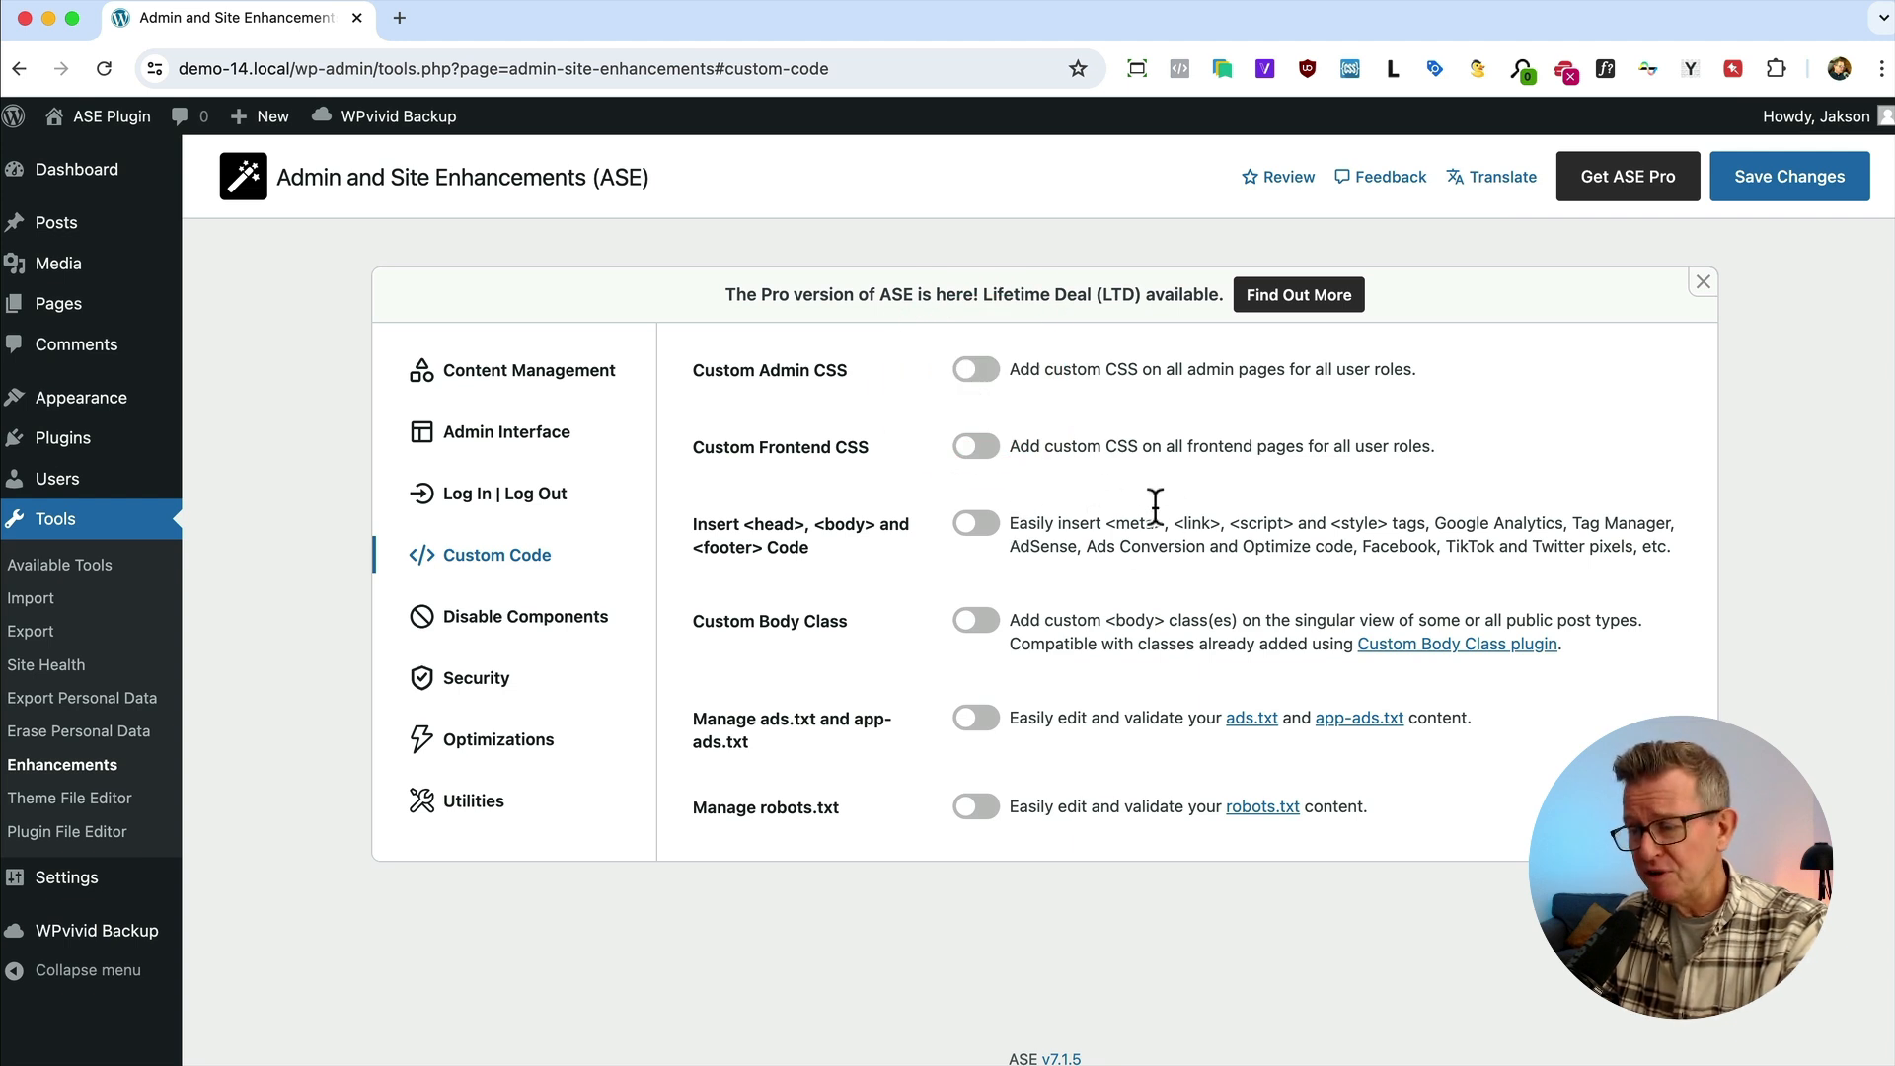
left_click(973, 444)
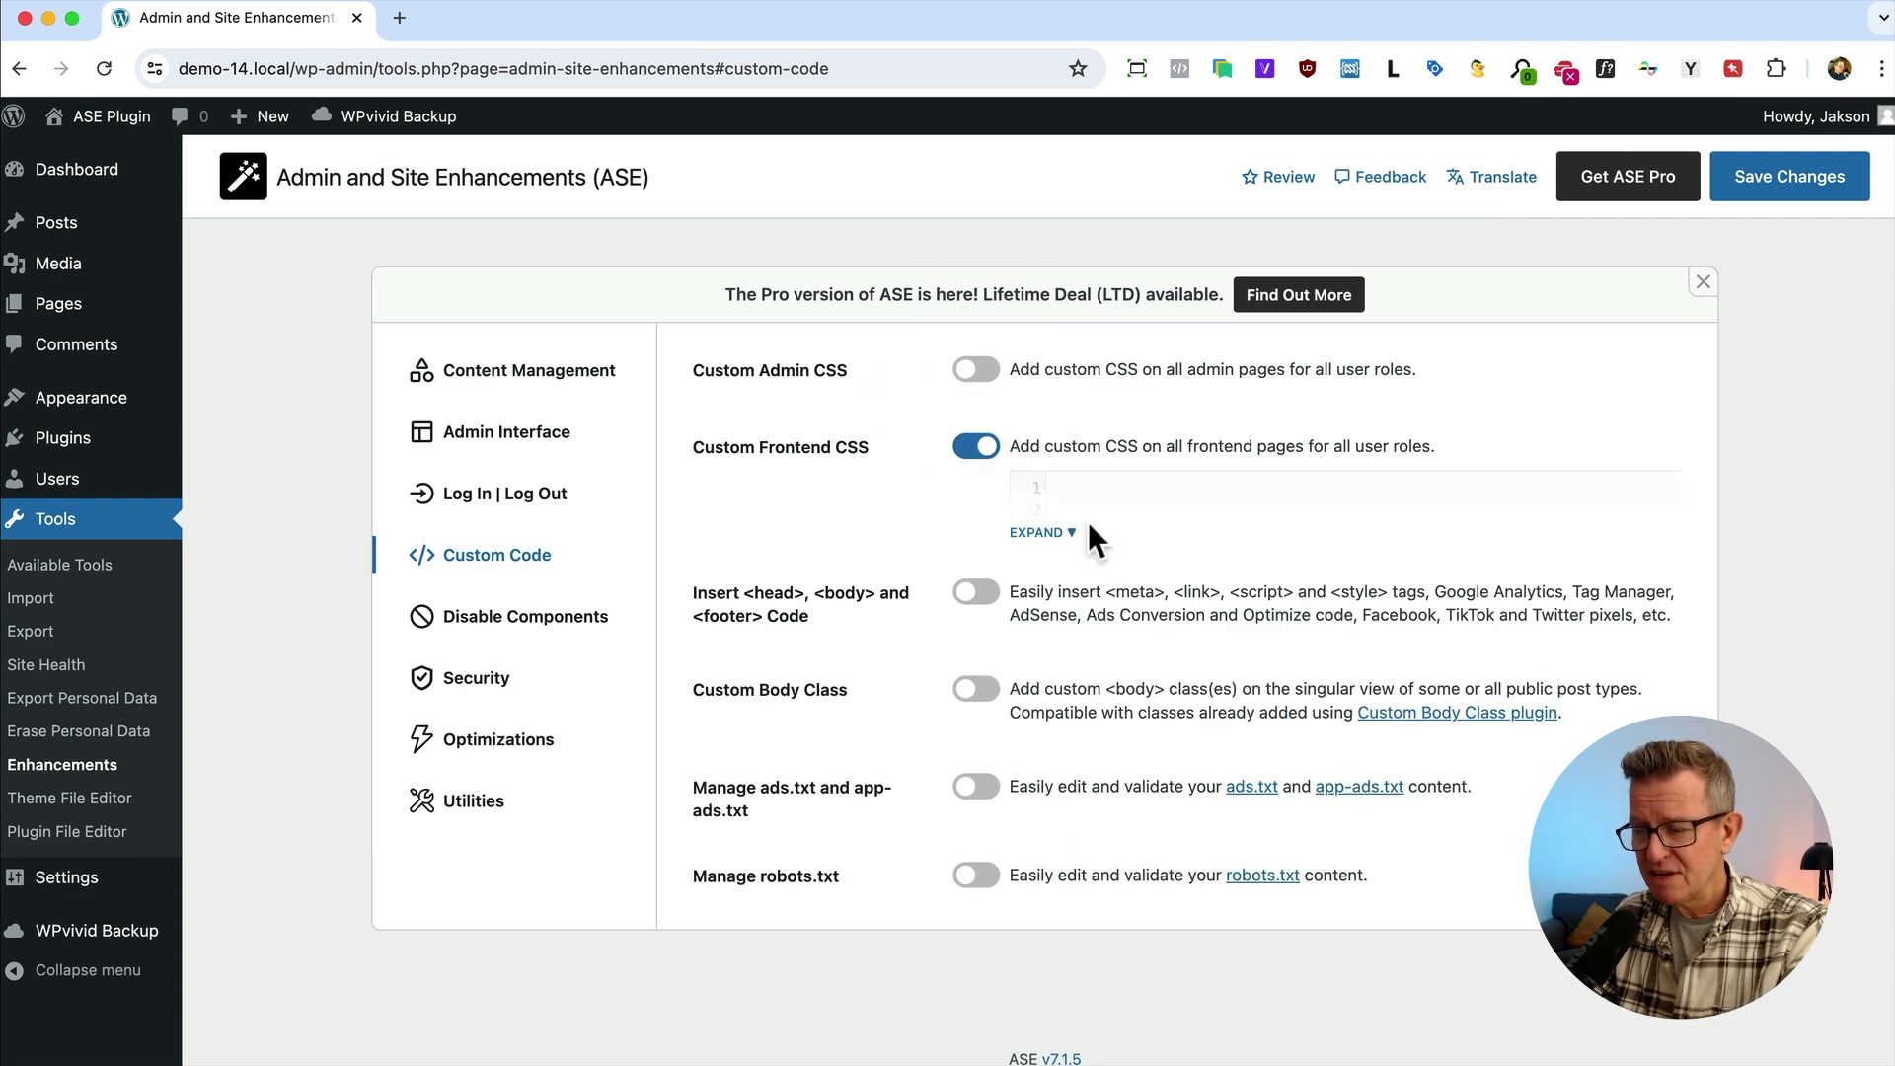
left_click(1036, 531)
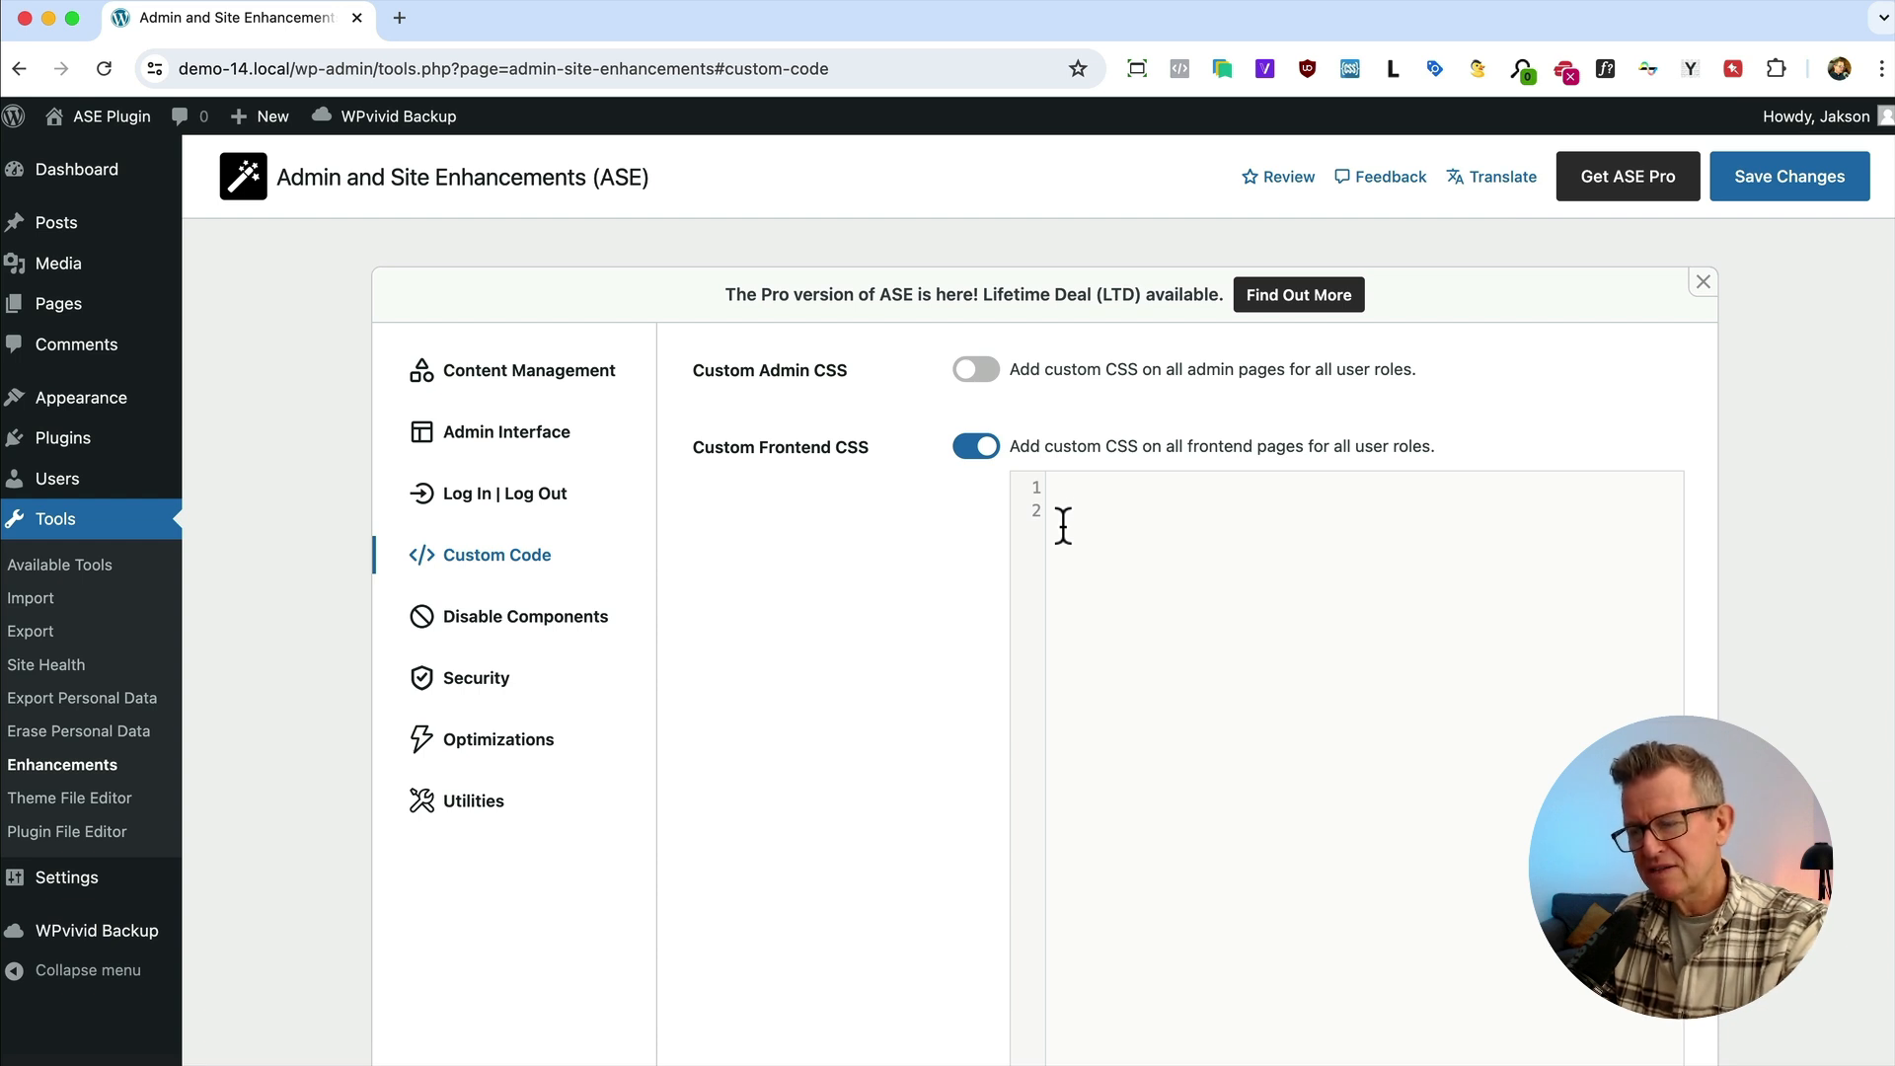
left_click(975, 444)
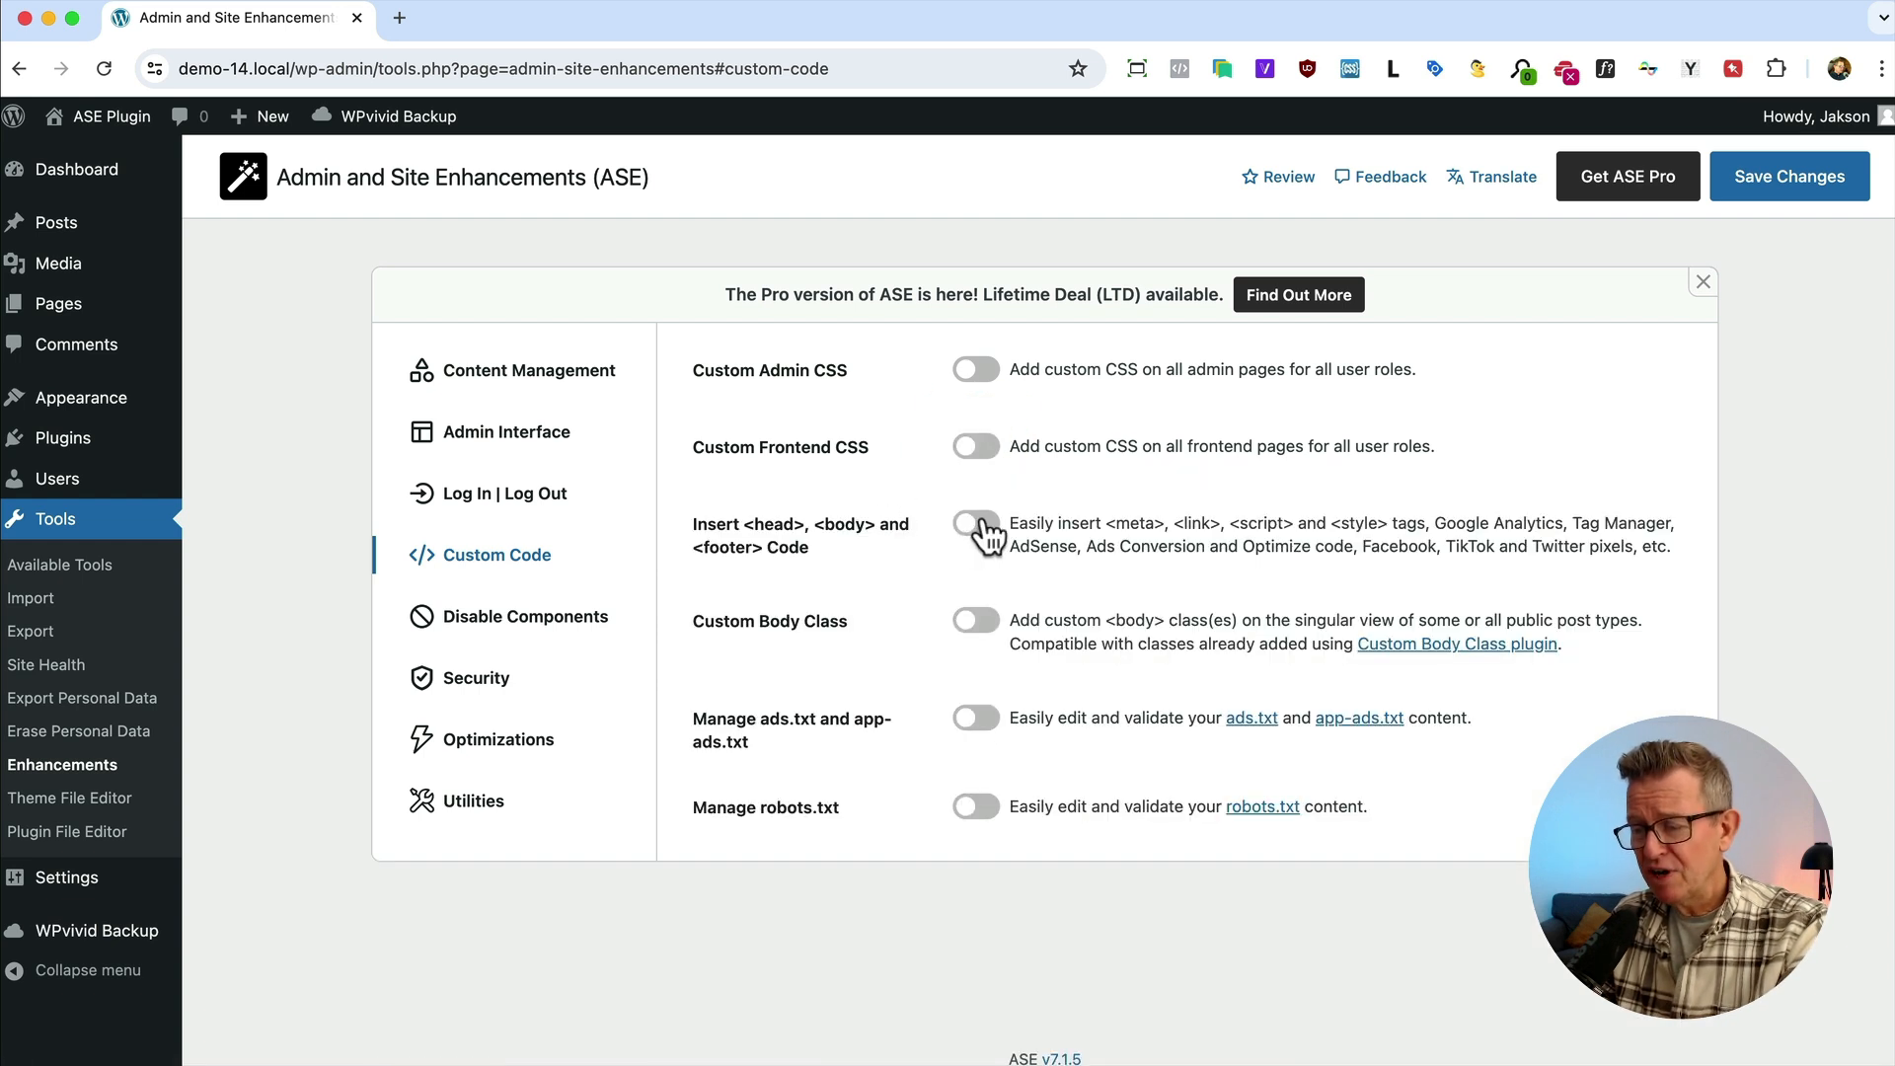
Preview the head, body and footer code insertion settings without keeping them on
left_click(973, 523)
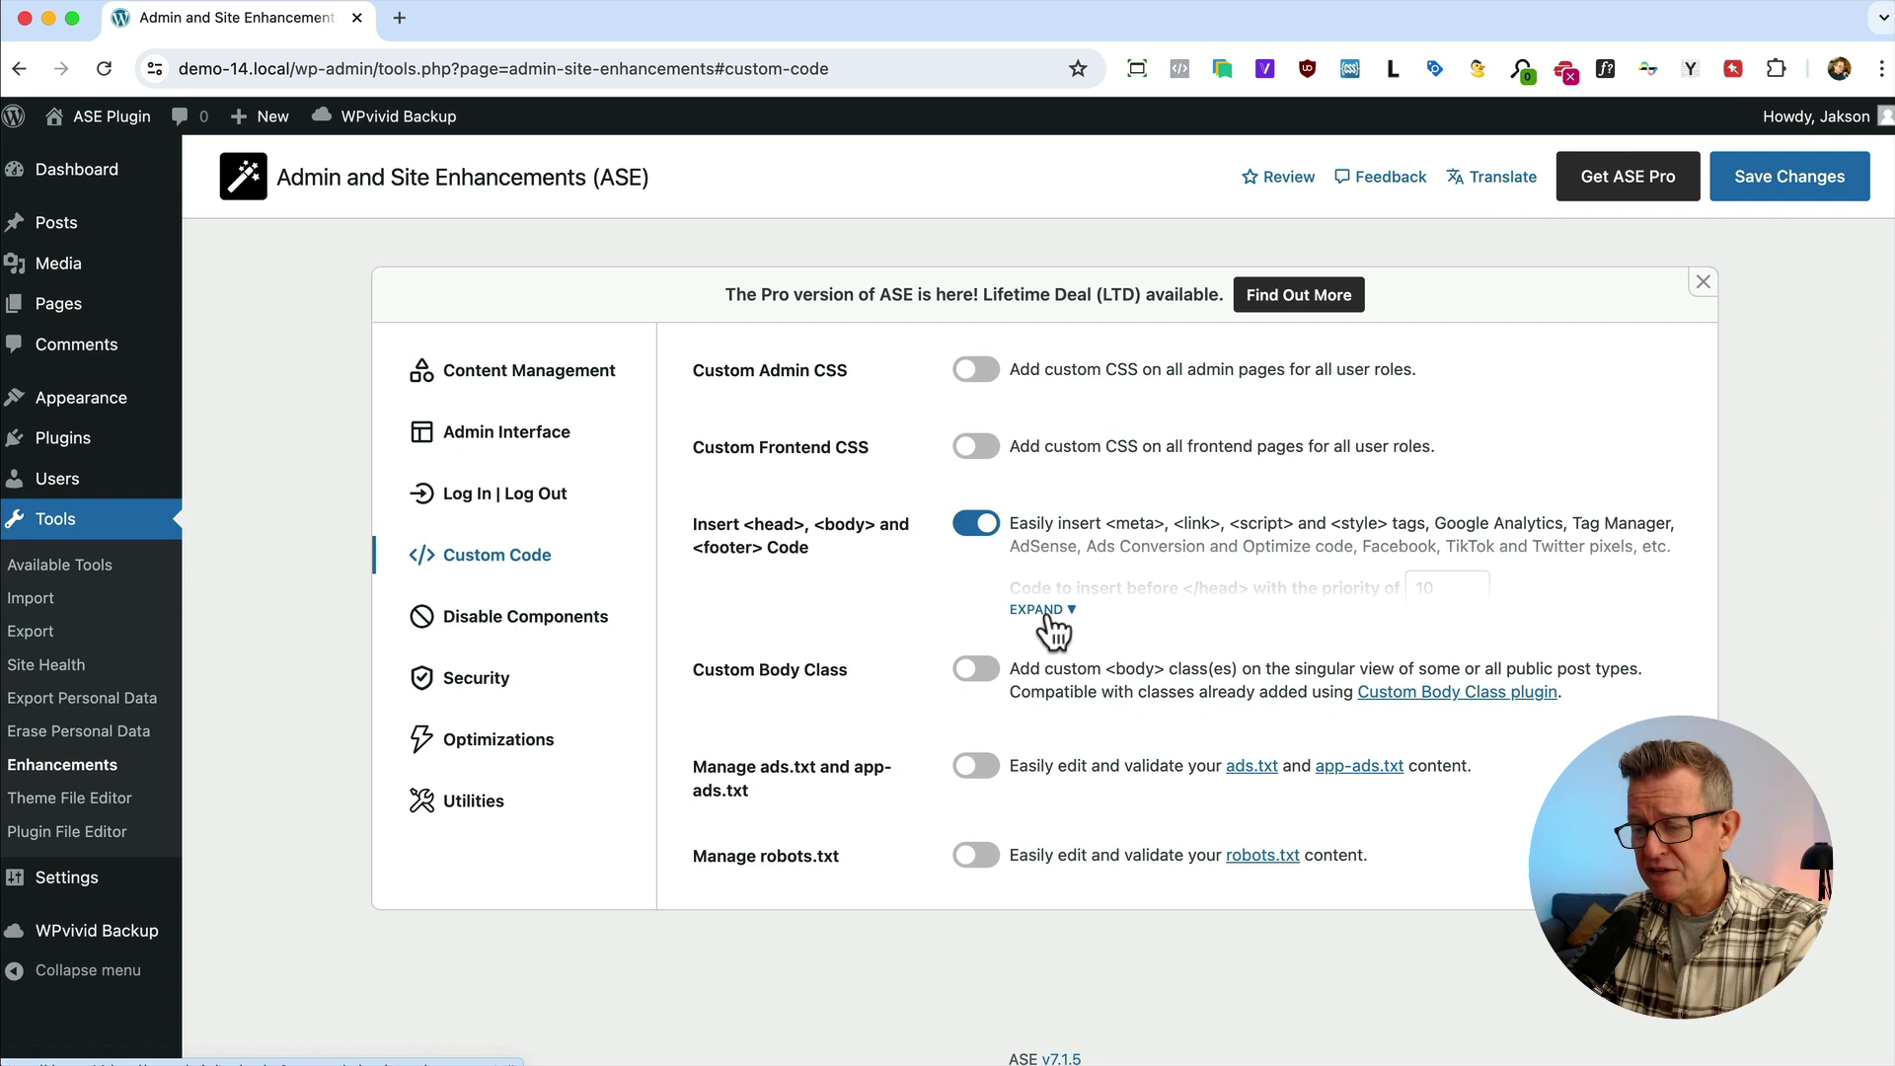
left_click(1036, 610)
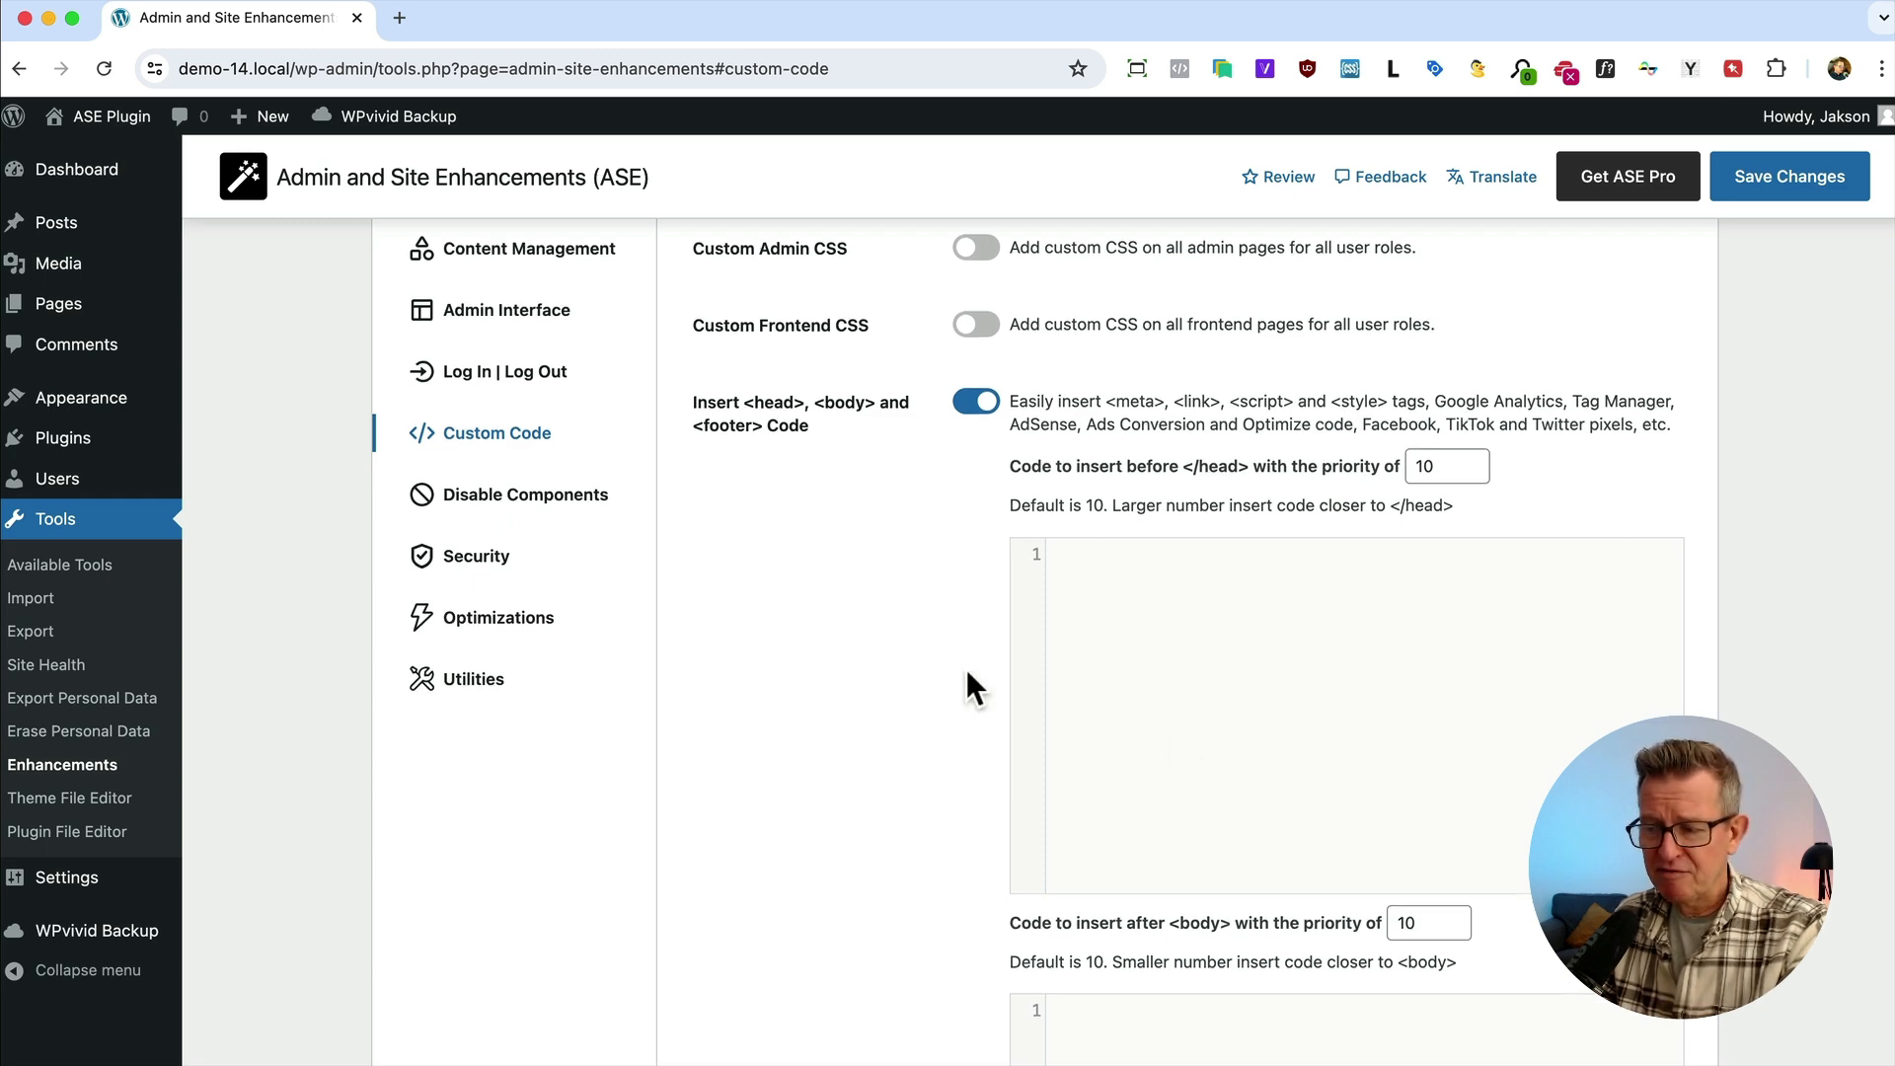
scroll("down", 3)
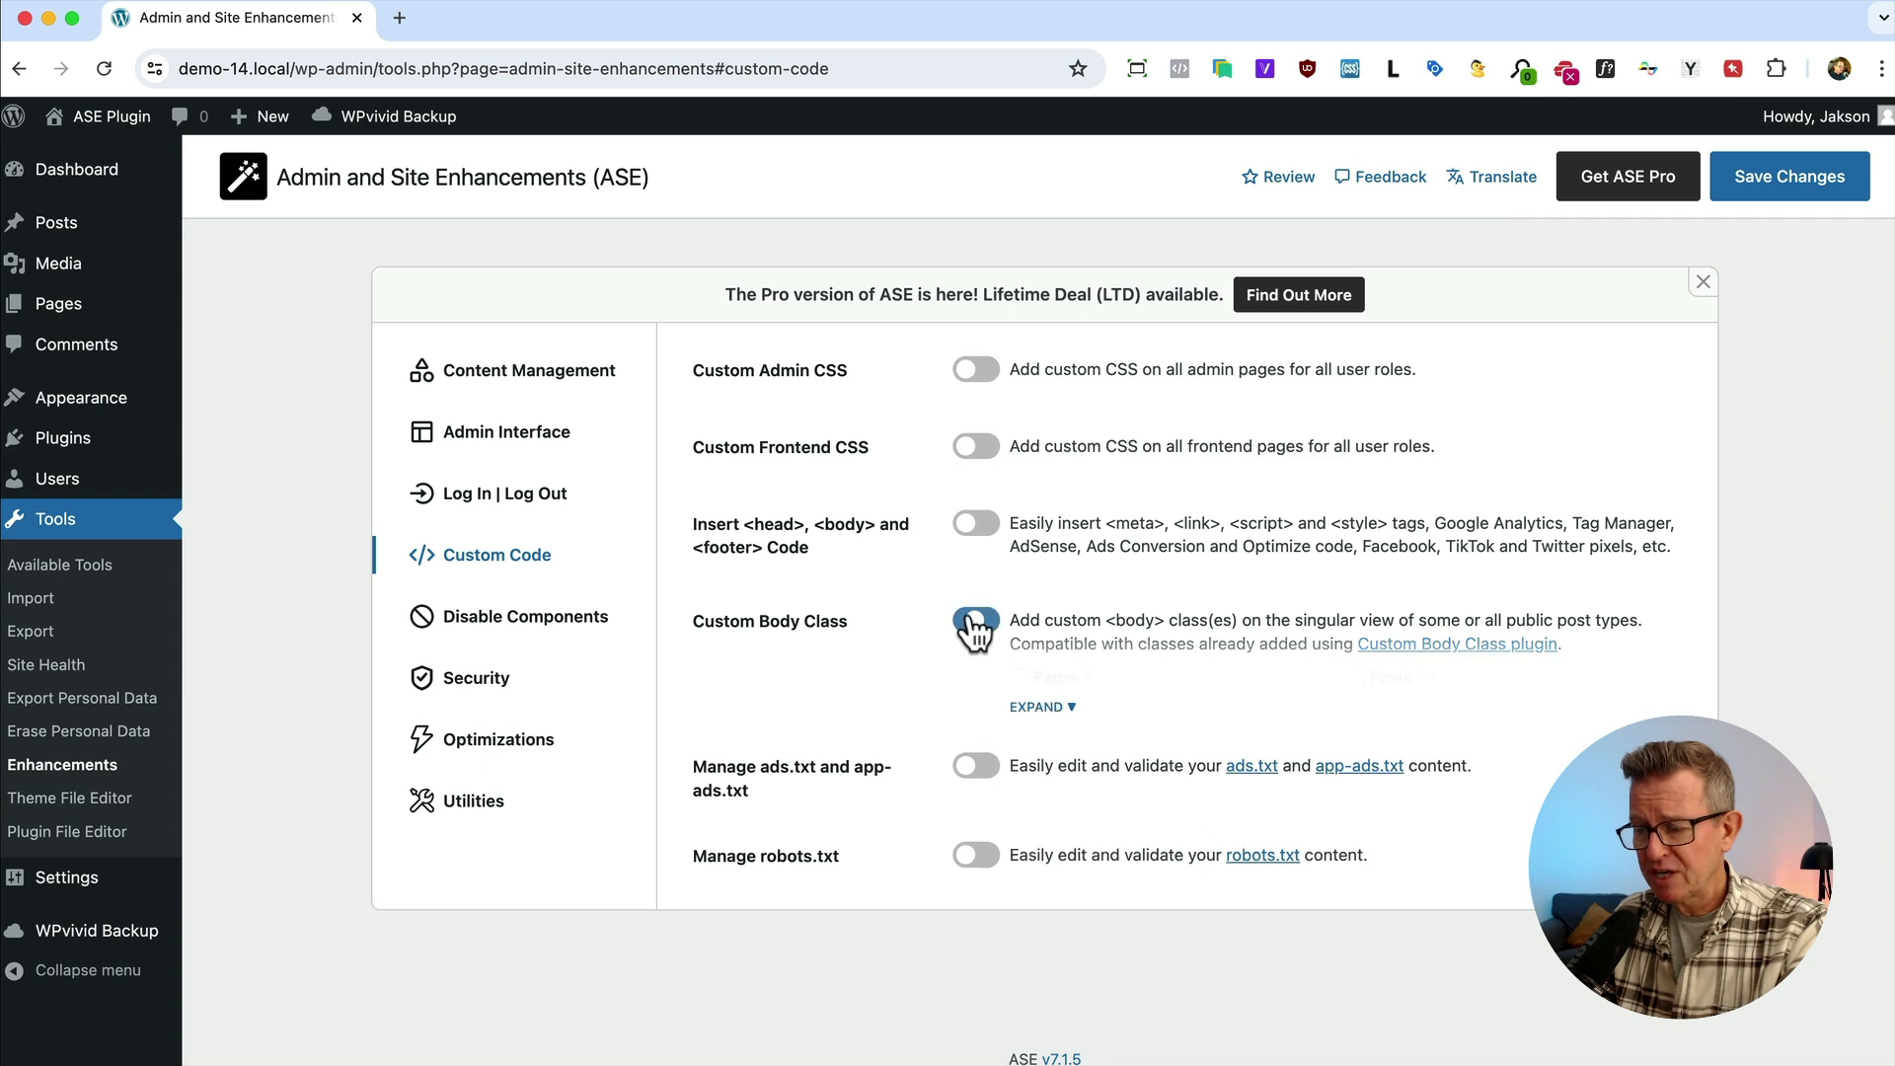
Enable Custom Body Class and review the ads.txt, app-ads.txt and robots.txt editors
left_click(973, 620)
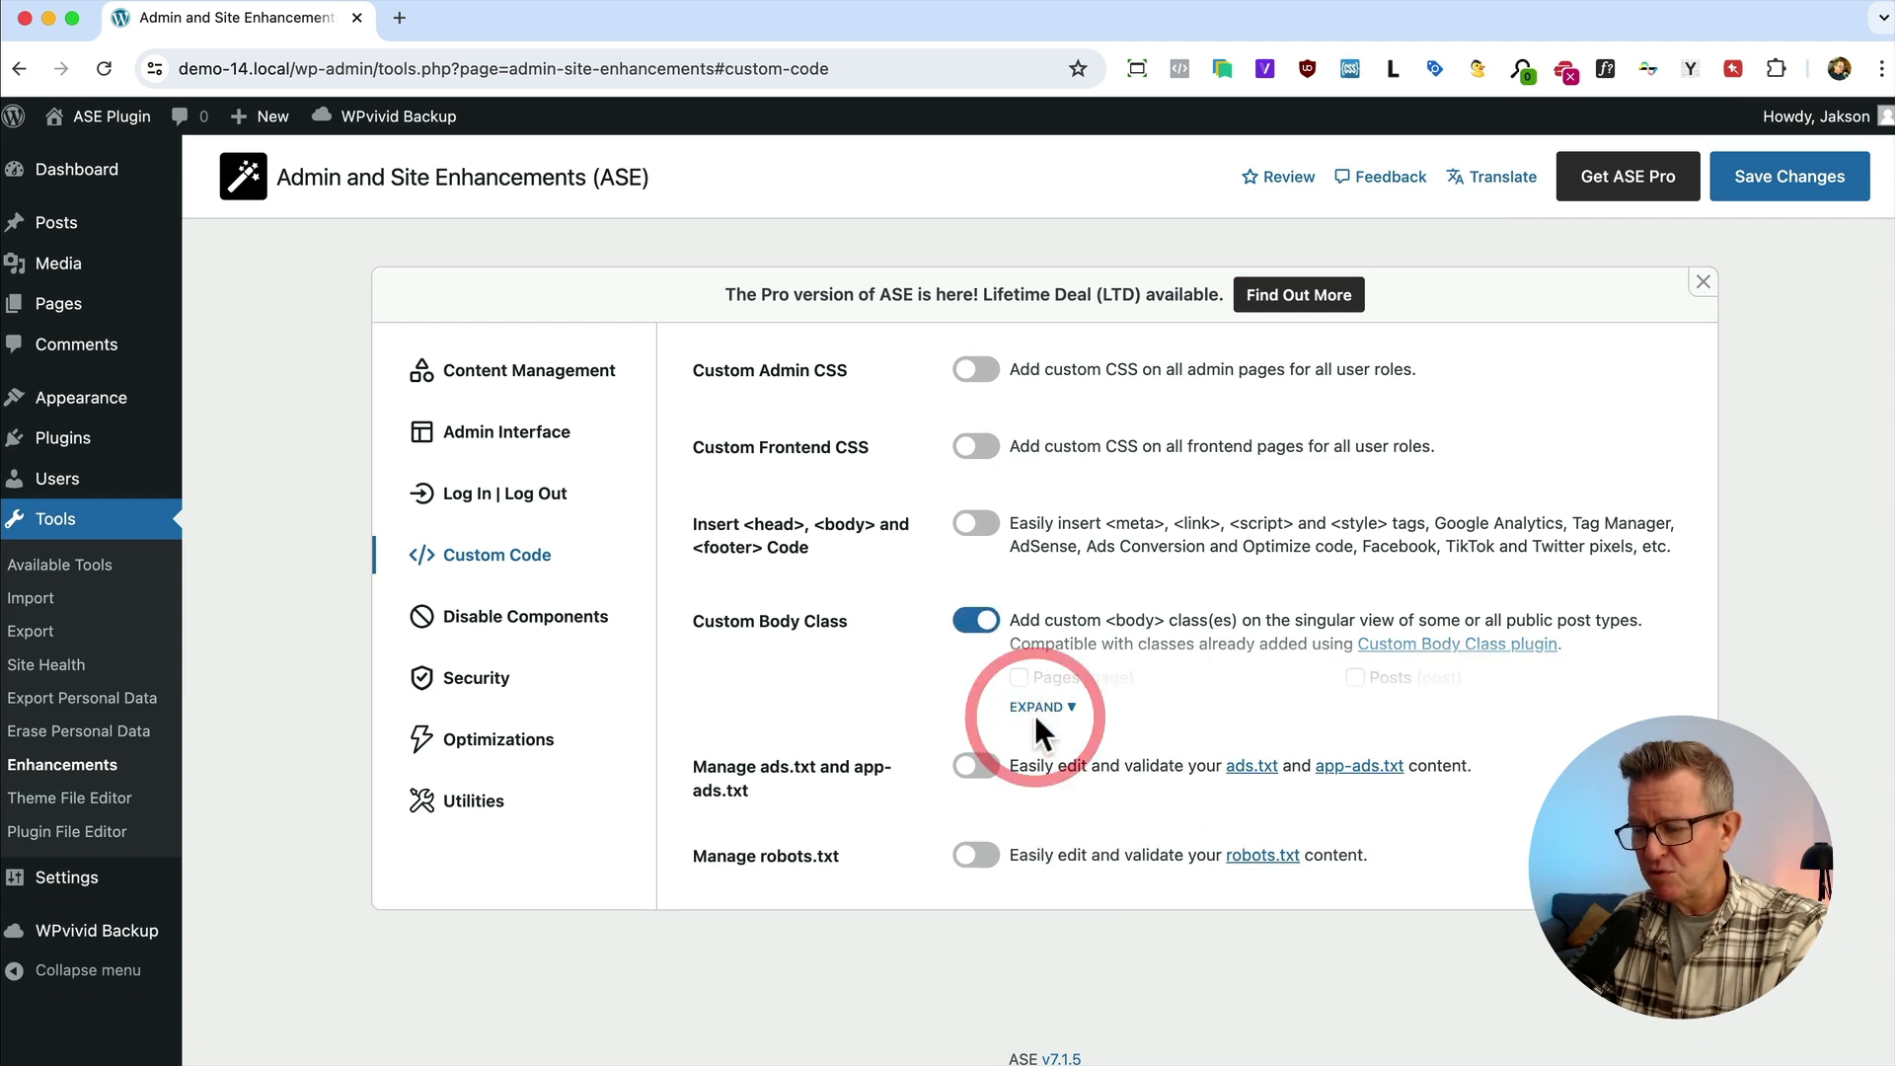
left_click(1036, 706)
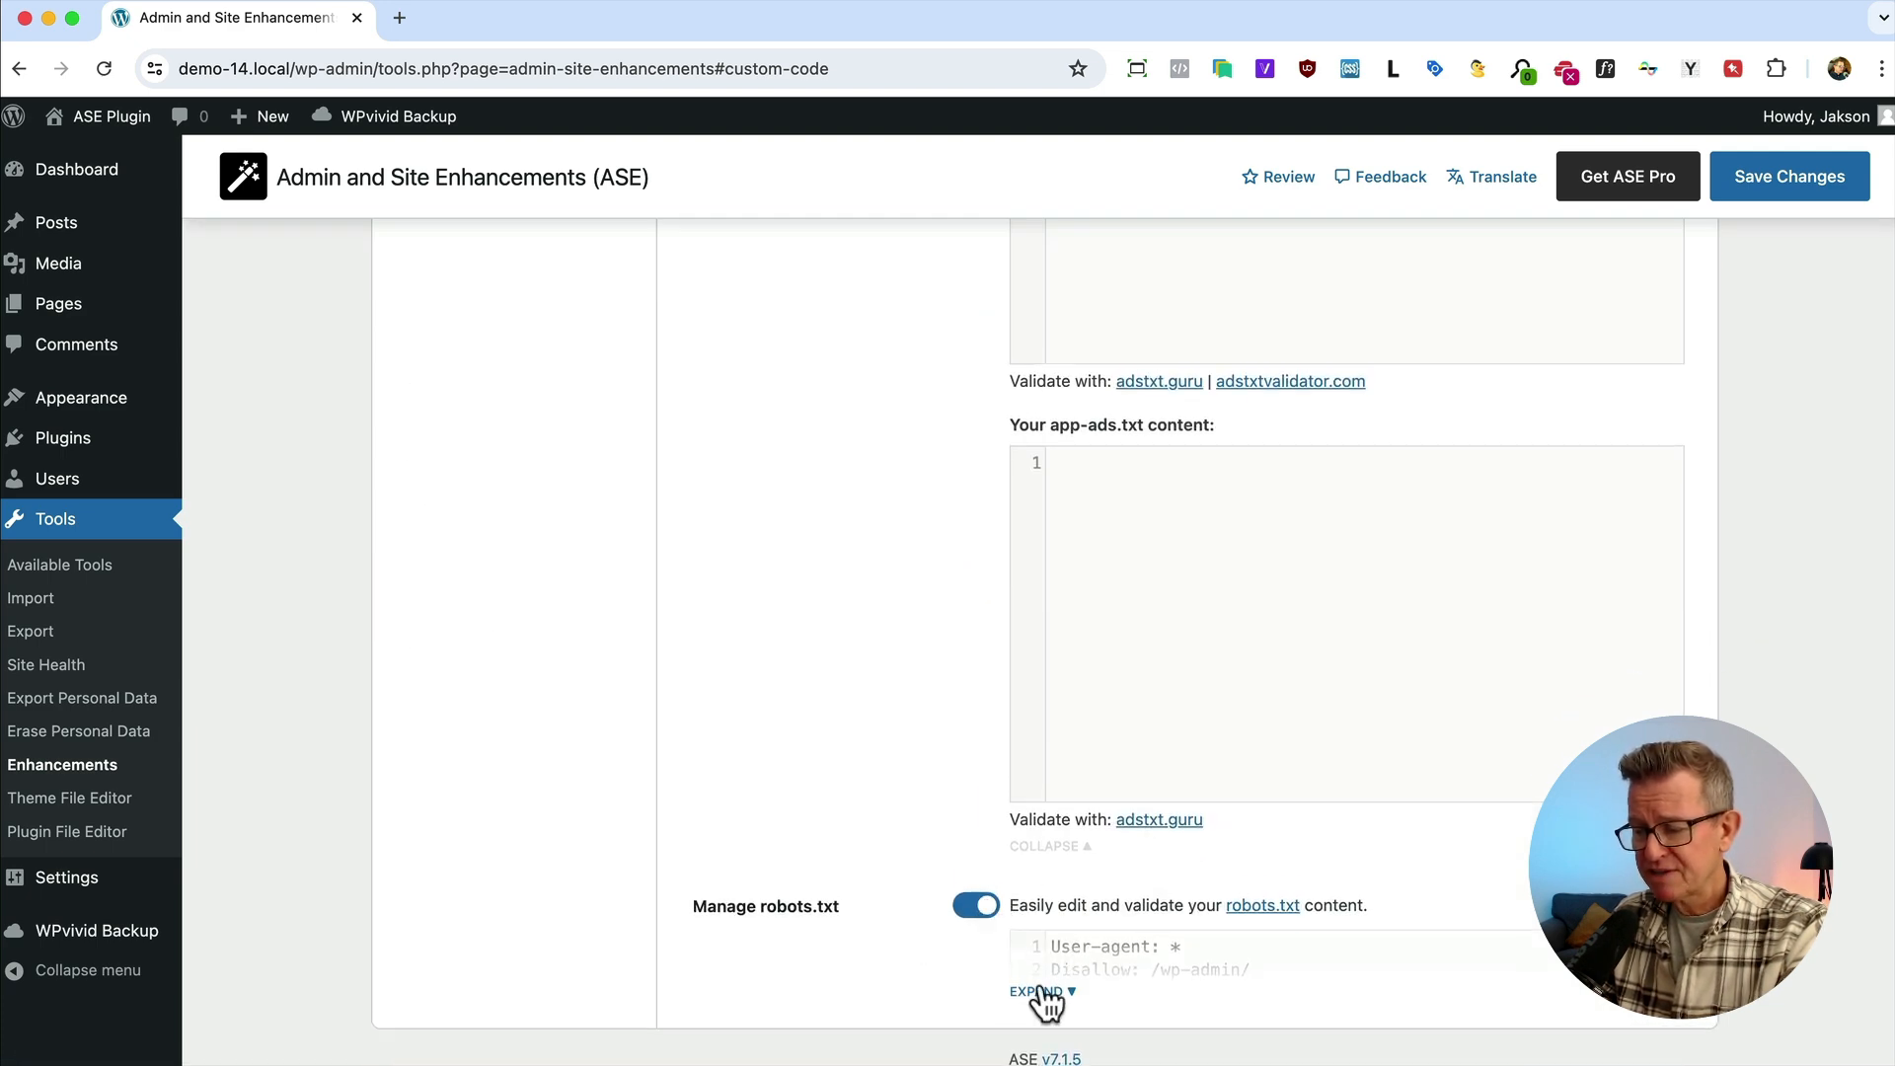
left_click(1037, 991)
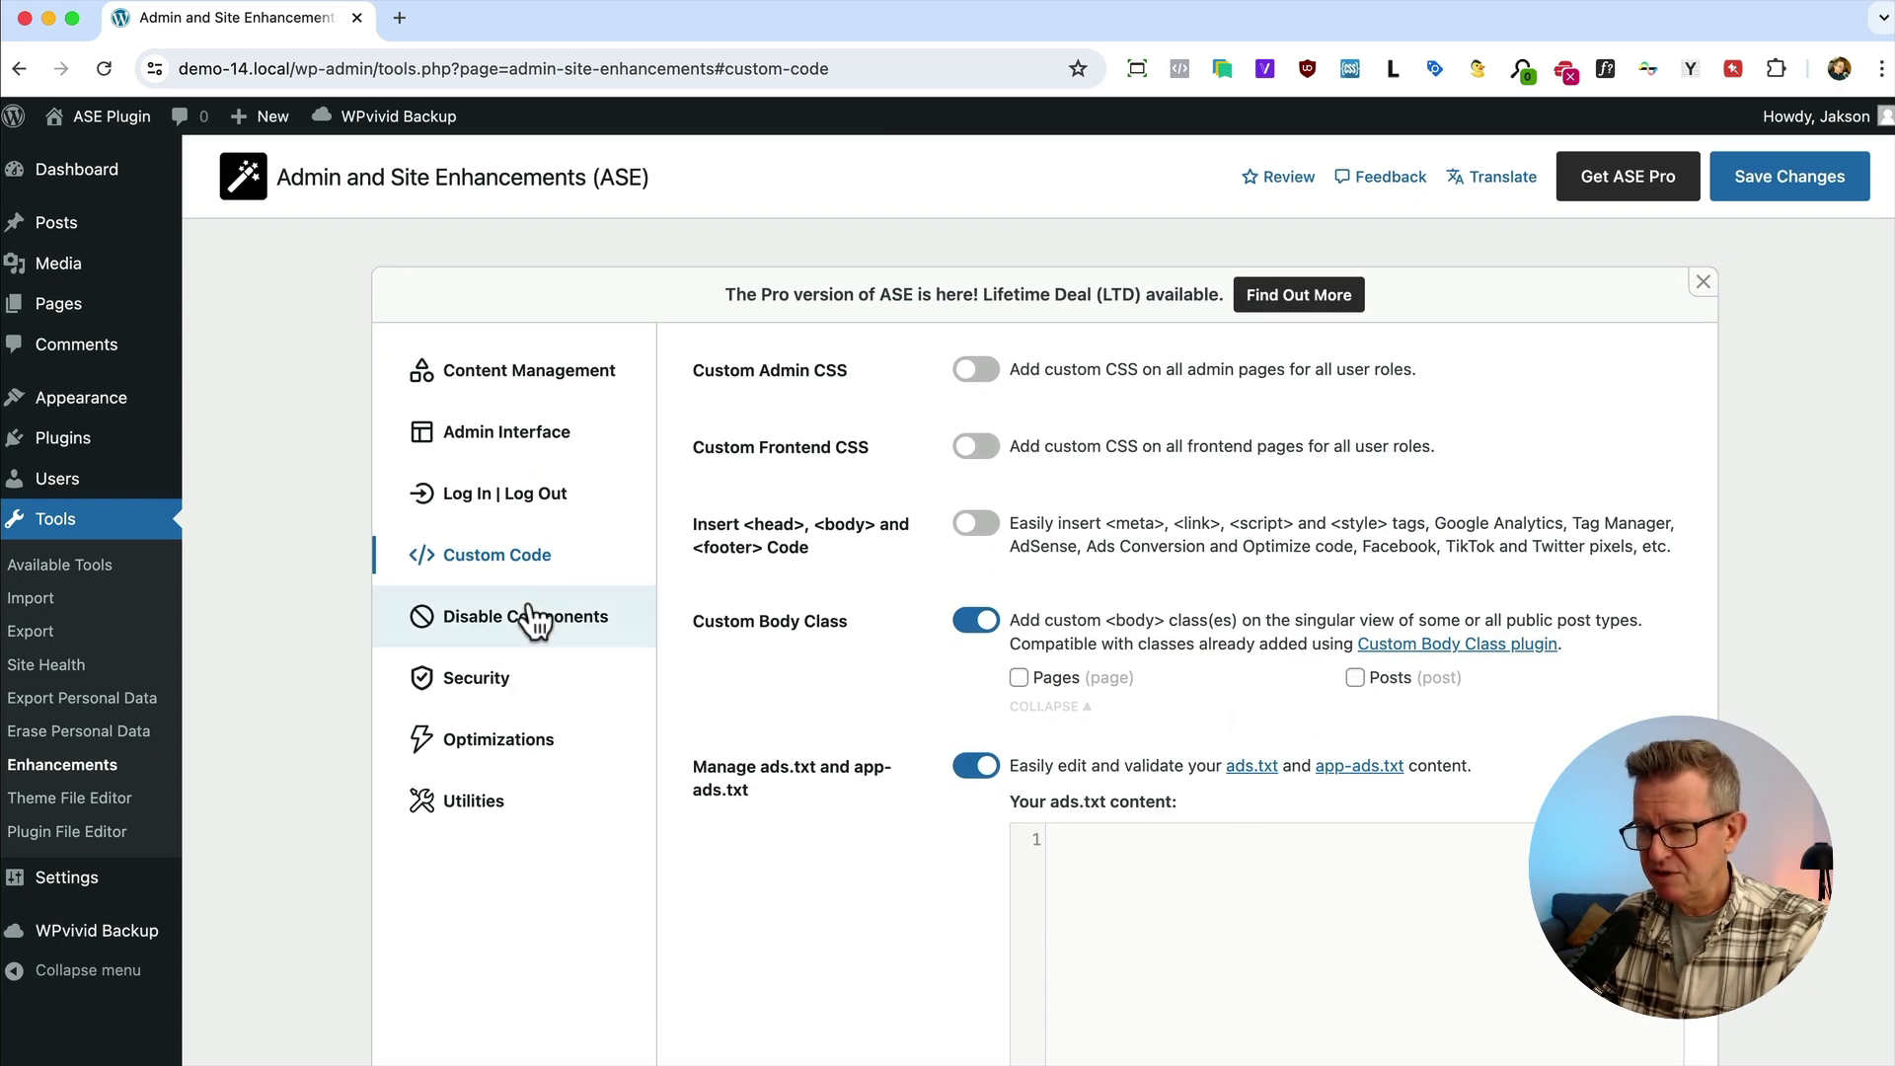
In Disable Components, disable comments site-wide and the REST API for non-authenticated users
left_click(521, 615)
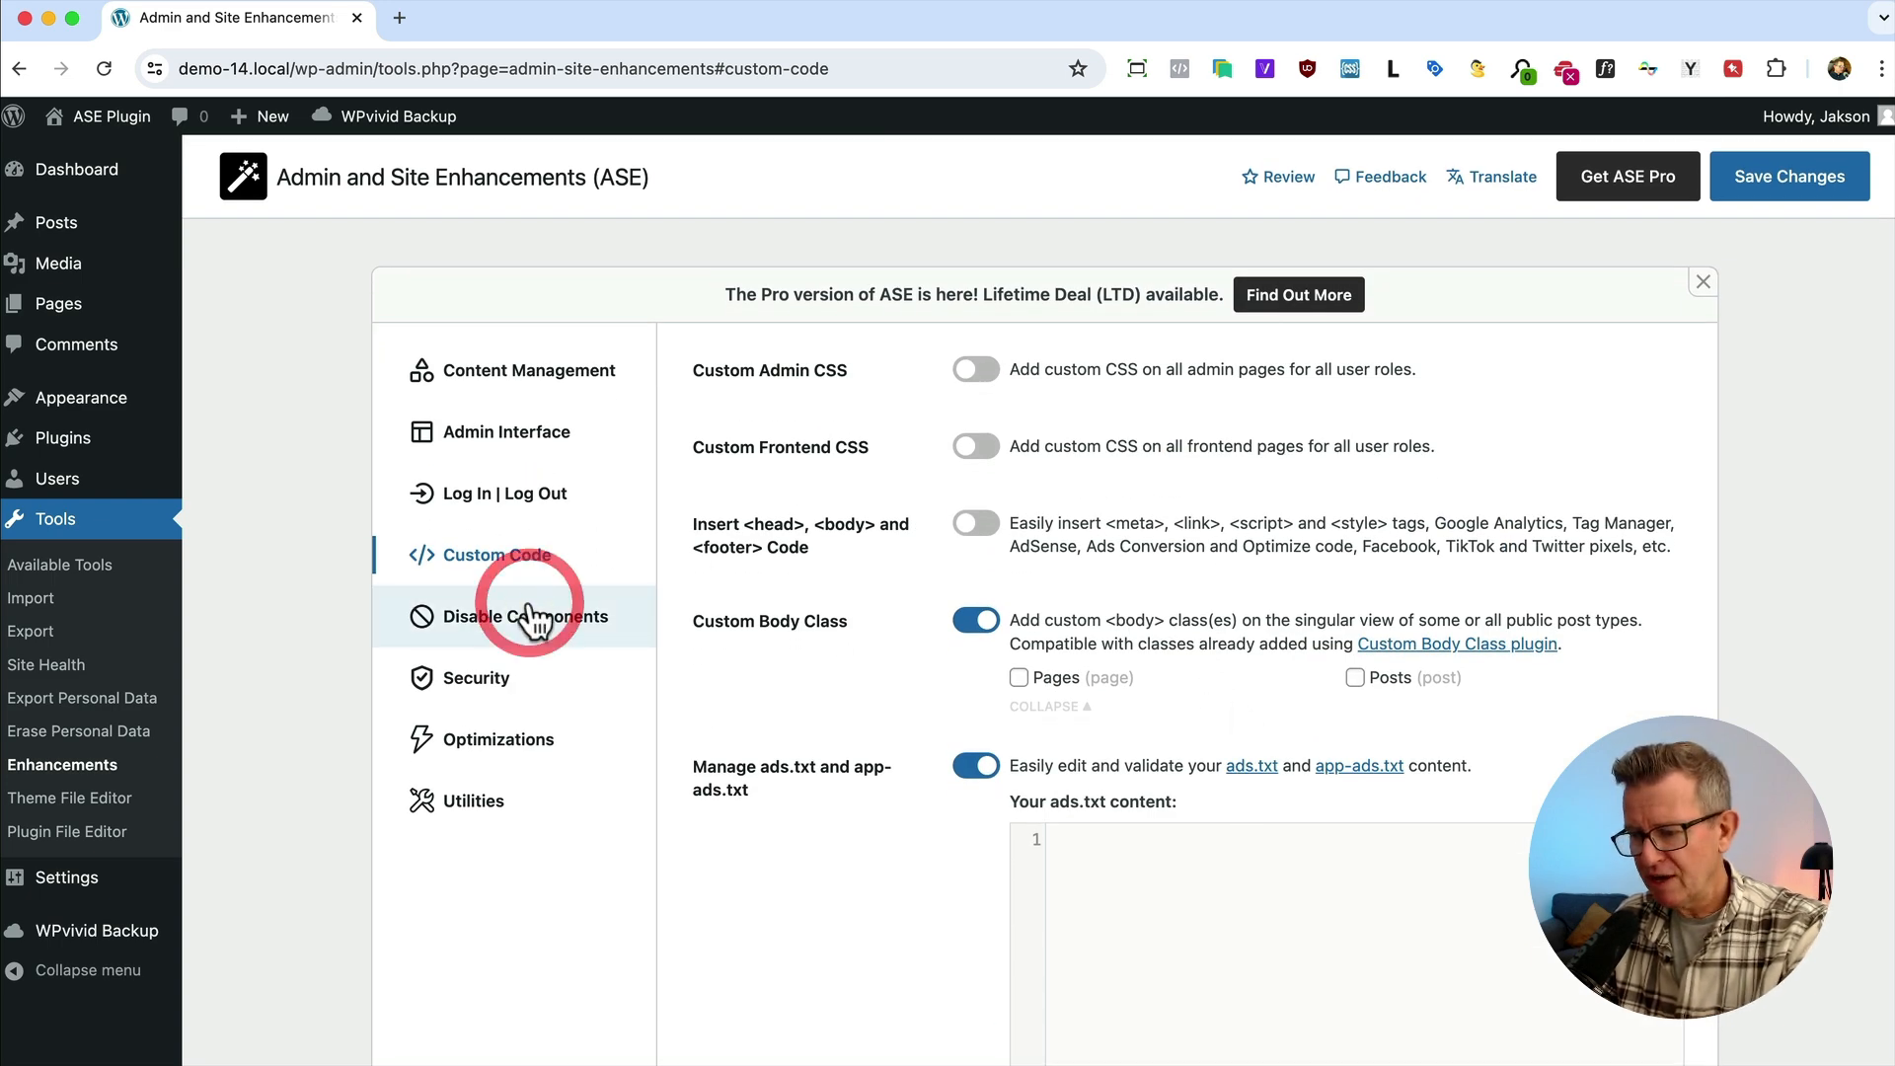
left_click(525, 616)
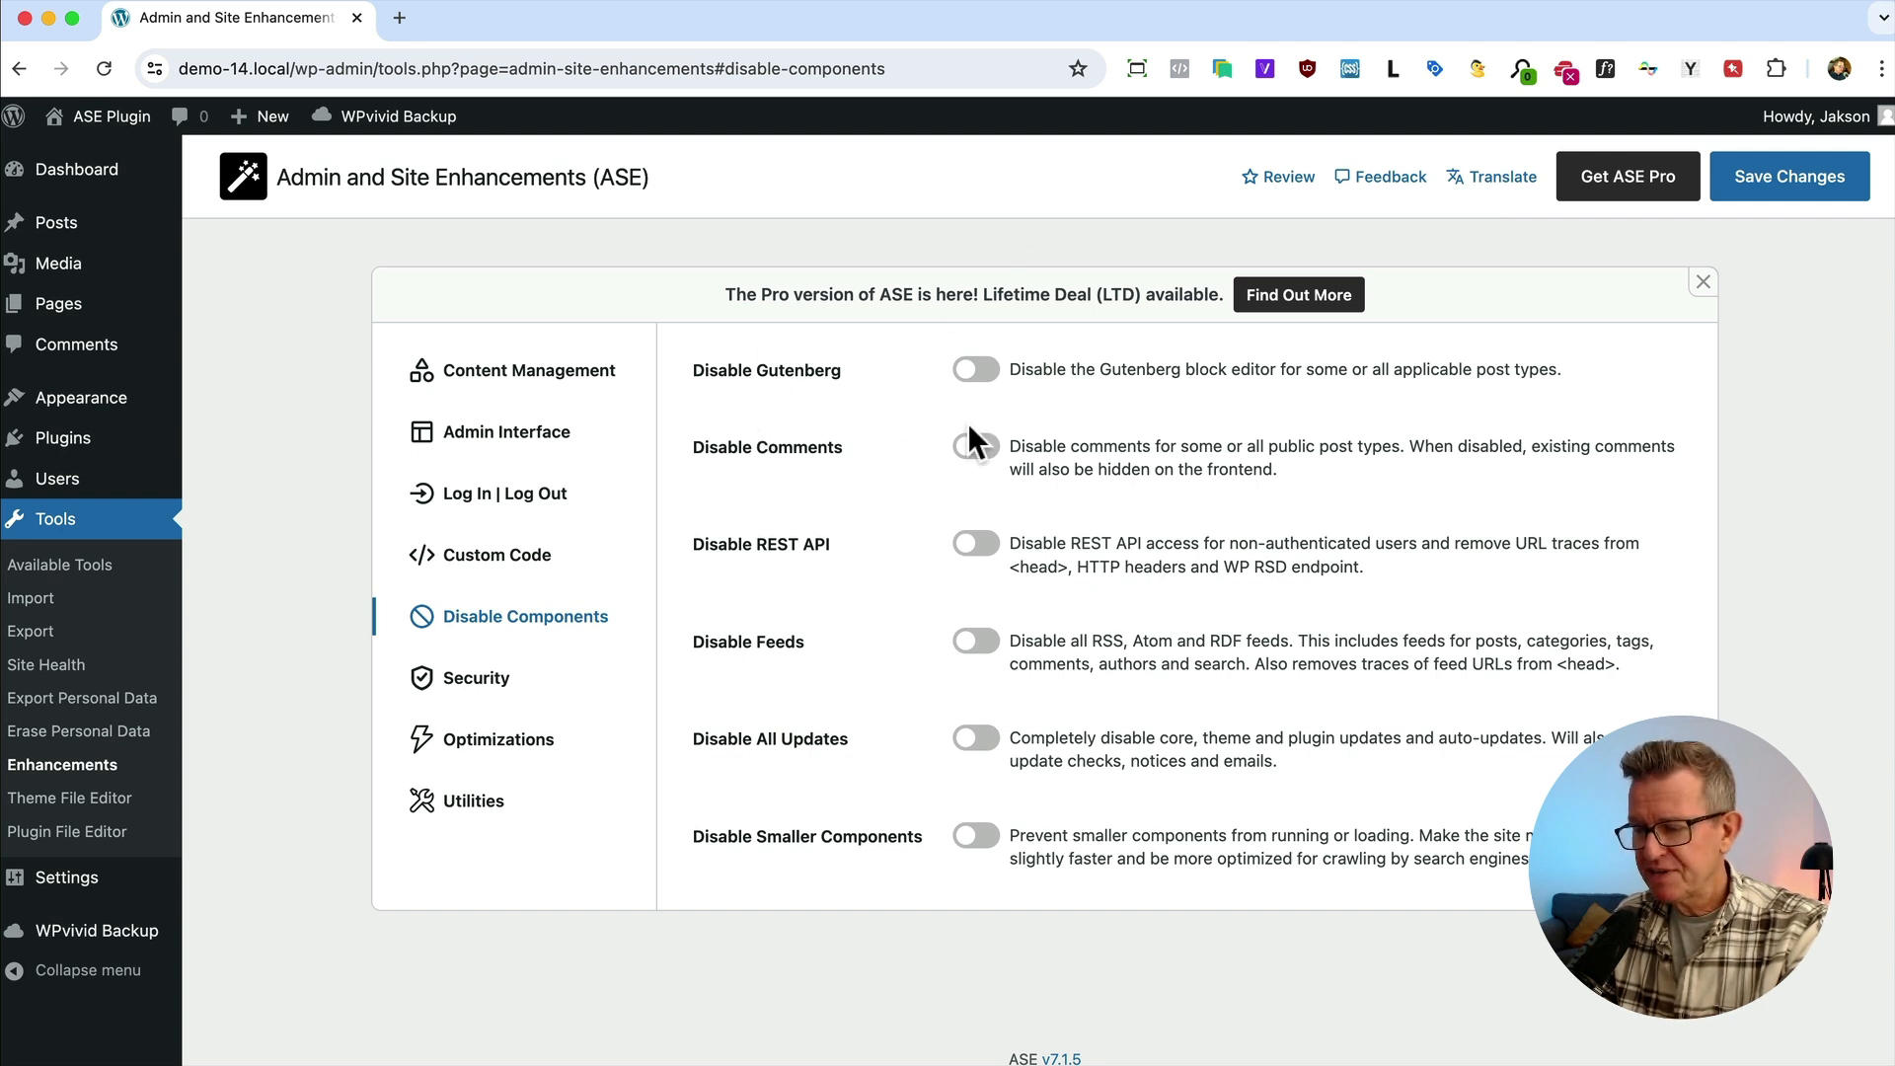
left_click(973, 444)
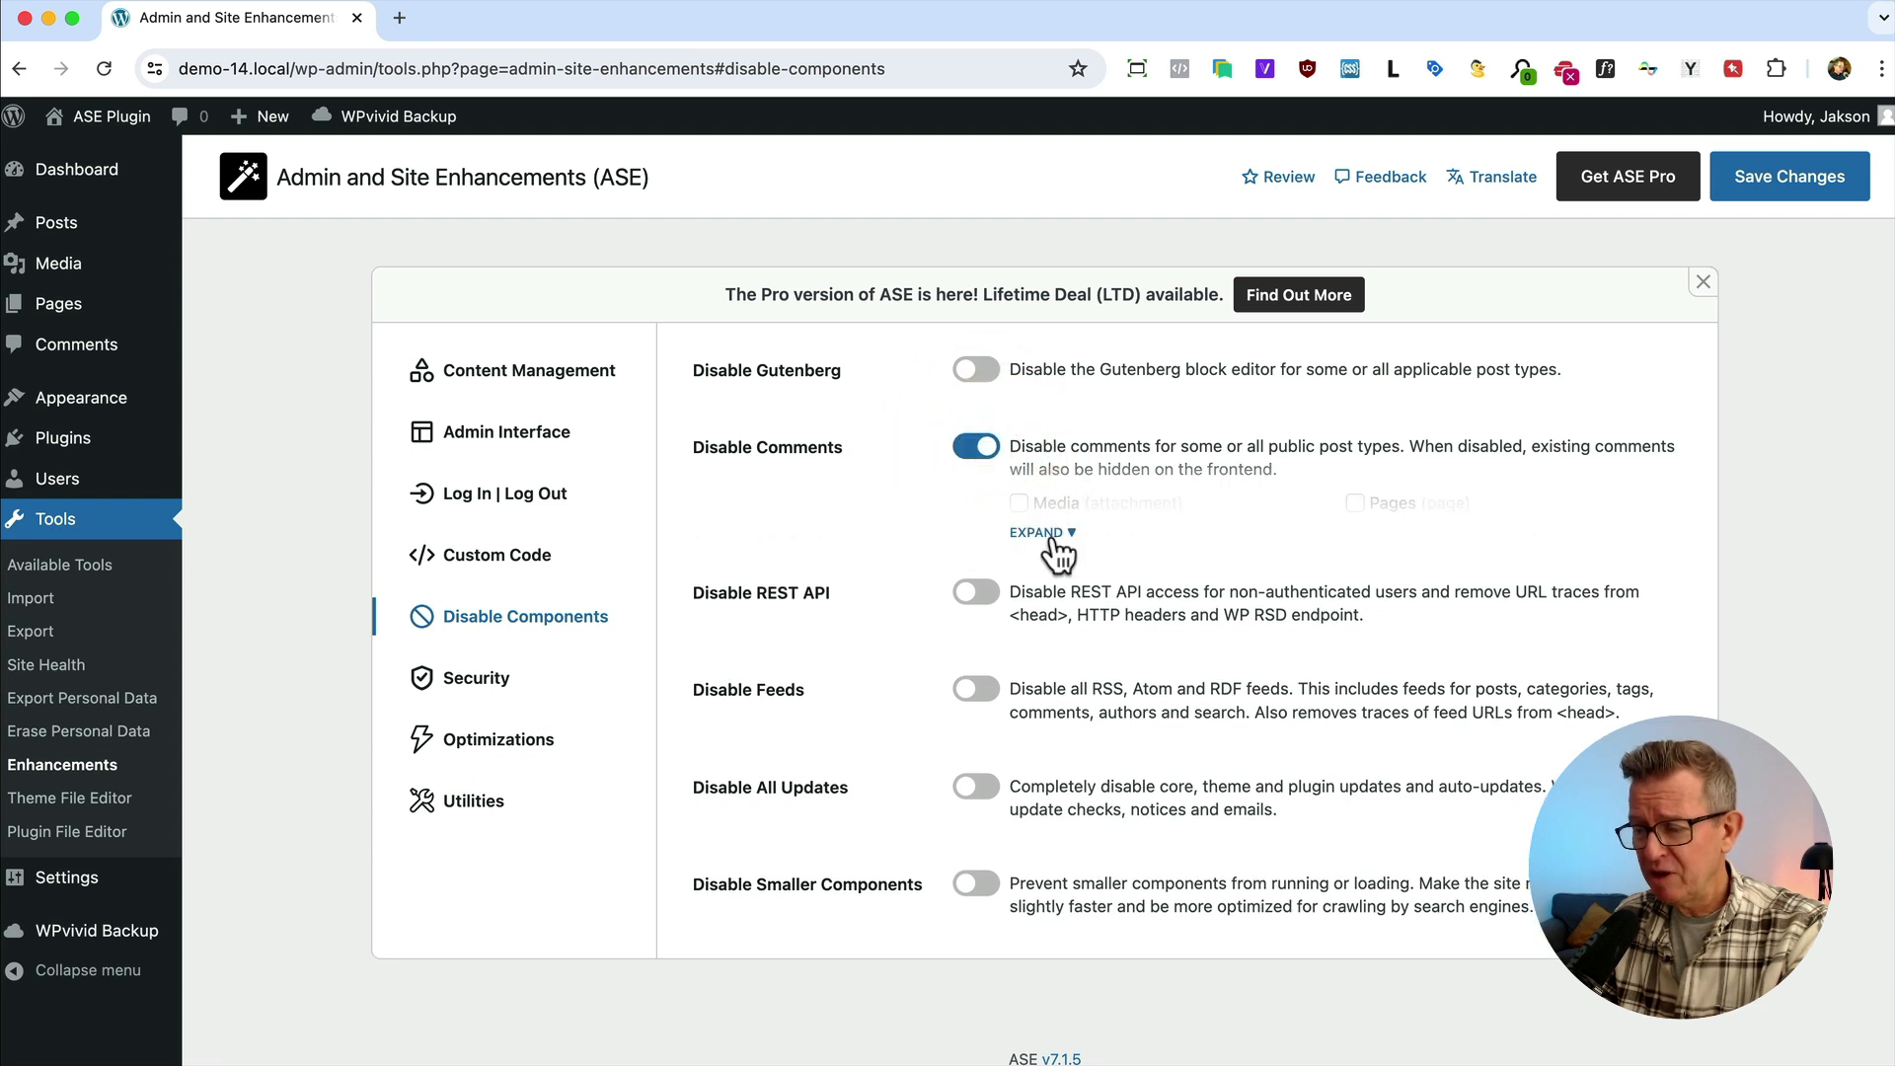
left_click(1036, 530)
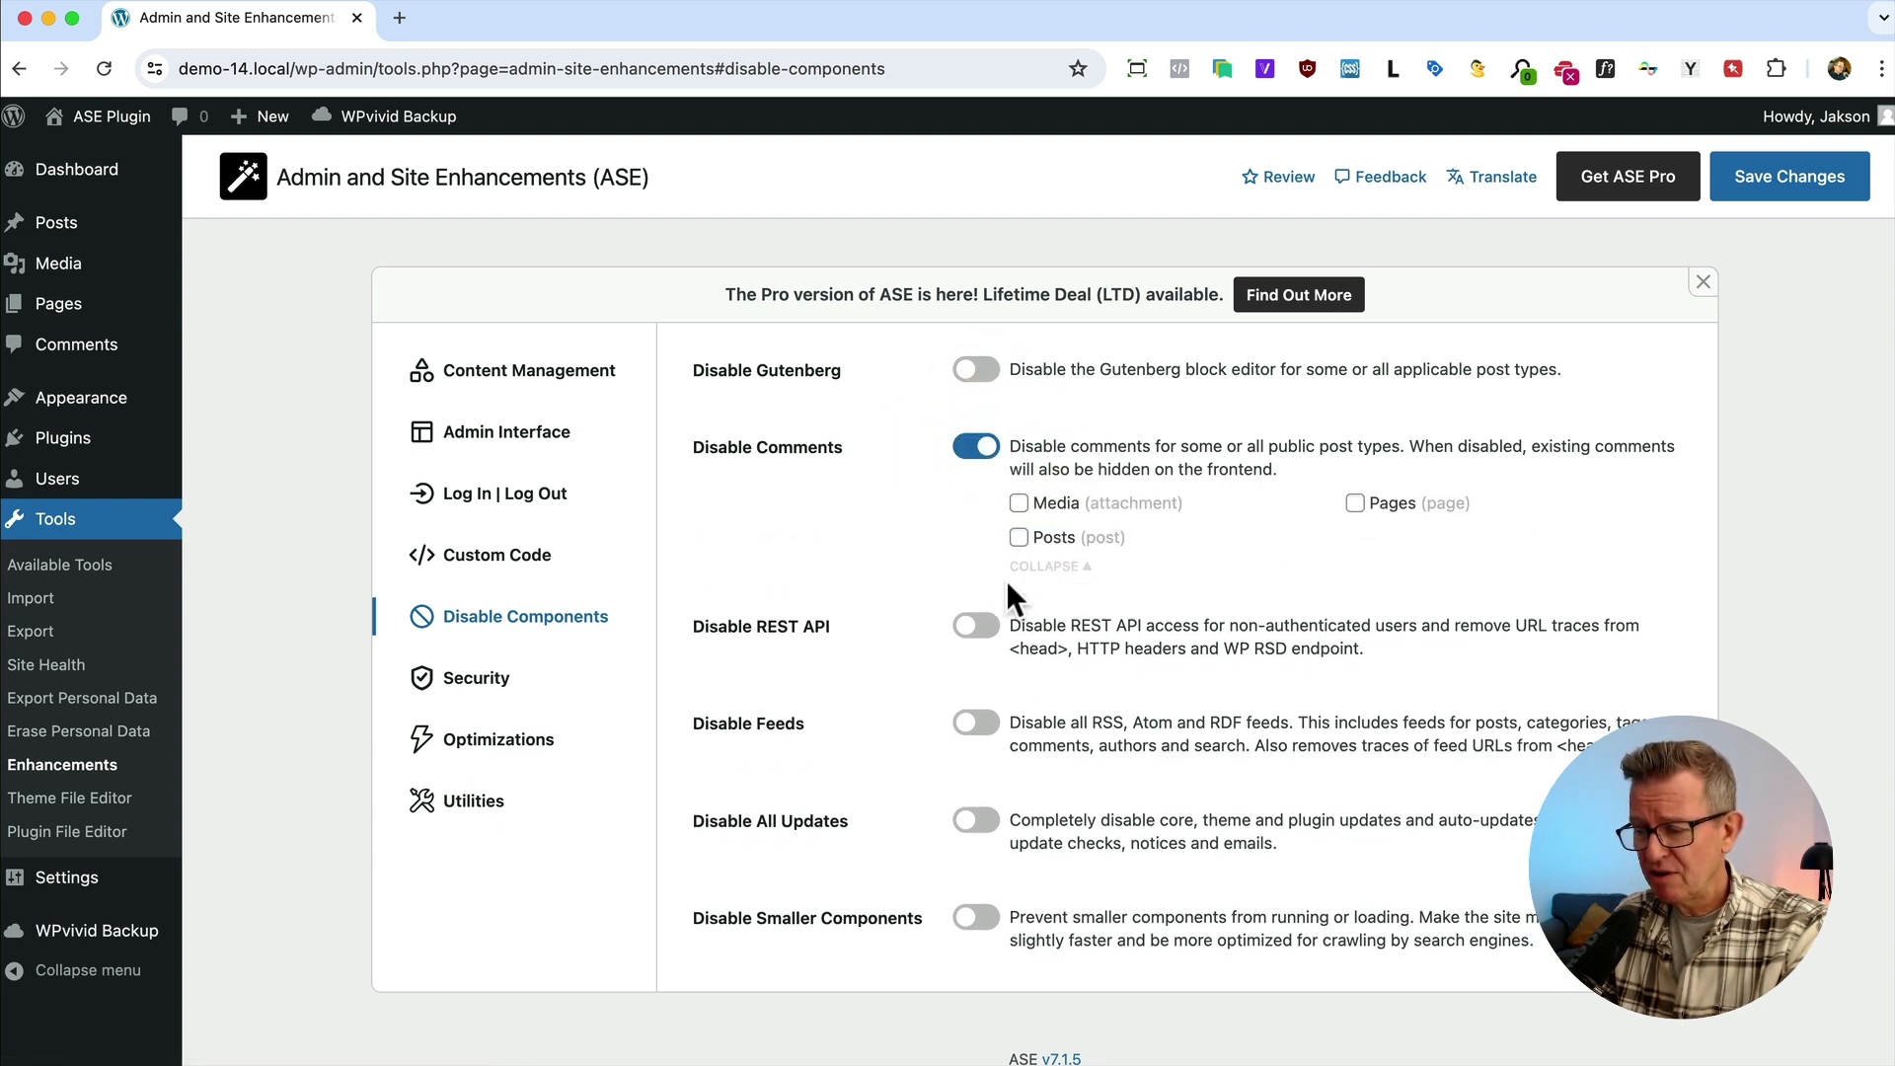
left_click(973, 626)
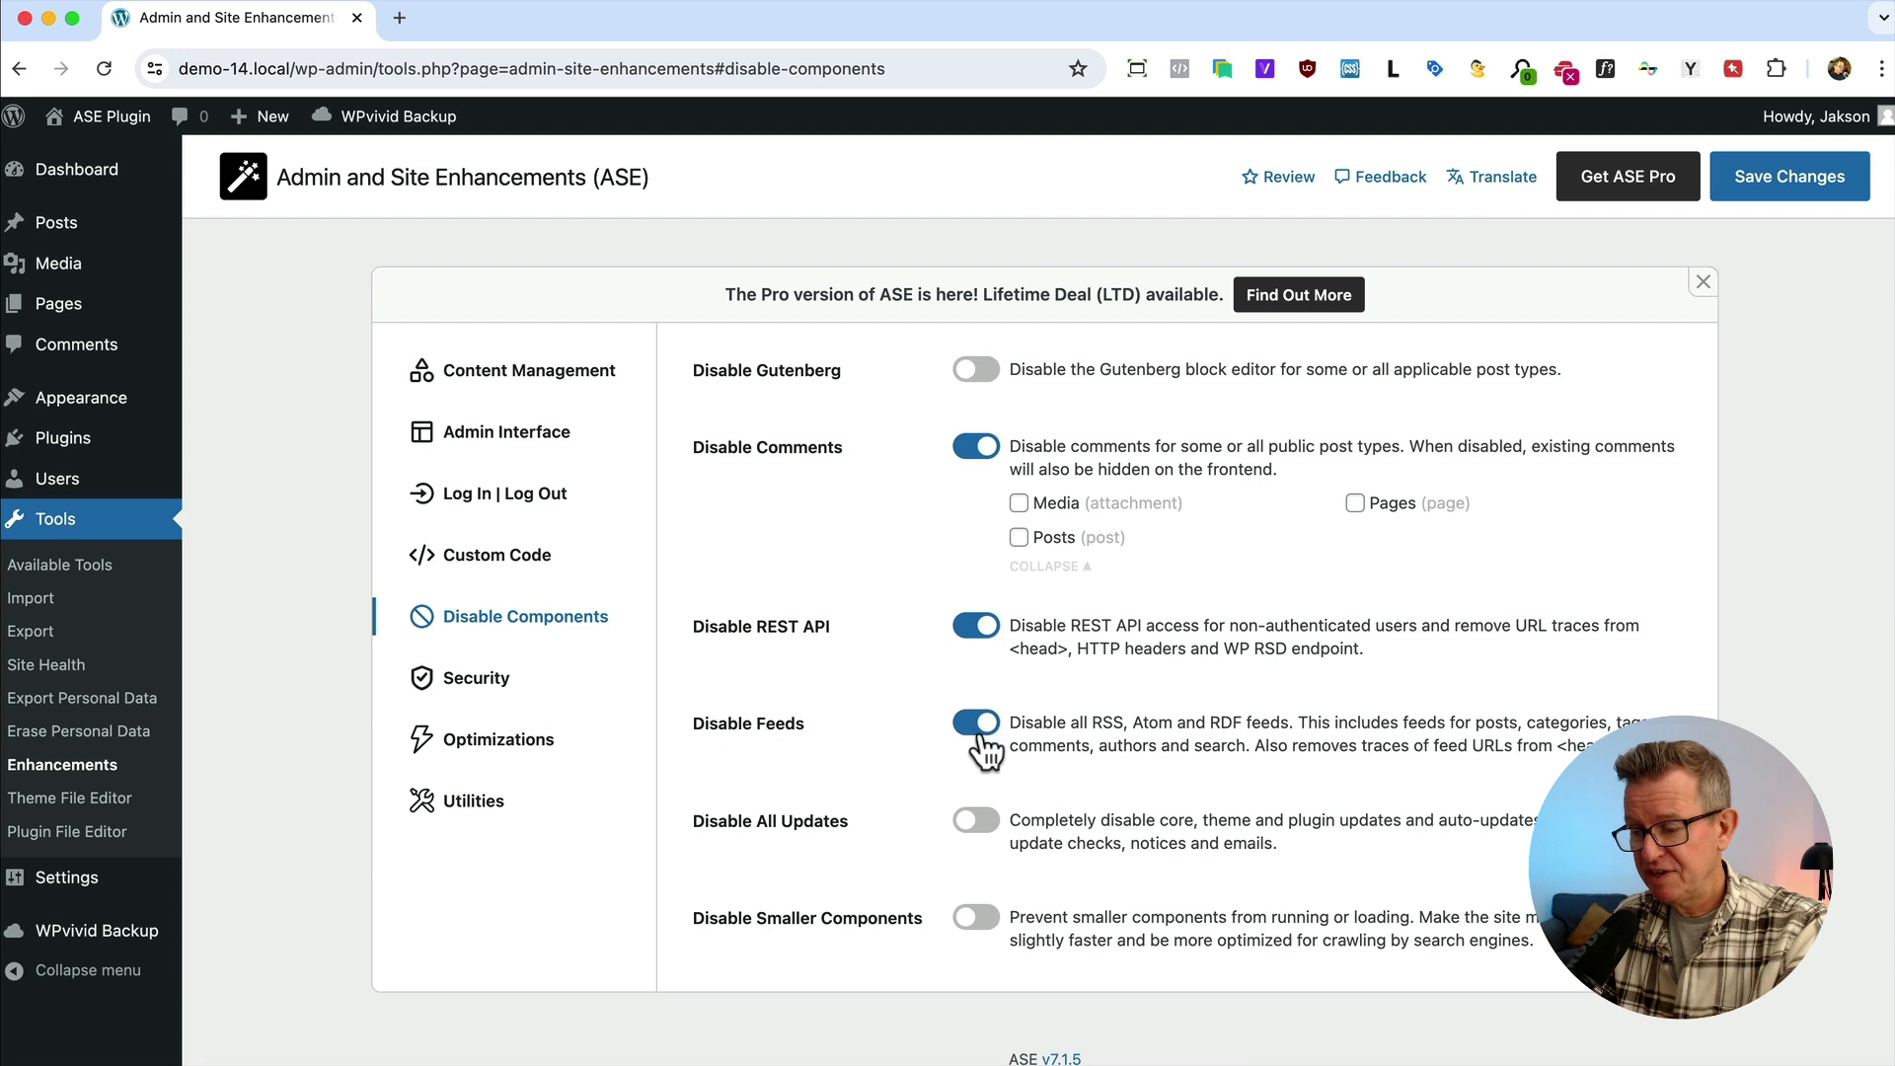
Disable all core, theme and plugin updates and the smaller components, reviewing their list
left_click(973, 821)
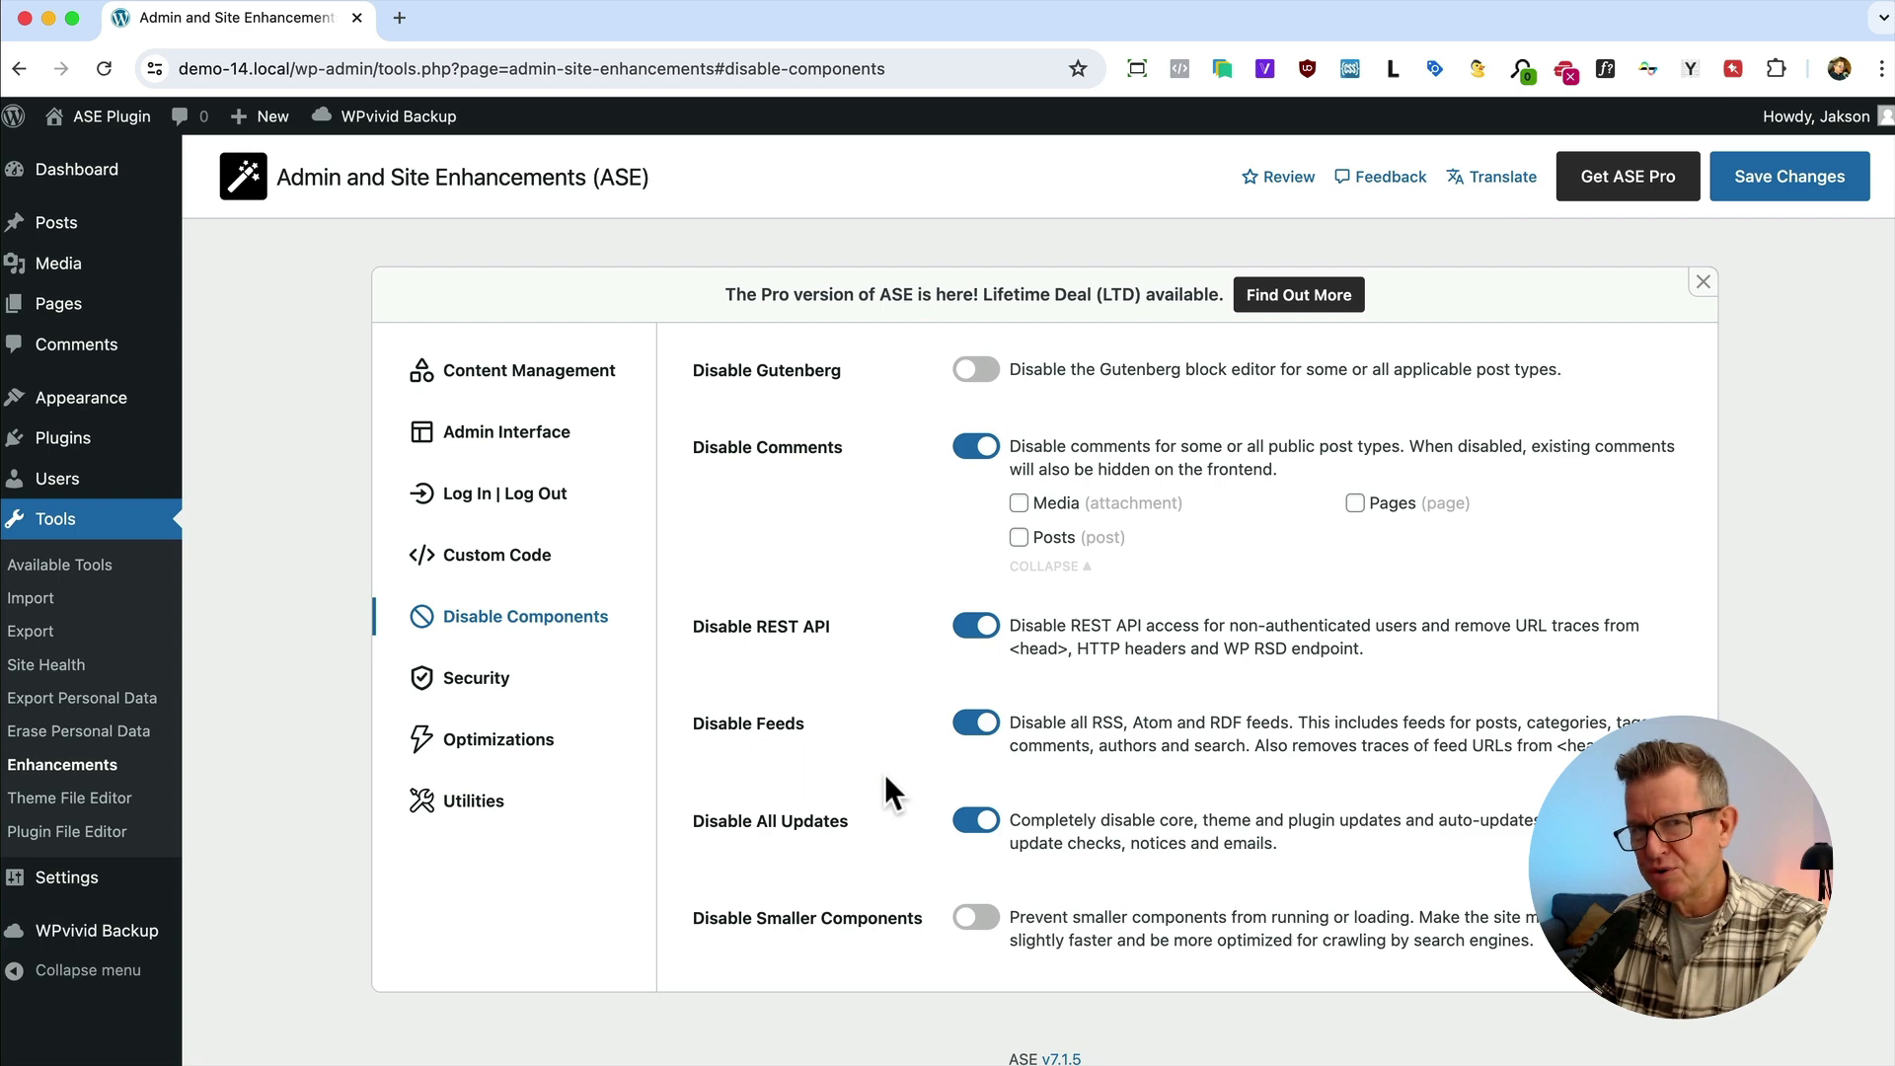
left_click(973, 916)
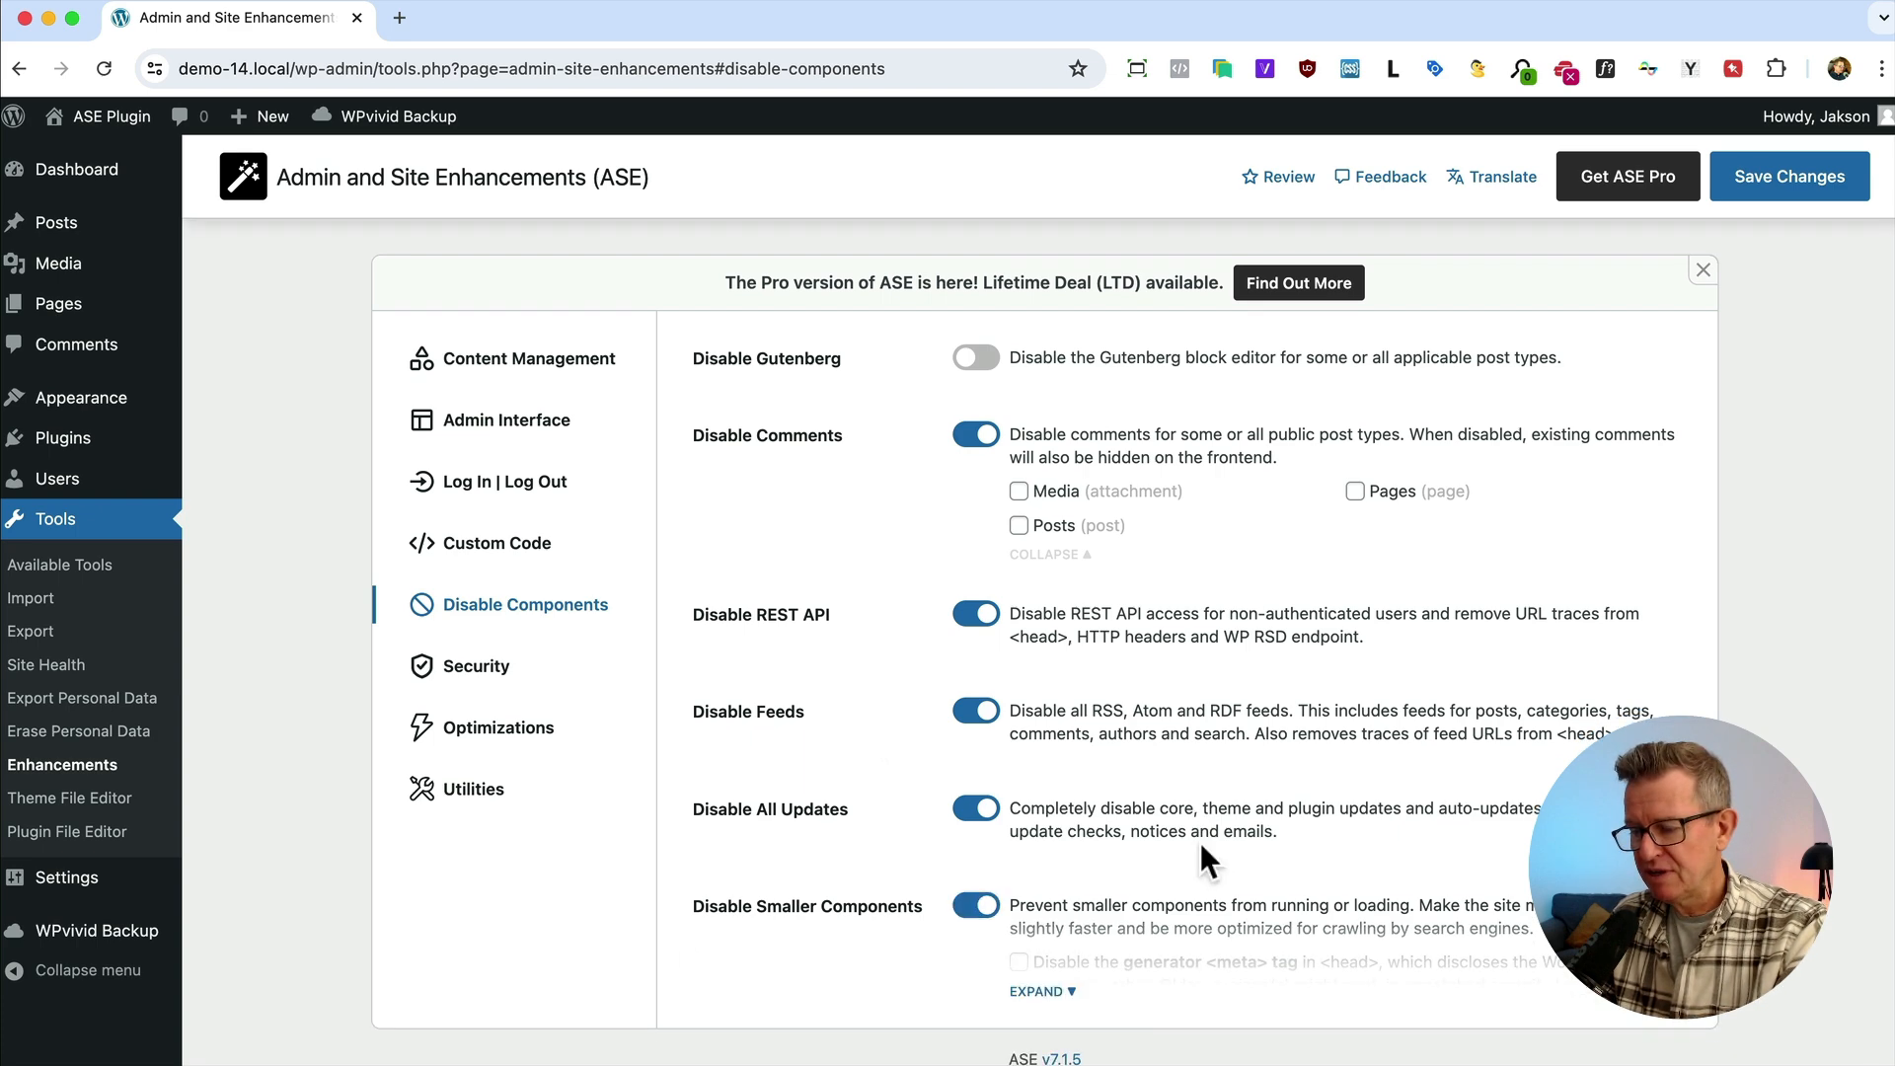
left_click(1036, 991)
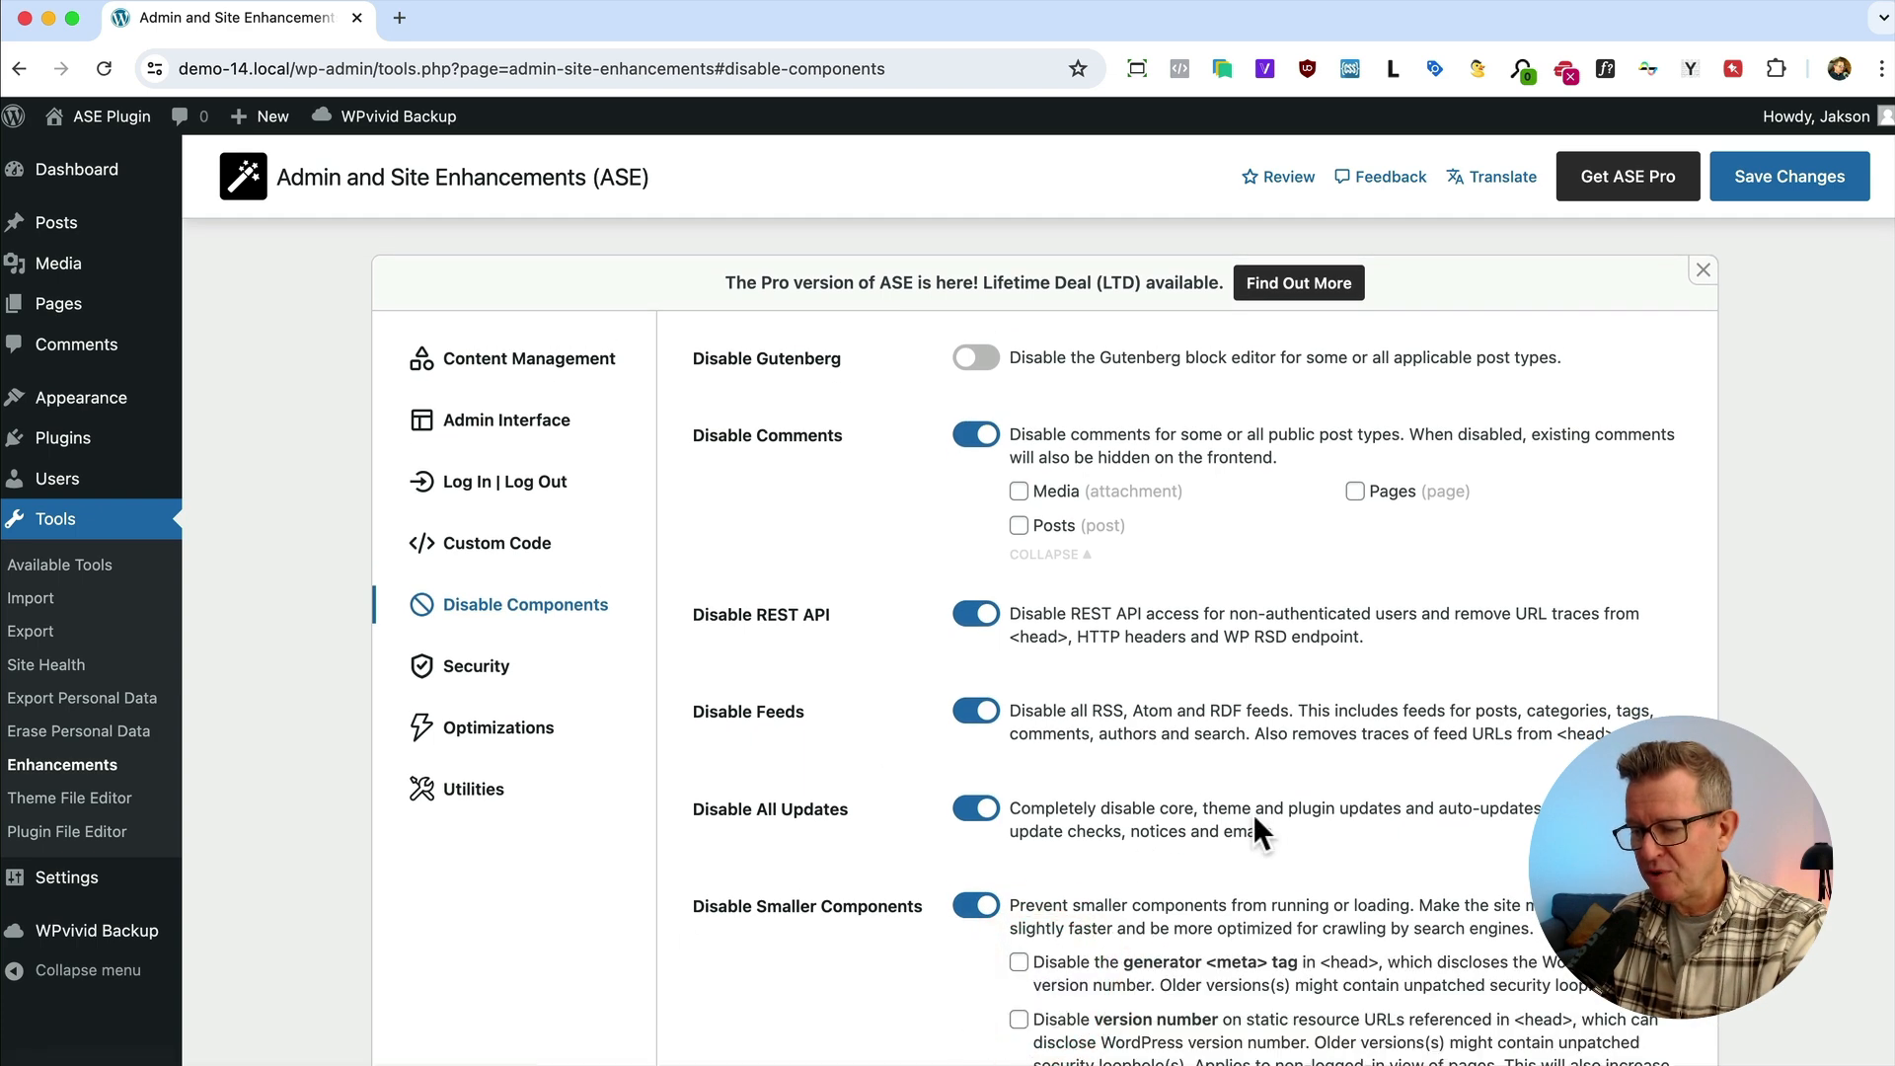
scroll("down", 3)
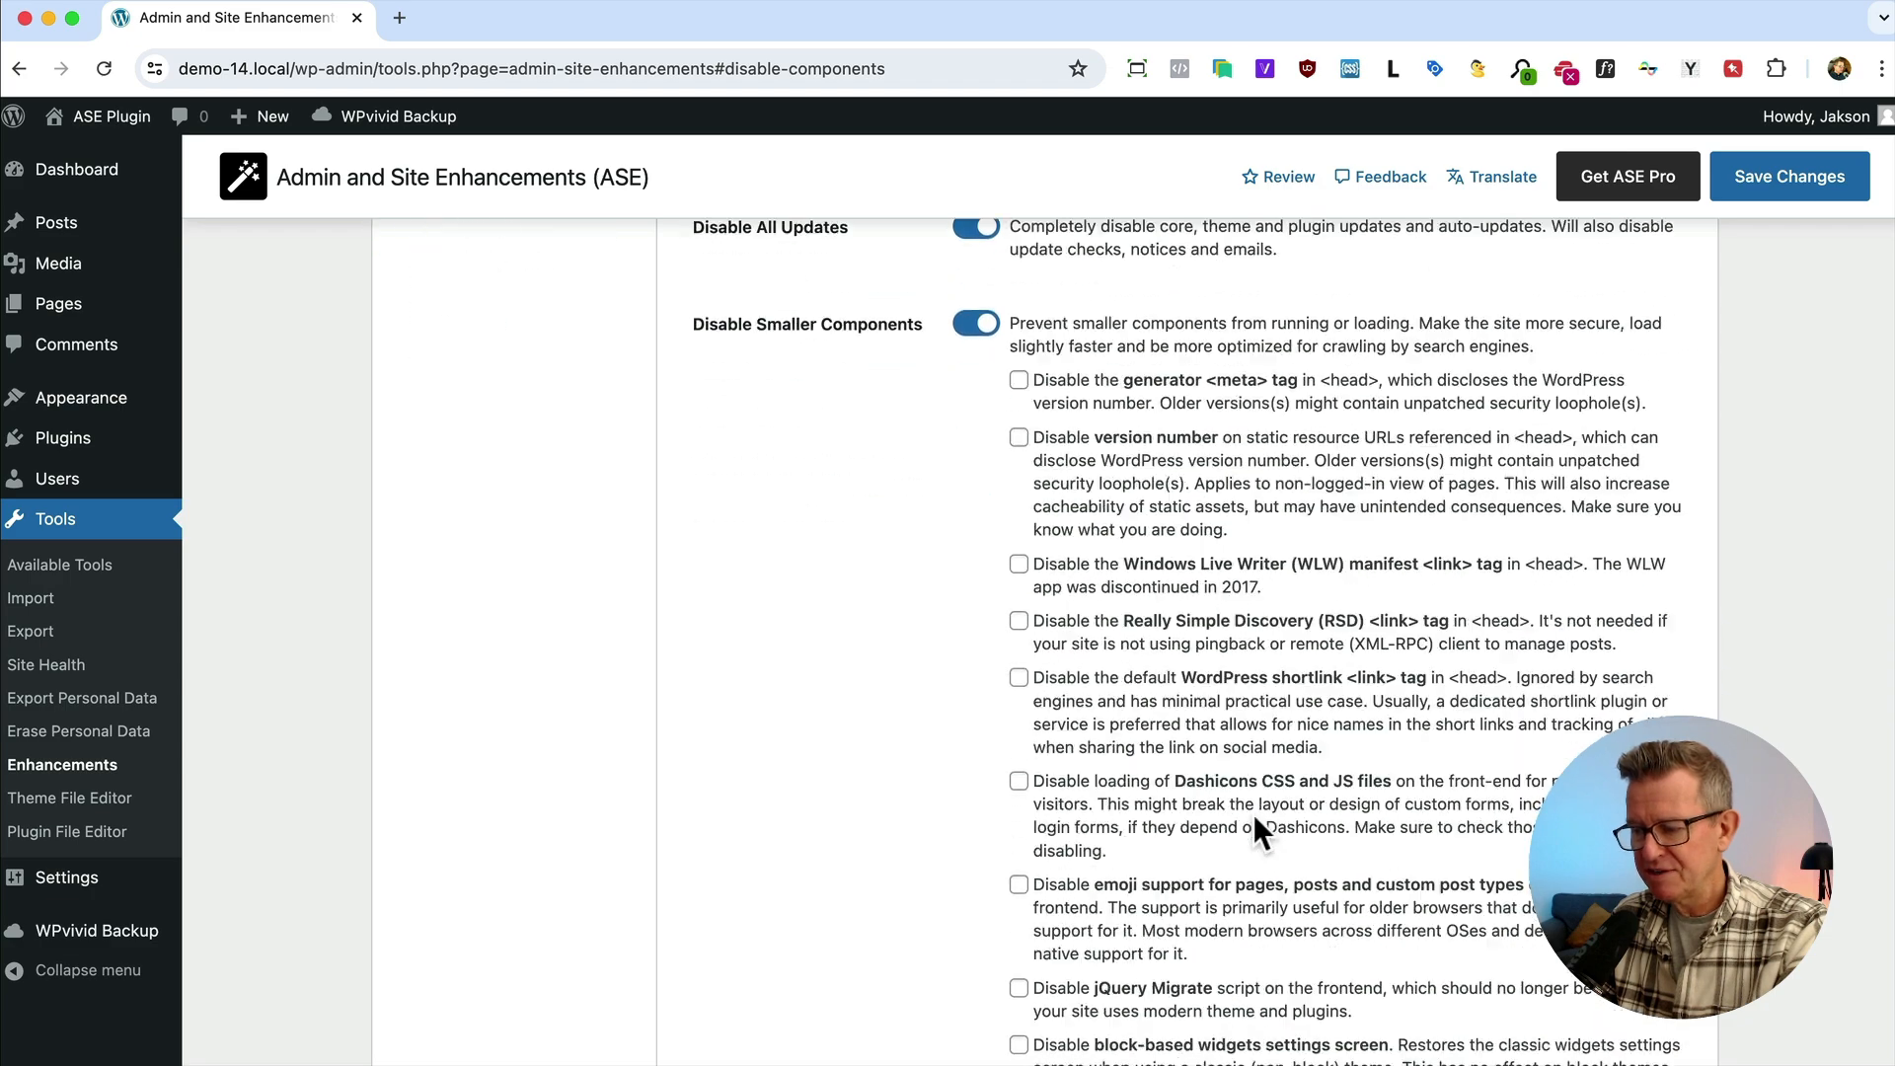
scroll("down", 3)
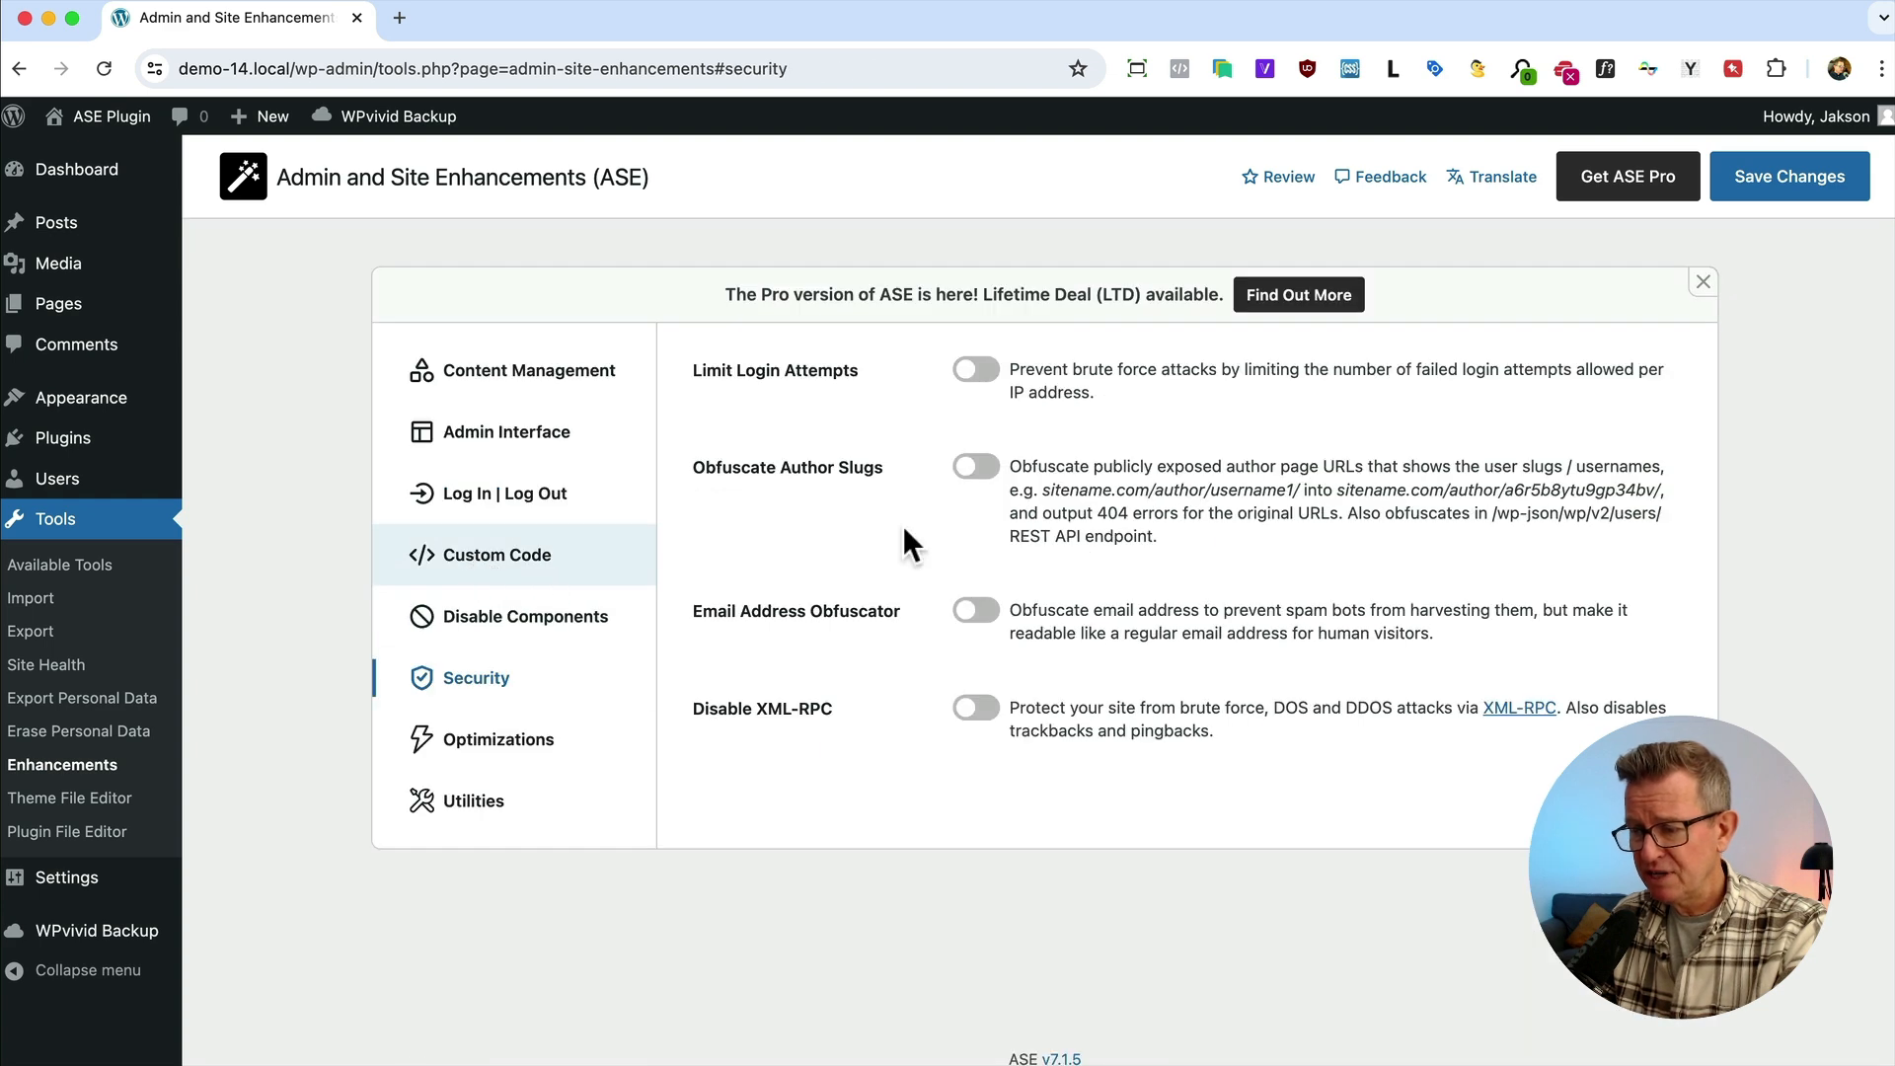
Enable Limit Login Attempts with 3 failed attempts and 3 lockouts before a 24-hour block
left_click(973, 369)
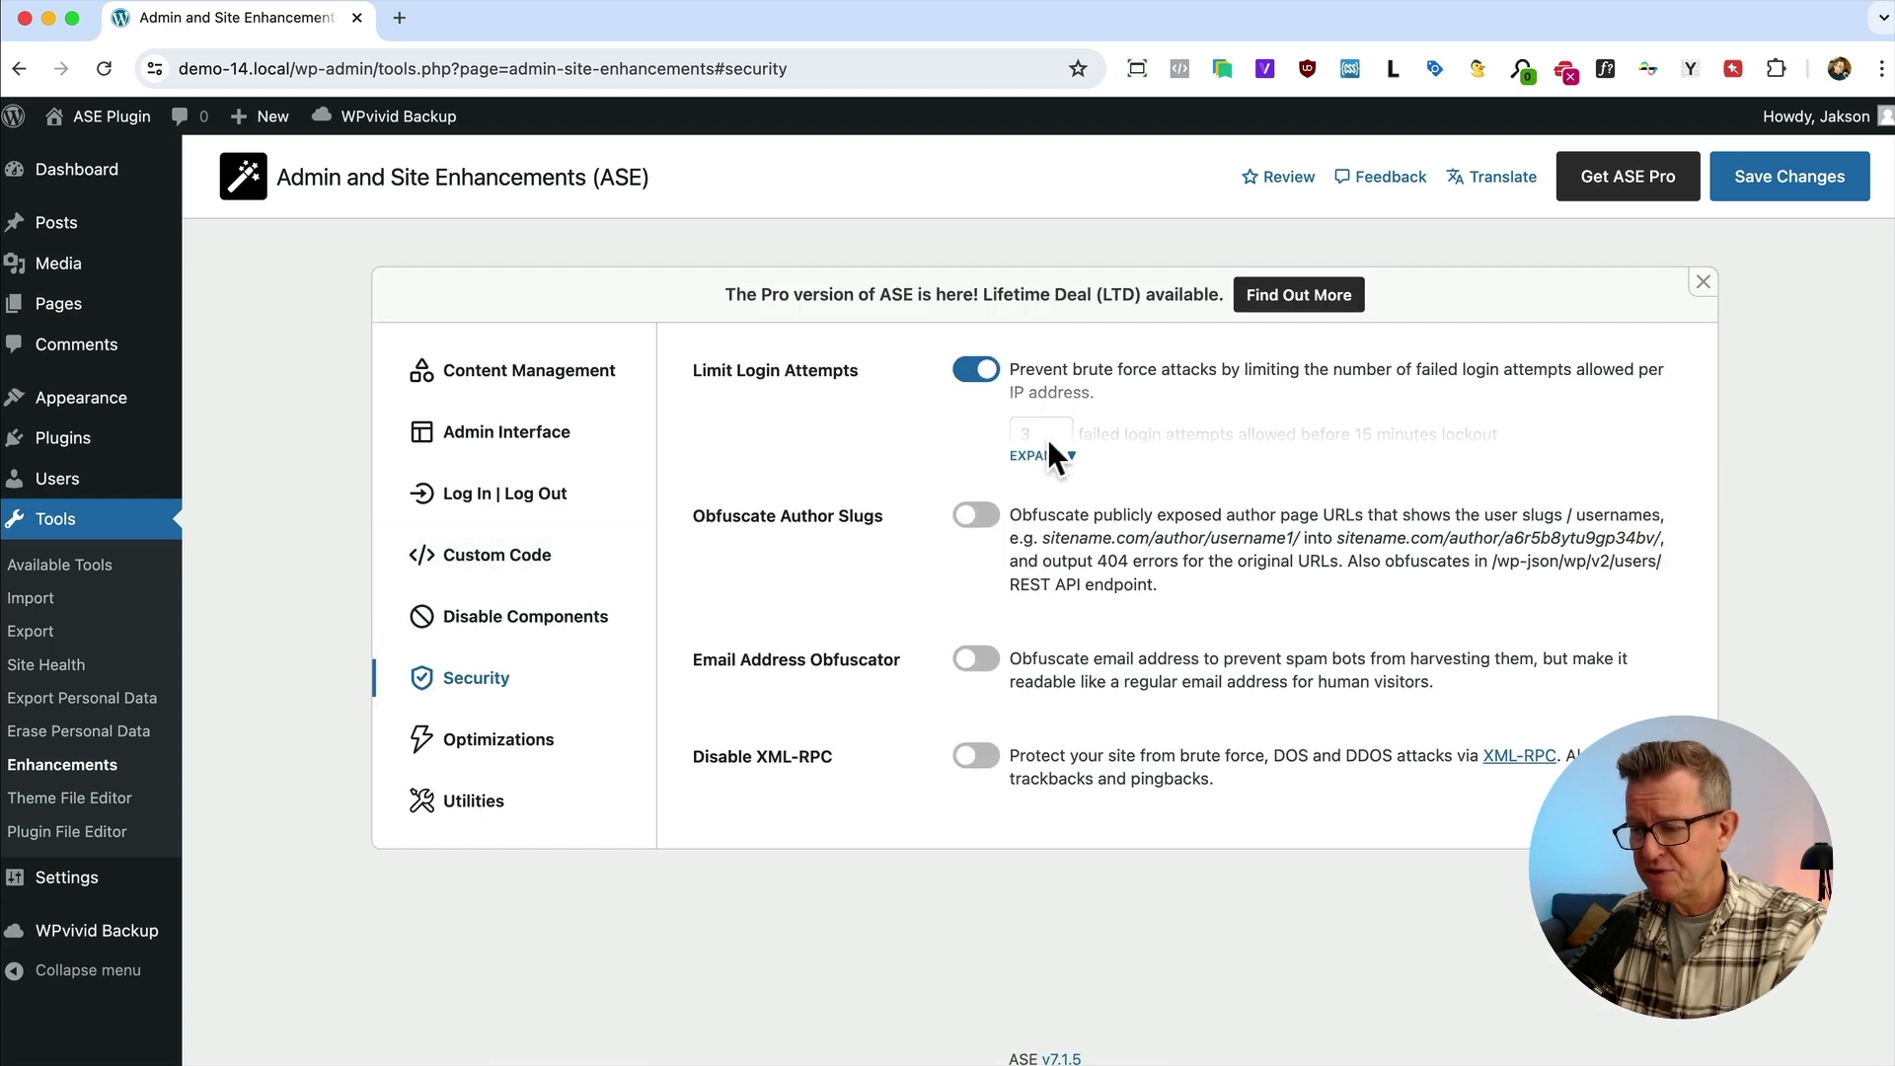
left_click(1028, 456)
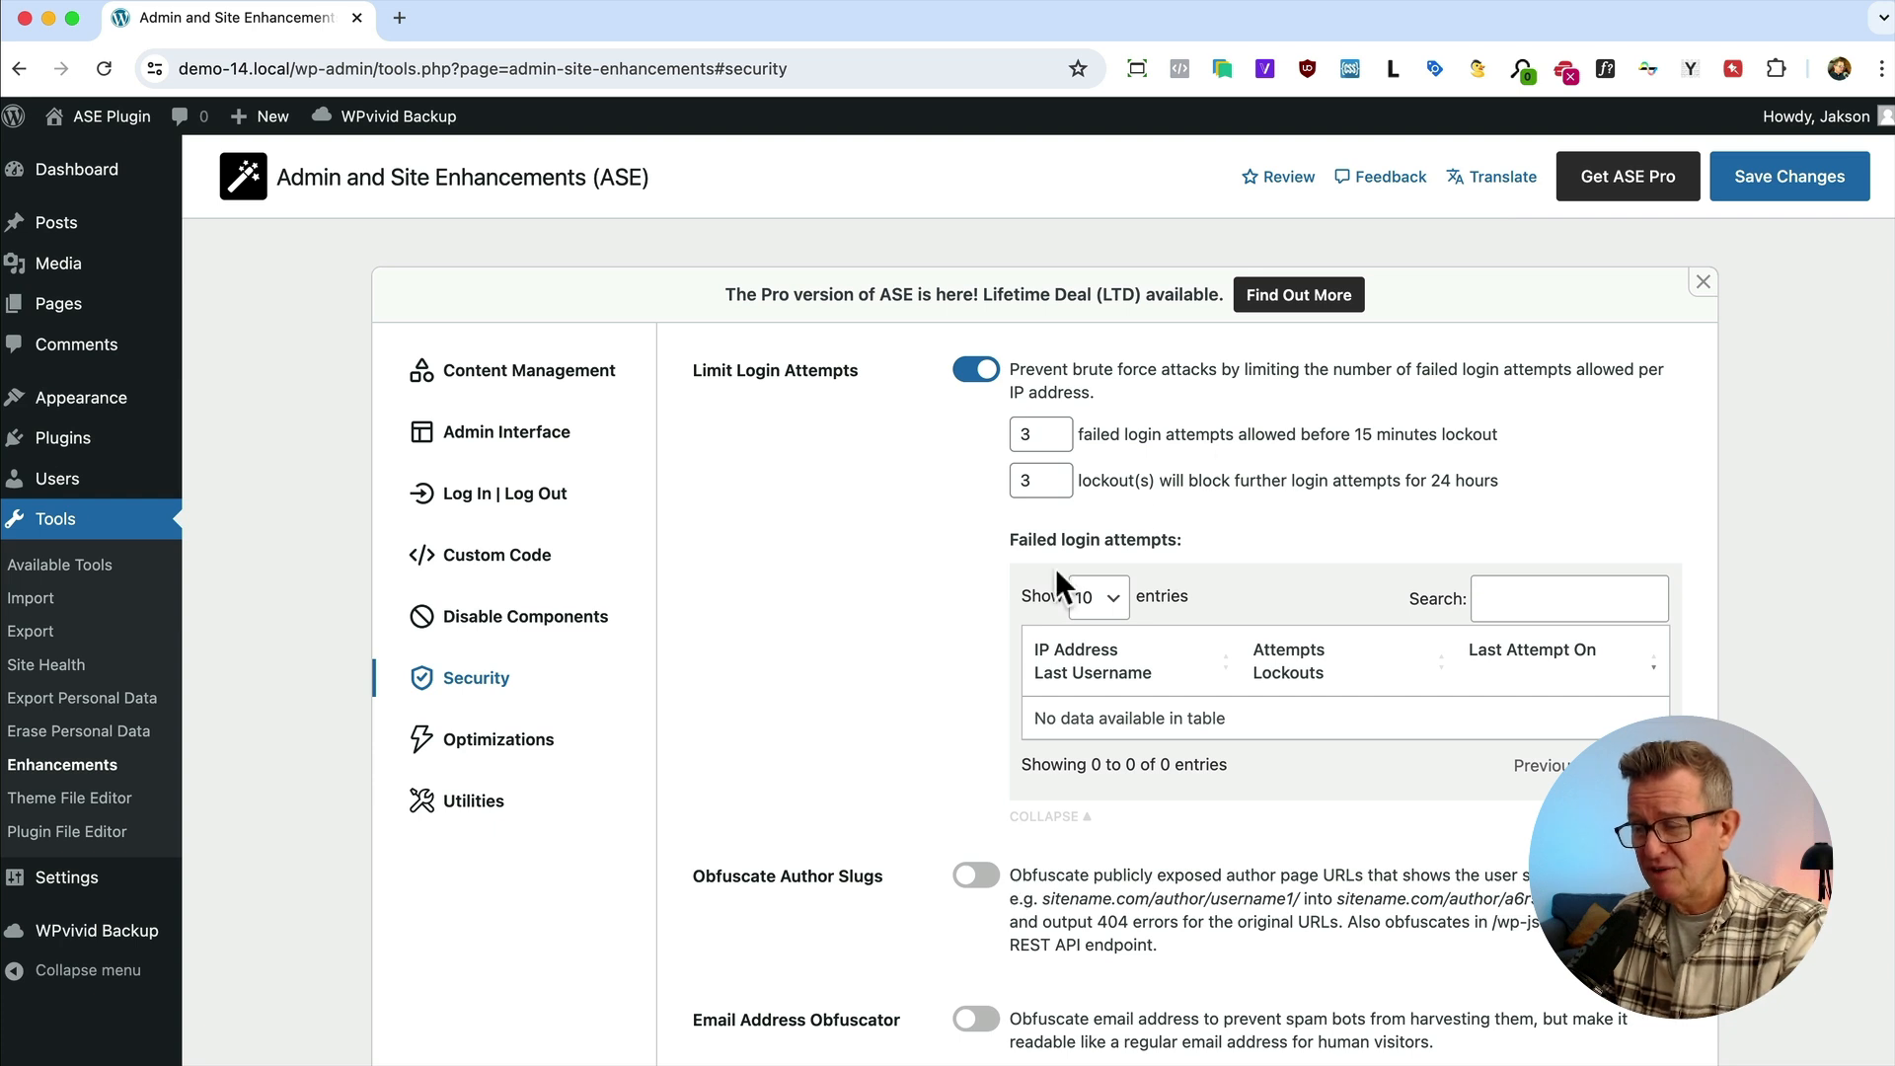
mouse_move(1332, 580)
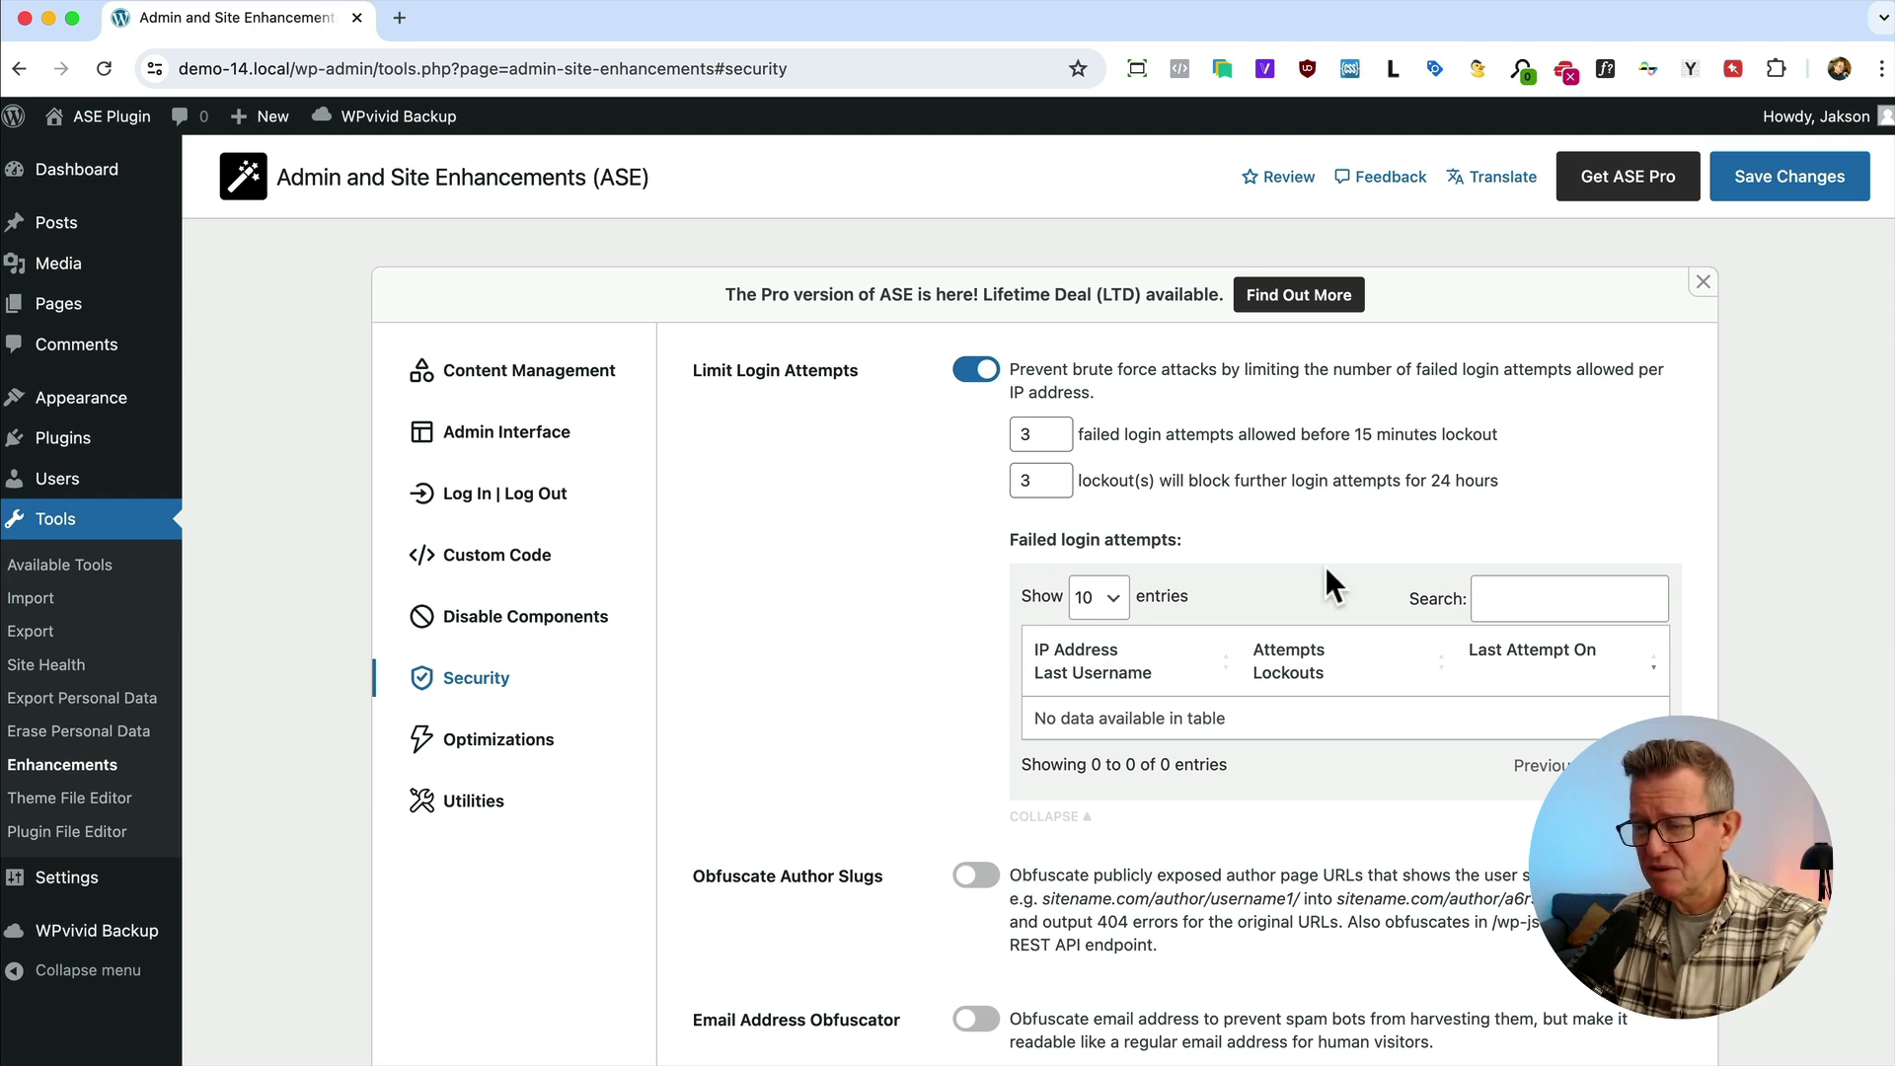
mouse_move(1106, 501)
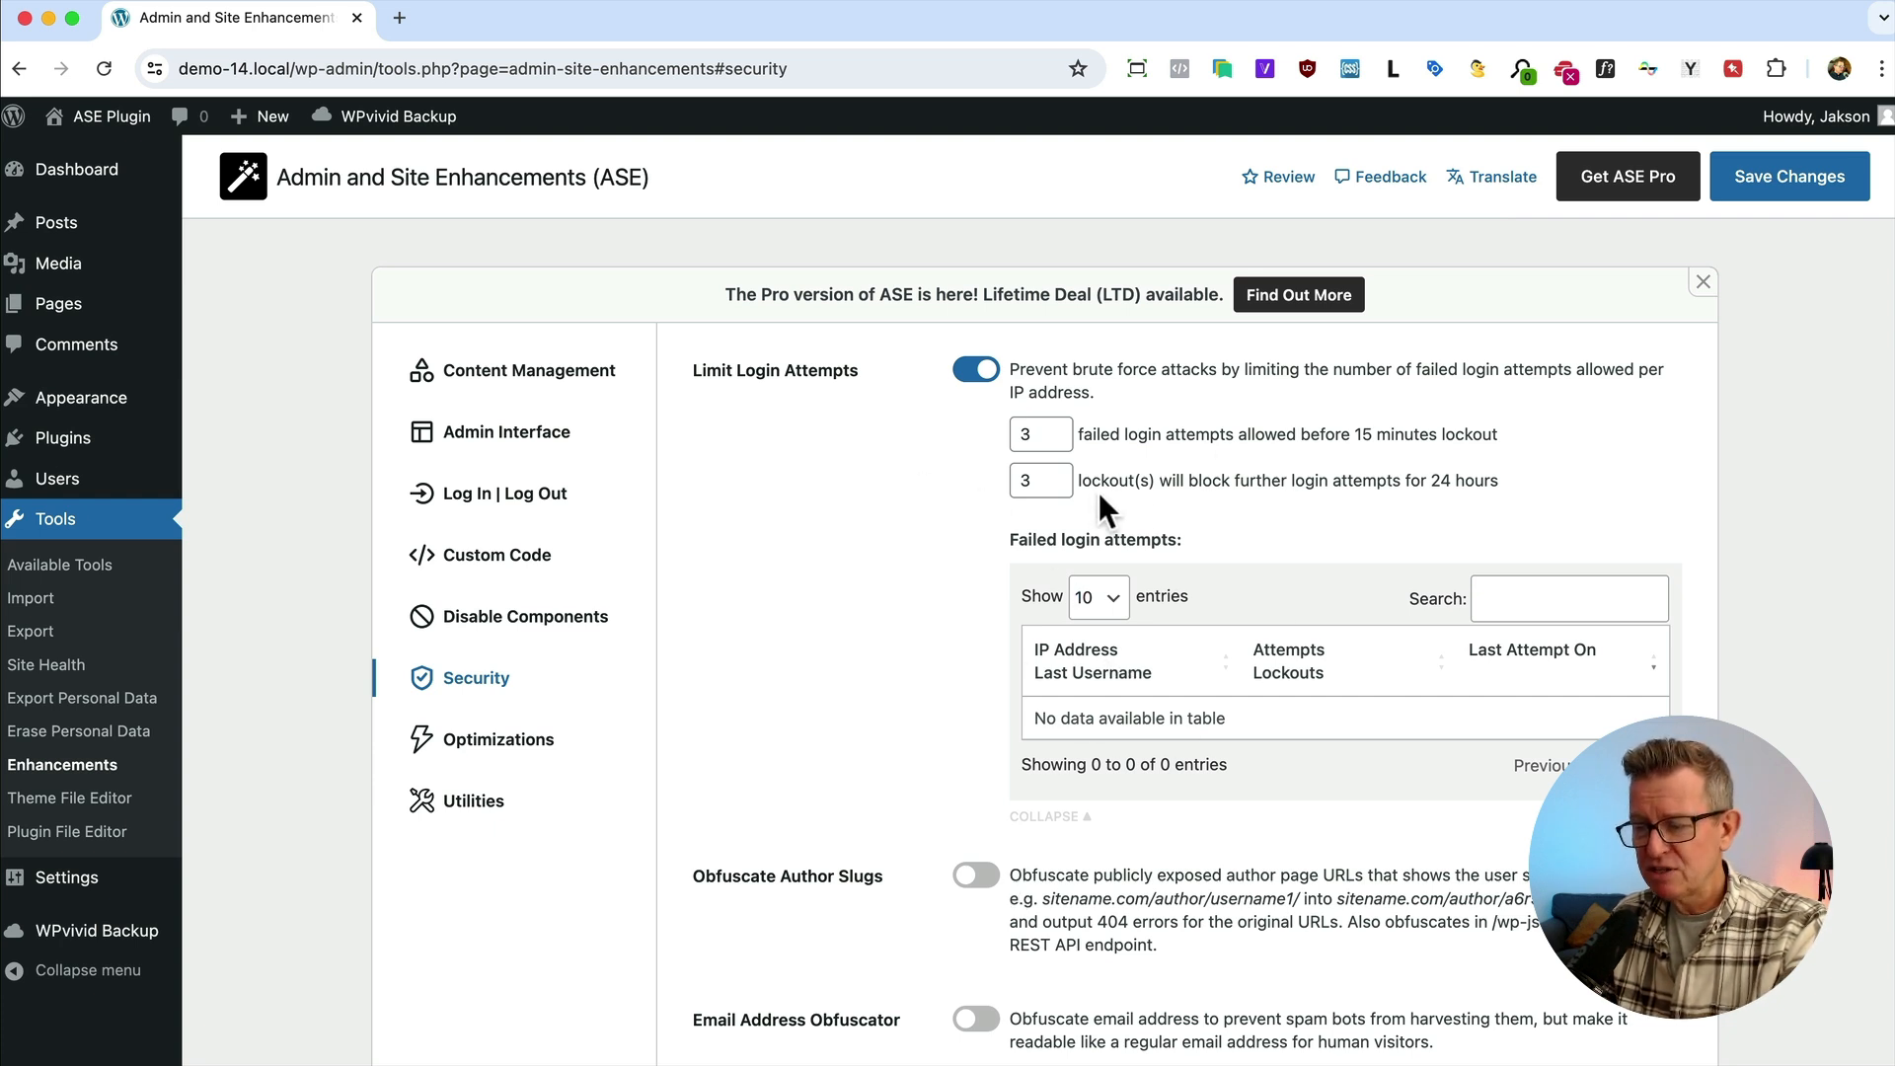
mouse_move(1281, 736)
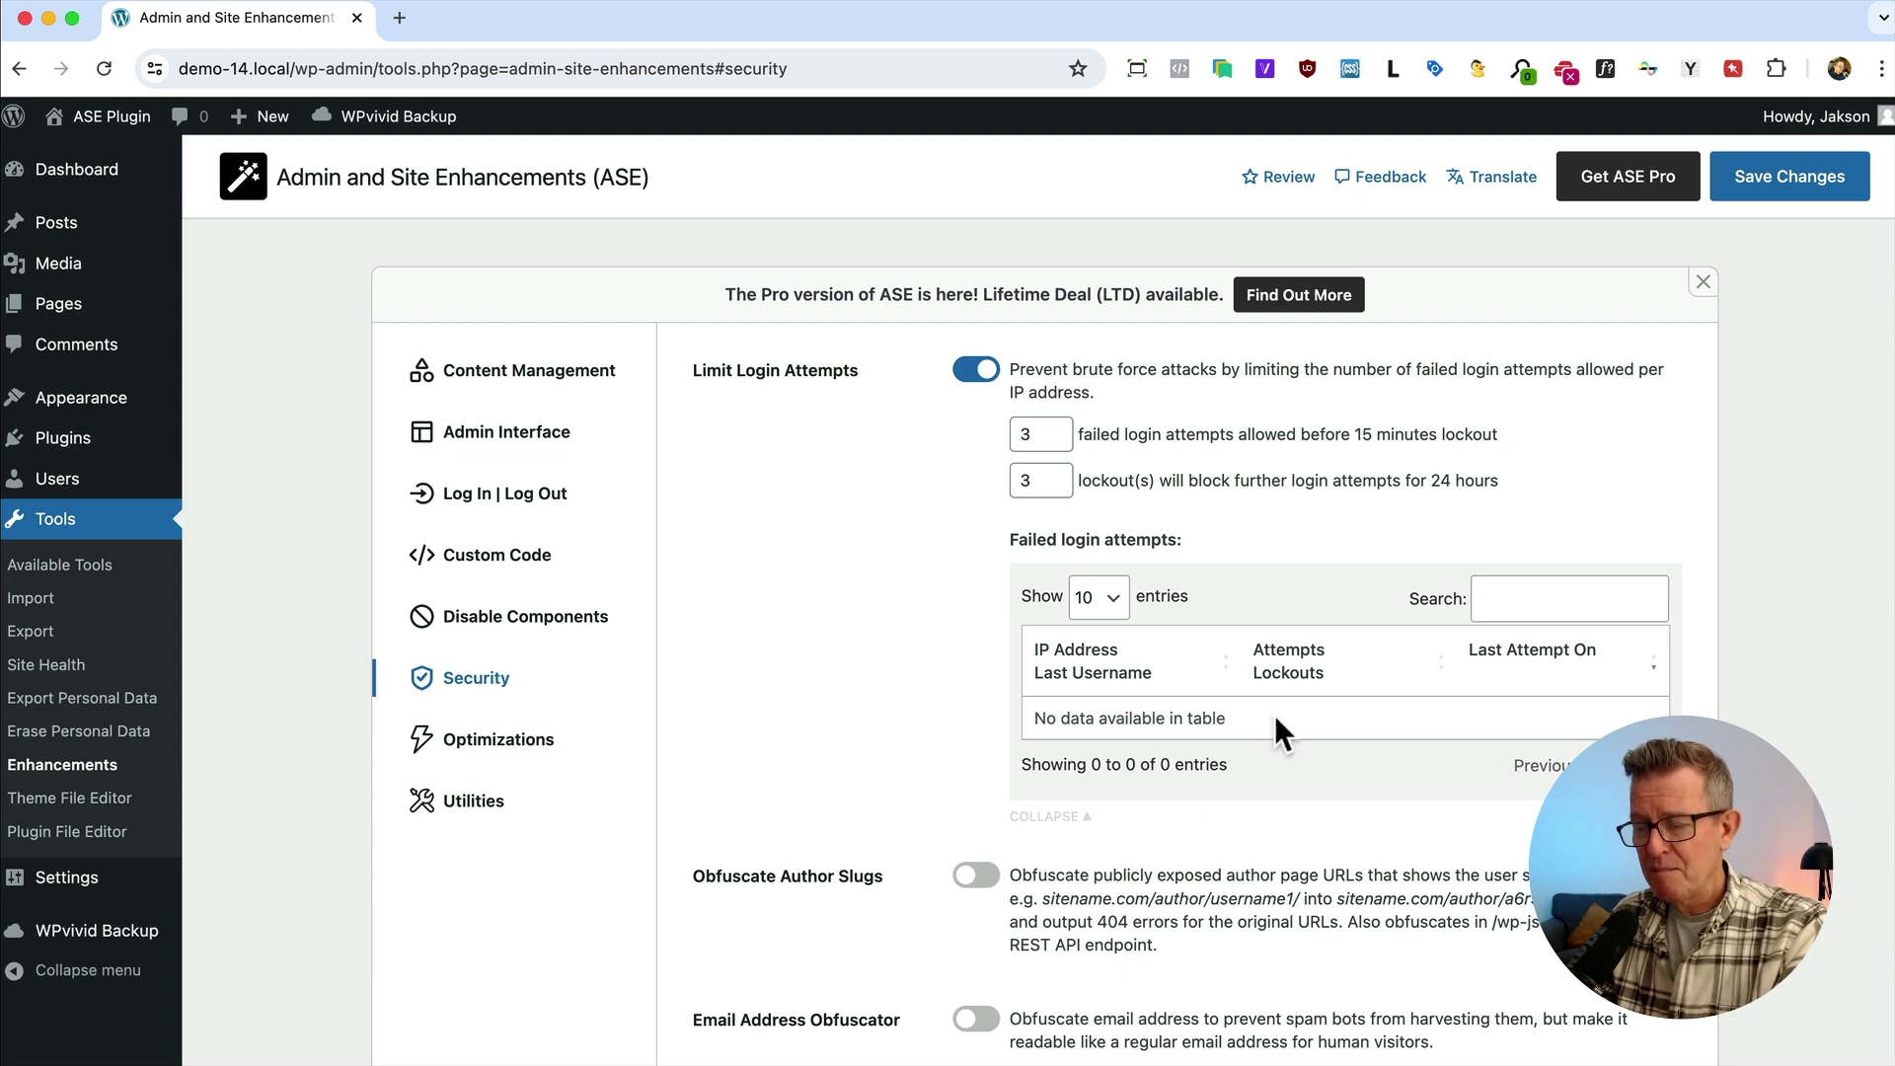
mouse_move(1322, 732)
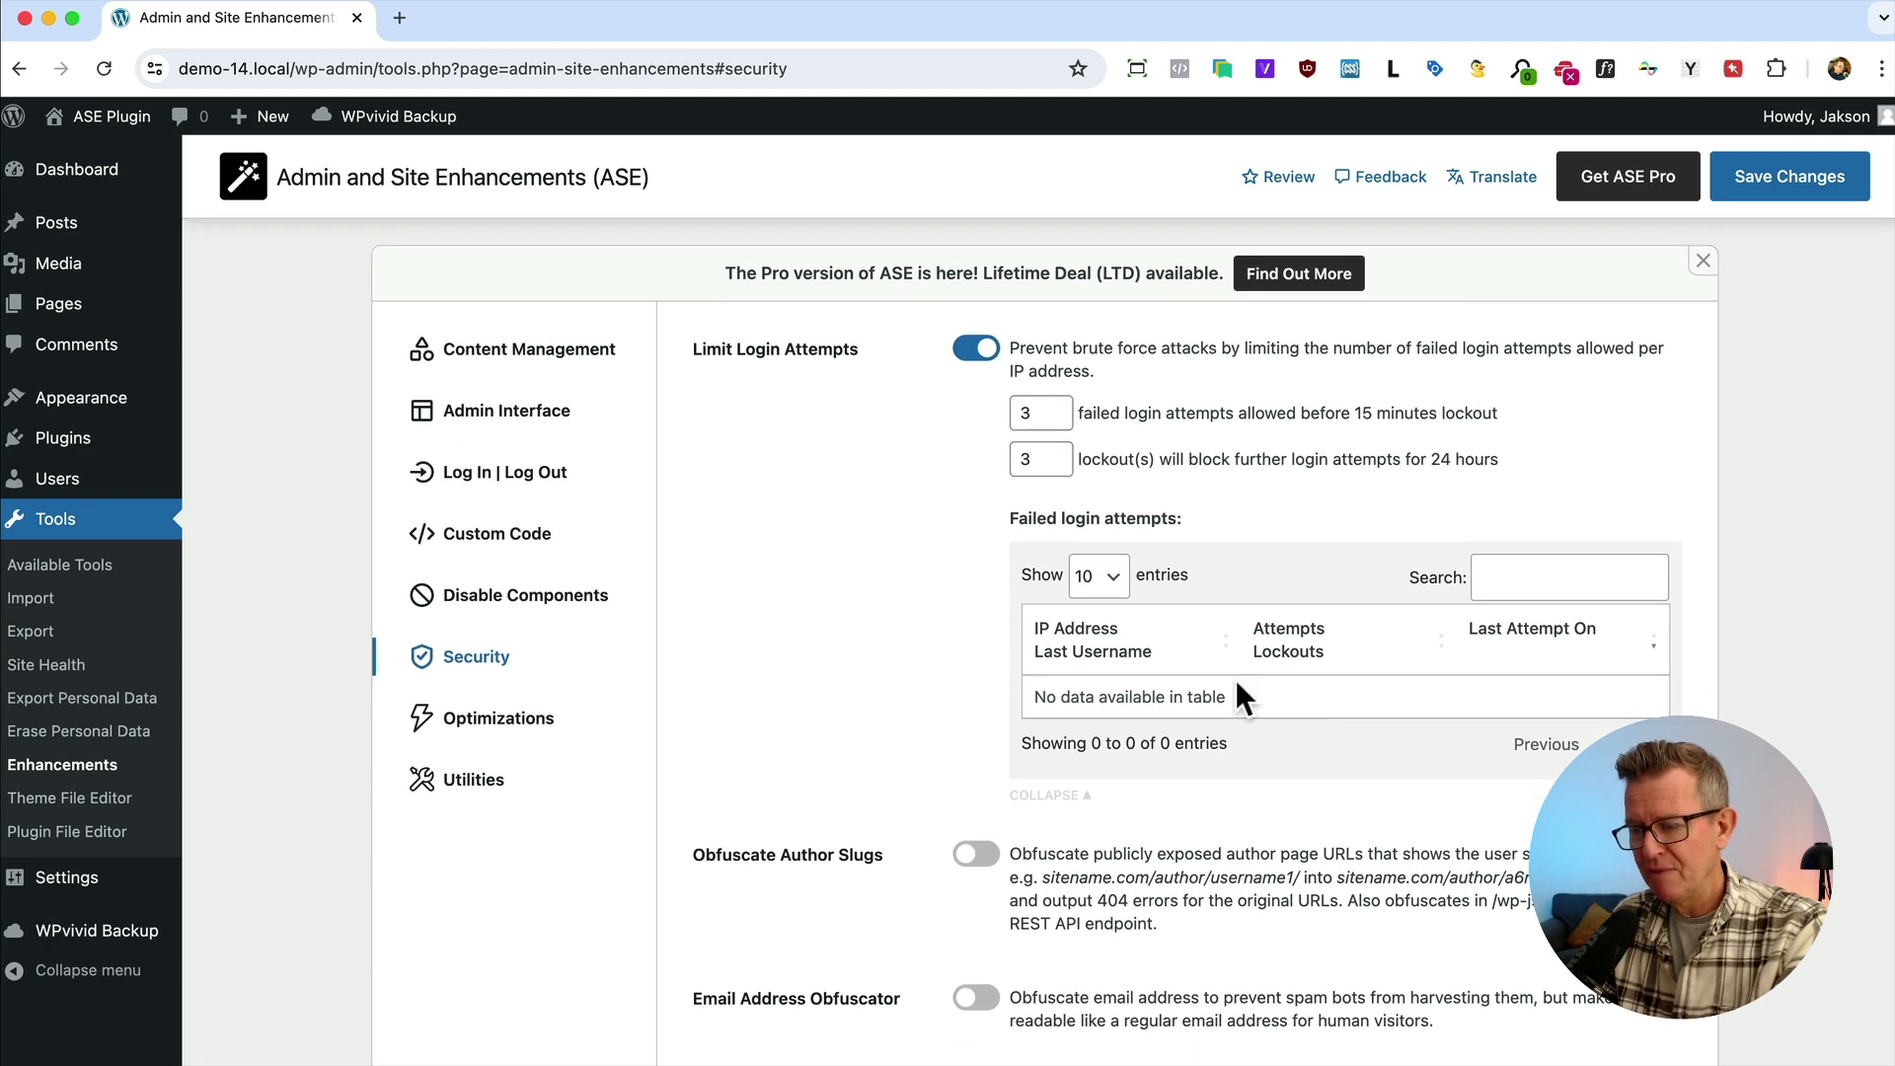
scroll("down", 3)
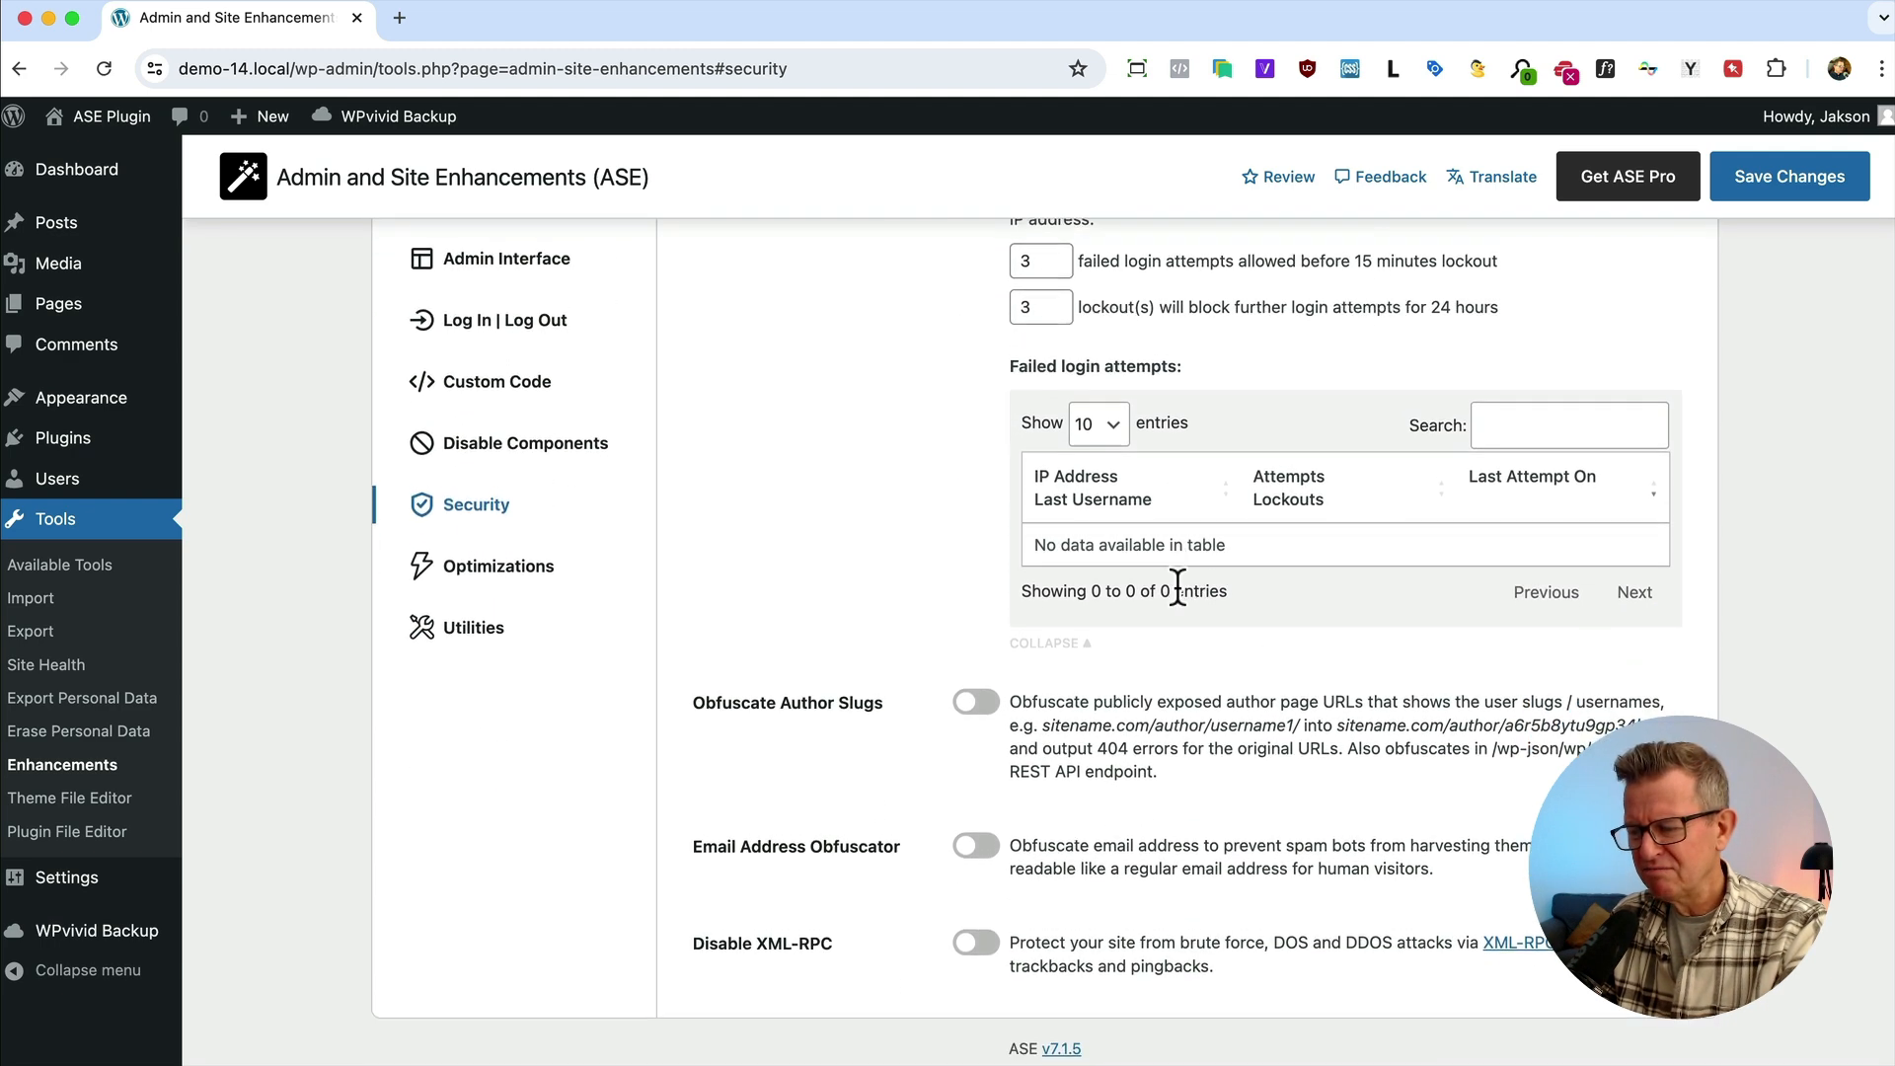
Enable Obfuscate Author Slugs and Disable XML-RPC in the Security settings
left_click(973, 711)
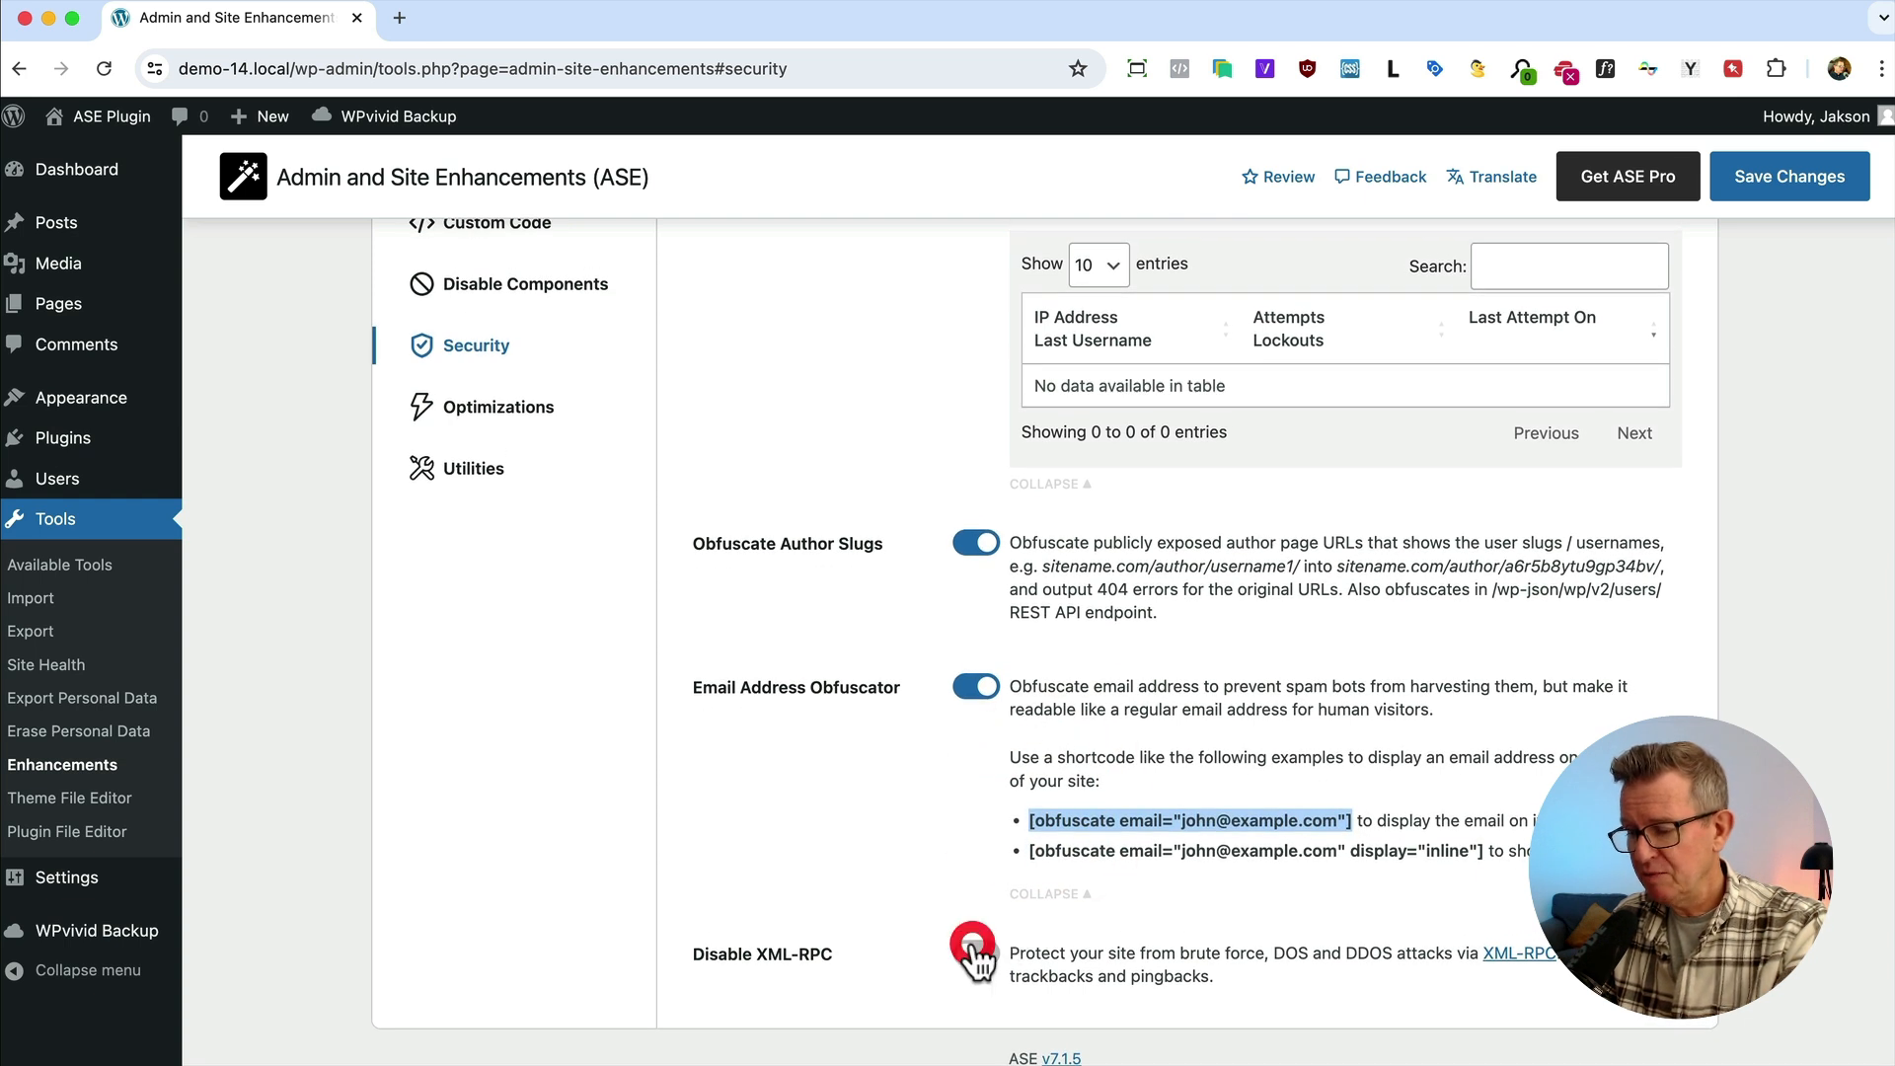
left_click(973, 953)
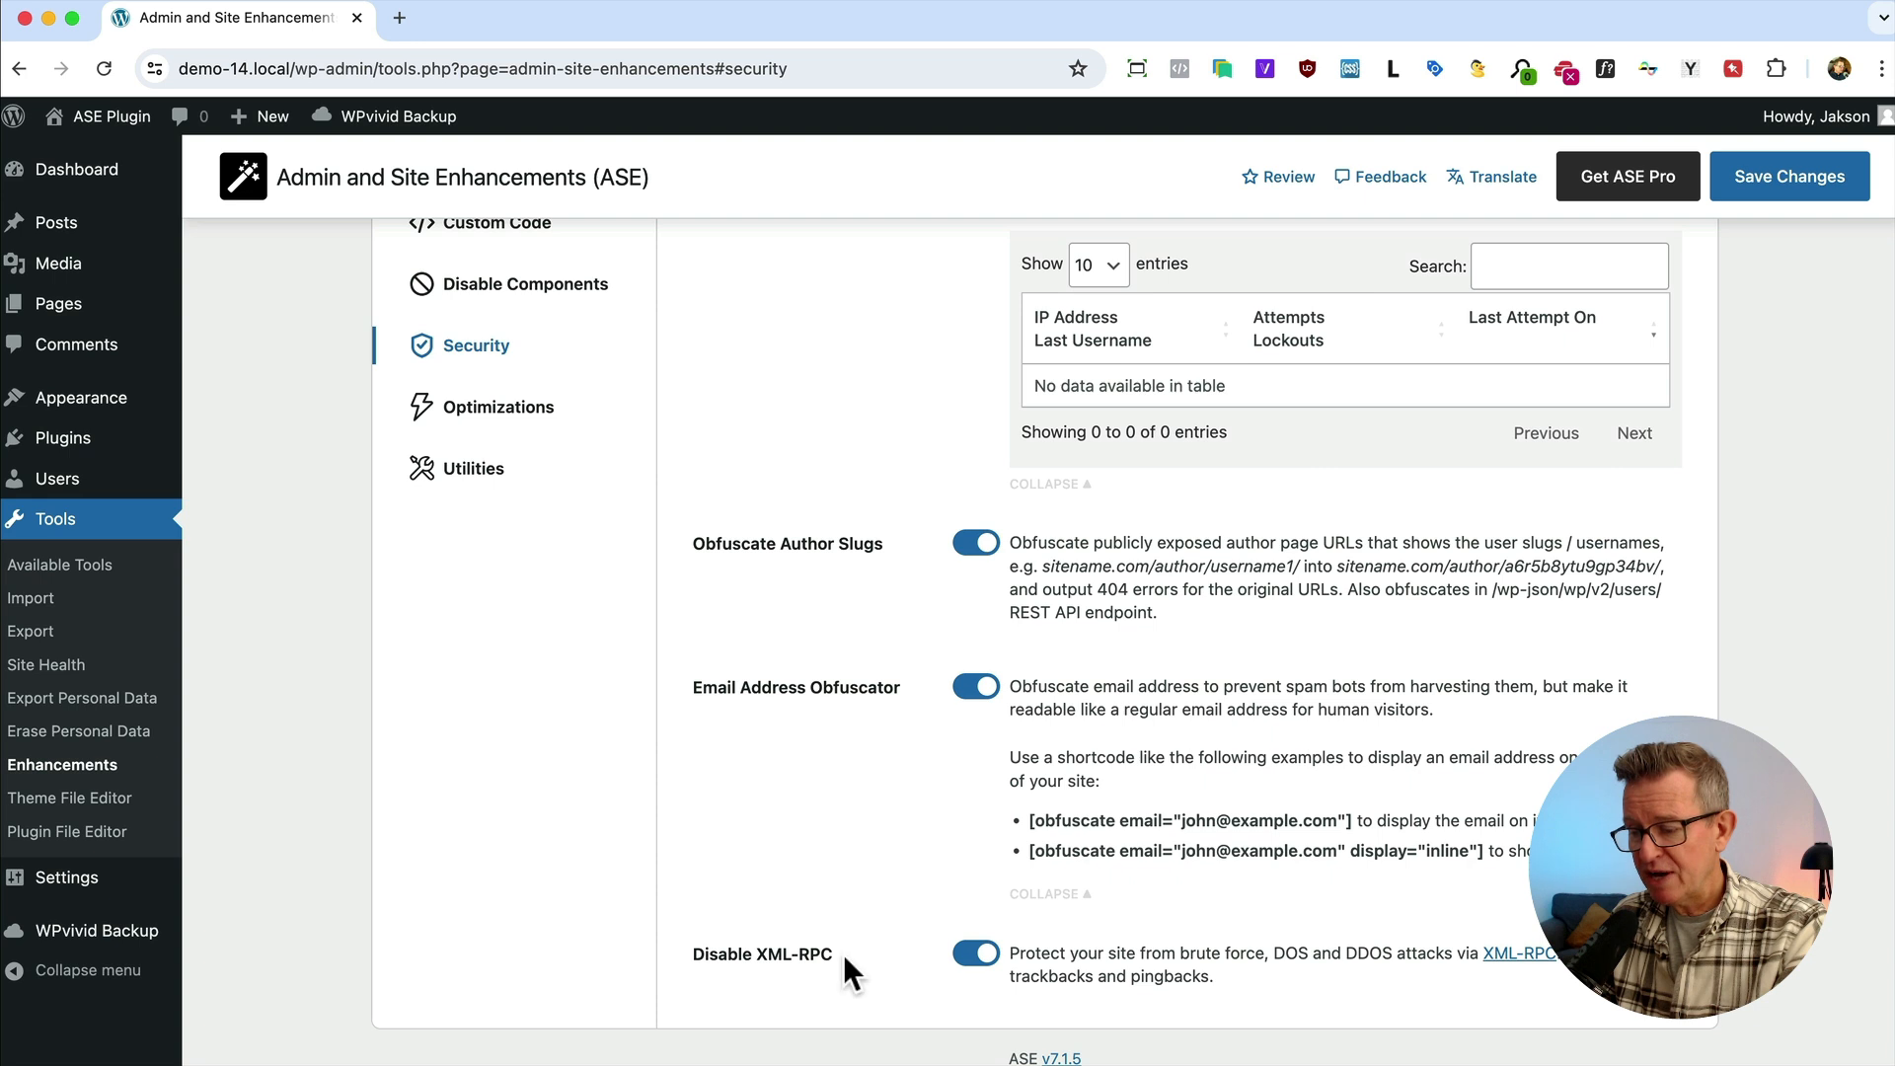
mouse_move(860, 961)
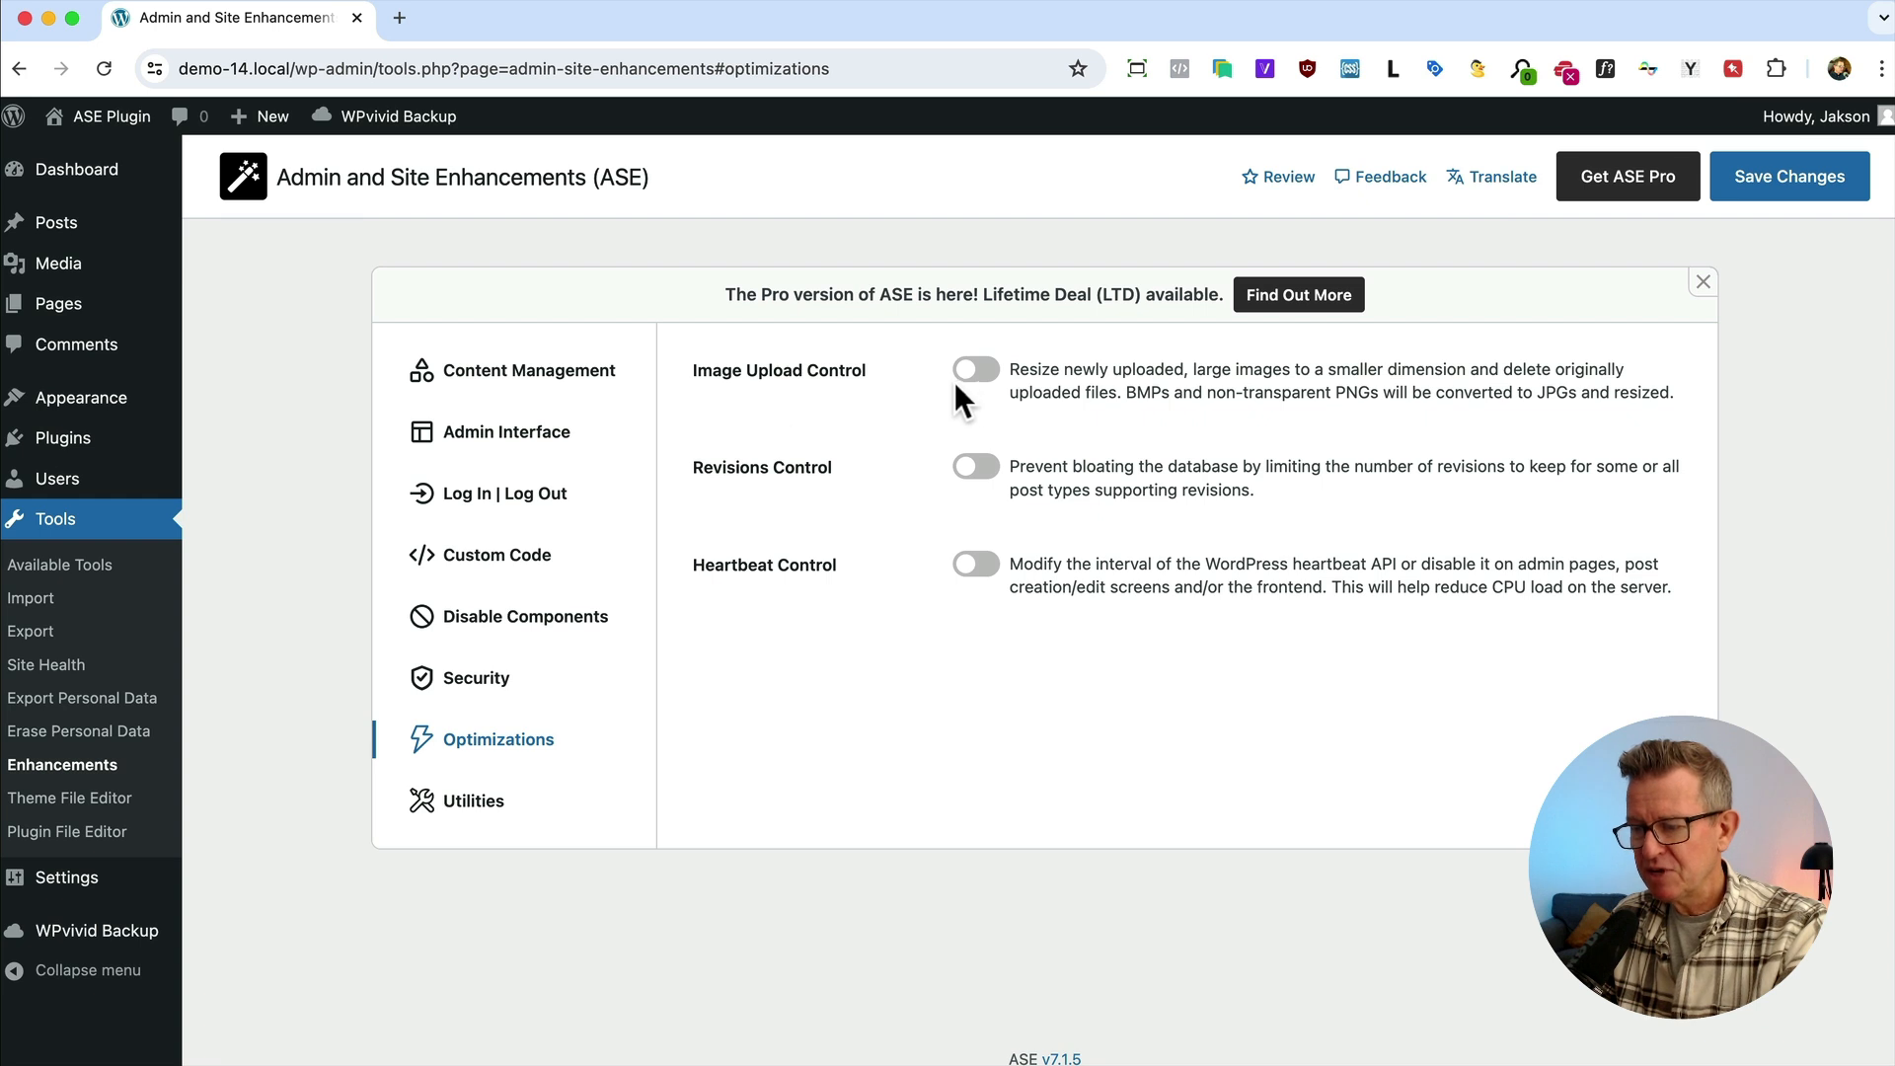
Enable Image Upload Control with a maximum upload size of 1200 by 1200 pixels
left_click(975, 369)
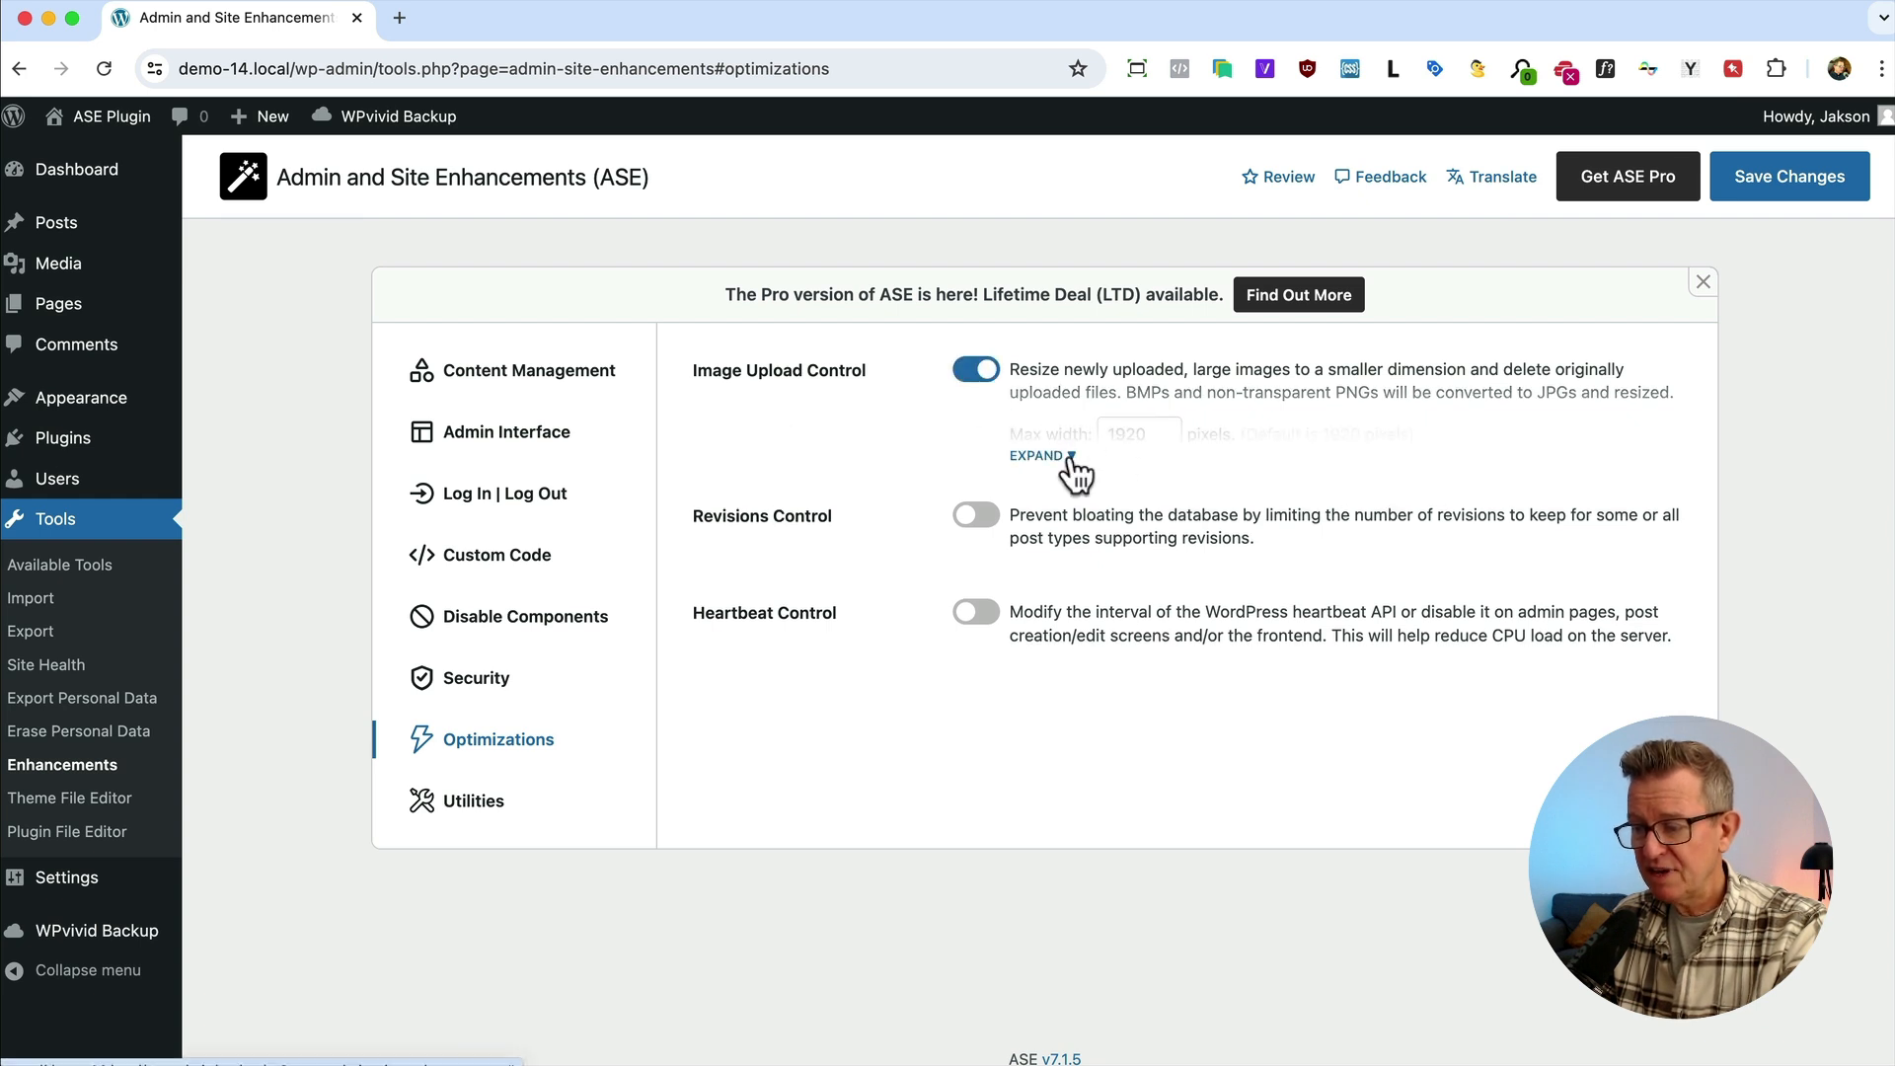
left_click(1035, 456)
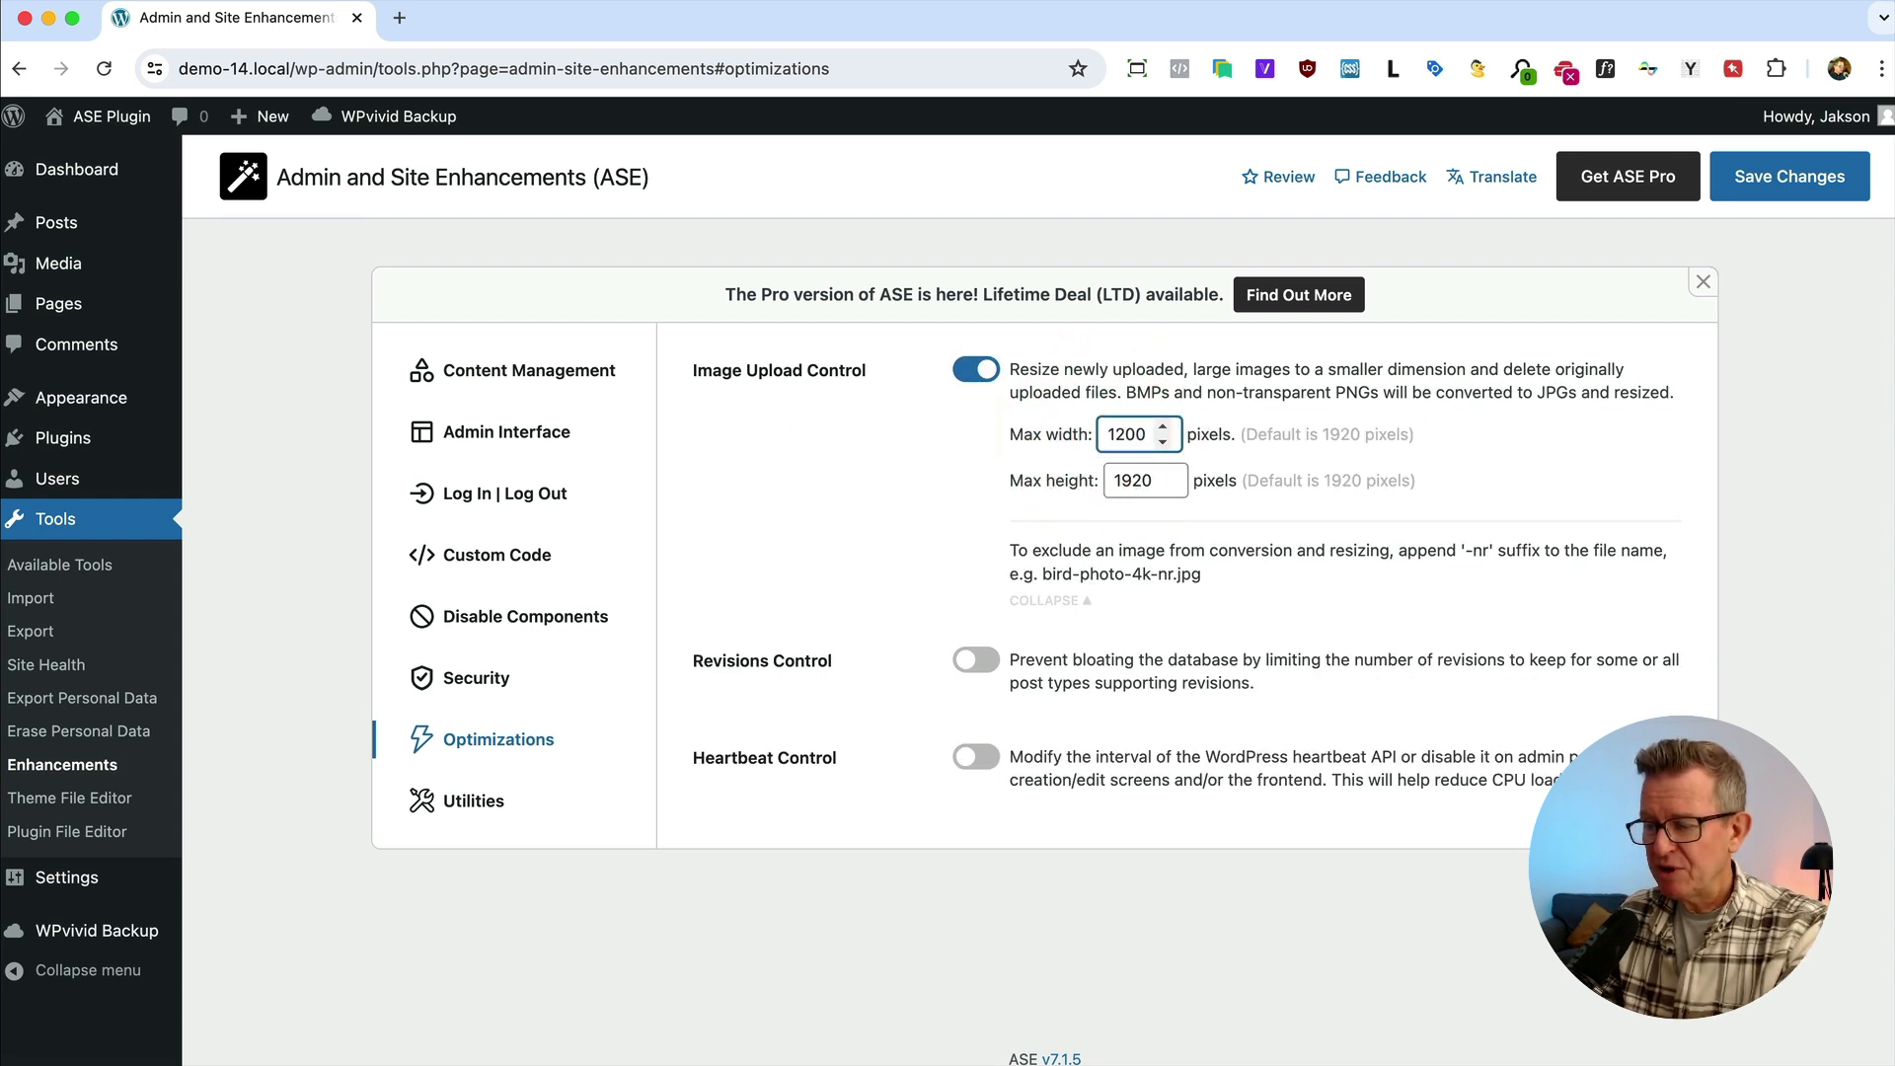
type("1200")
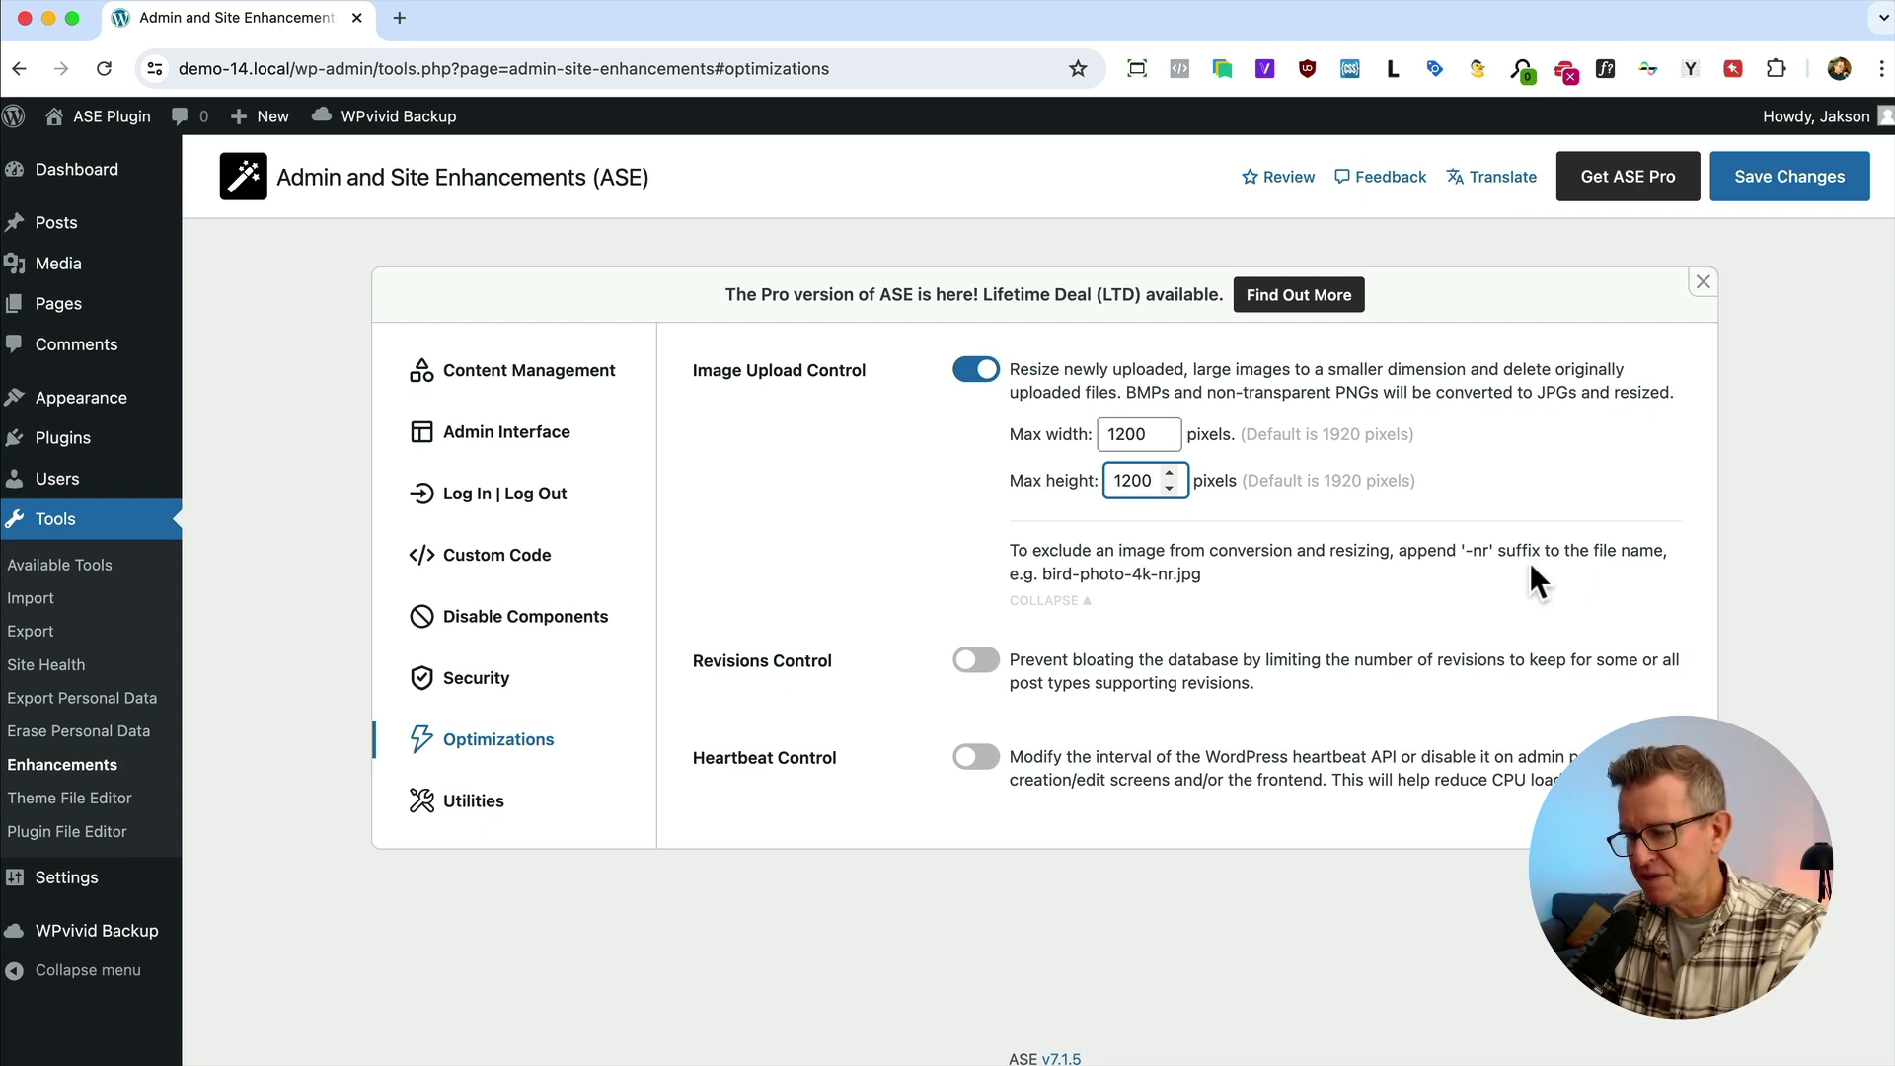
double_click(1474, 551)
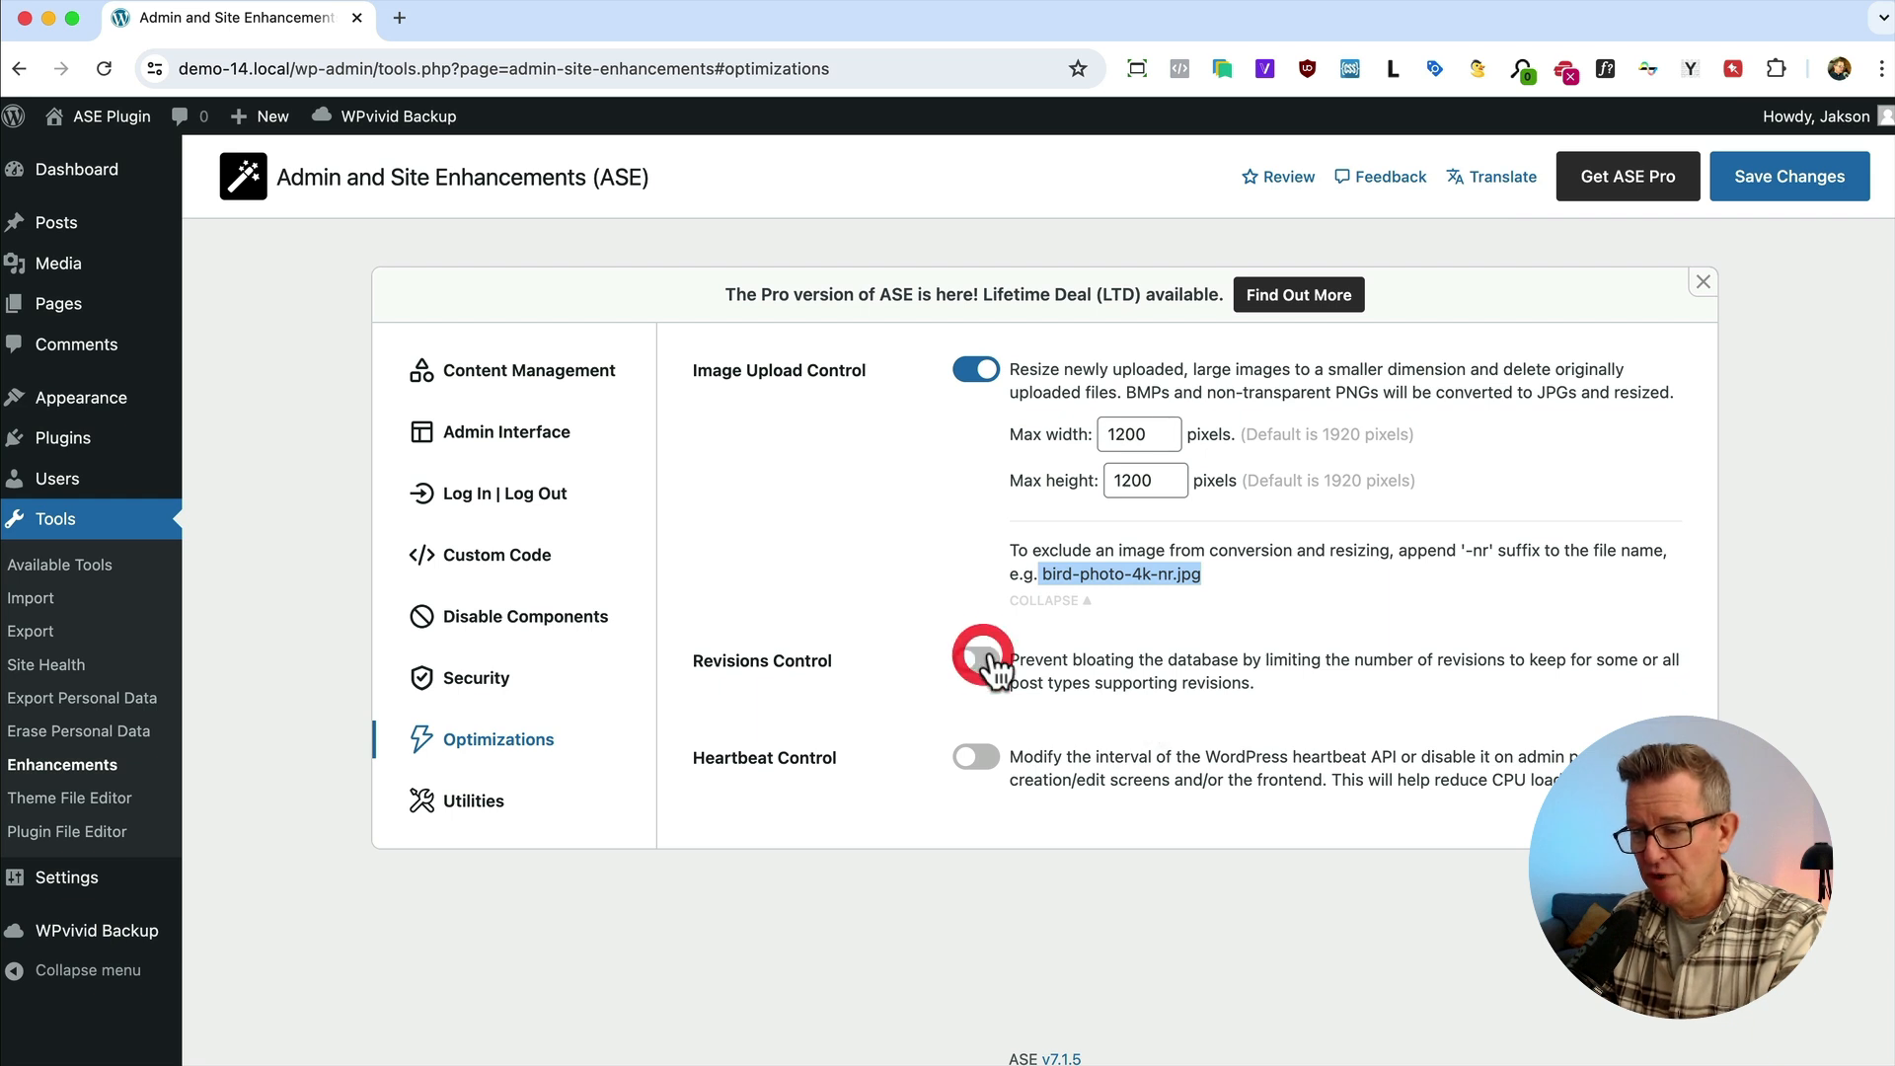
Enable Revisions Control, keeping the limit of 10 revisions
left_click(973, 659)
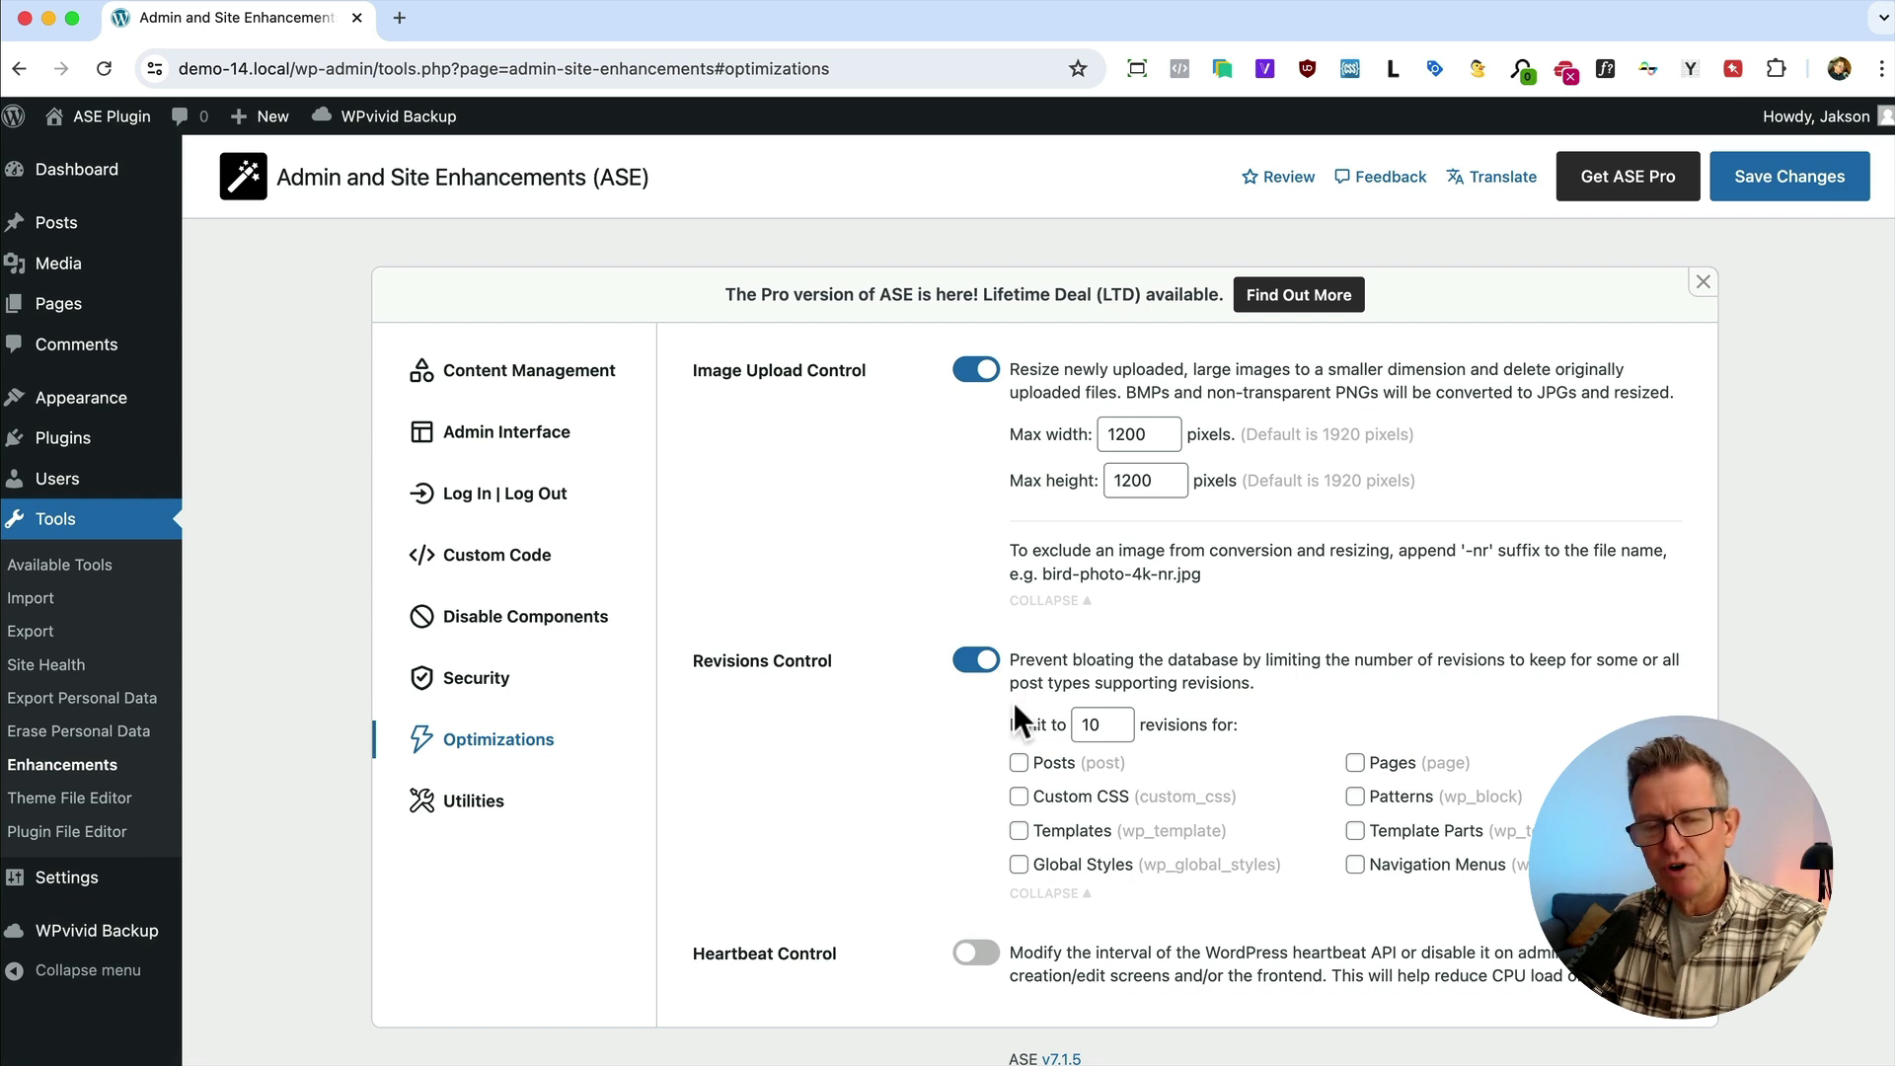
mouse_move(1101, 756)
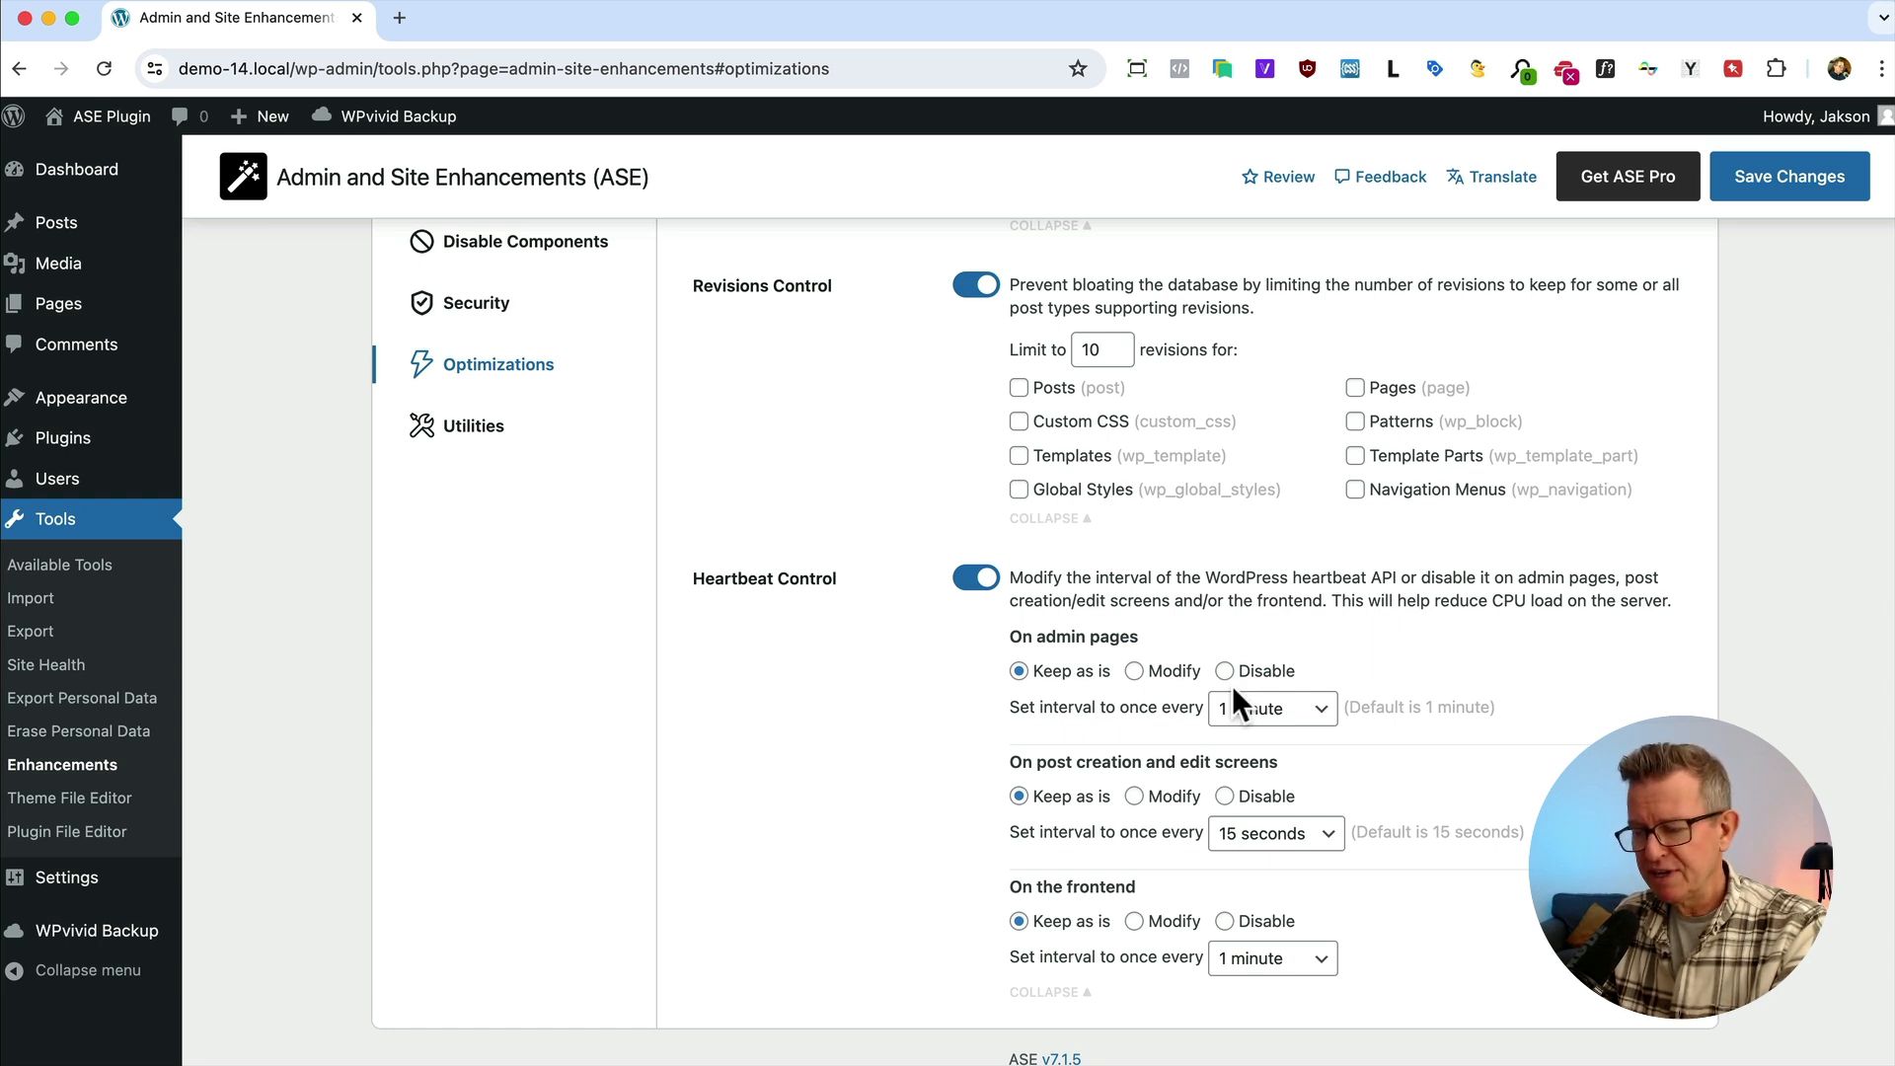
mouse_move(1285, 943)
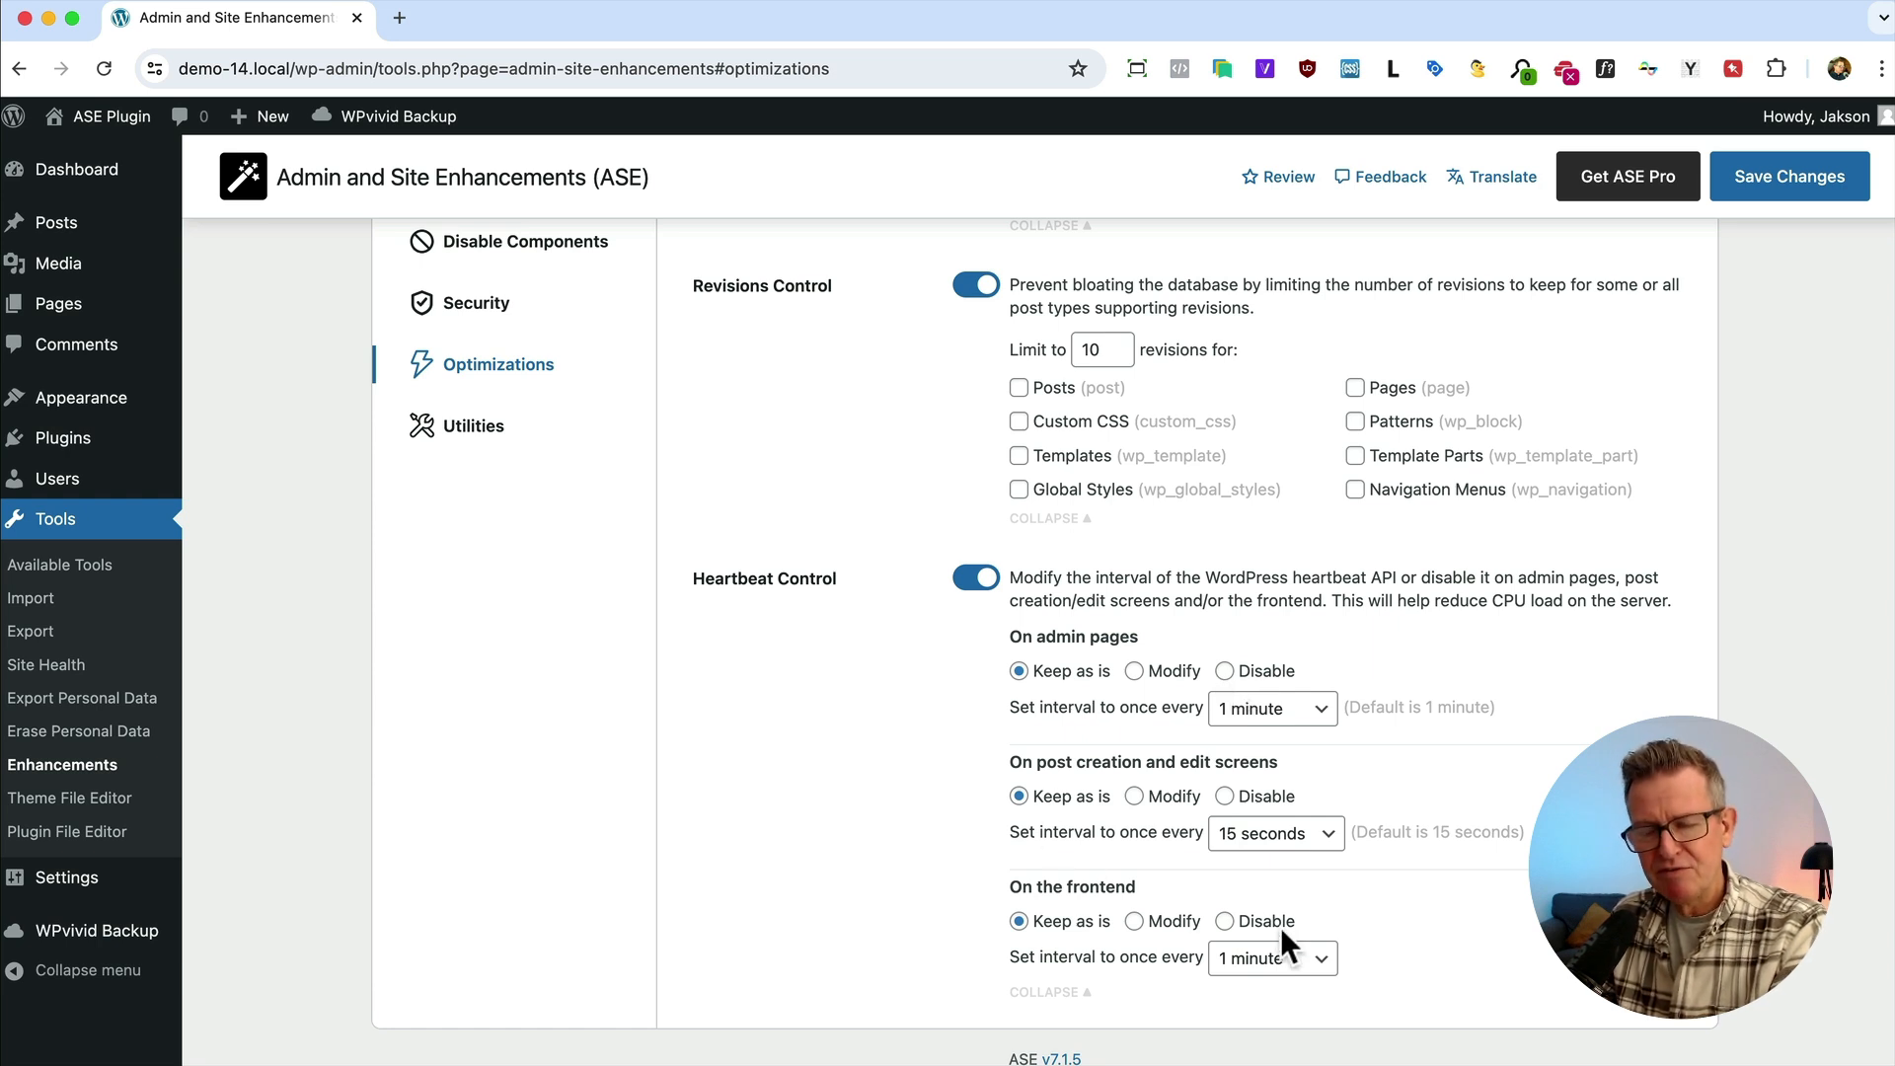
mouse_move(752, 673)
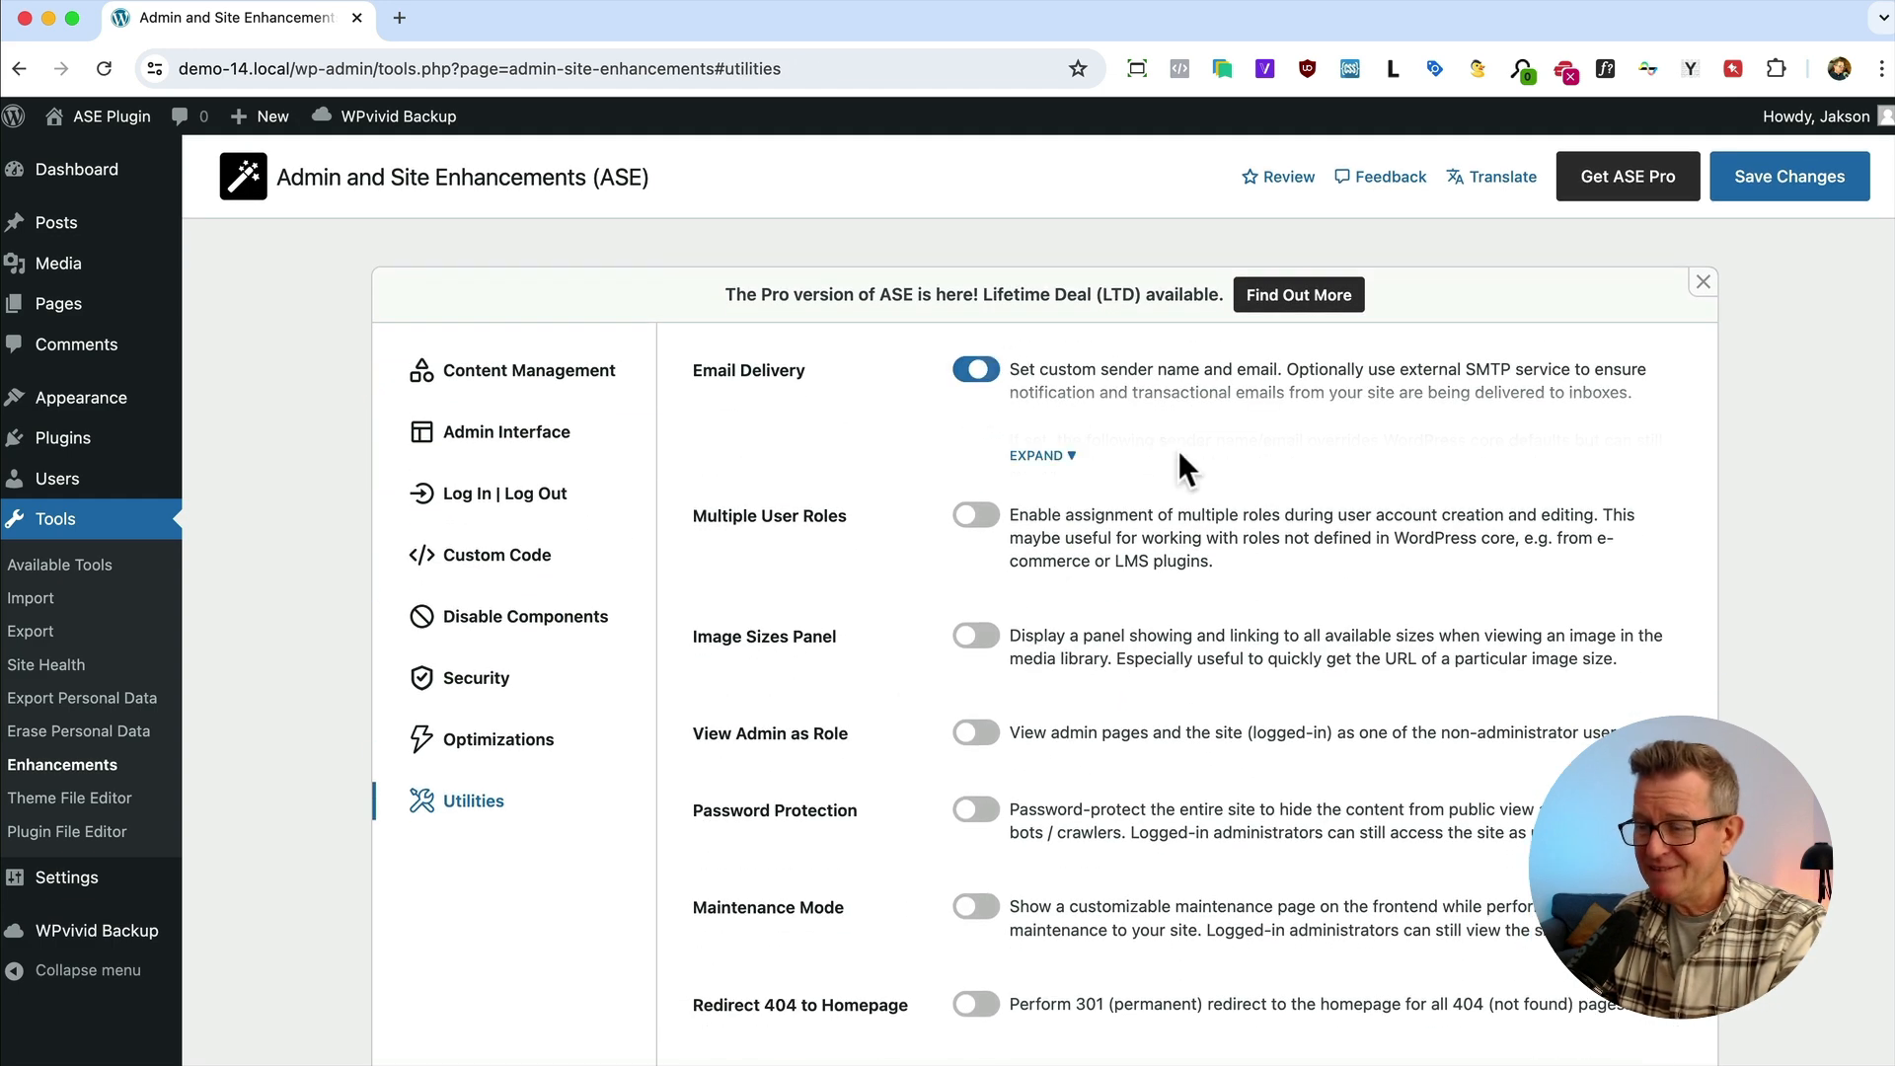
Review the Email Delivery sender and SMTP fields, then enable Multiple User Roles
left_click(1036, 456)
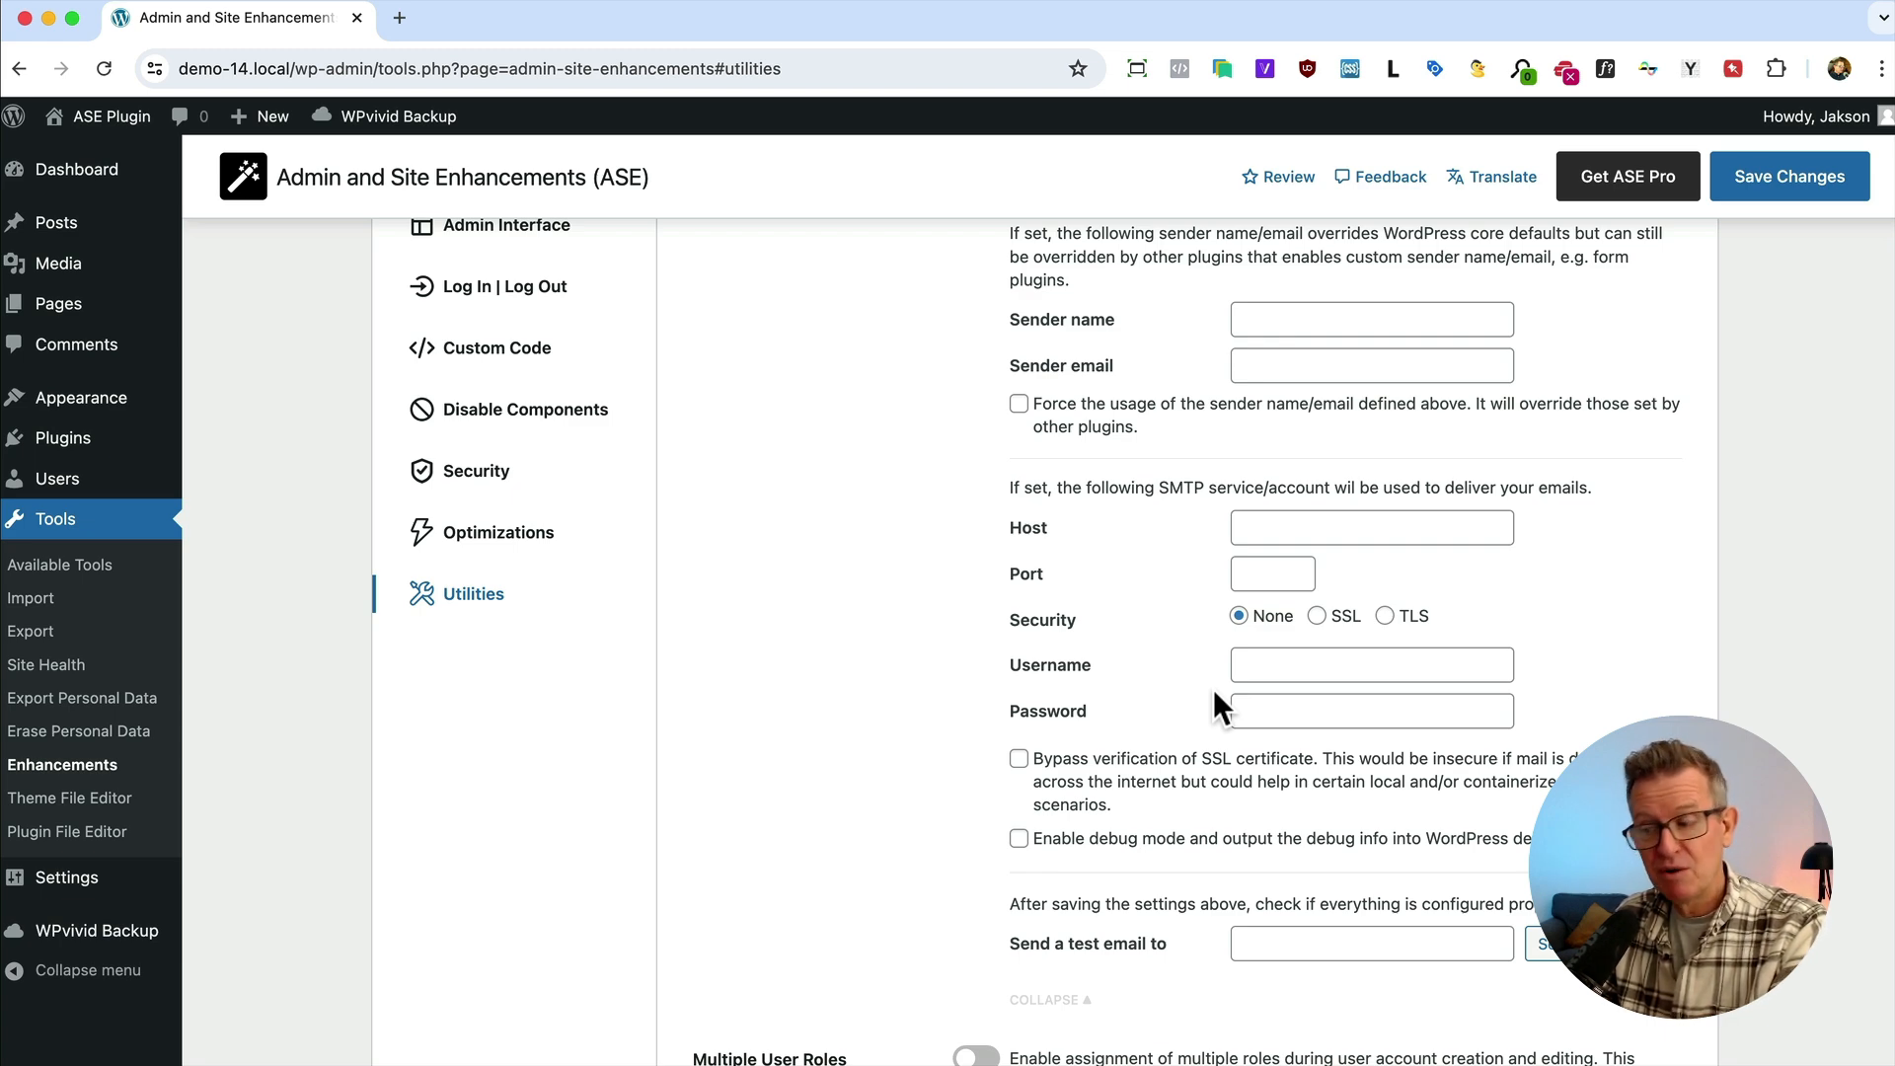
scroll("down", 3)
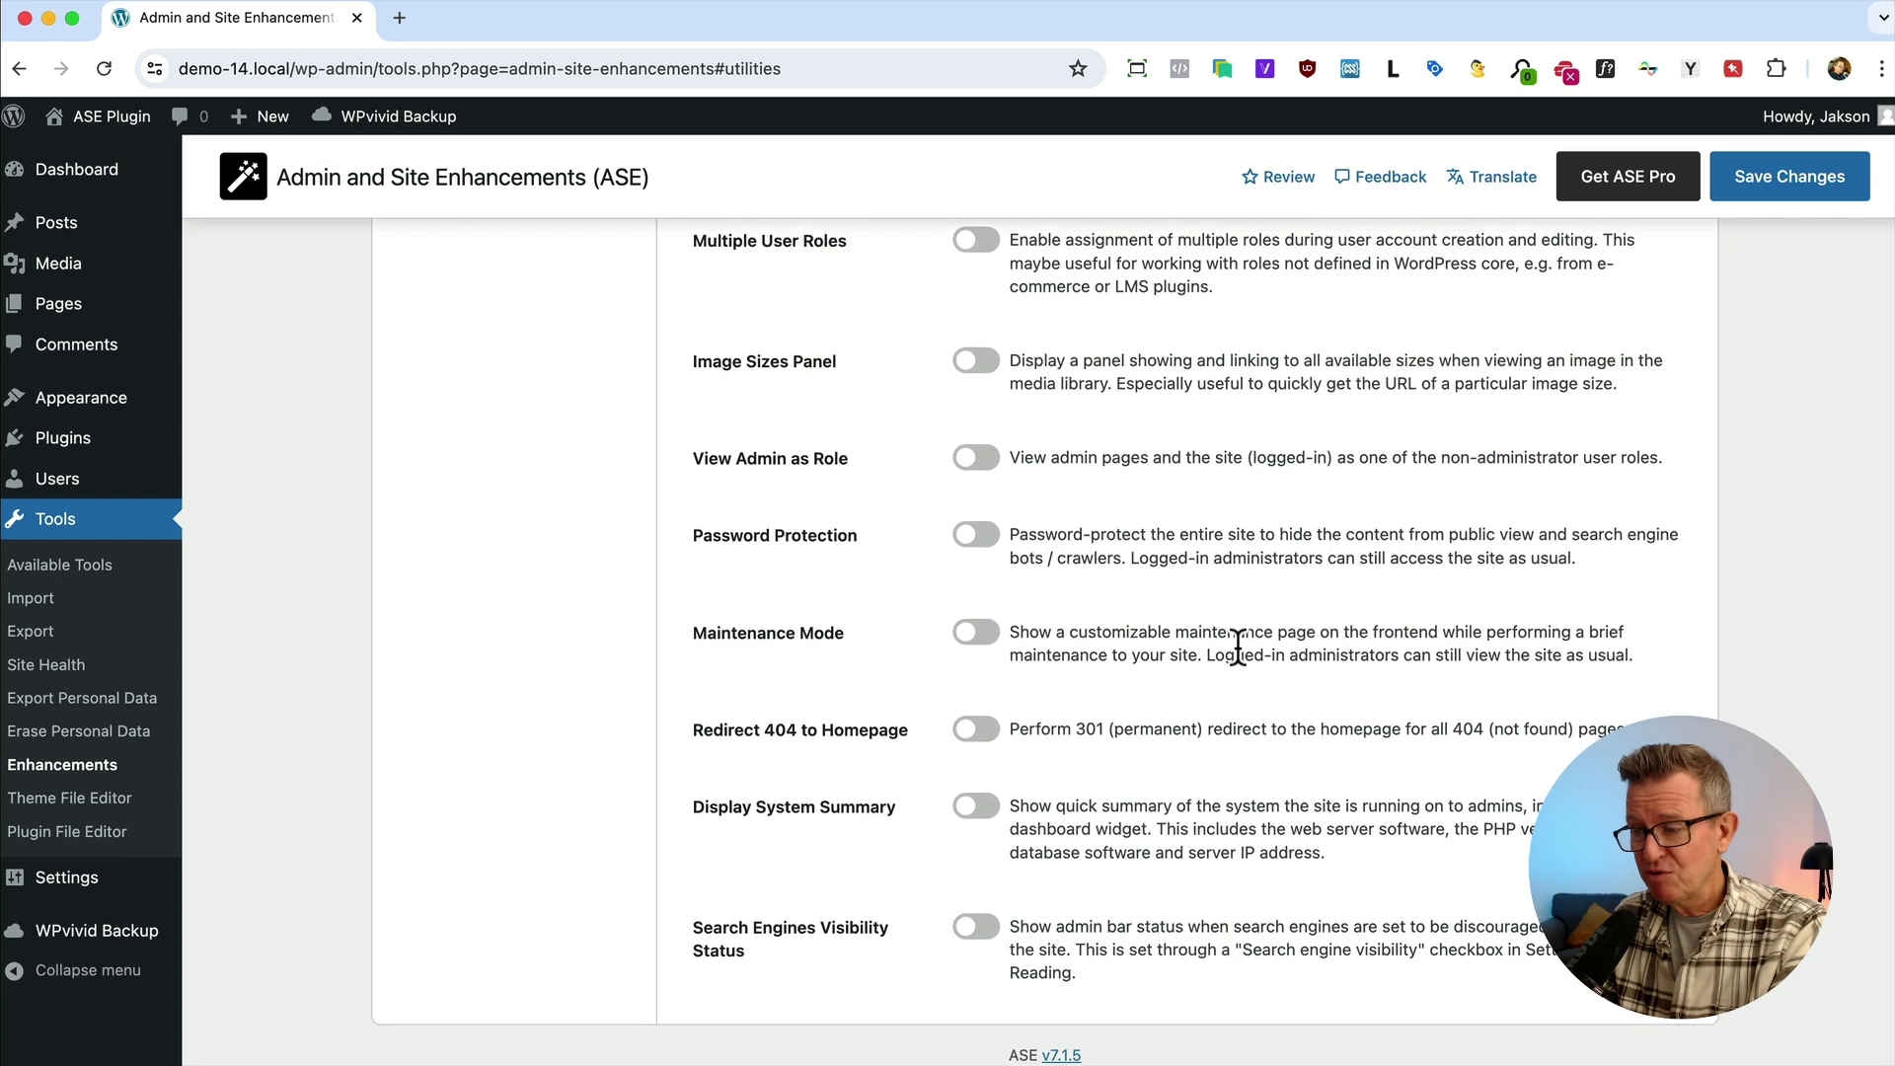
left_click(973, 369)
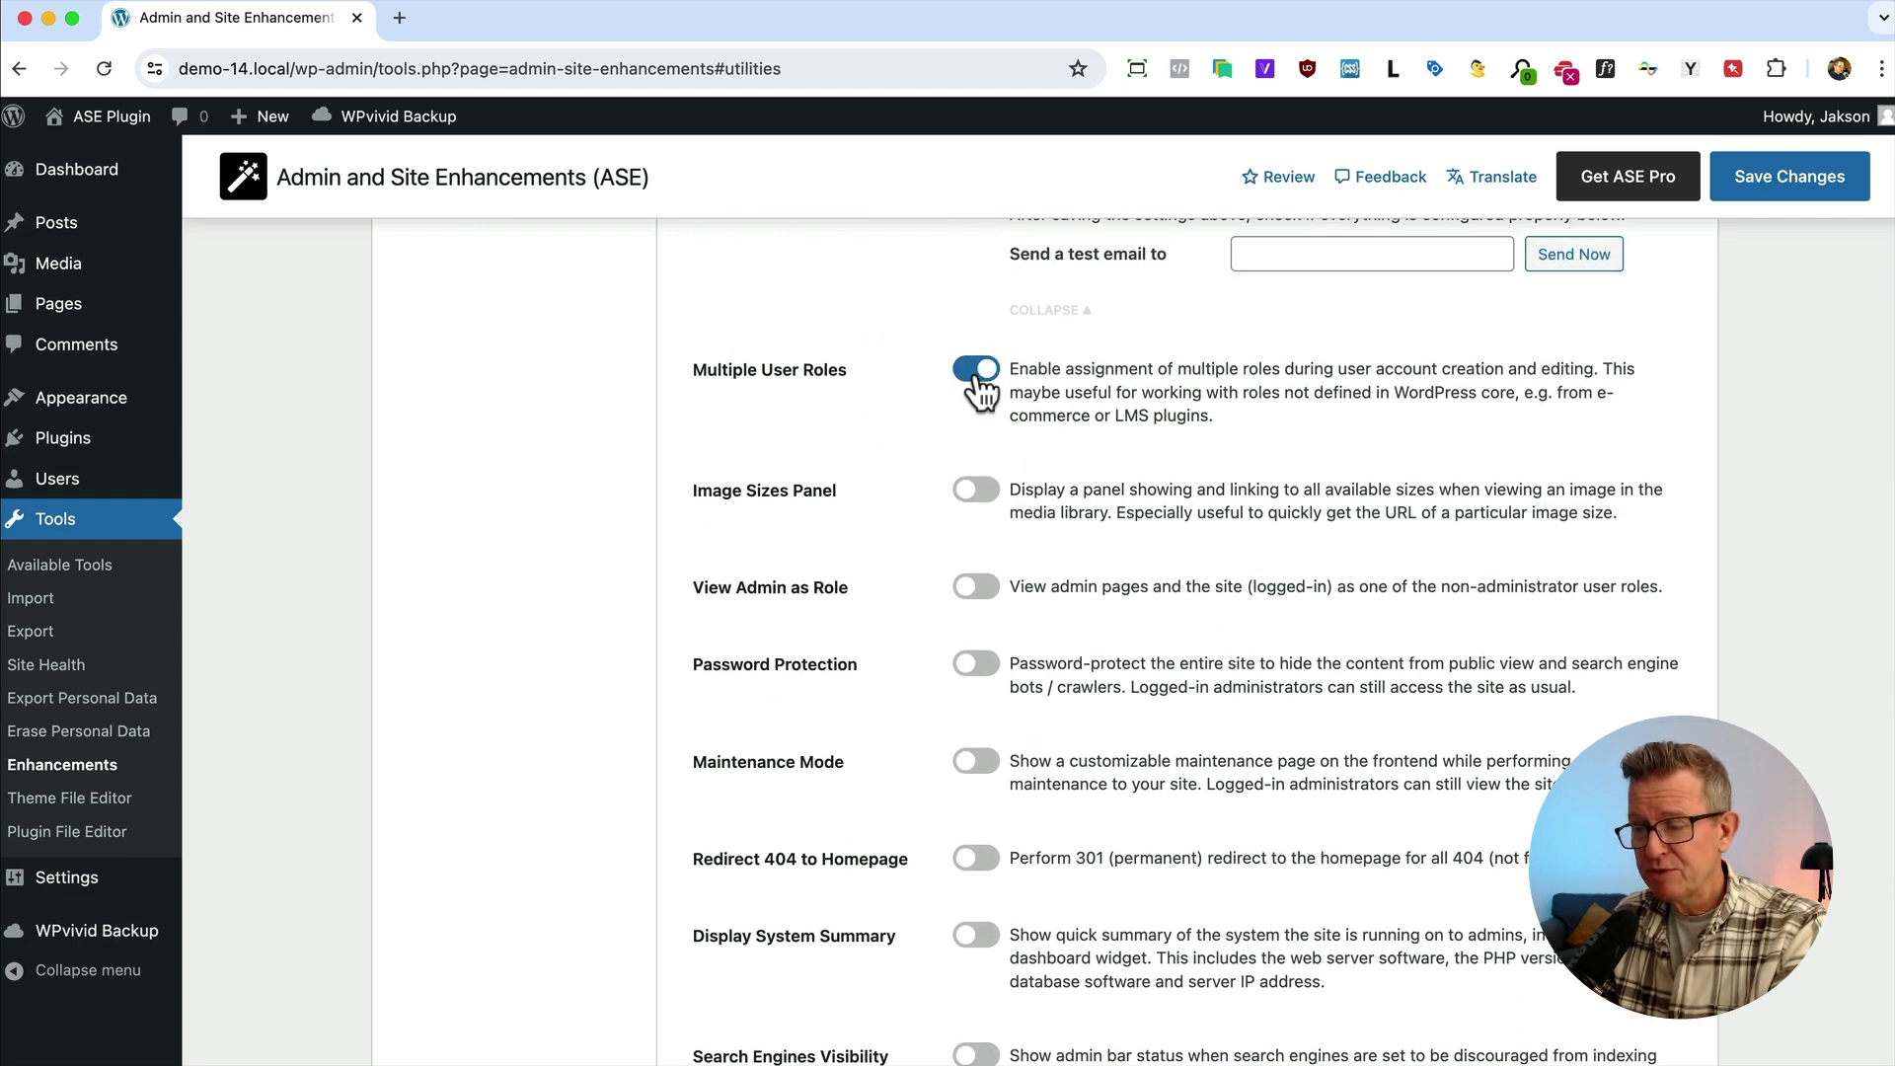
mouse_move(973, 440)
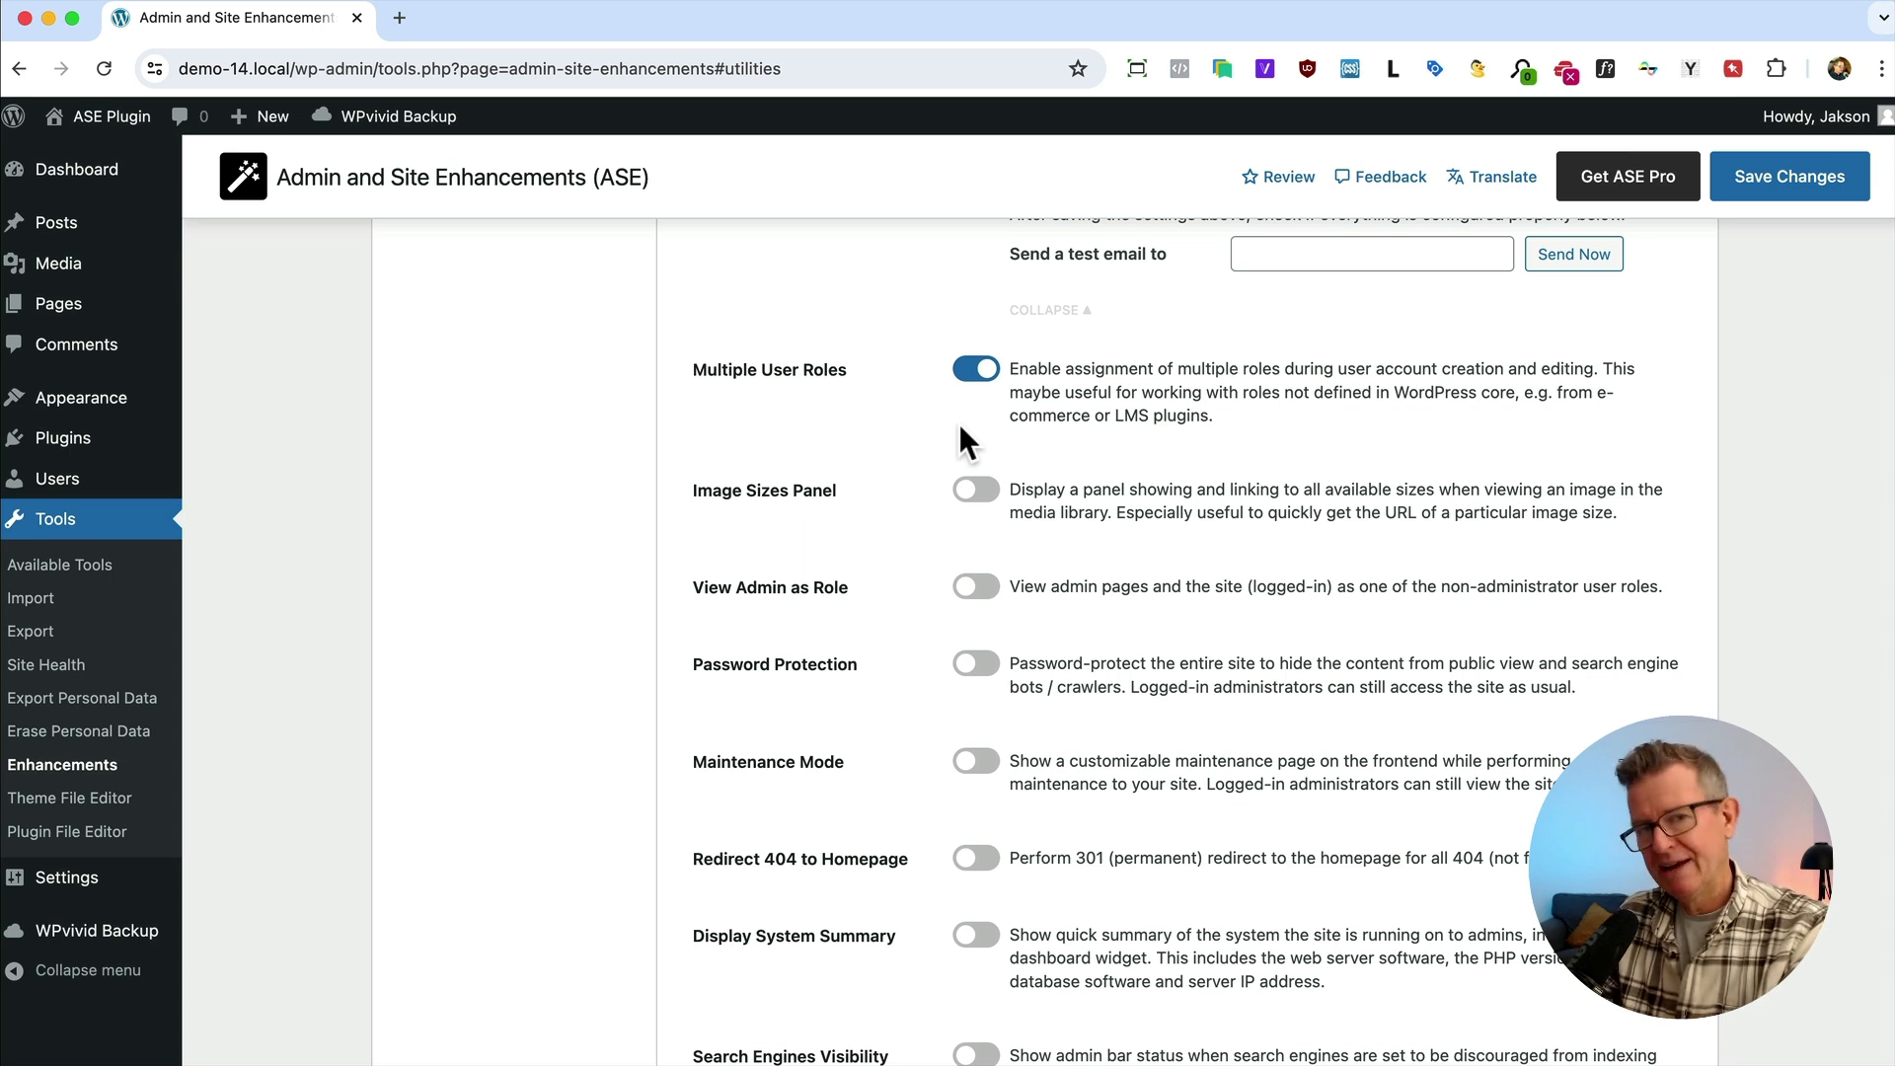
mouse_move(949, 411)
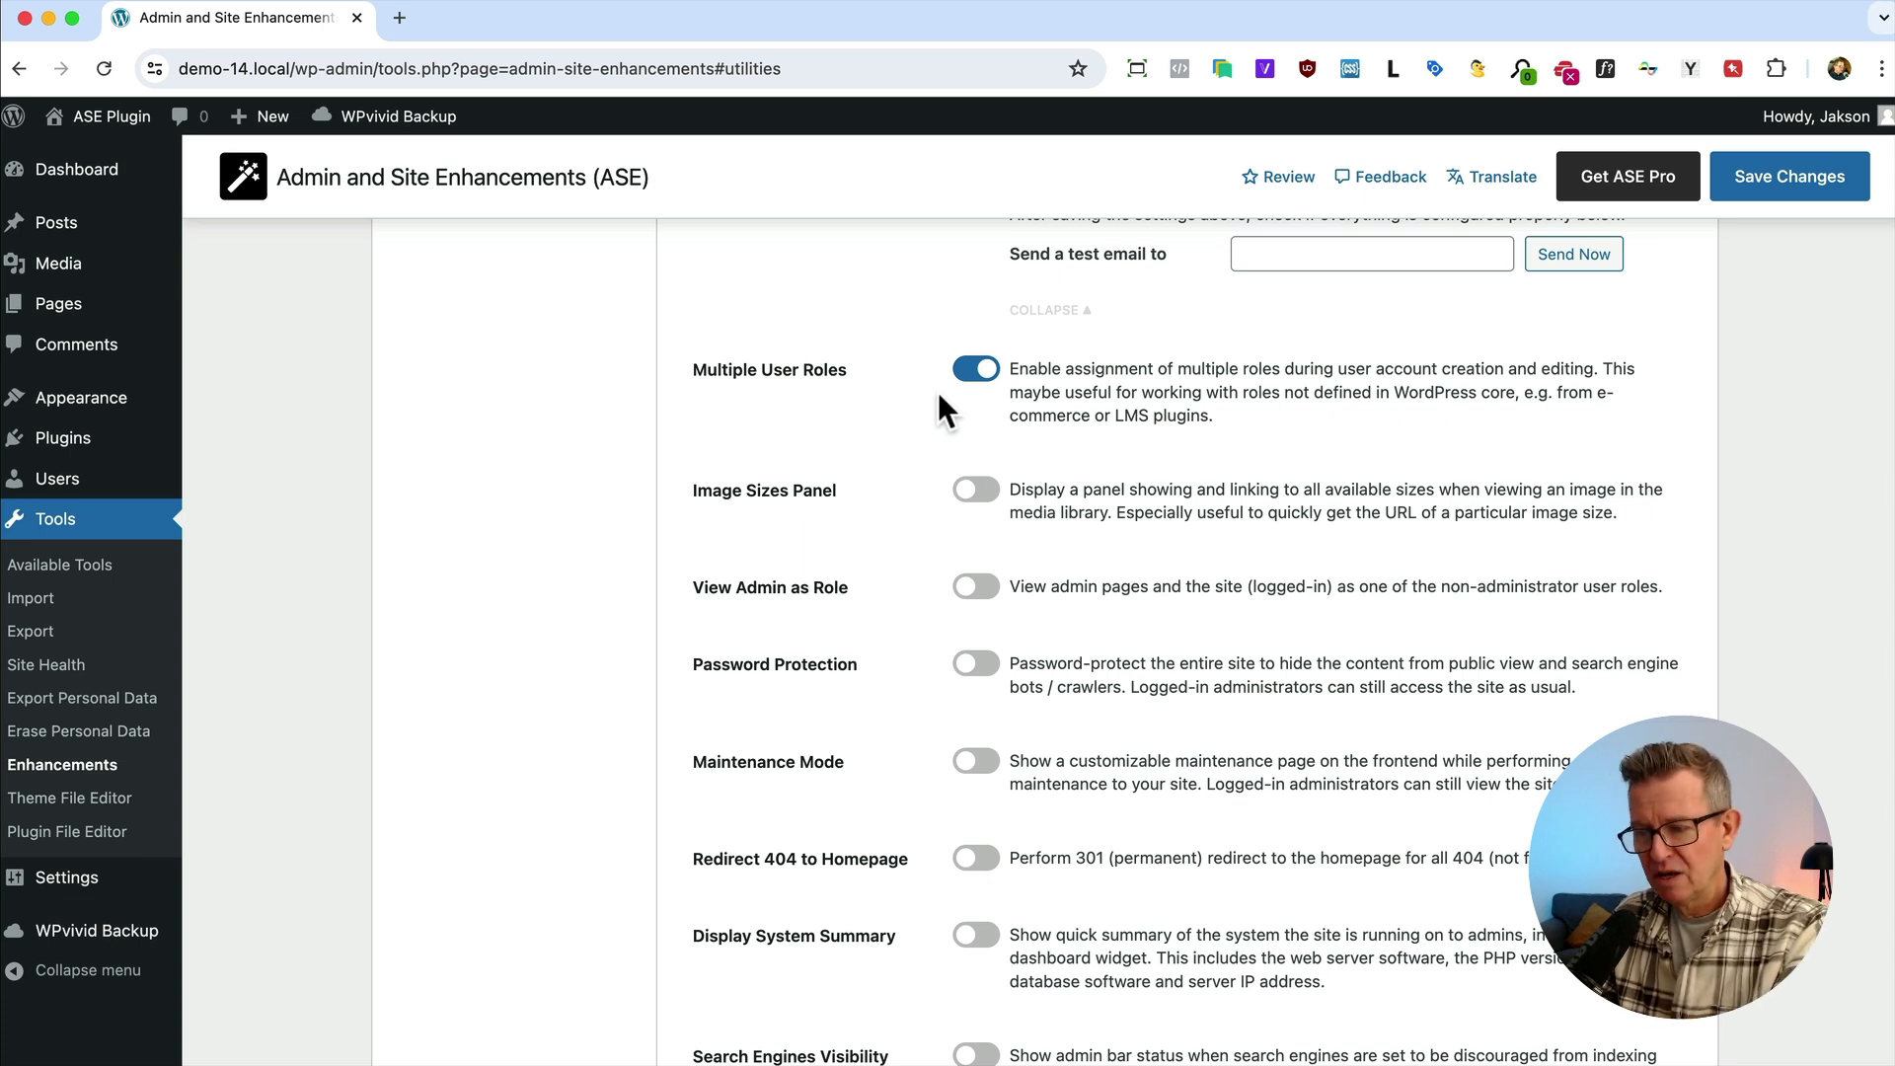
mouse_move(971, 501)
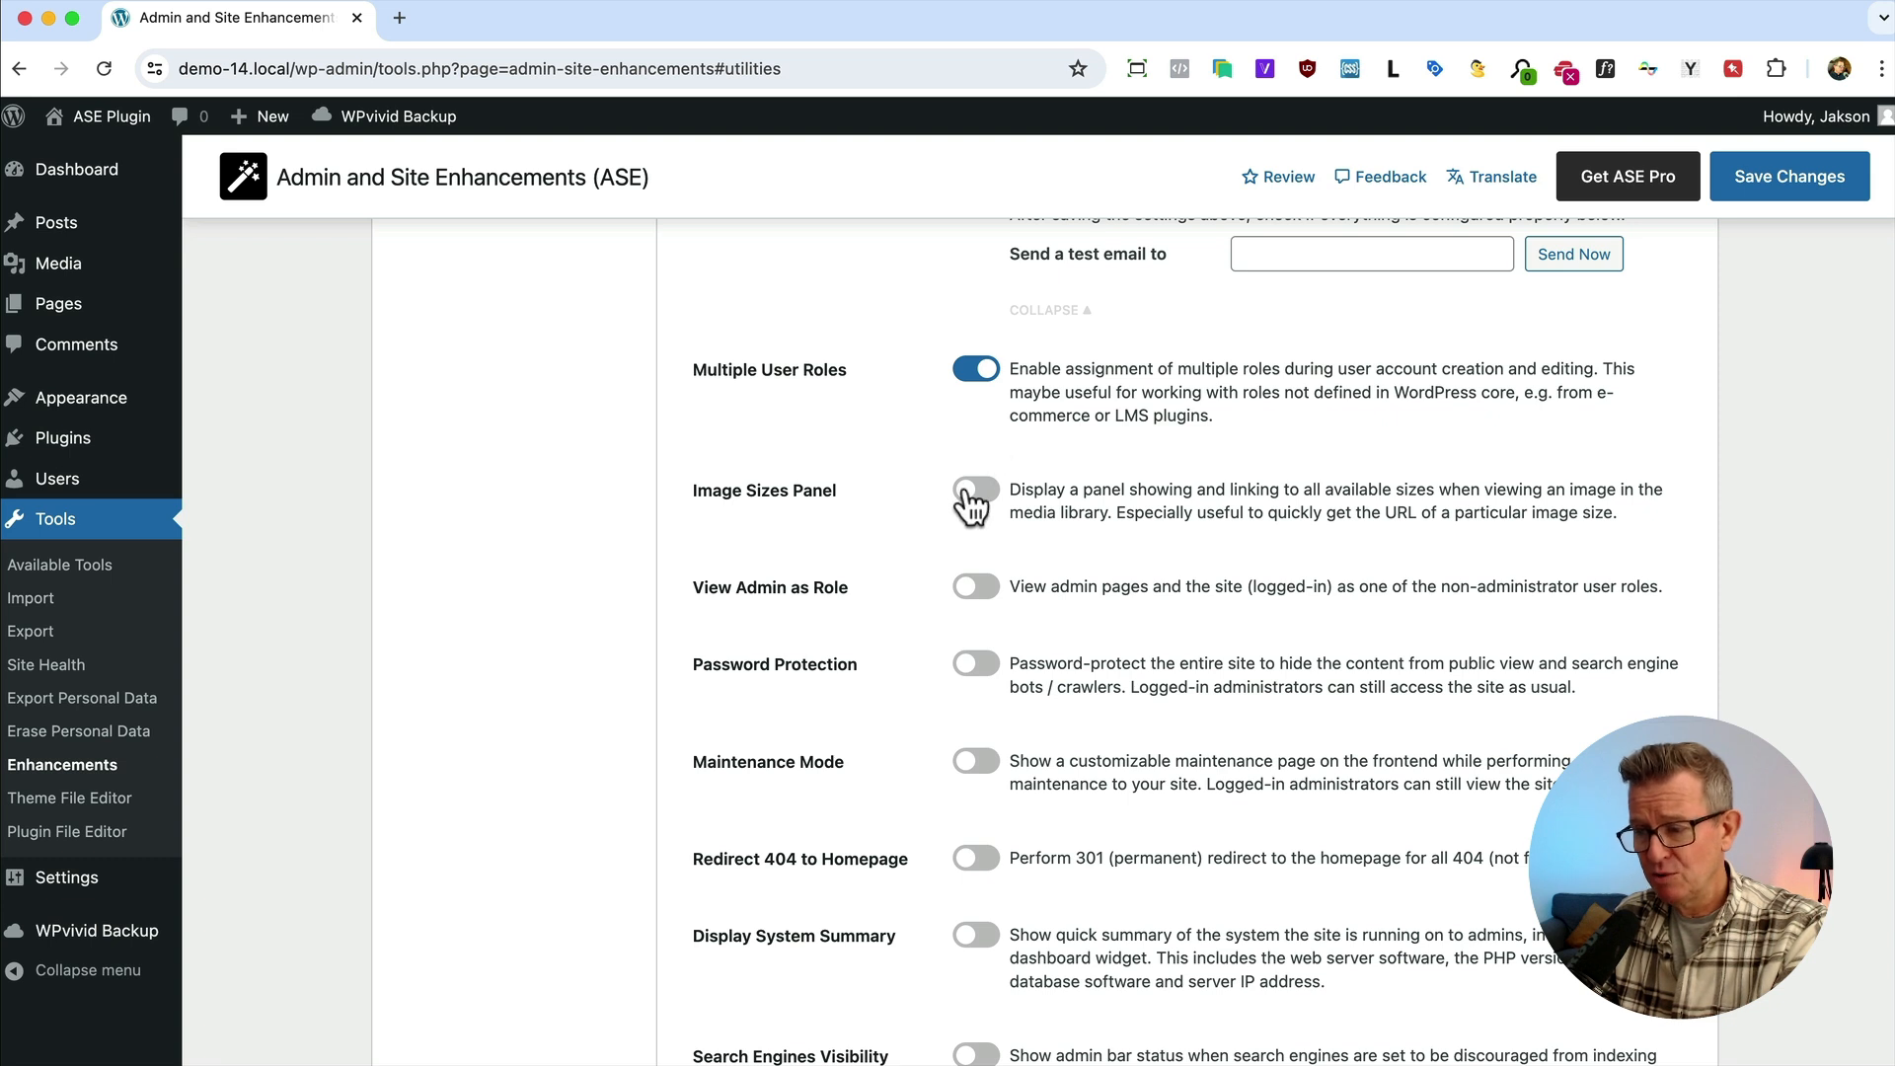
Enable Image Sizes Panel, View Admin as Role (reviewing its notice) and Password Protection
left_click(975, 490)
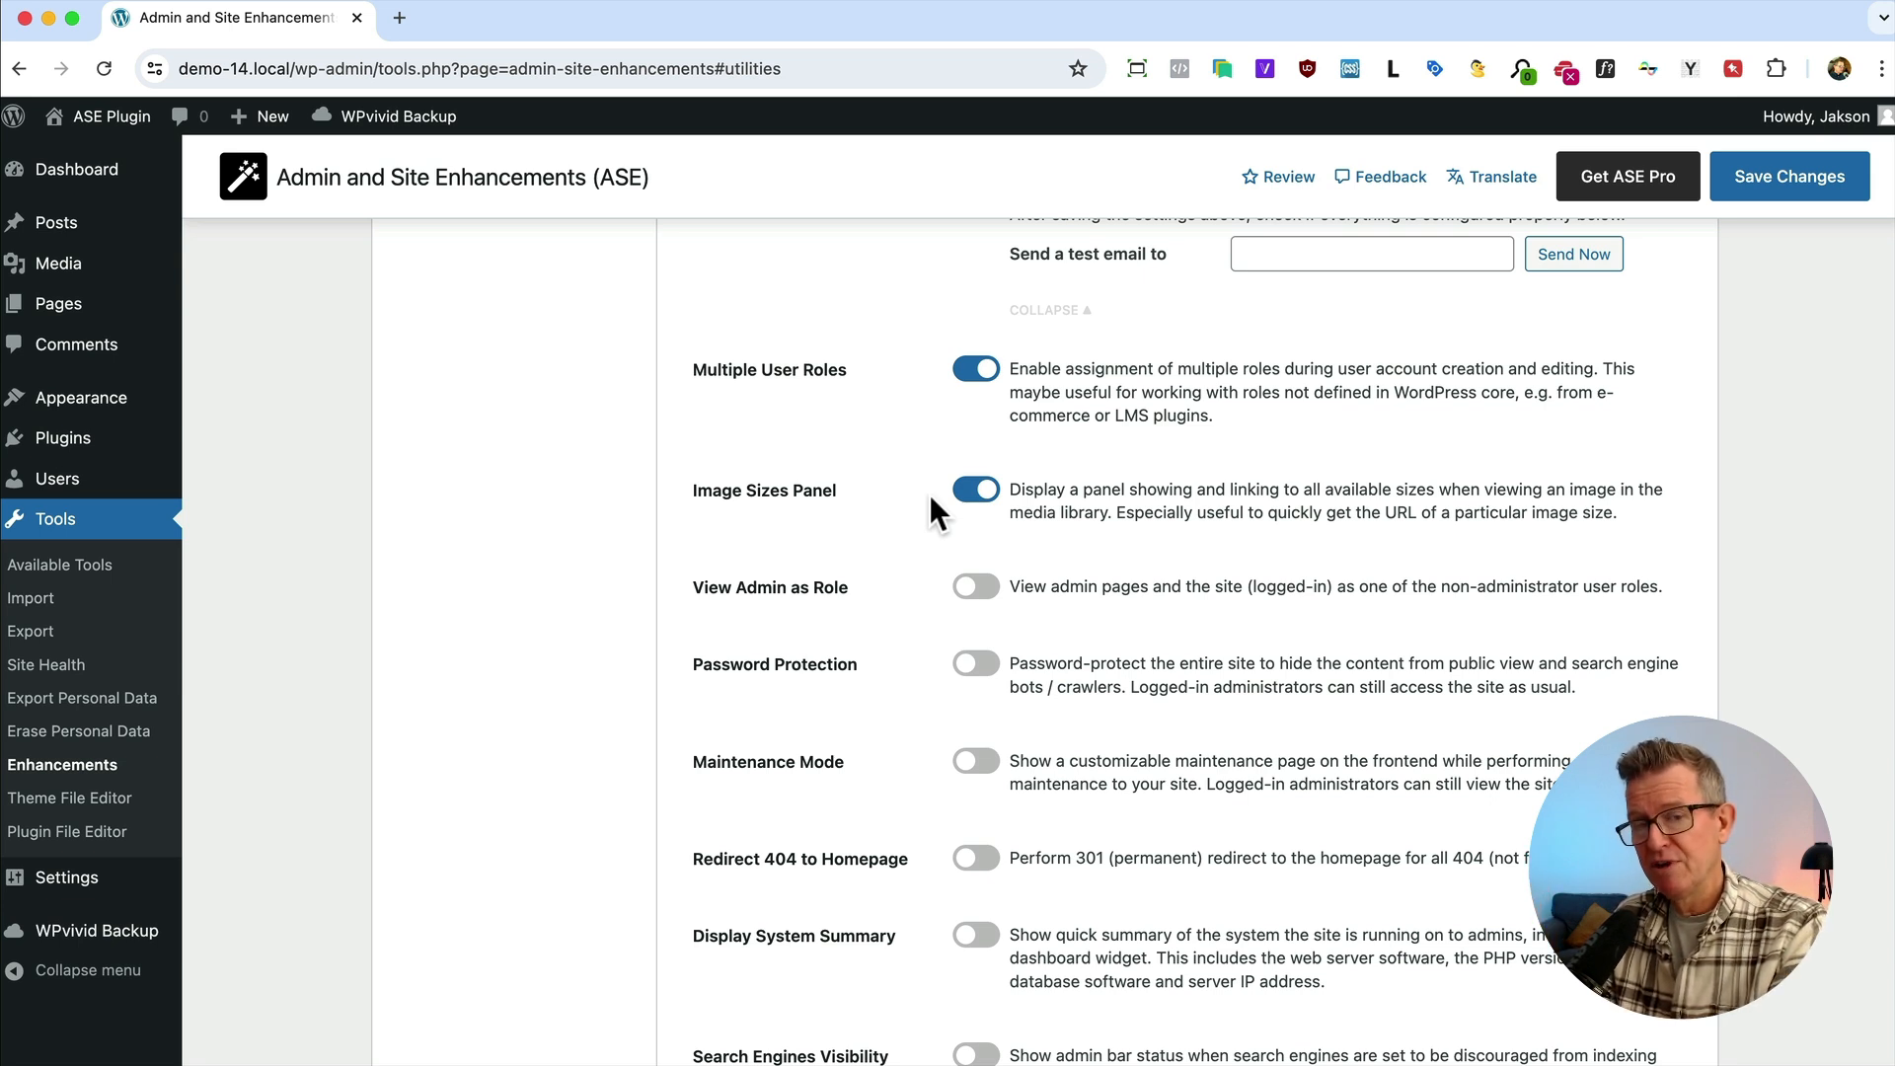
left_click(973, 587)
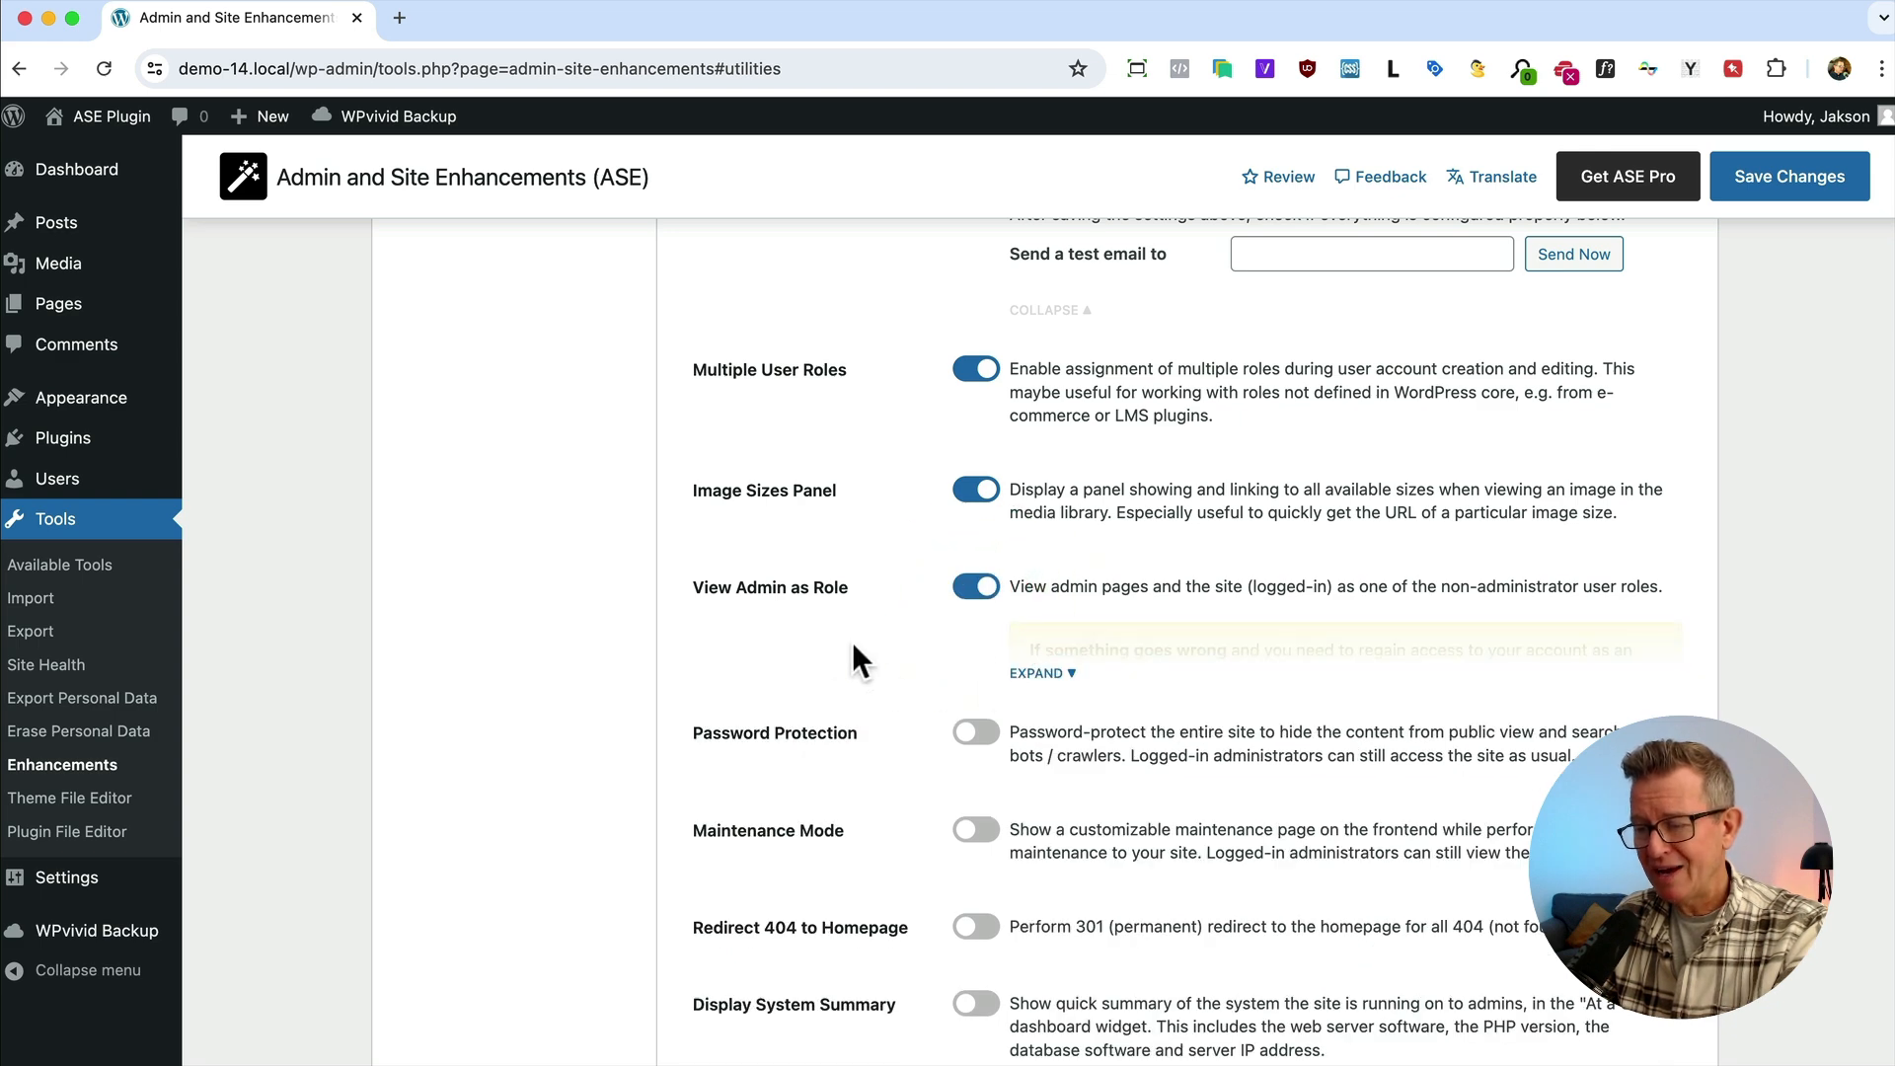
left_click(1036, 673)
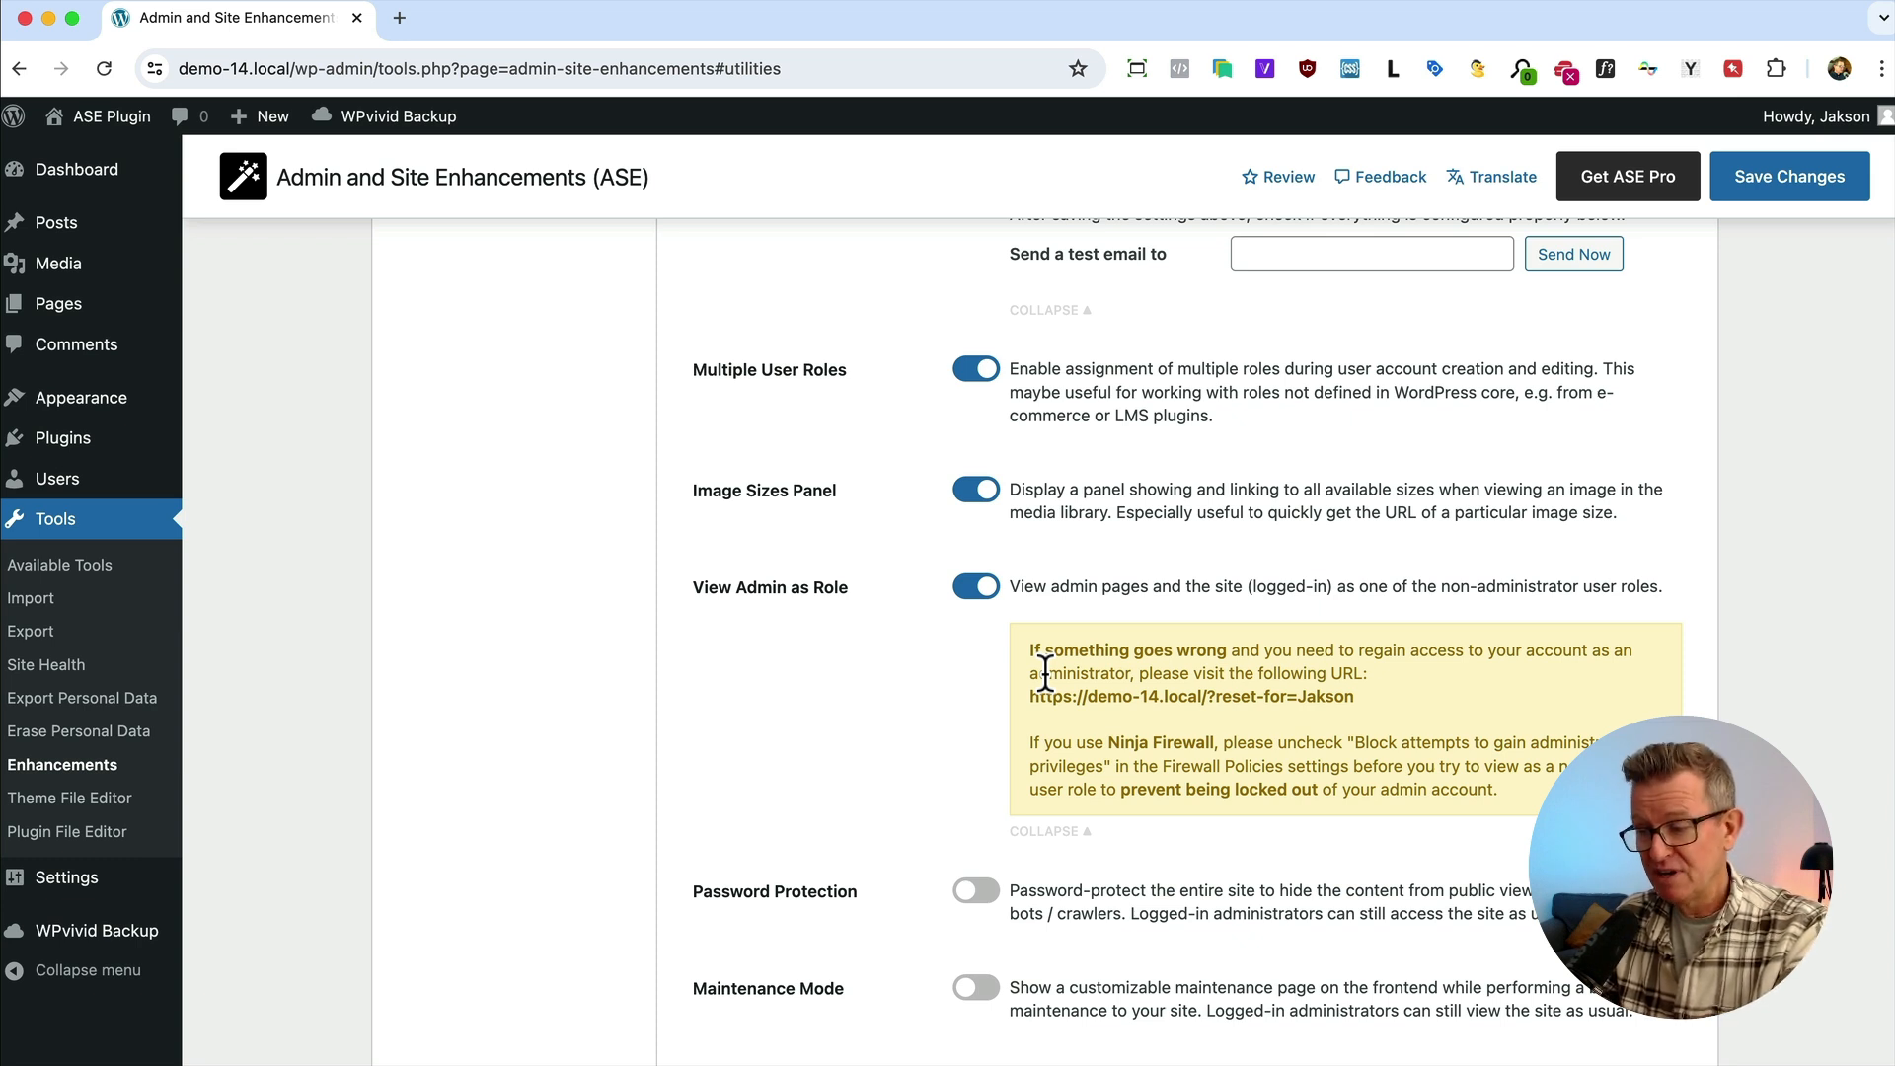
left_click(975, 709)
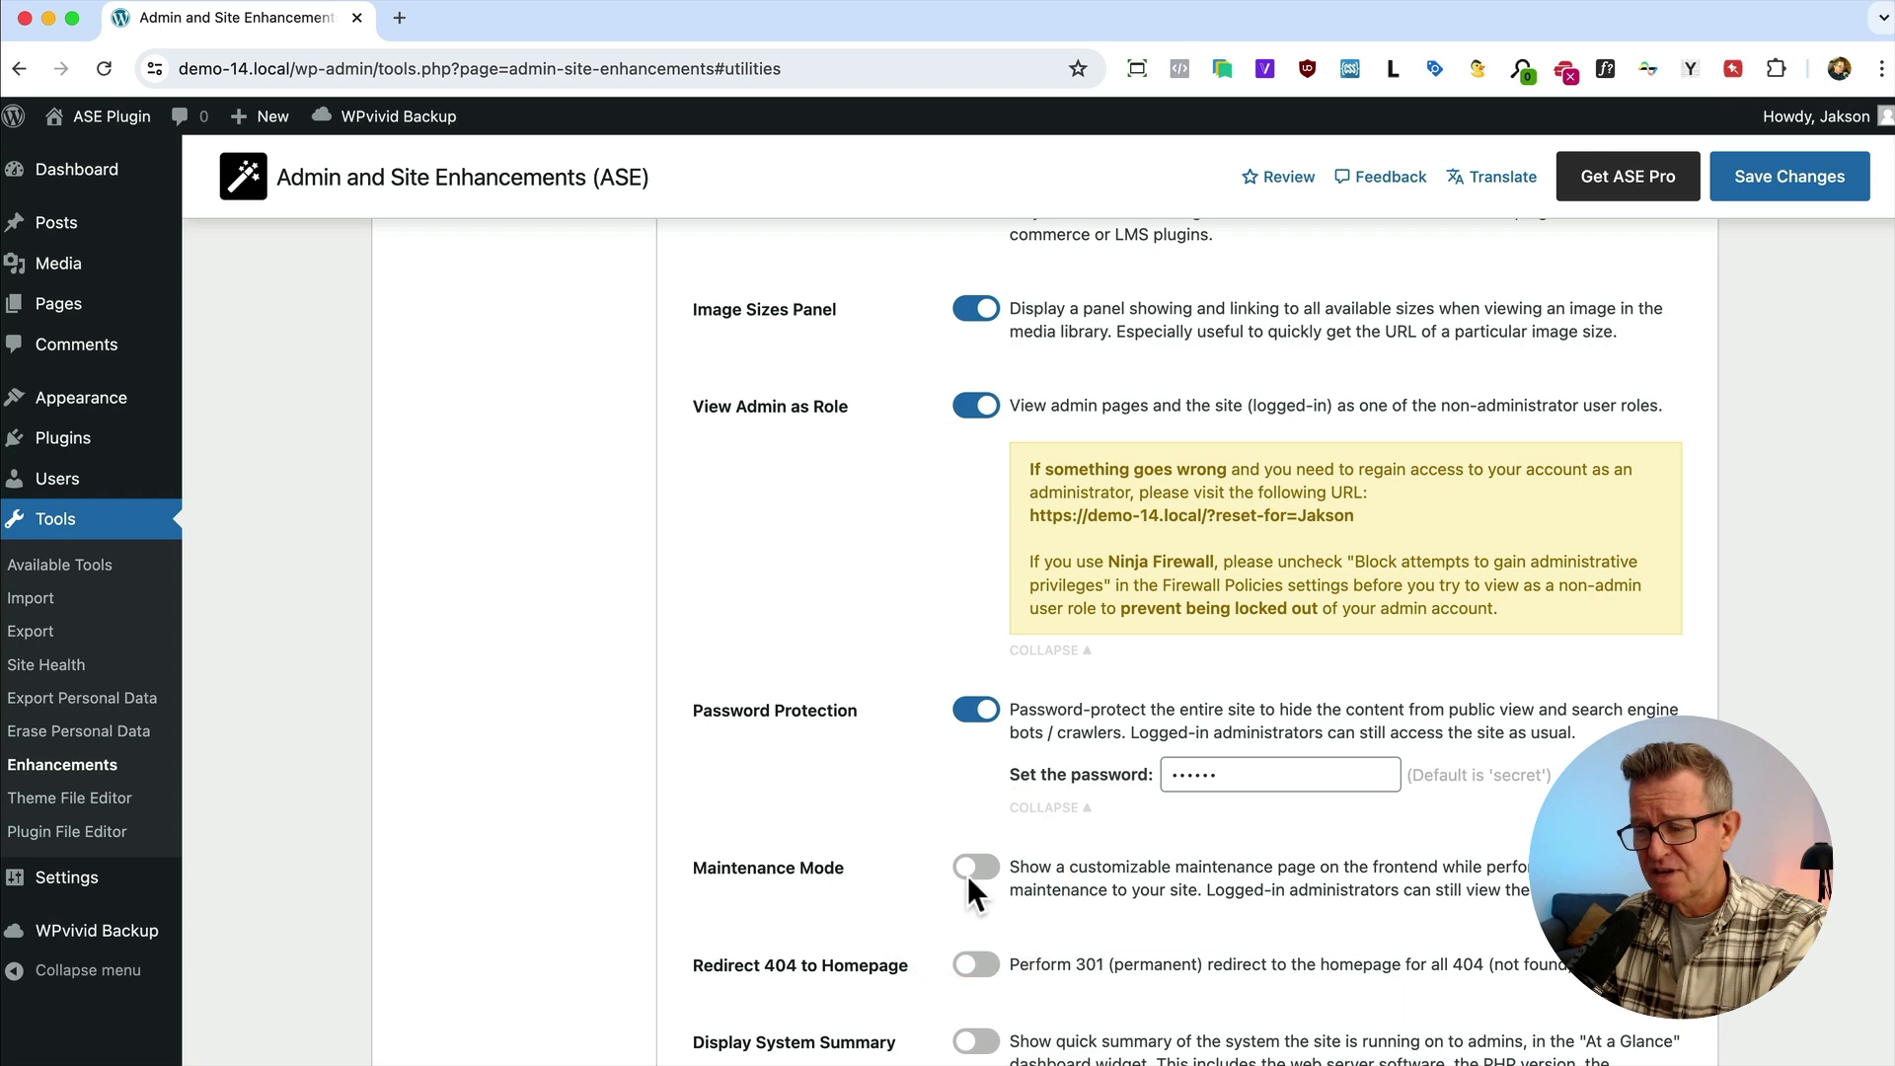
Enable Maintenance Mode and review its page options
left_click(973, 867)
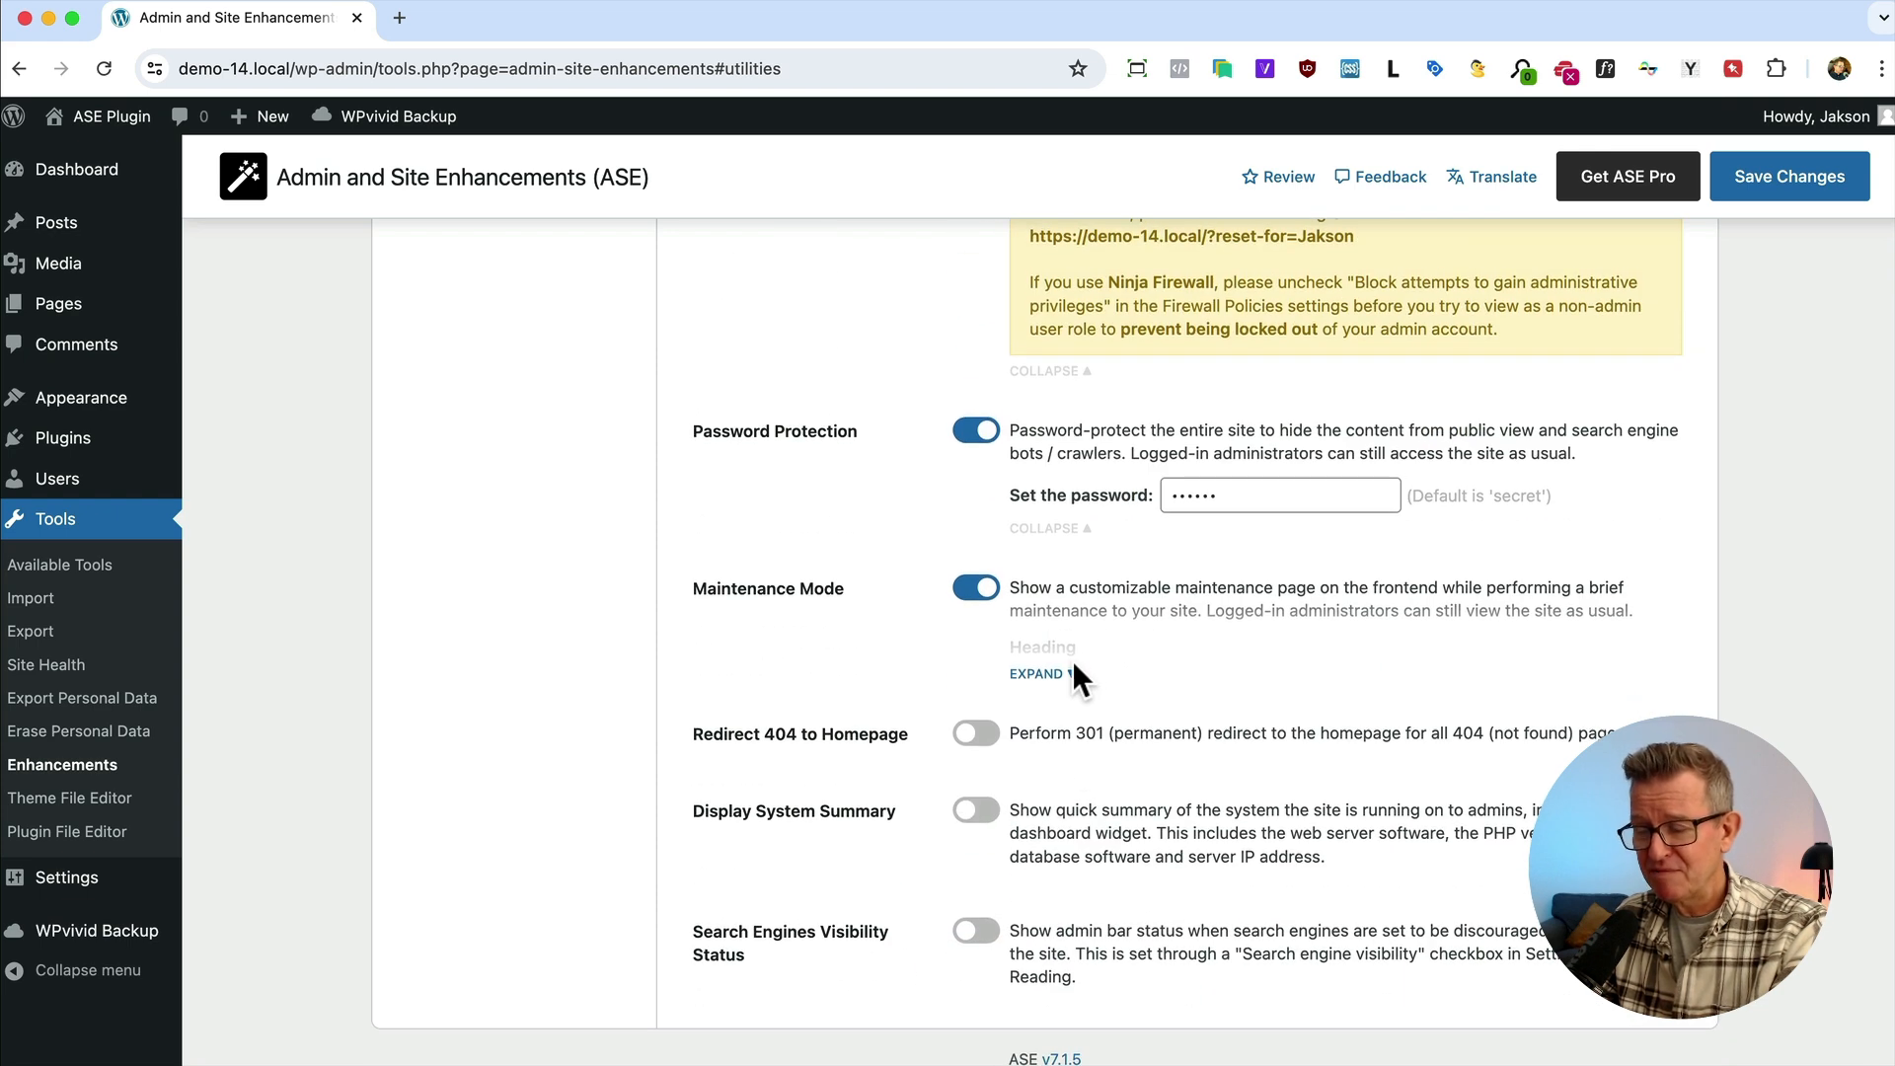
left_click(1036, 673)
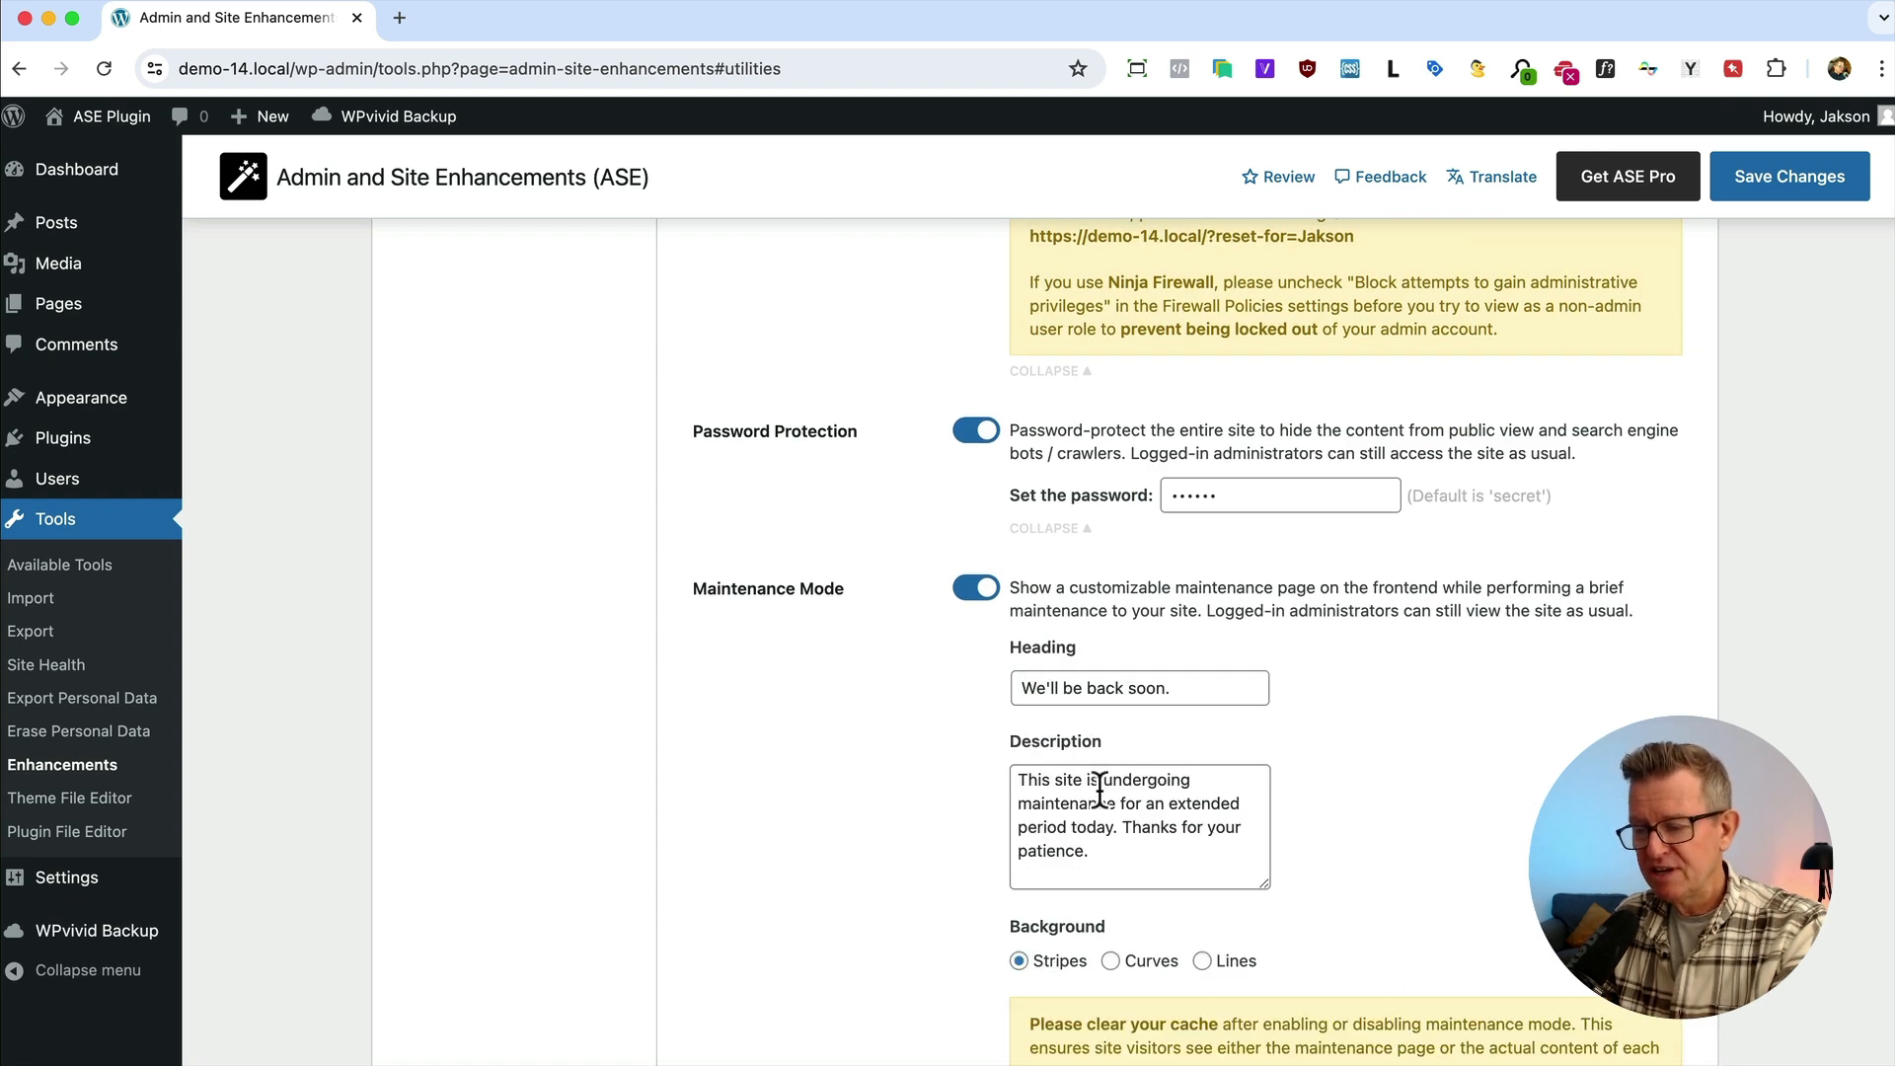
scroll("down", 3)
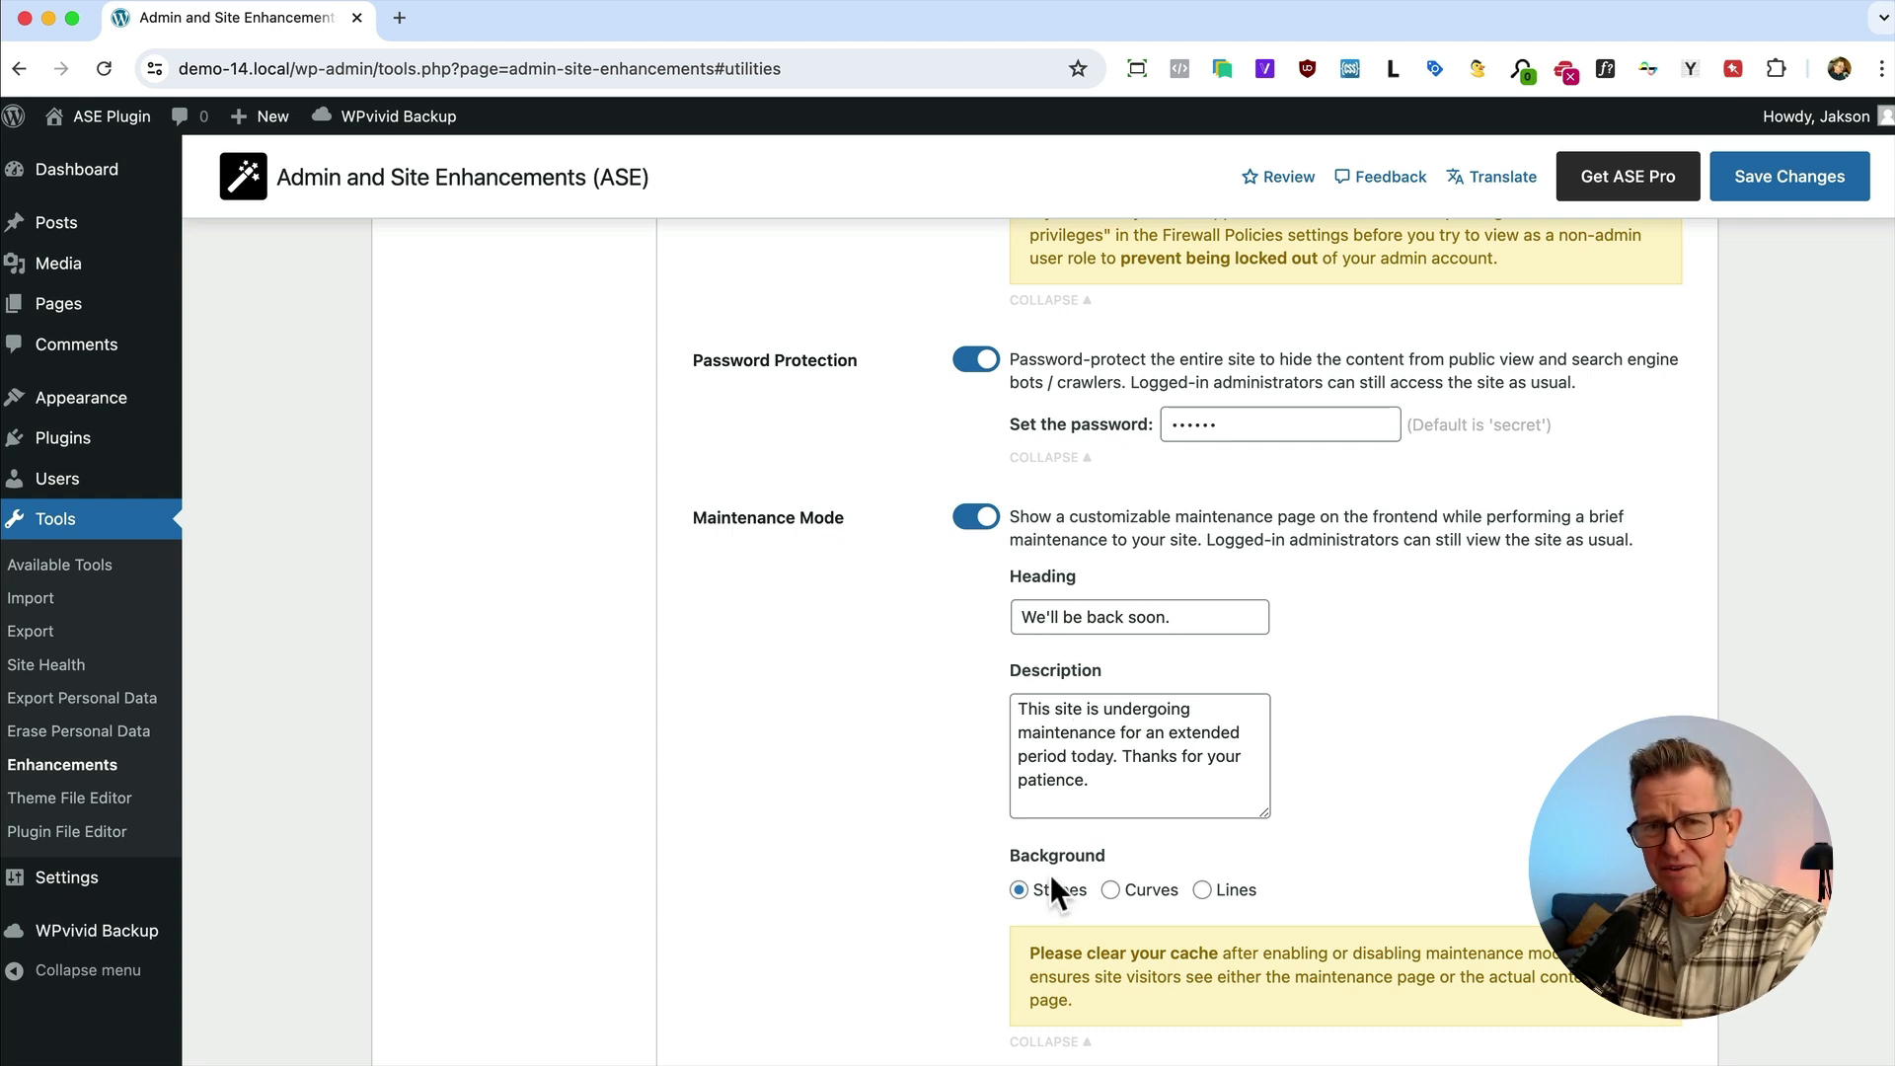
scroll("down", 3)
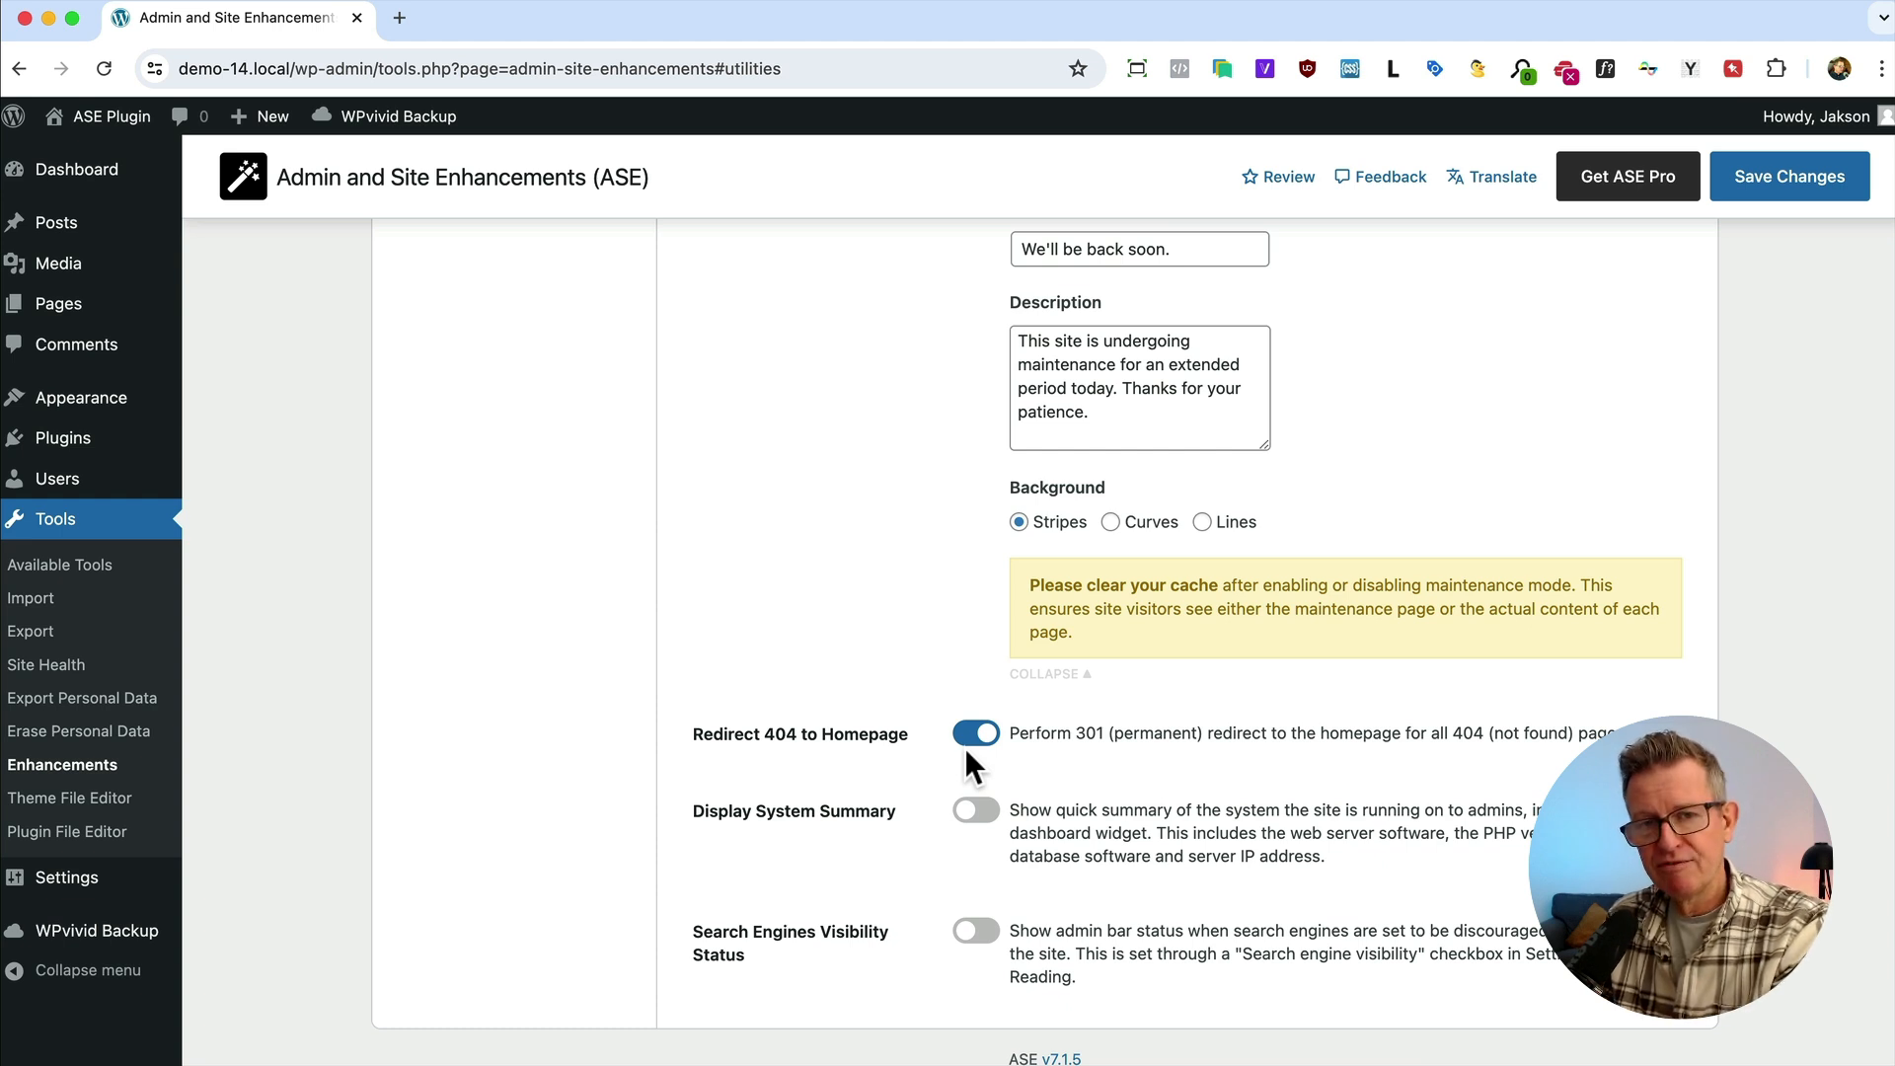
mouse_move(1117, 791)
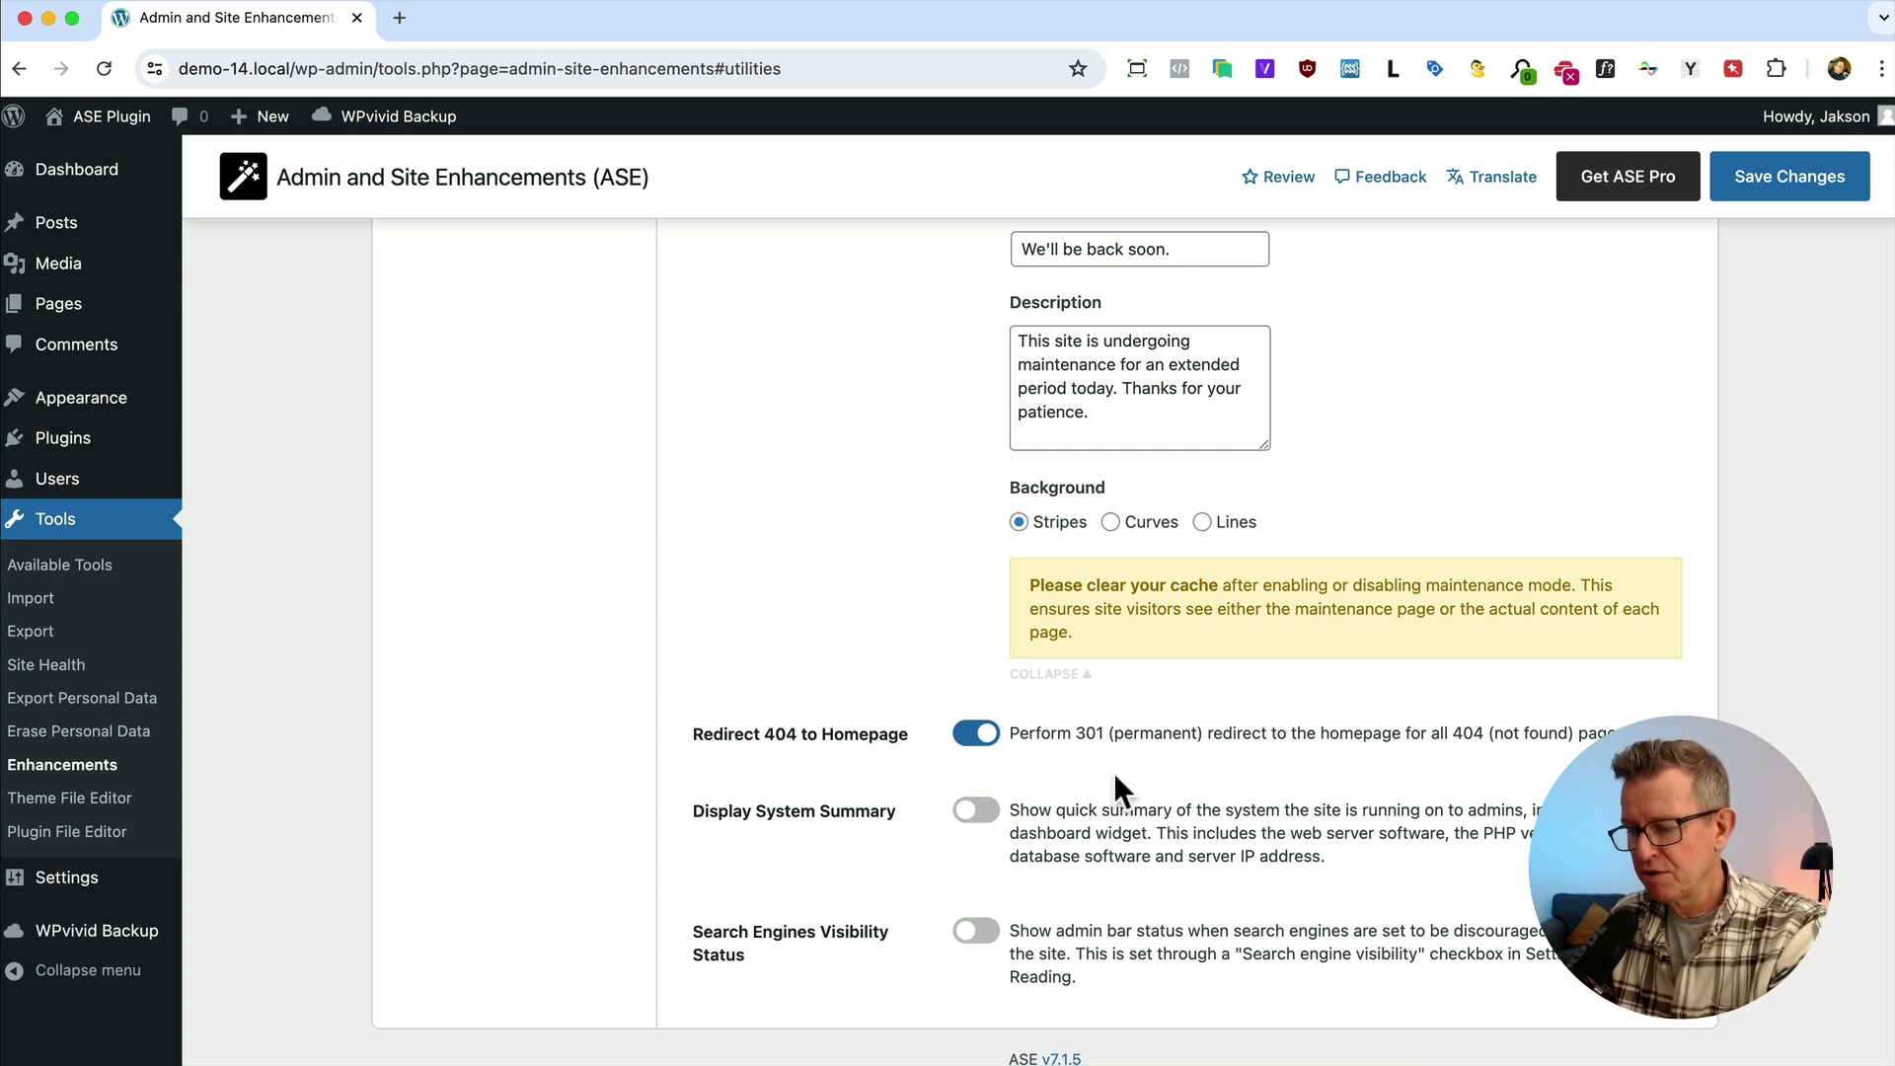
mouse_move(997, 815)
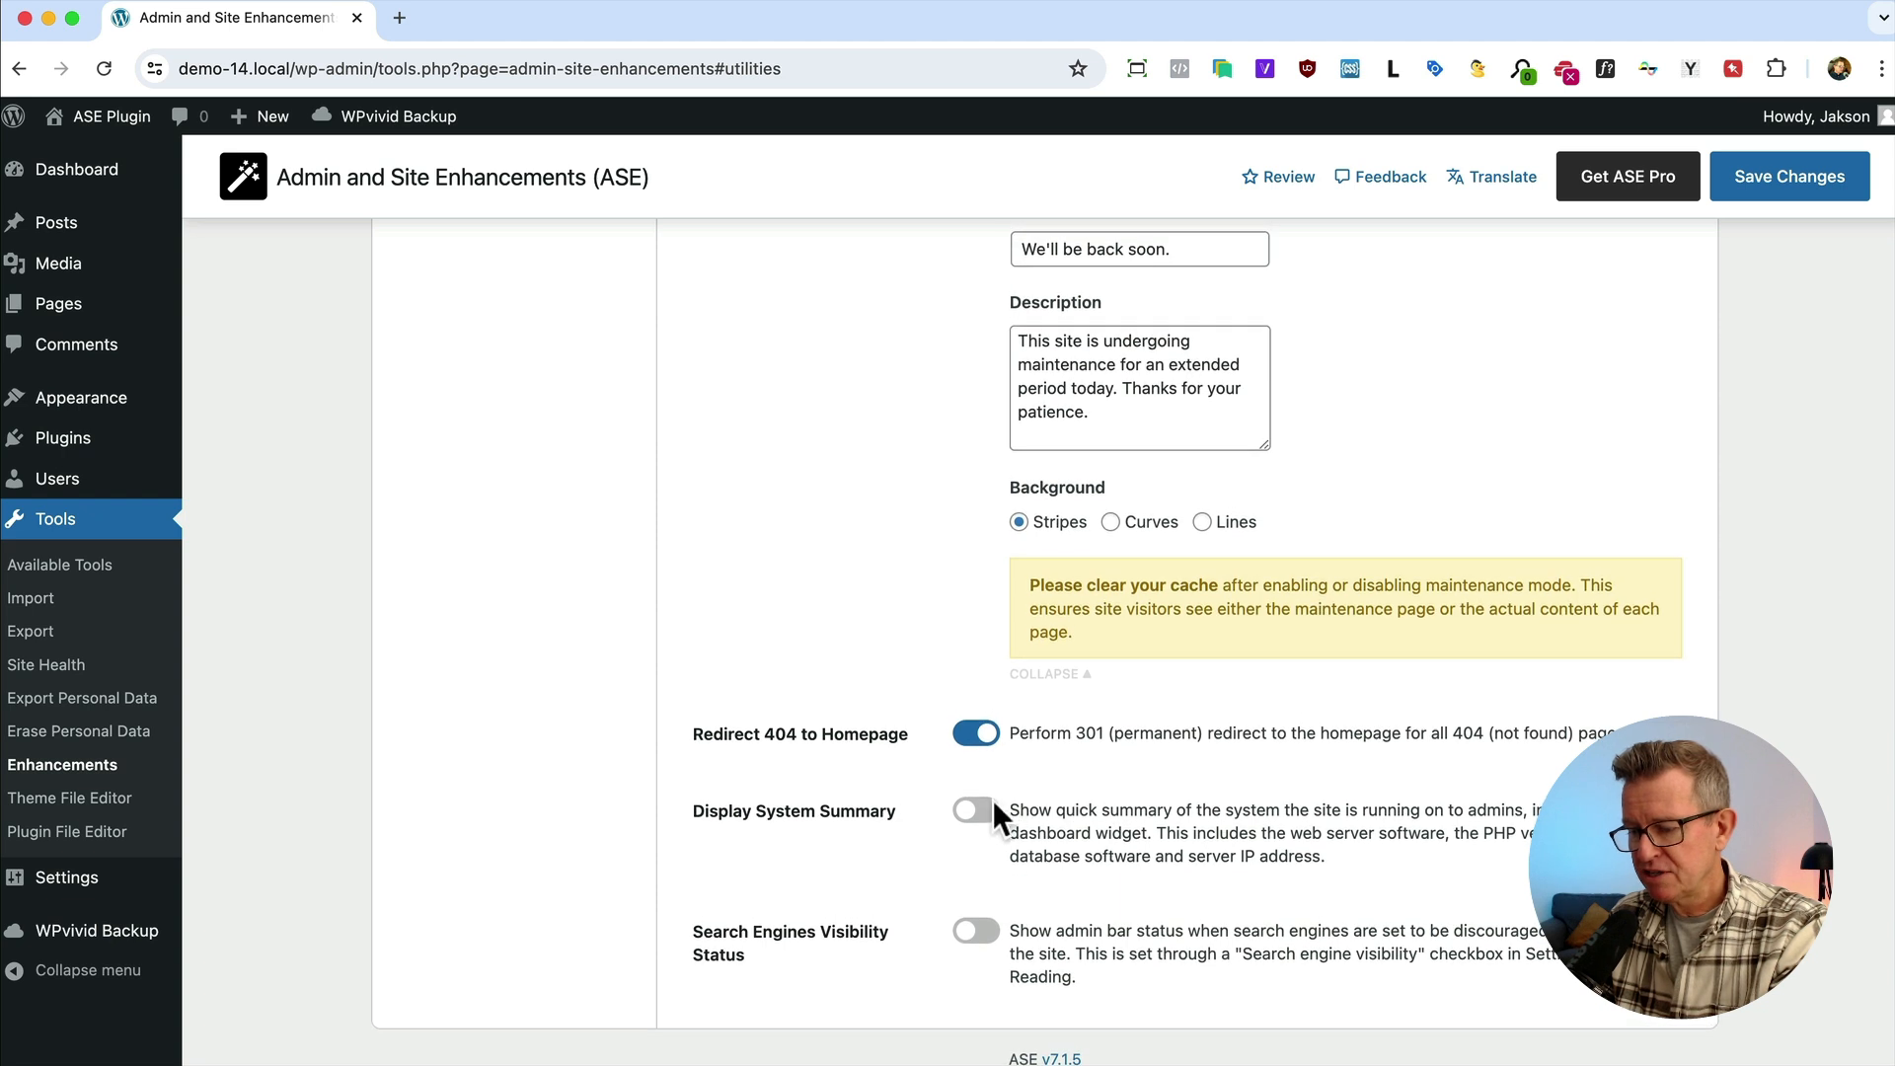
Enable Redirect 404 to Homepage, Display System Summary and Search Engines Visibility Status
left_click(975, 811)
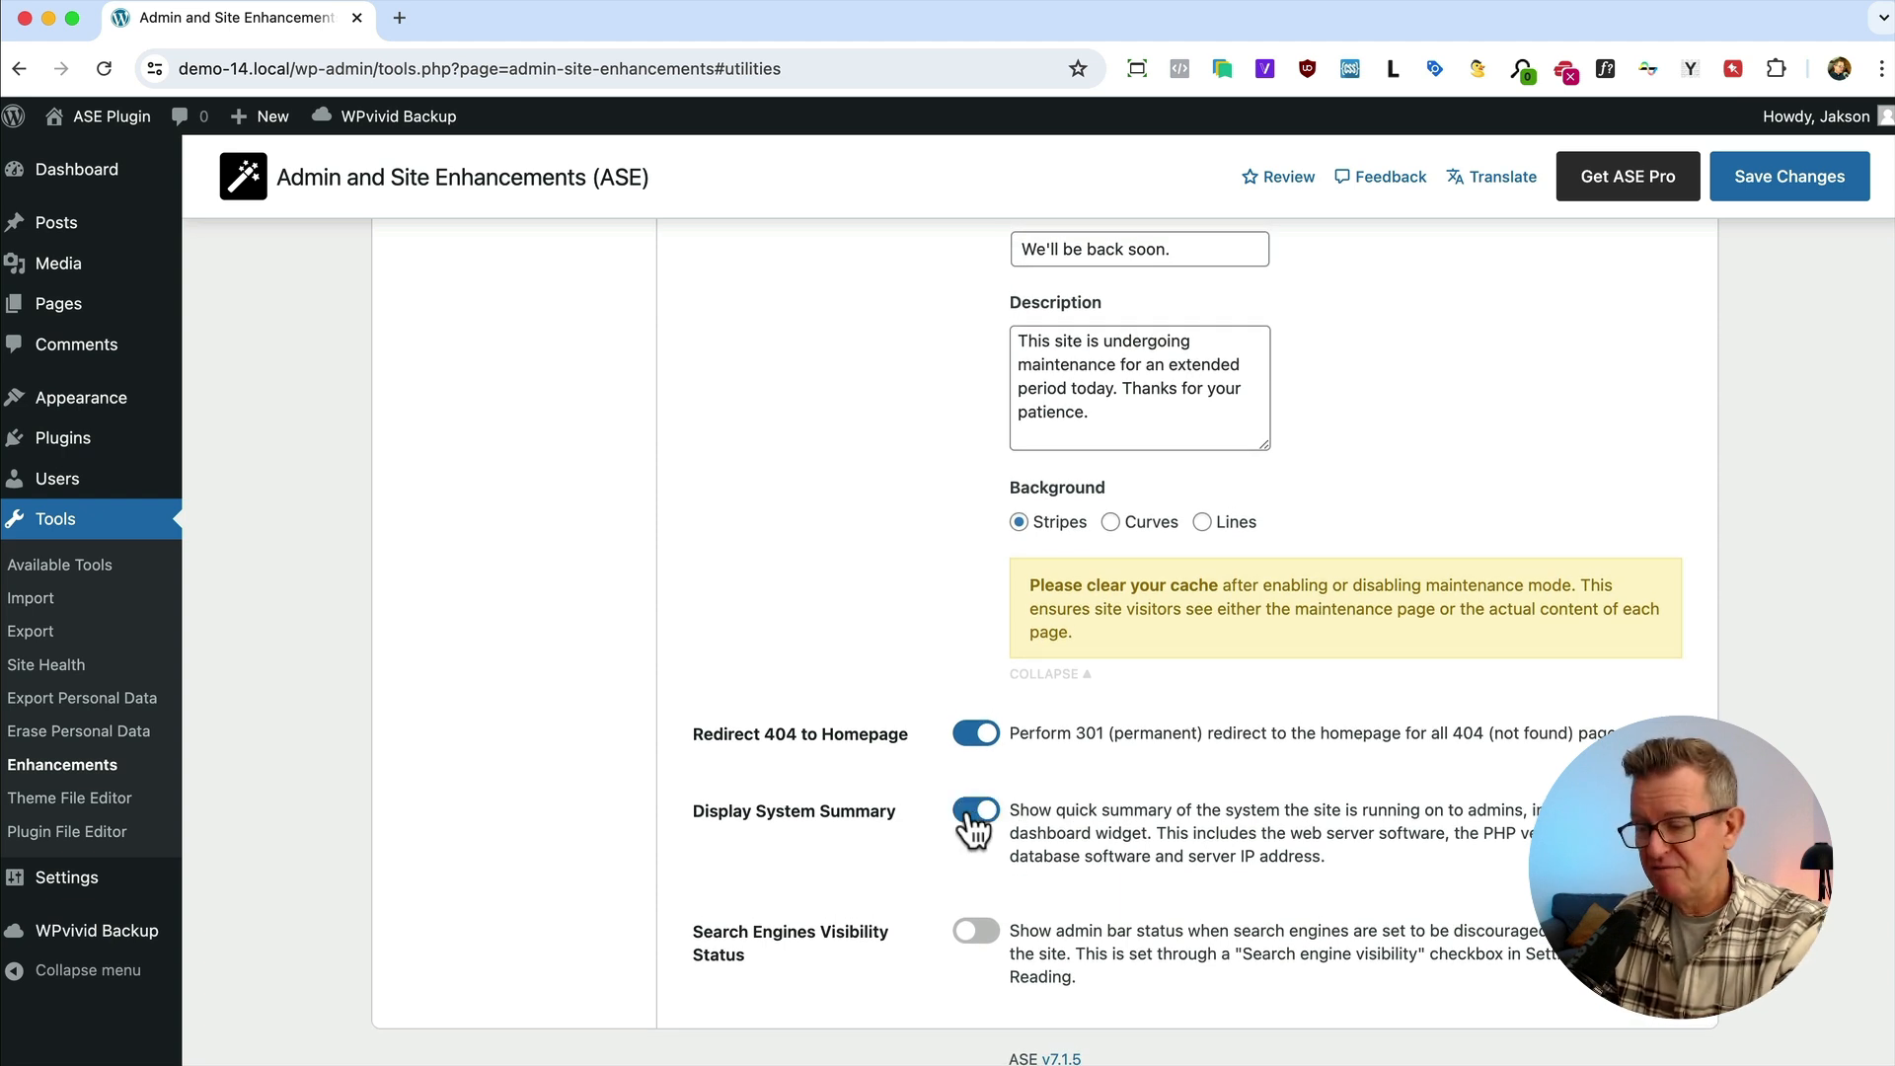
left_click(975, 809)
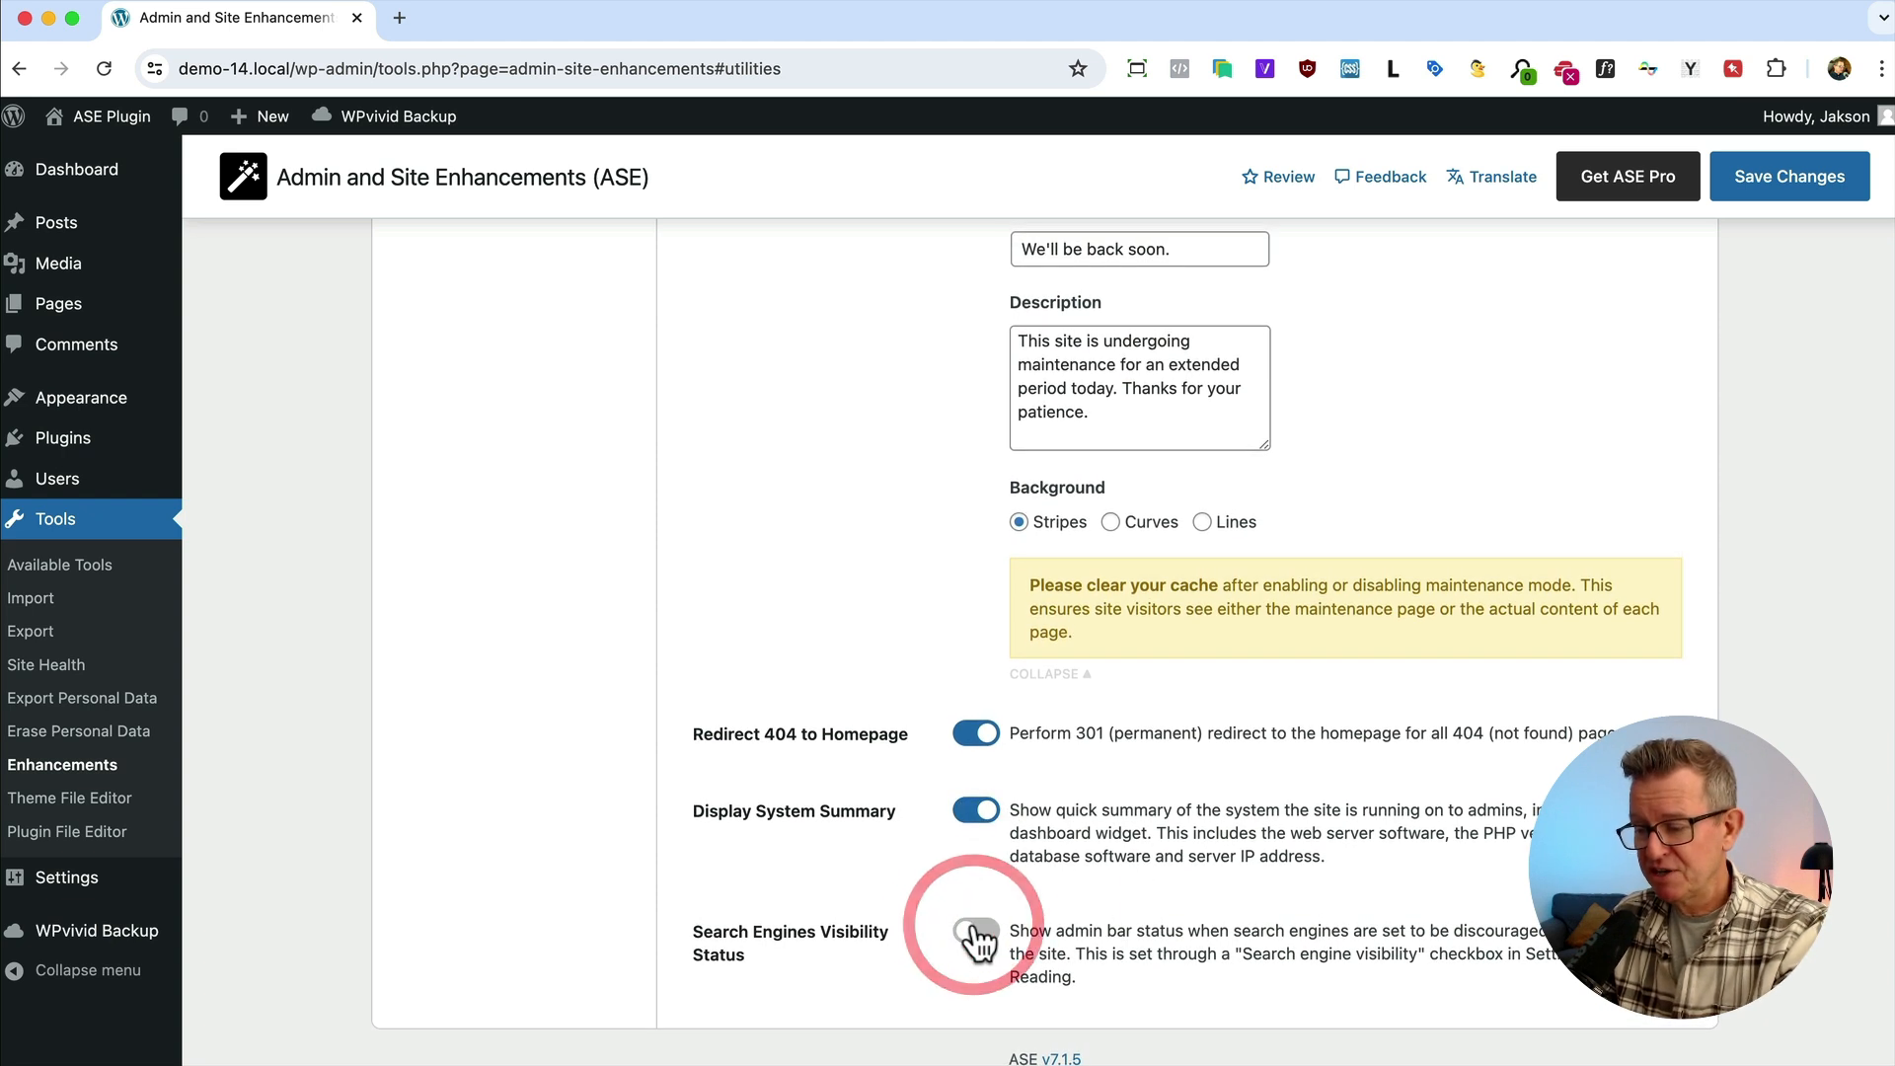
left_click(973, 930)
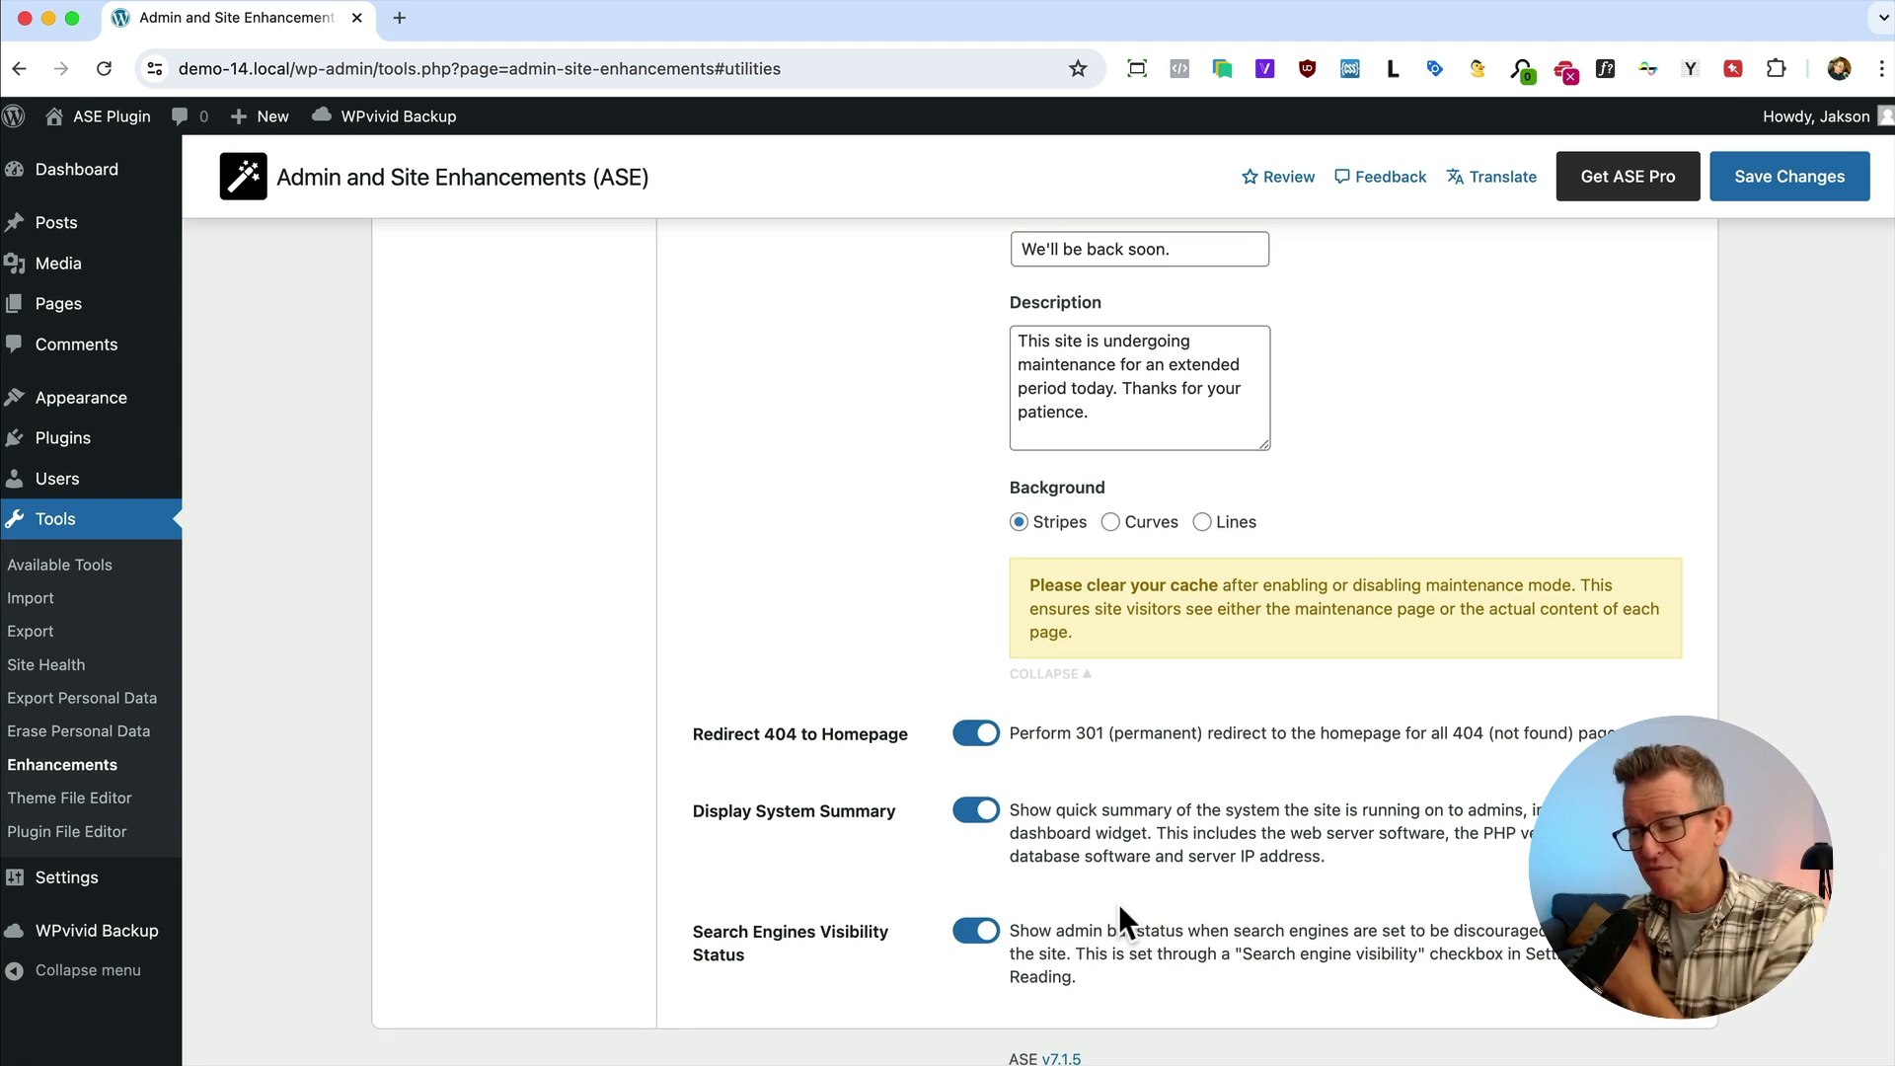
mouse_move(229, 770)
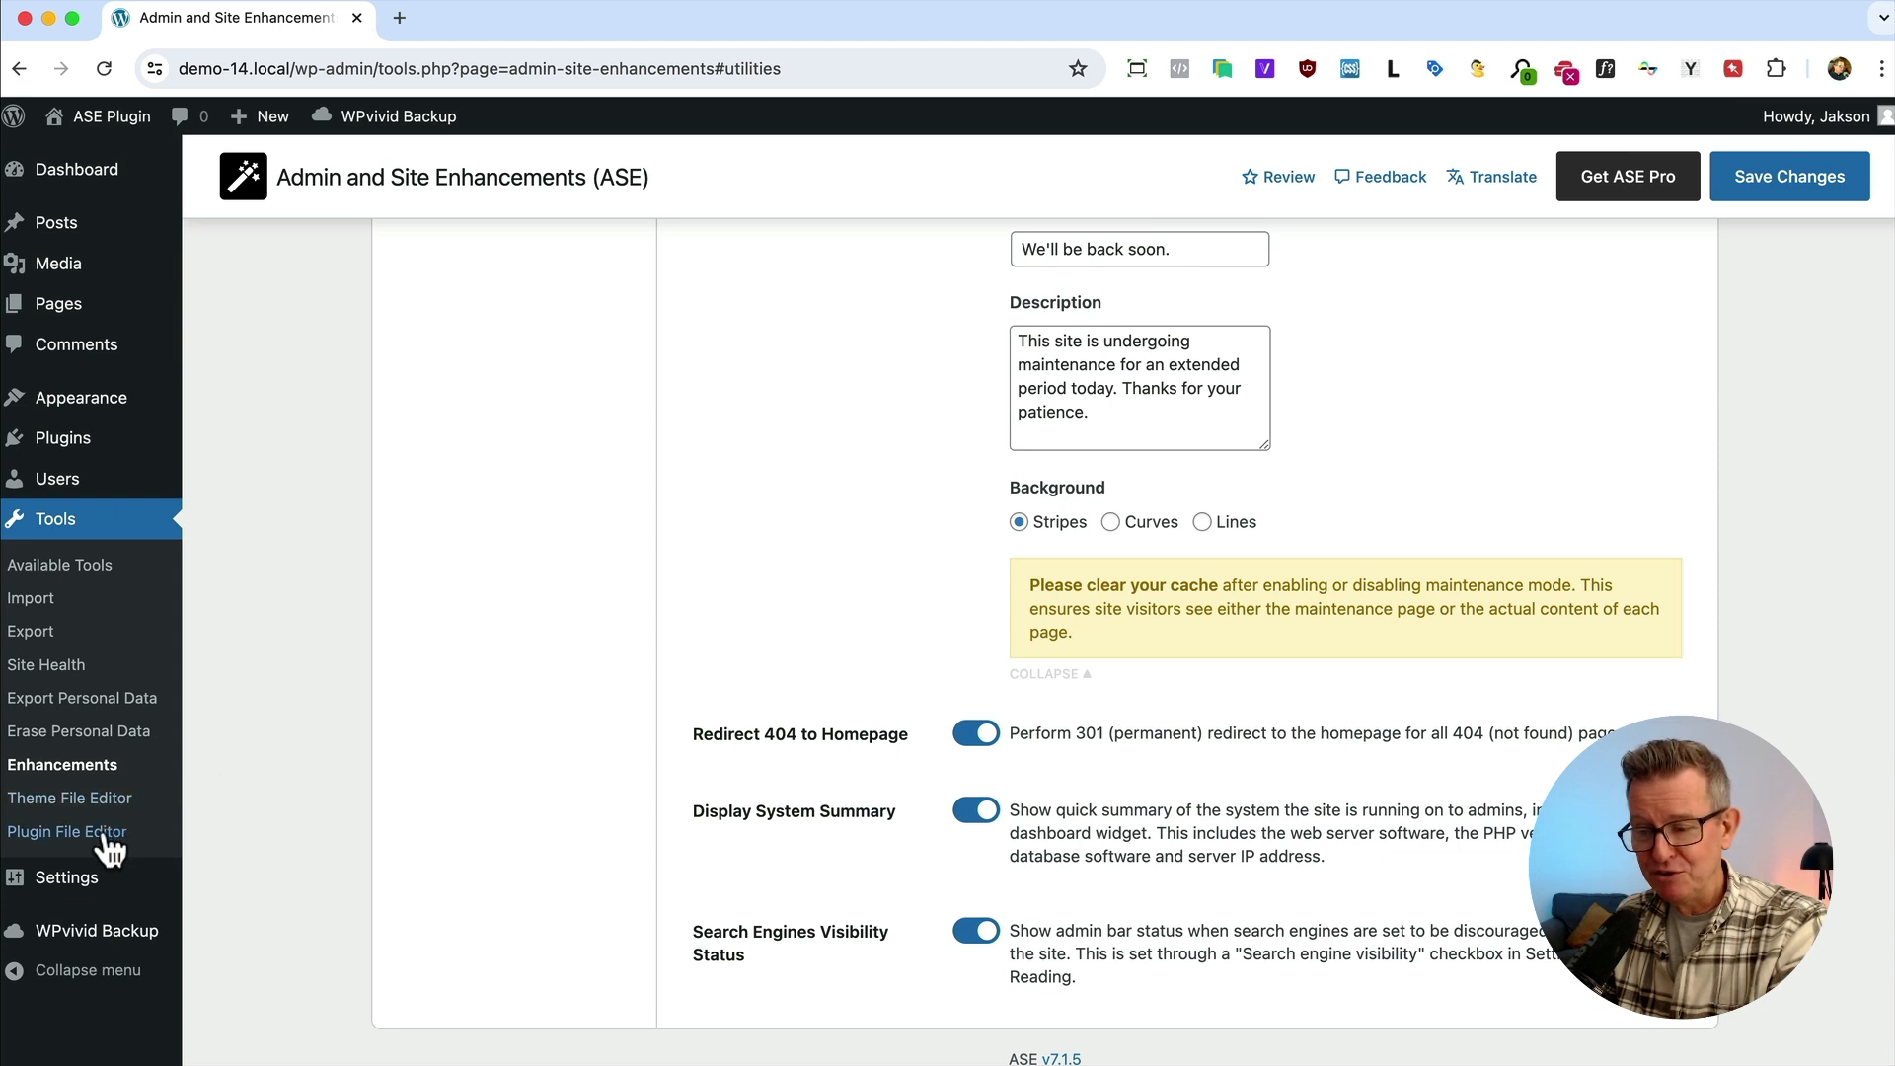
Open Reading Settings in a new browser tab, then save all the ASE settings changes
right_click(67, 830)
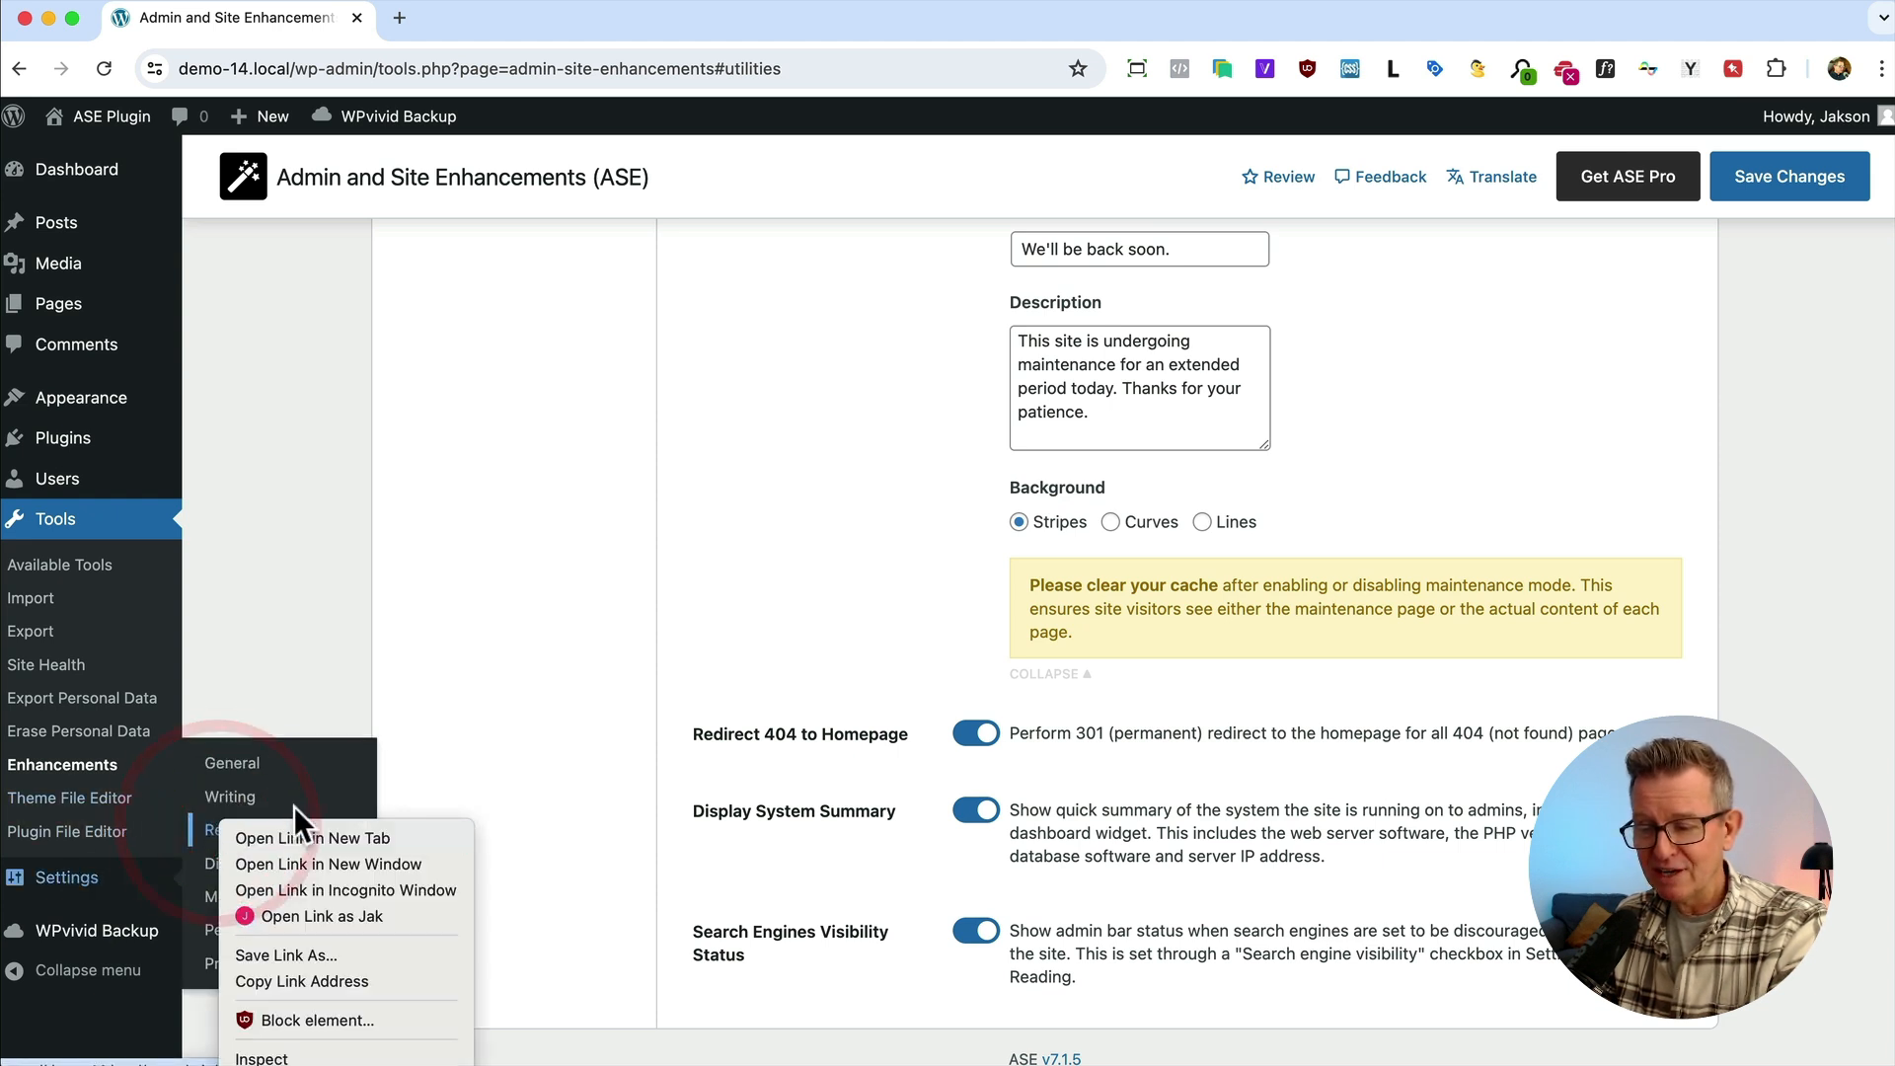
left_click(312, 837)
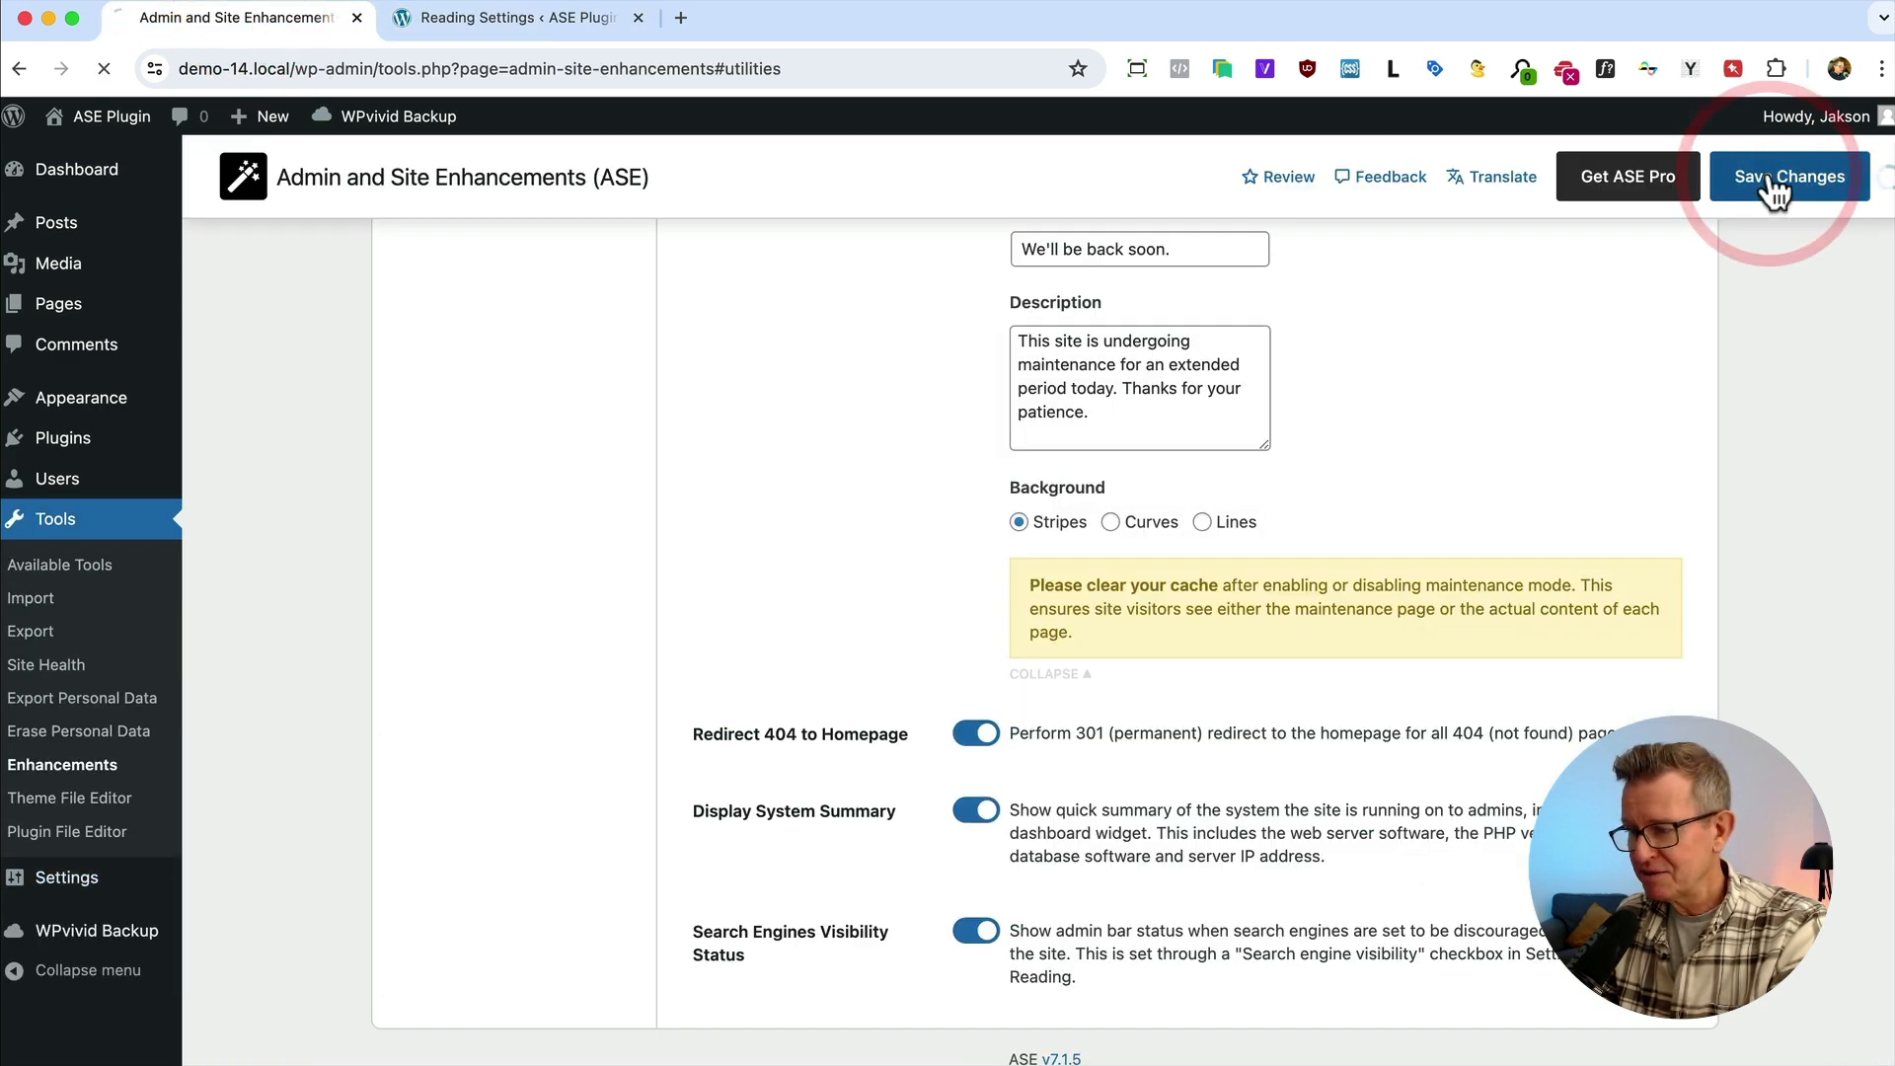
left_click(1788, 176)
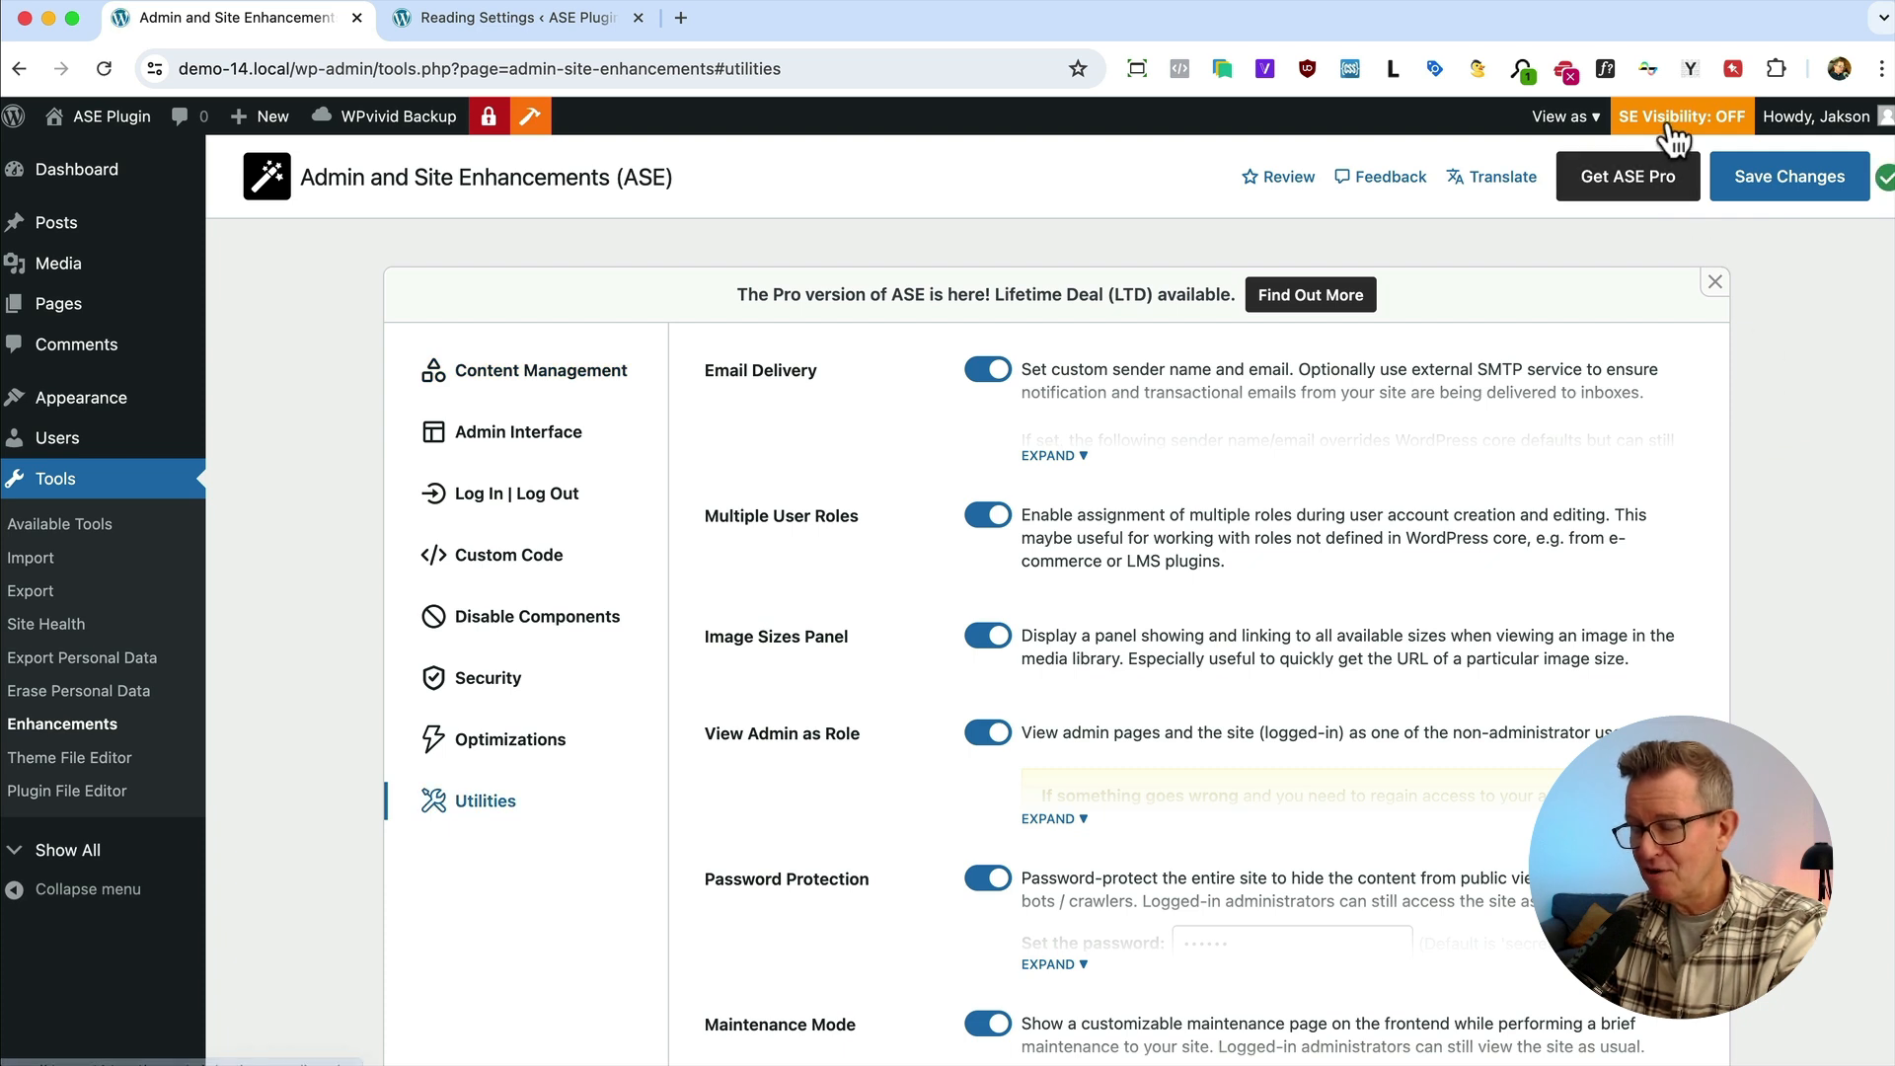
mouse_move(1484, 274)
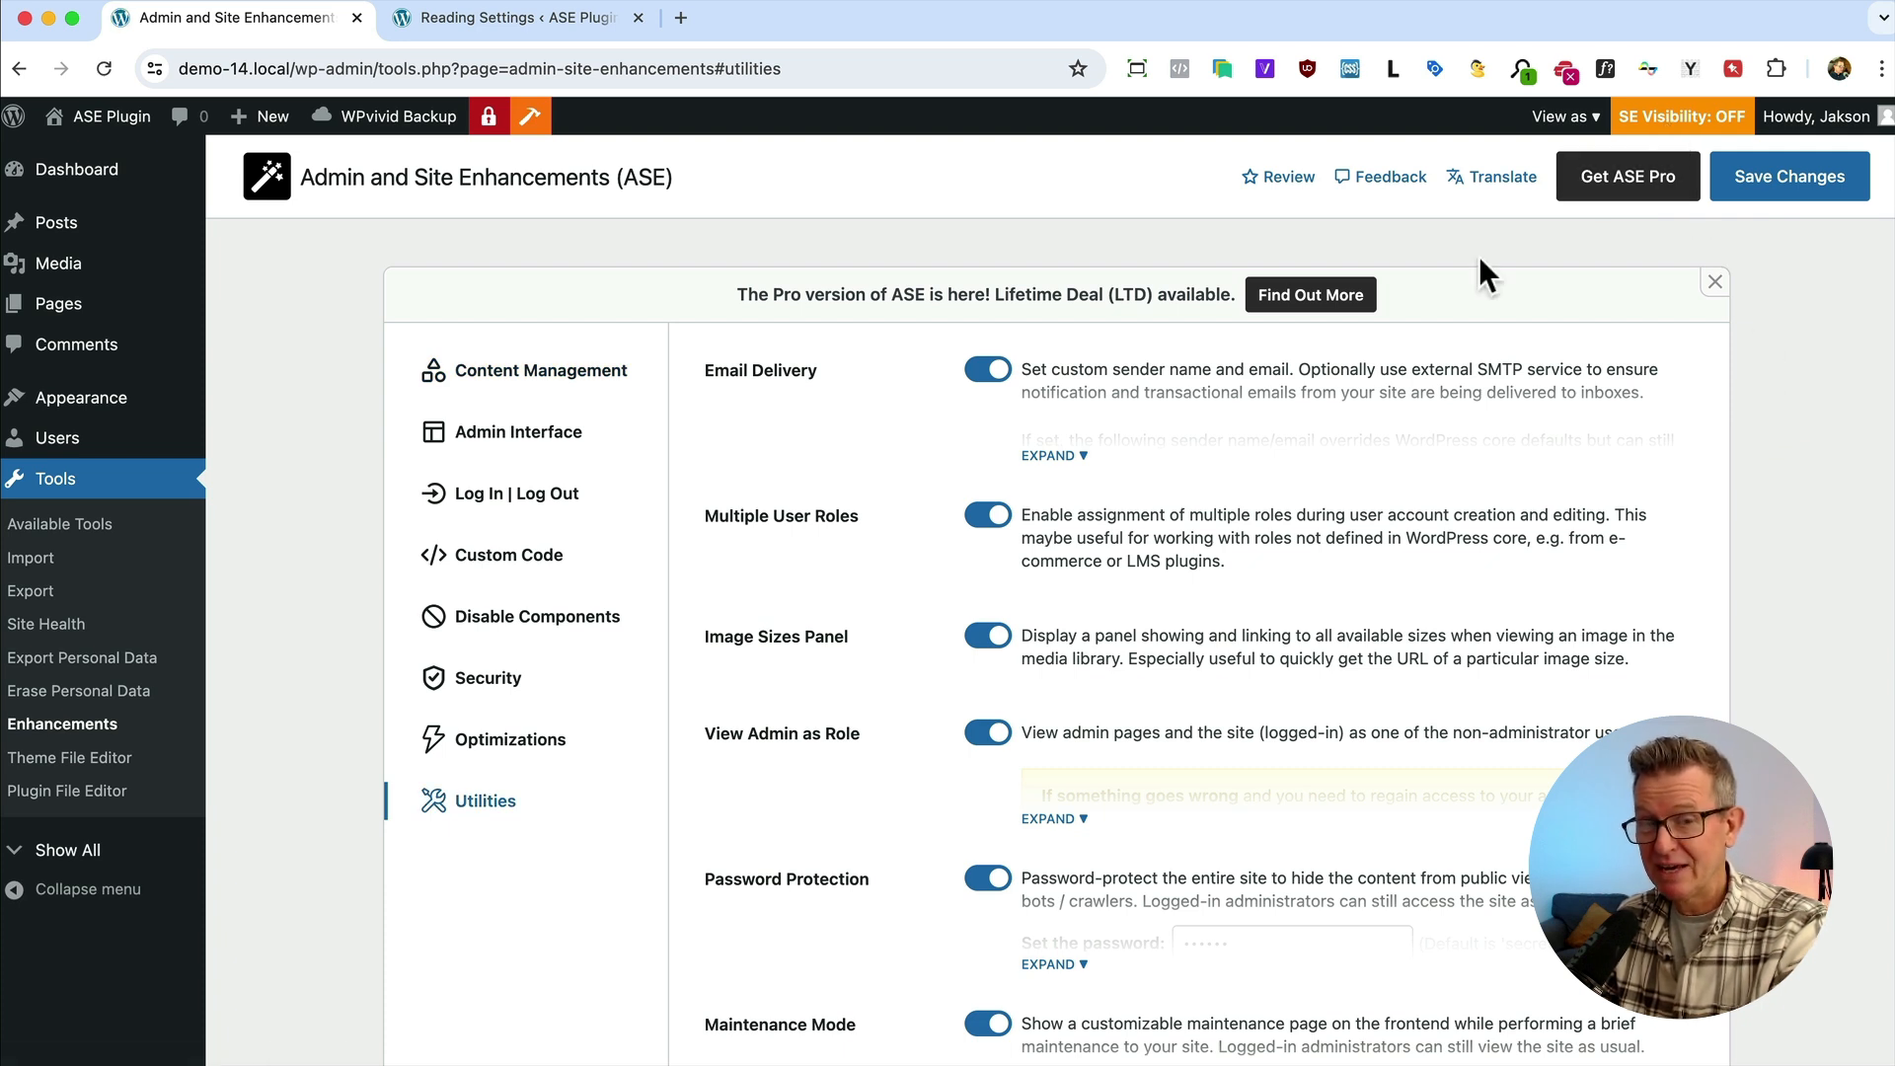